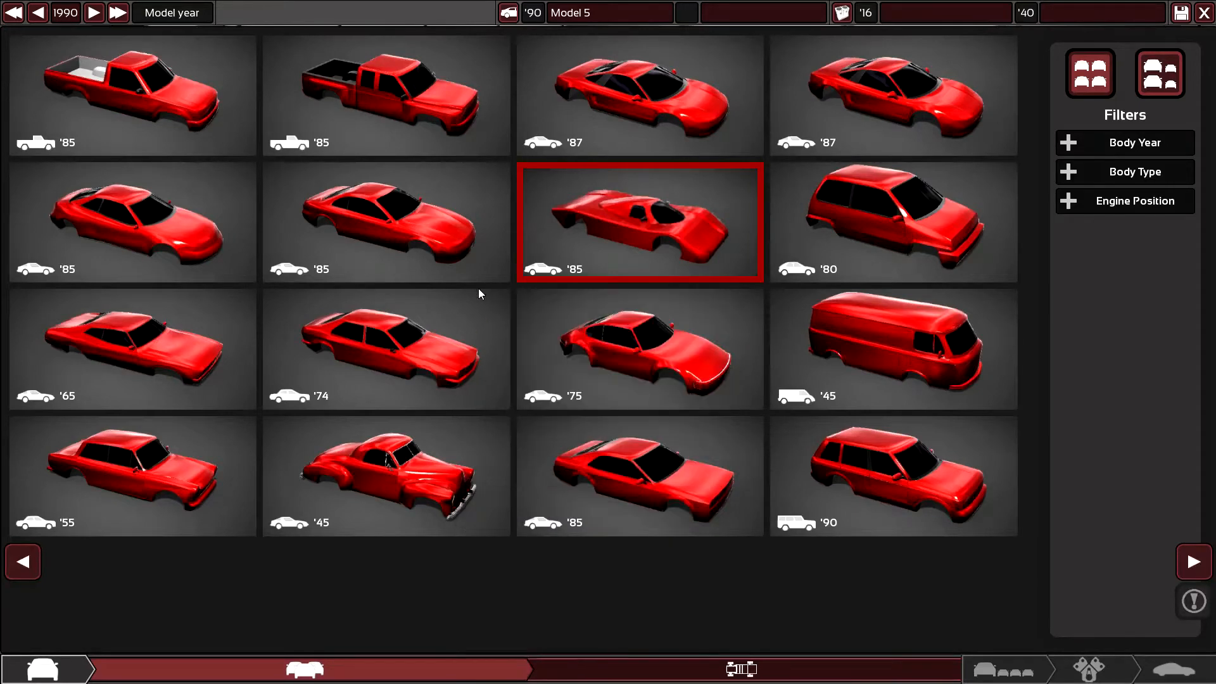
- Pick the '85 coupe body for Model 5 and continue to the chassis stage
left_click(386, 223)
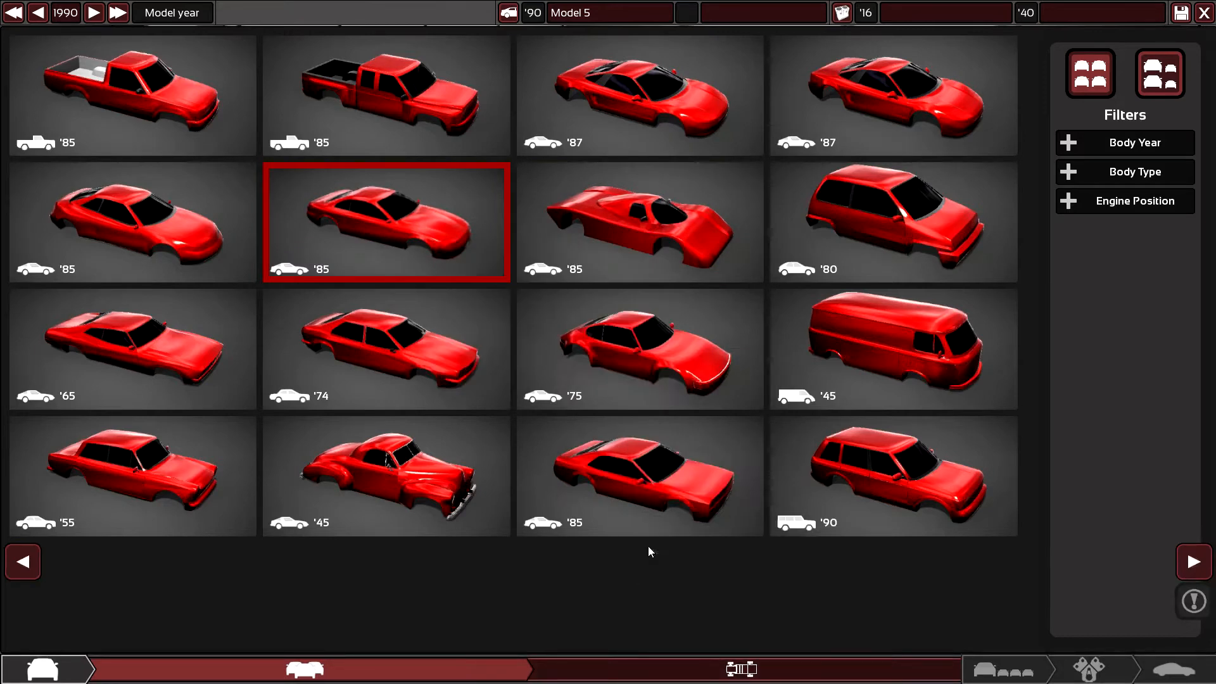
mouse_move(1148, 546)
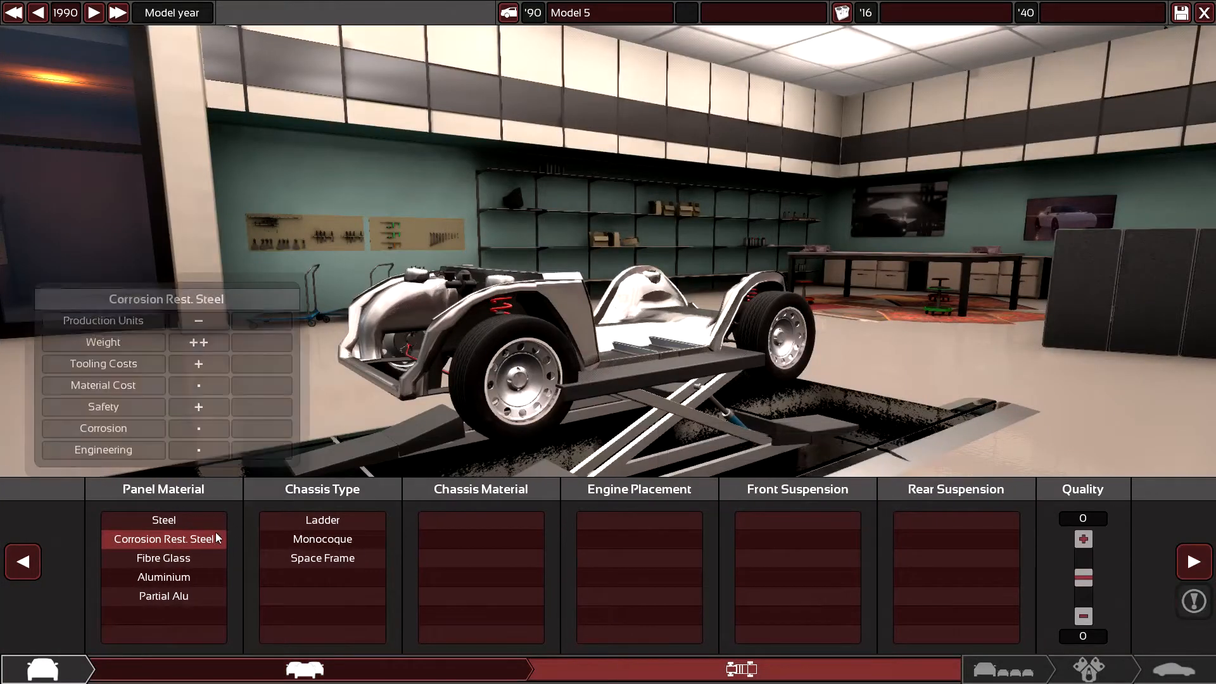
left_click(163, 520)
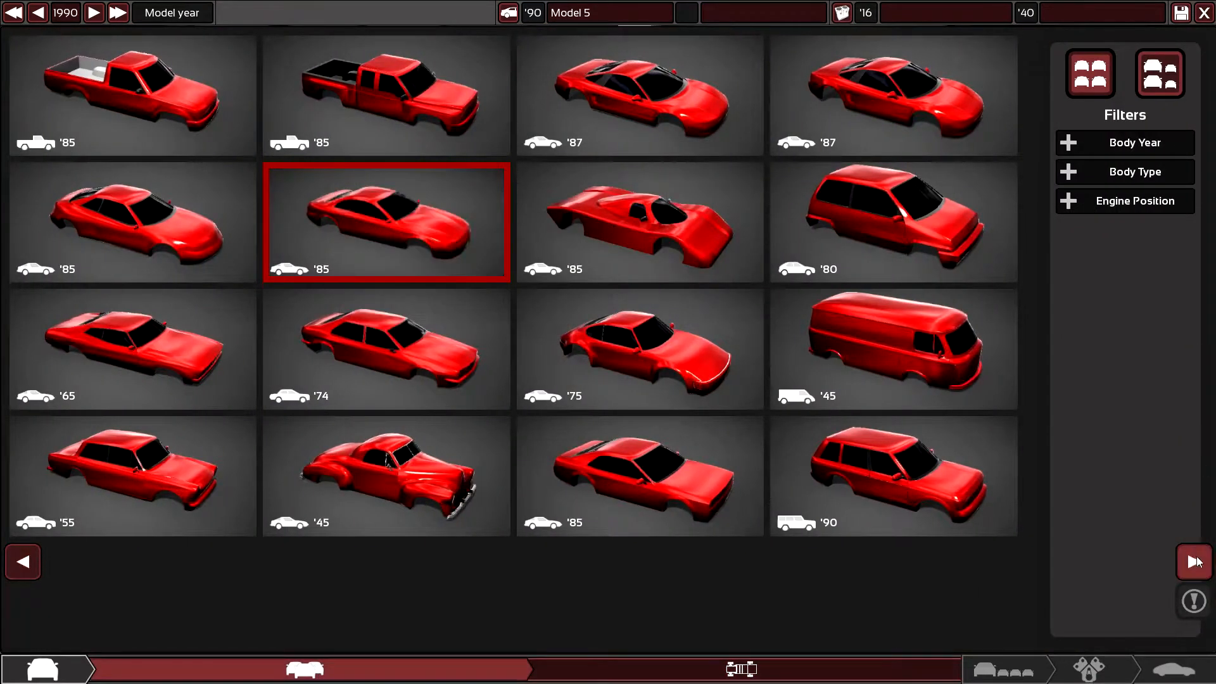
left_click(1193, 561)
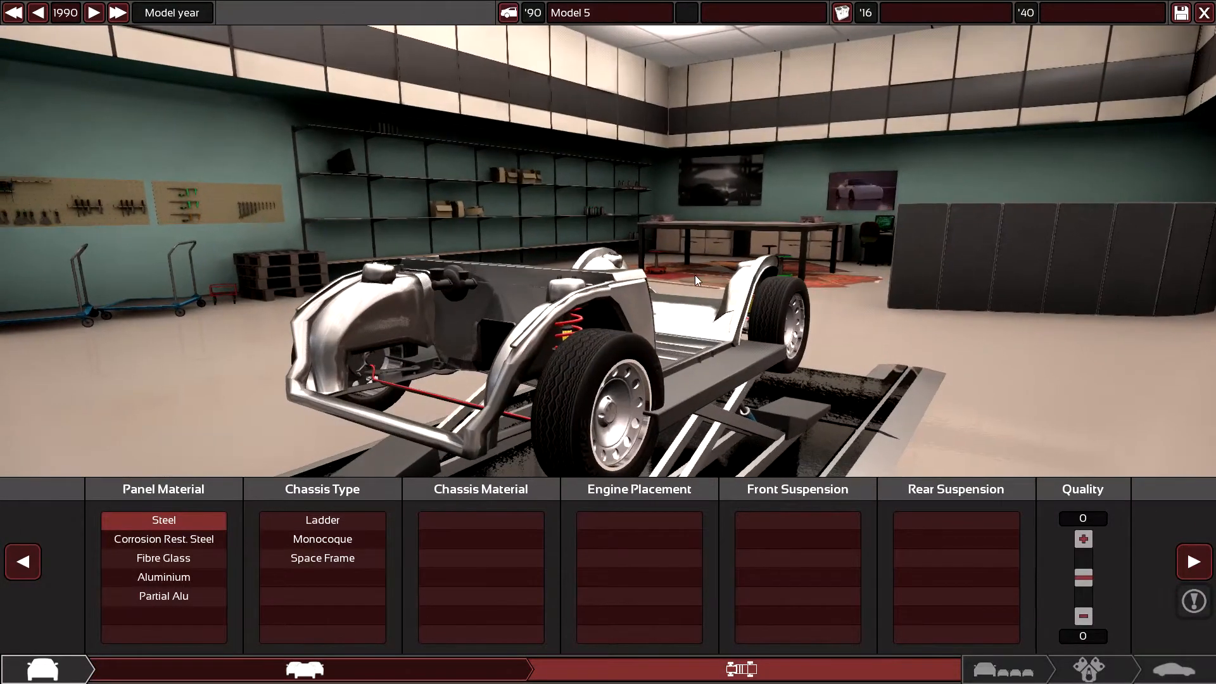
- Make the chassis a corrosion-resistant steel monocoque, front longitudinal engine, MacPherson strut front and semi trailing arm rear
left_click(321, 539)
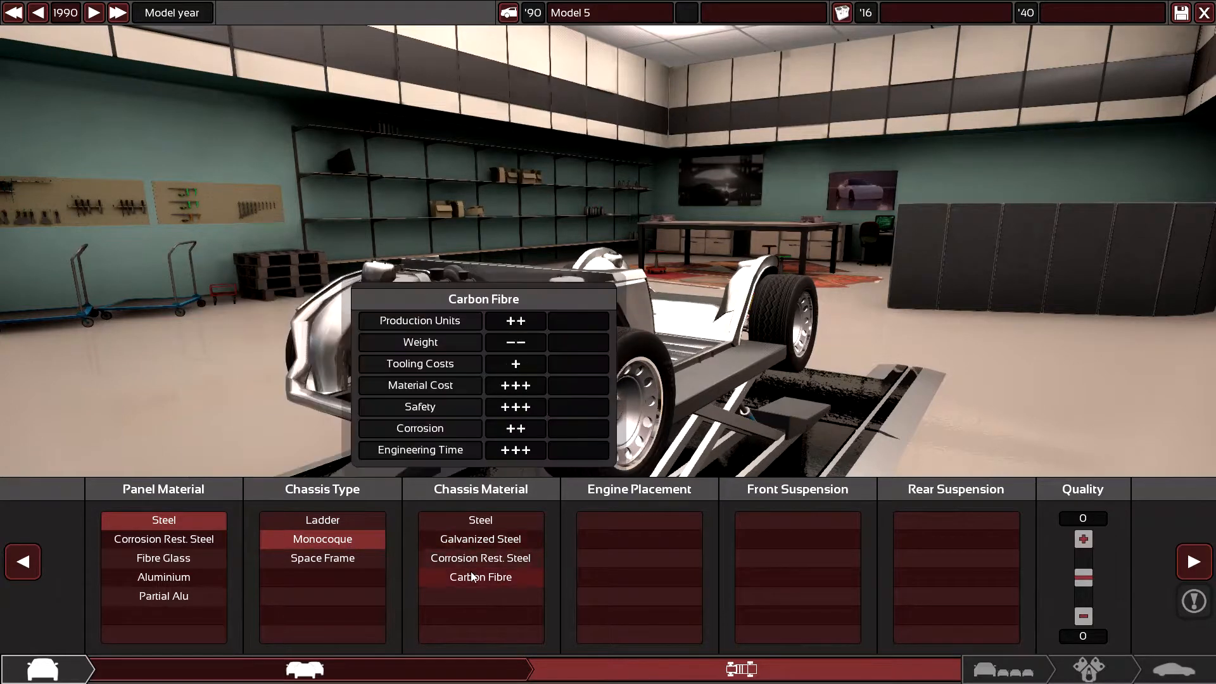
left_click(480, 557)
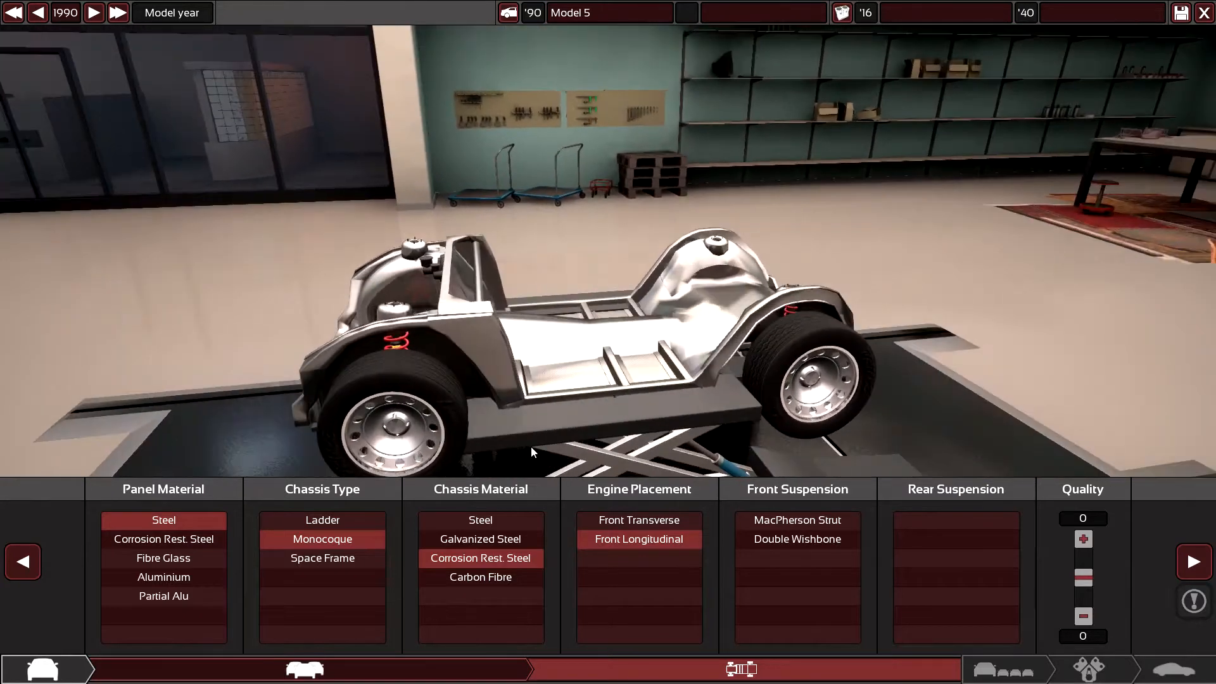
mouse_move(638, 519)
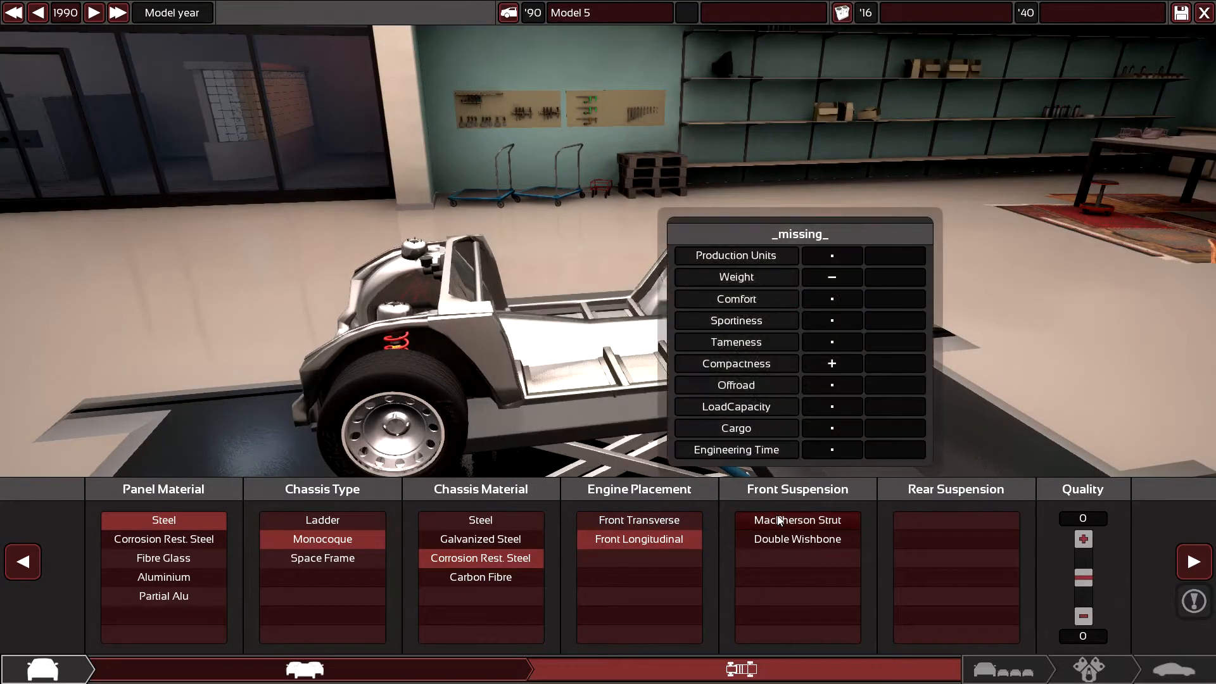
left_click(797, 519)
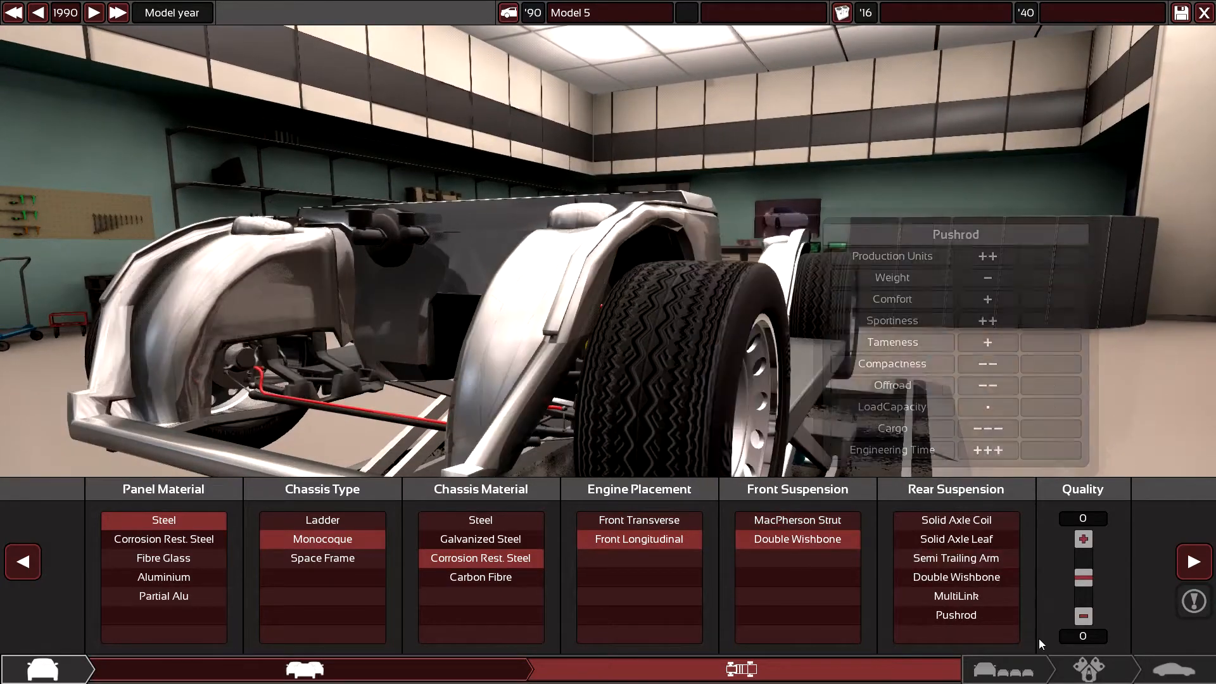
left_click(955, 595)
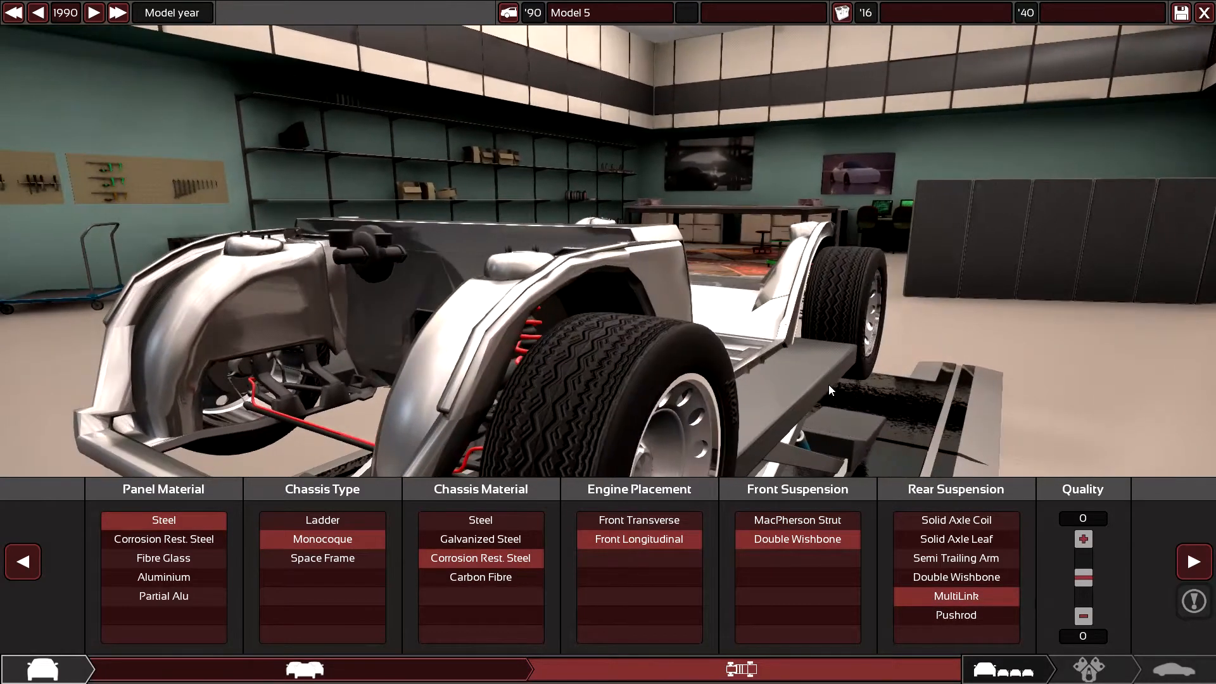
left_click(797, 520)
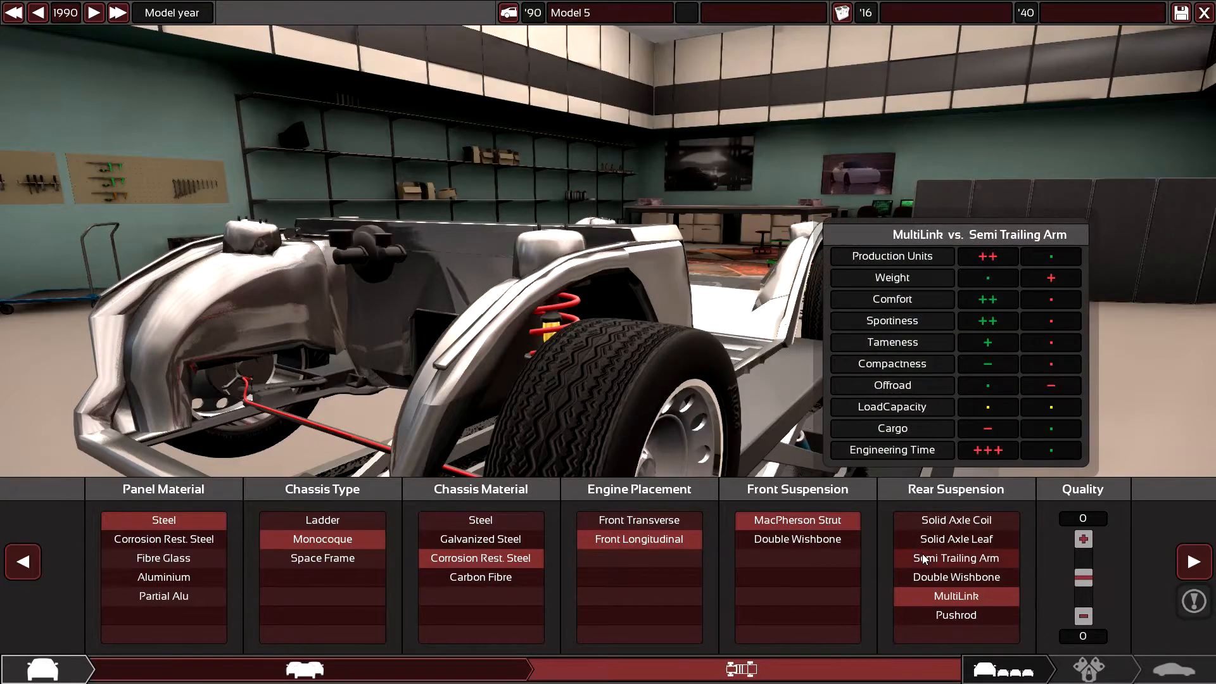
left_click(955, 558)
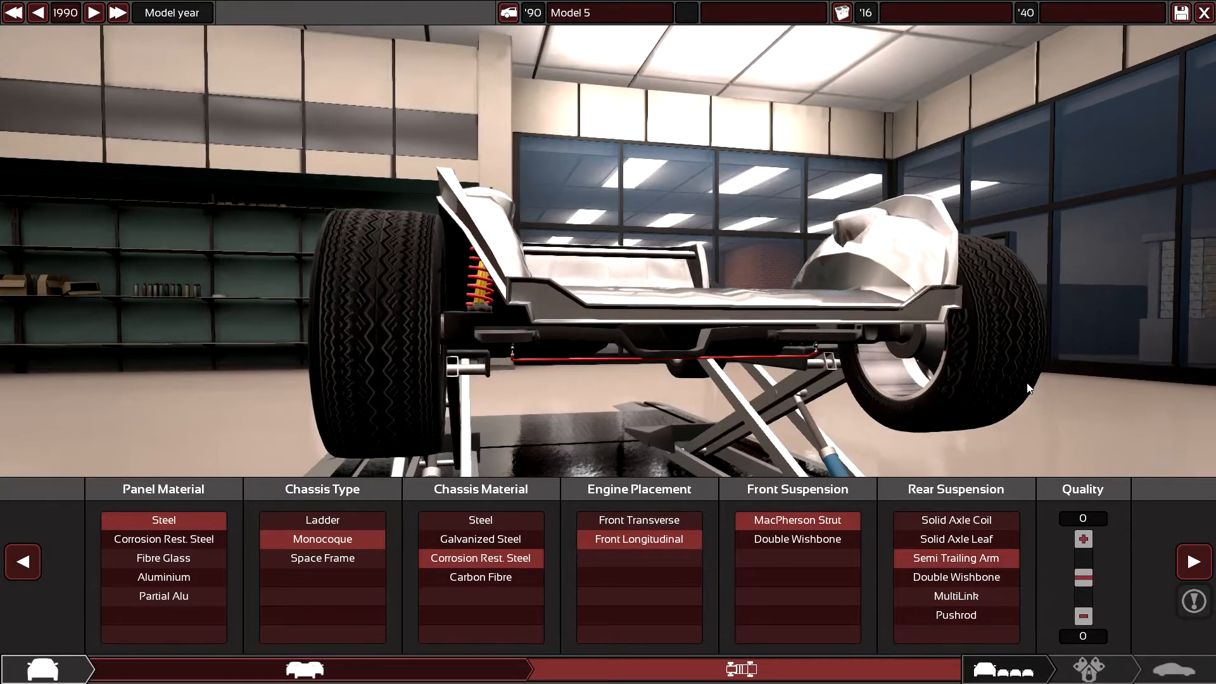
mouse_move(955, 576)
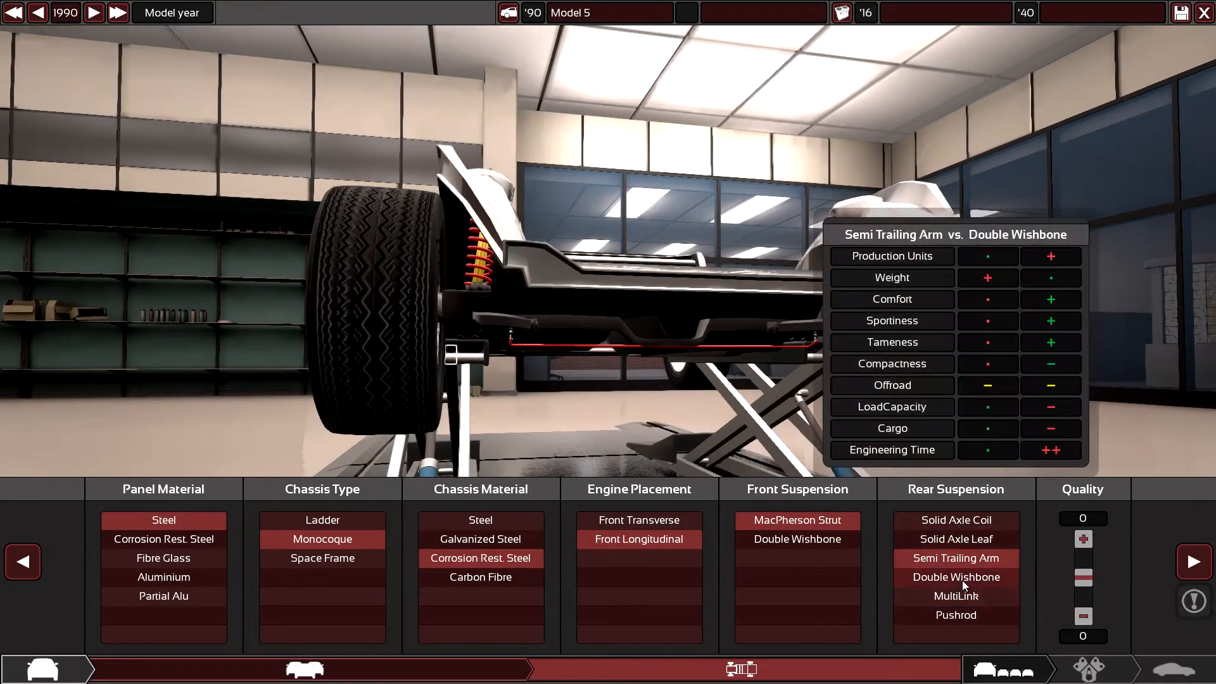
mouse_move(956, 540)
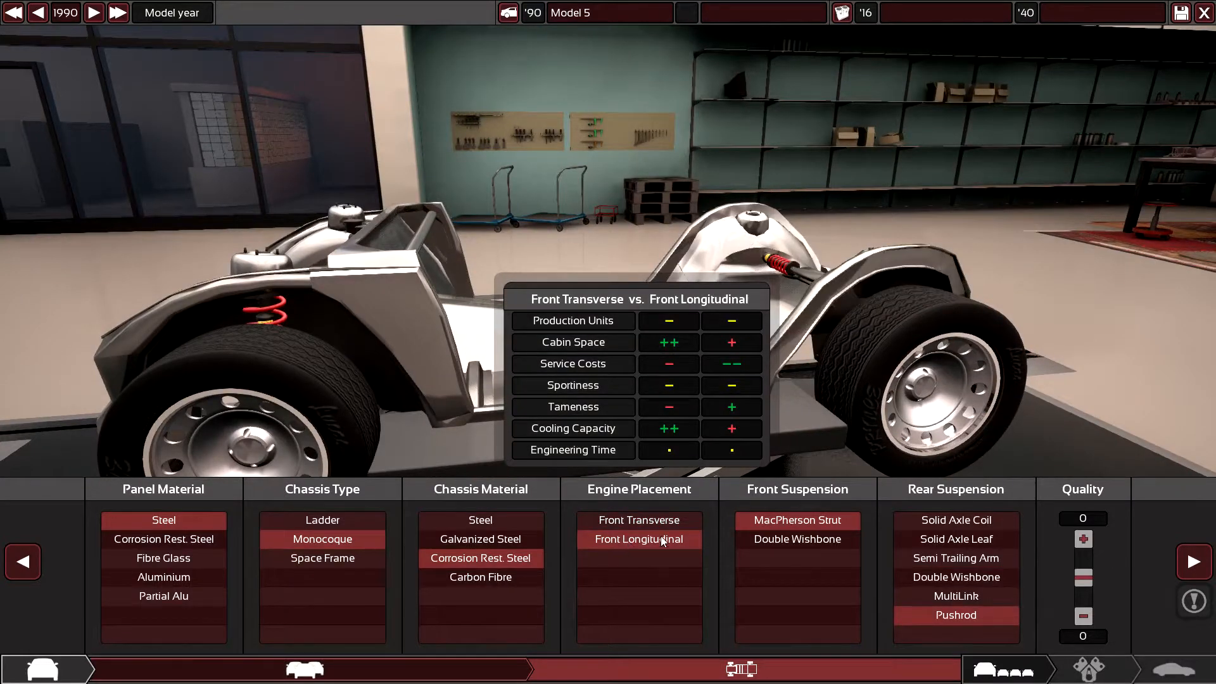
left_click(956, 557)
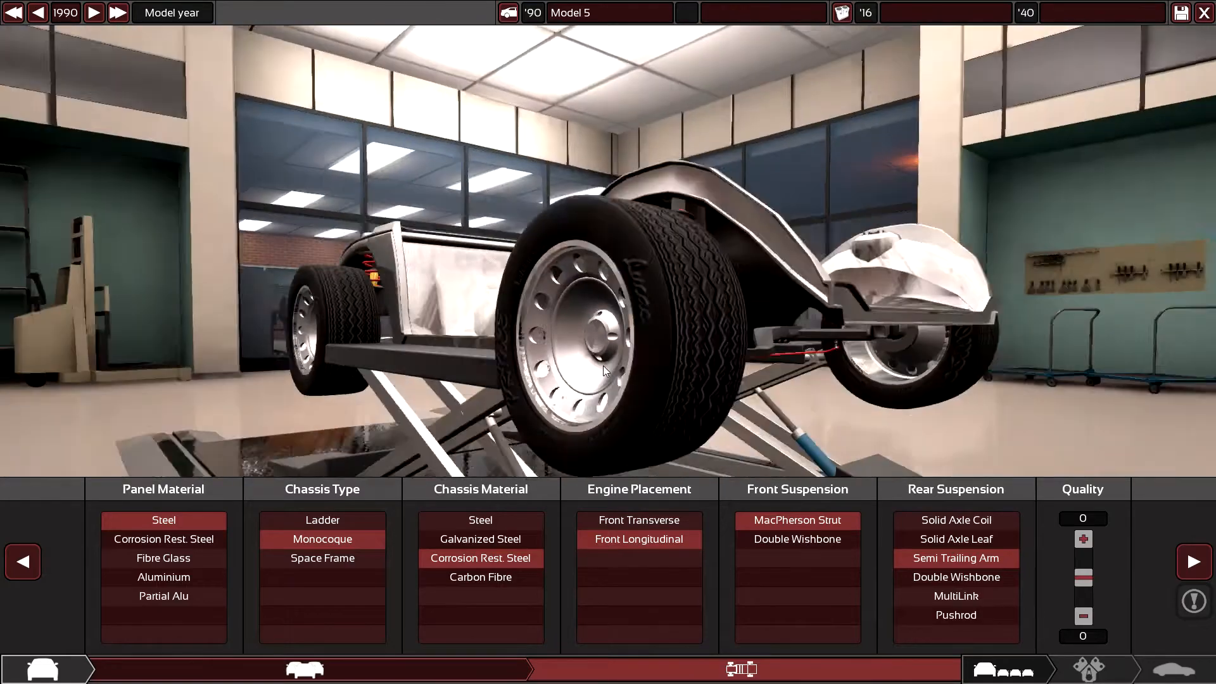
mouse_move(955, 539)
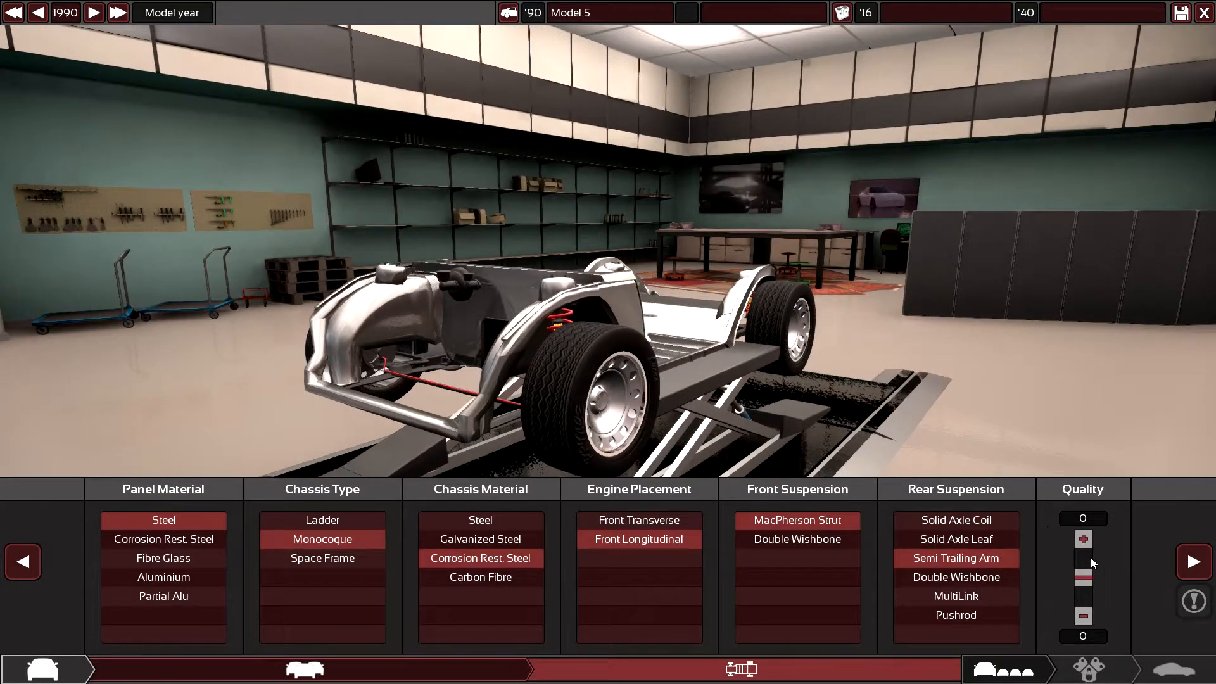
mouse_move(162, 520)
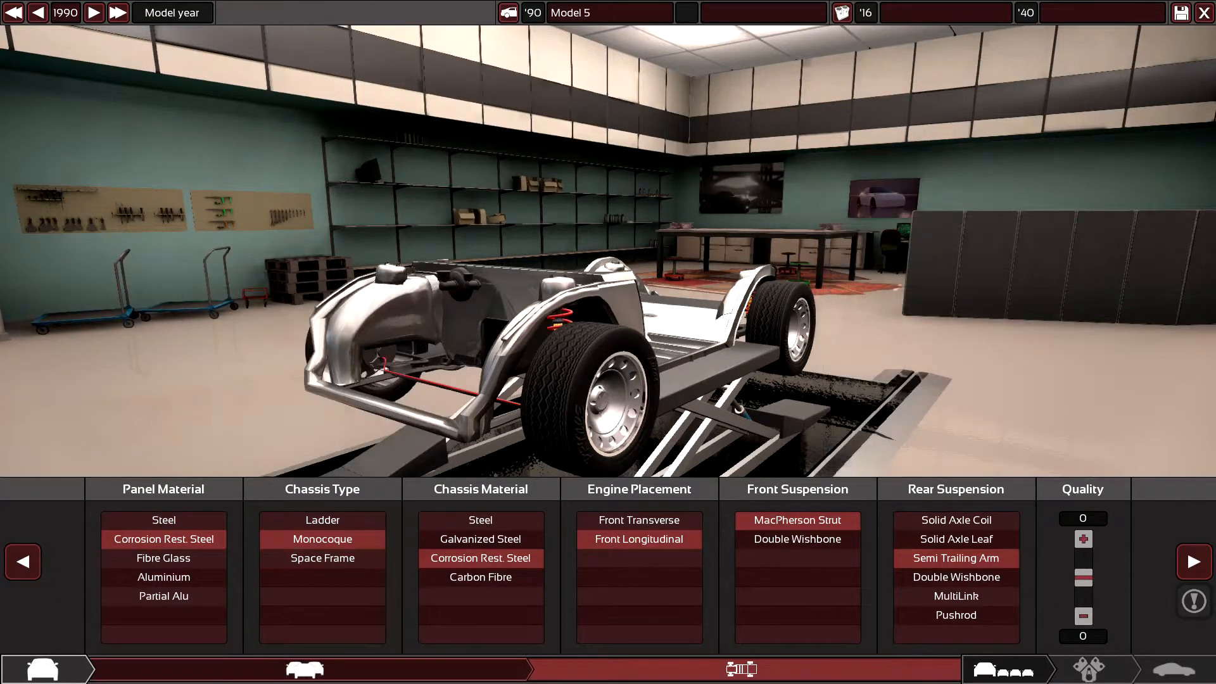
- Advance to Trim 5's Paint & Material Selection stage showing the gold coupe
left_click(303, 669)
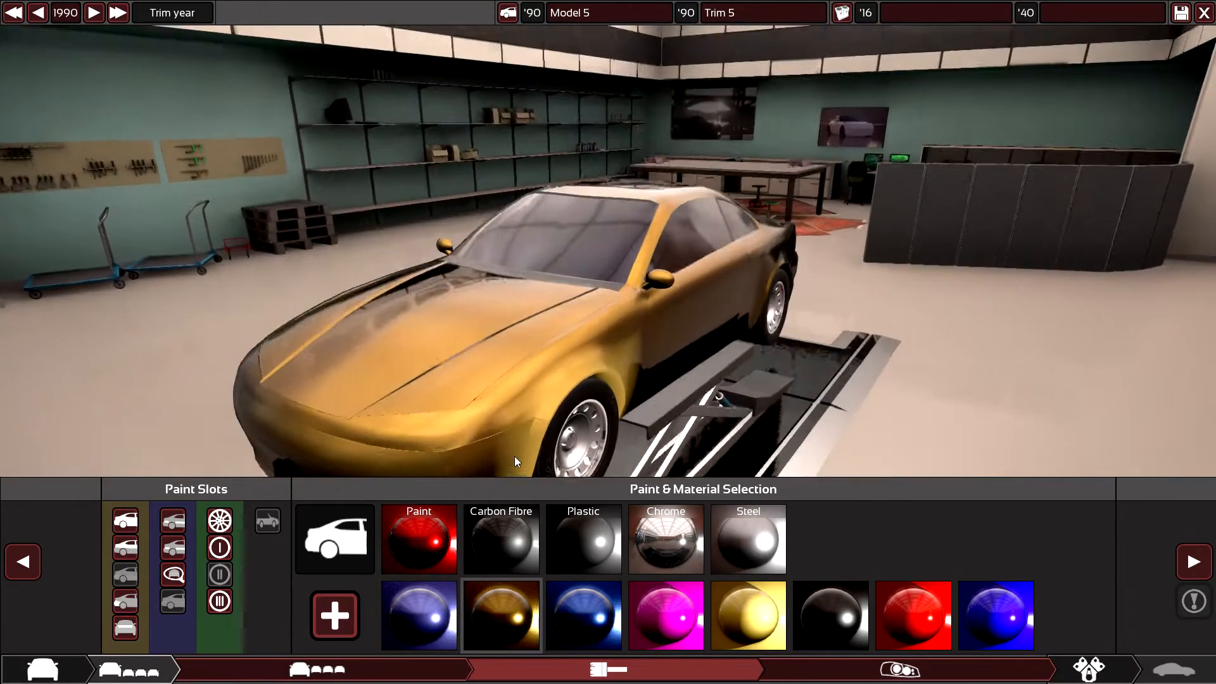
- Create a new body paint and shift its base colour from gold to teal
left_click(334, 615)
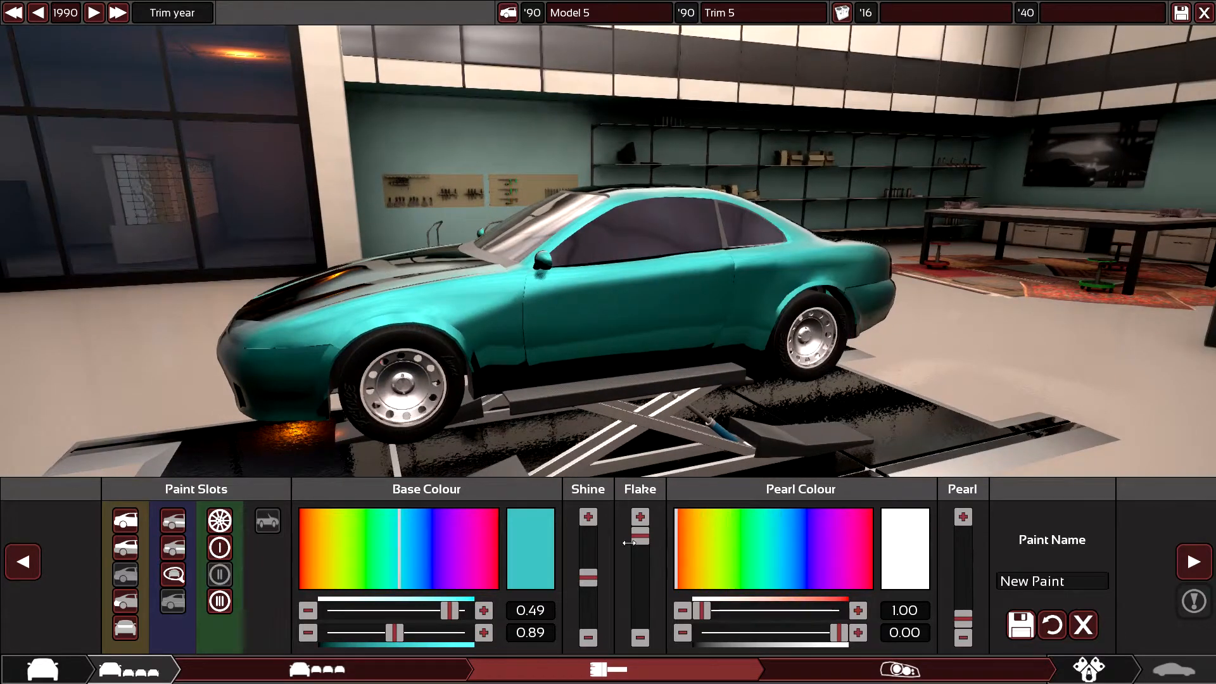
left_click(811, 551)
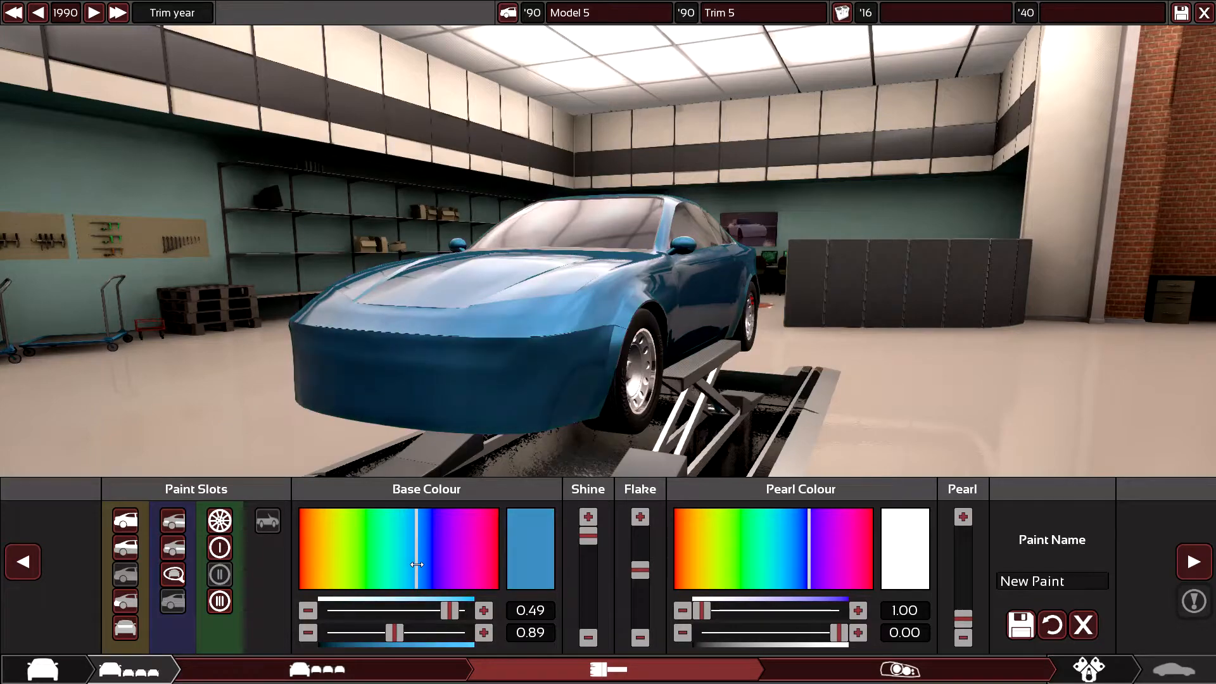
left_click_drag(418, 565, 409, 567)
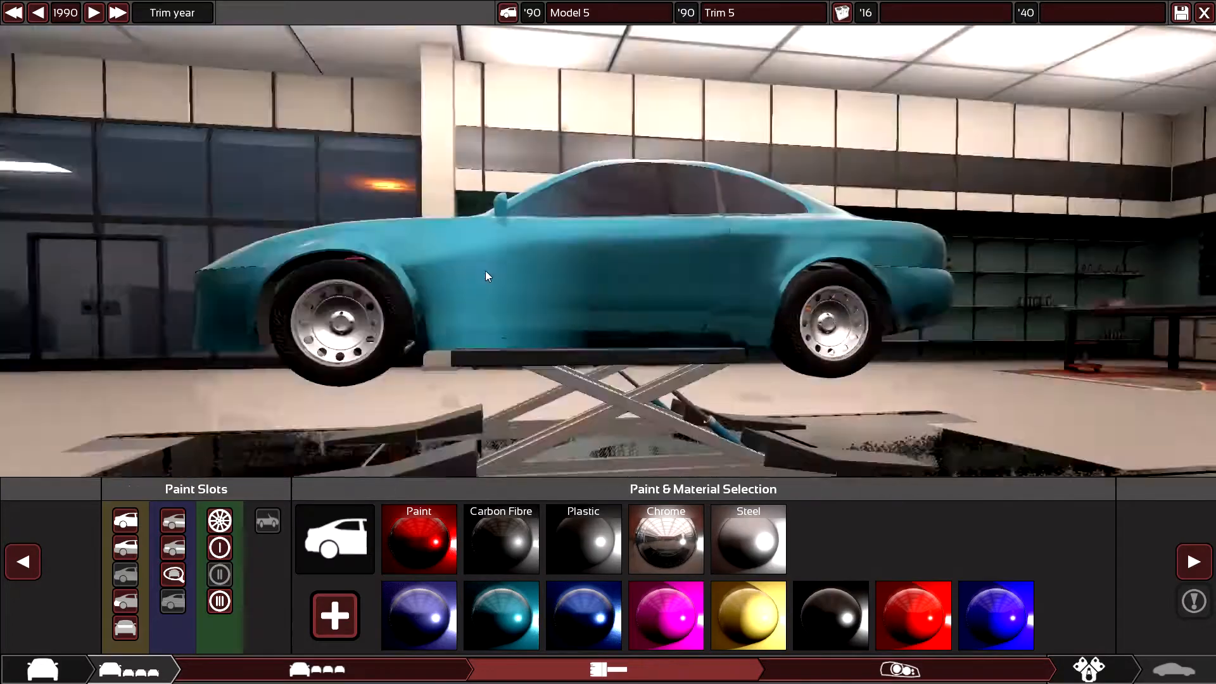
- Select the wheel paint slot to choose its material
left_click(218, 521)
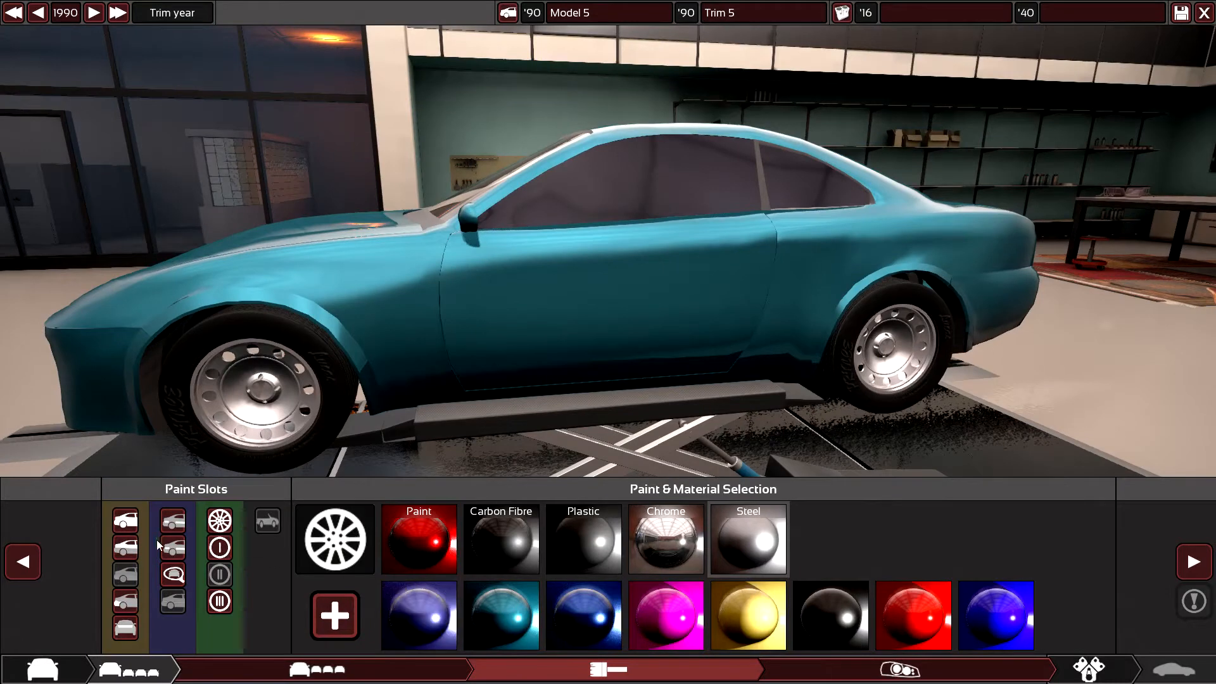
mouse_move(124, 604)
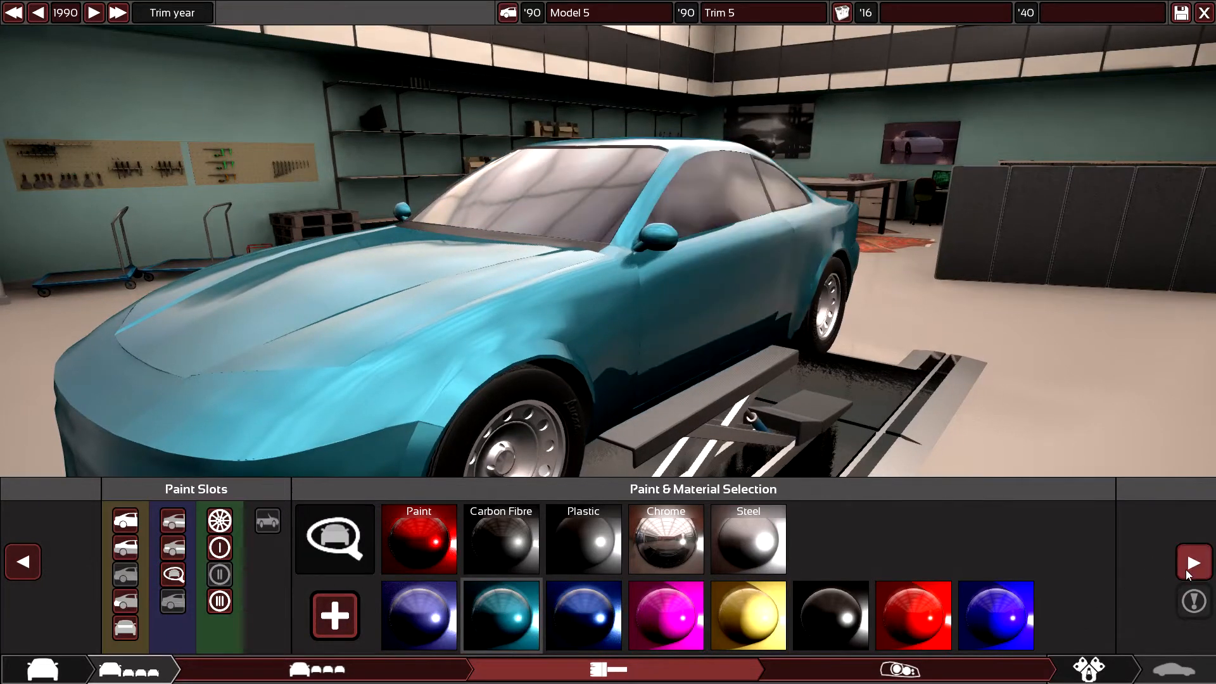
- Move to fixtures and add a round indicator light to the coupe's front bumper
left_click(899, 668)
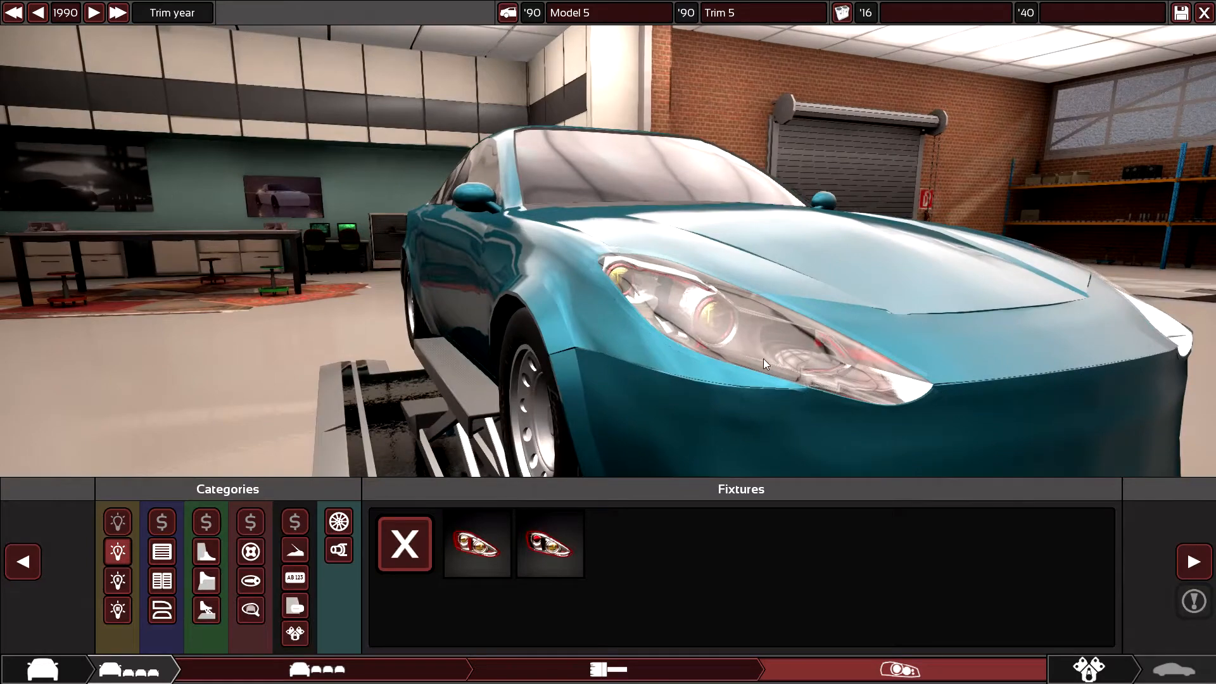
left_click_drag(764, 365, 648, 392)
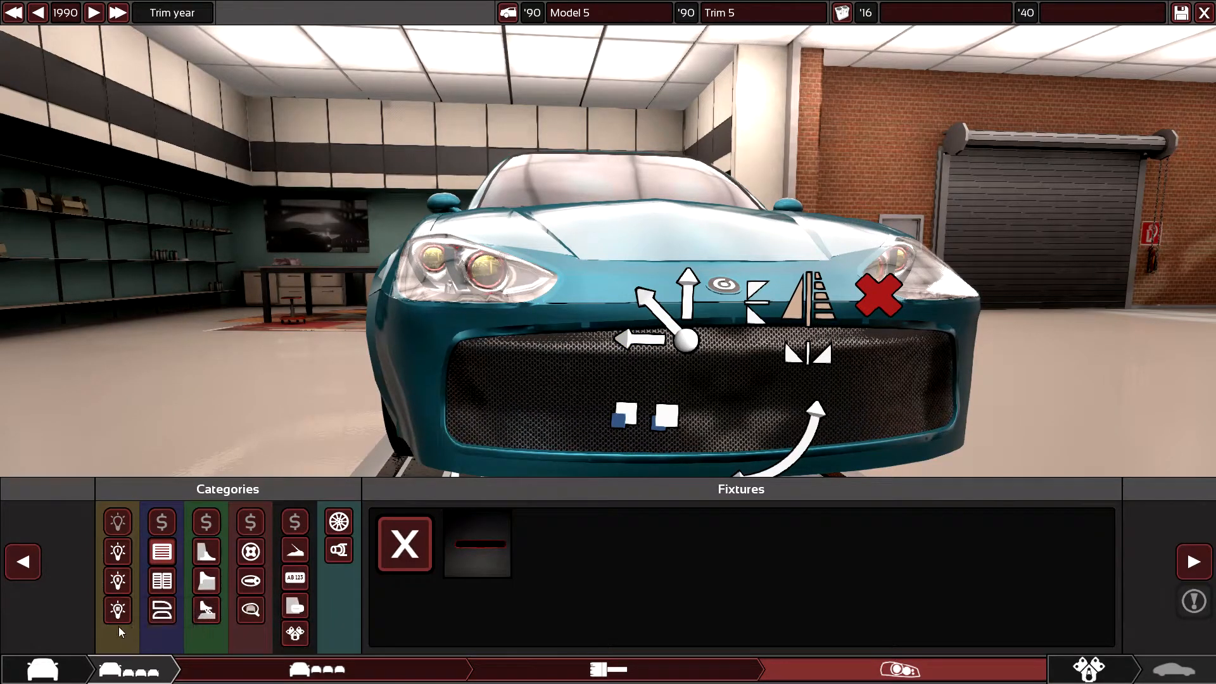
left_click(118, 609)
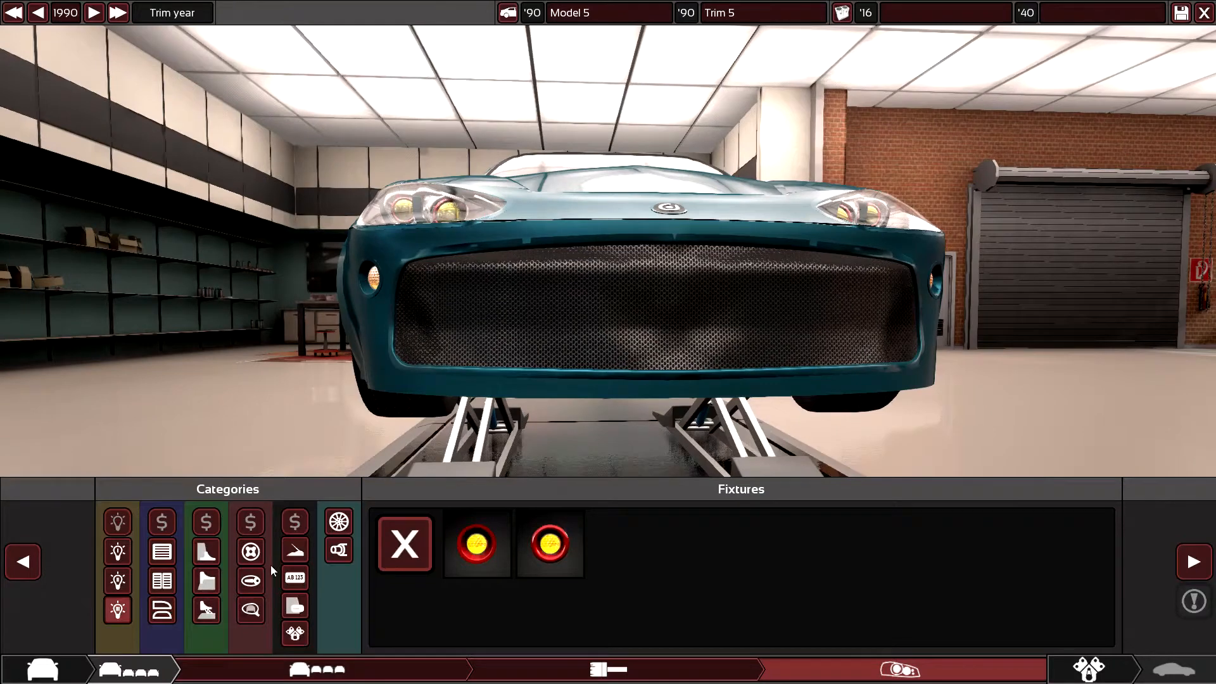
mouse_move(250, 608)
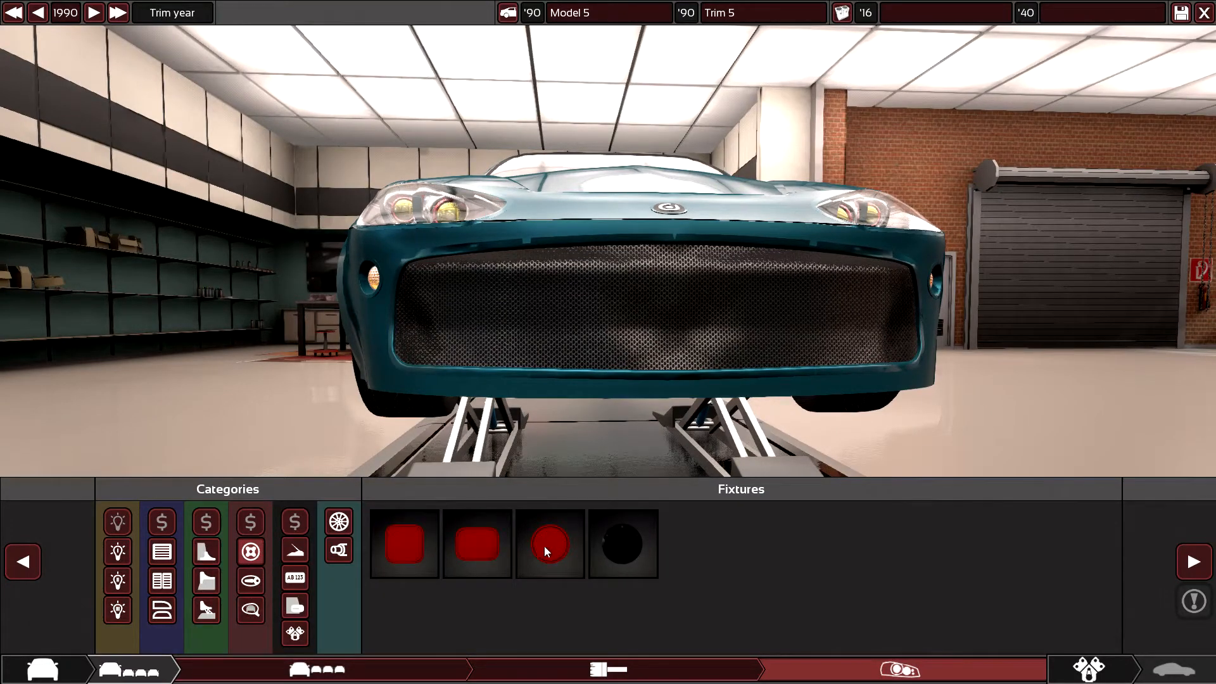
left_click(549, 543)
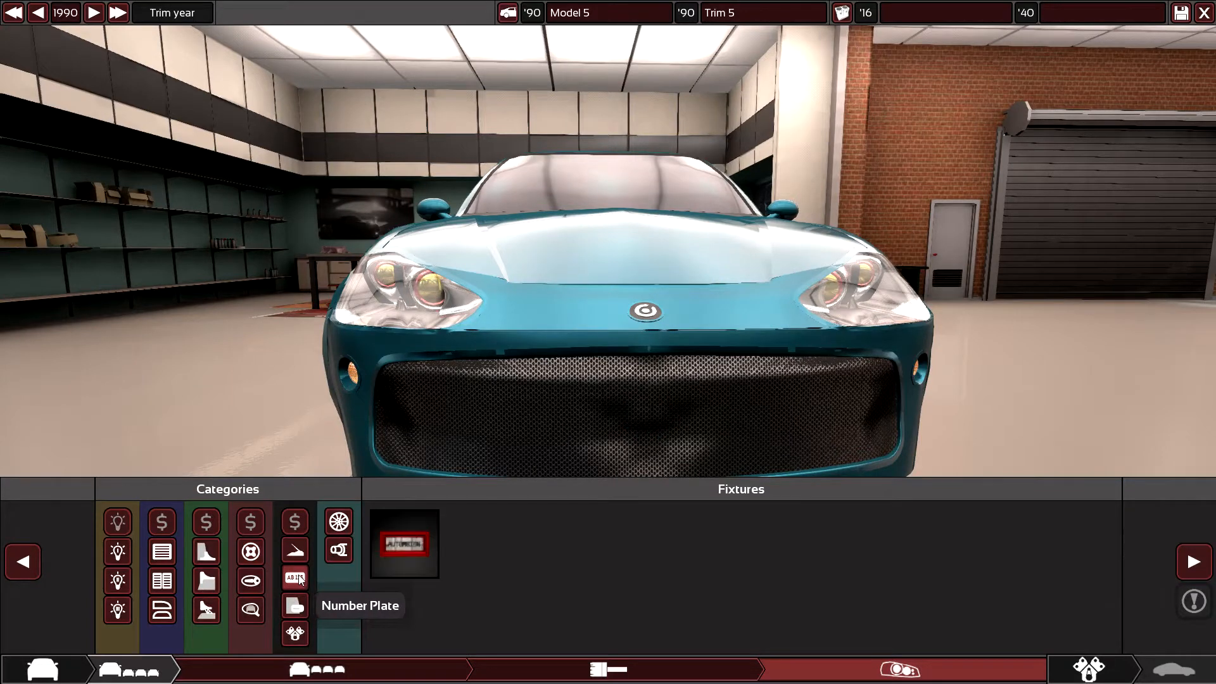
- Fit a rear number plate and add a round tail light cluster to the coupe's rear
left_click(404, 543)
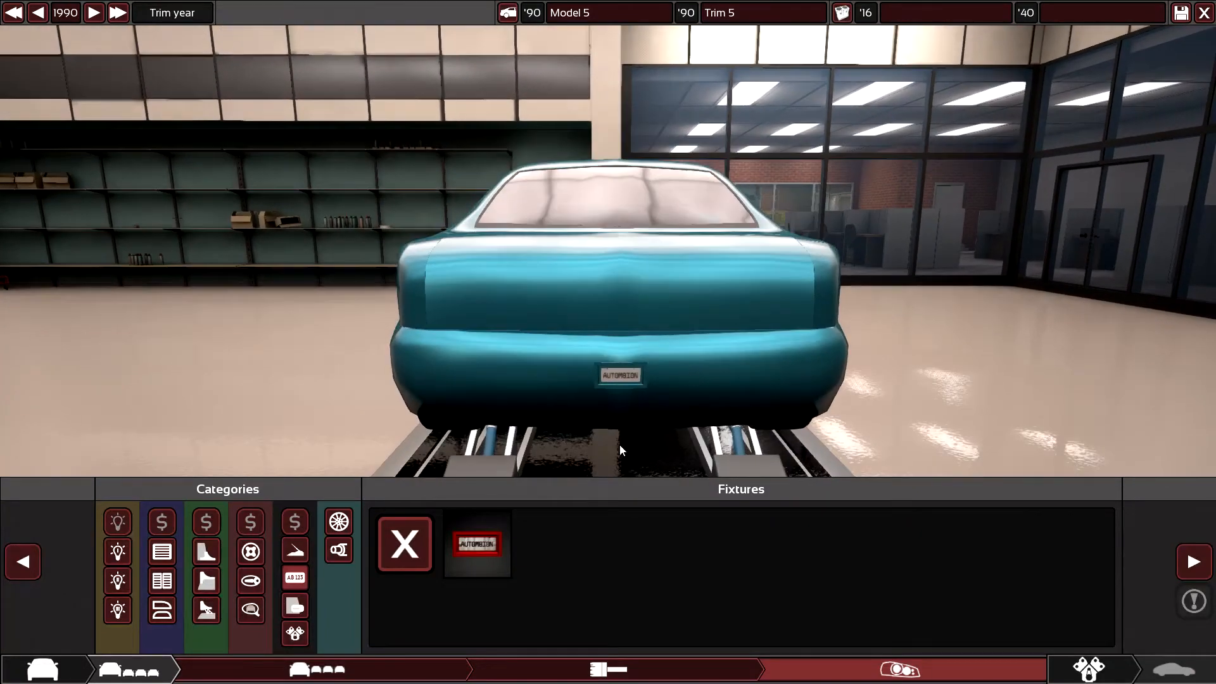
left_click(118, 581)
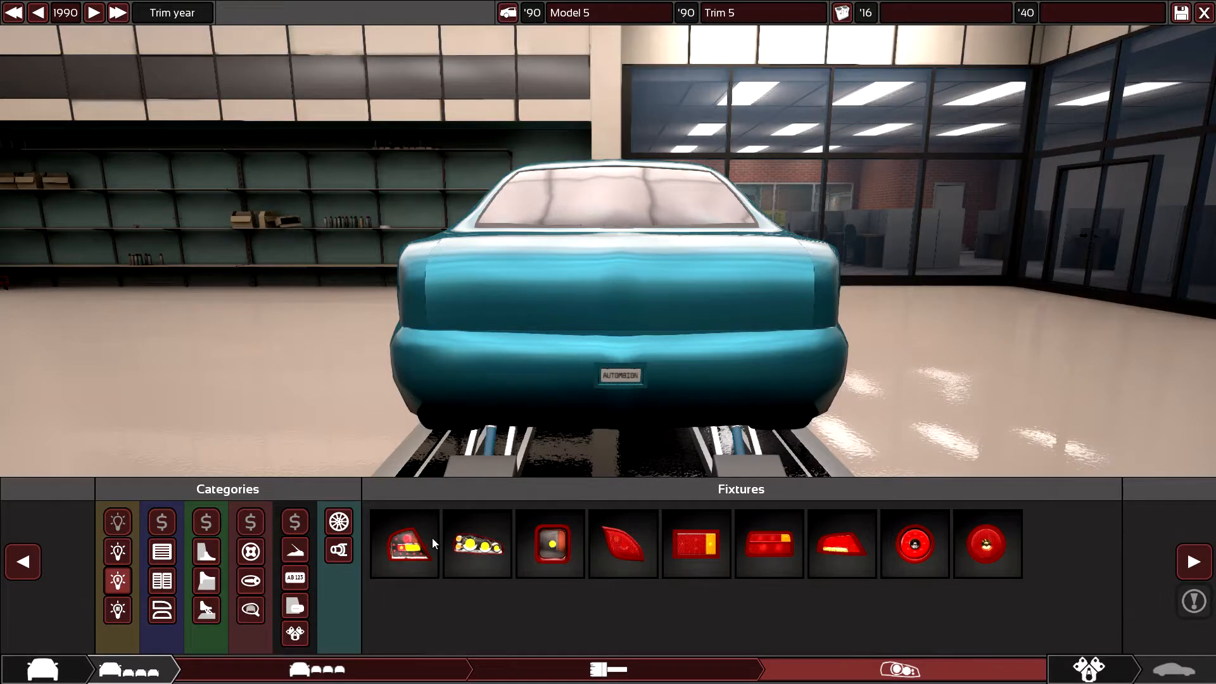
left_click(404, 543)
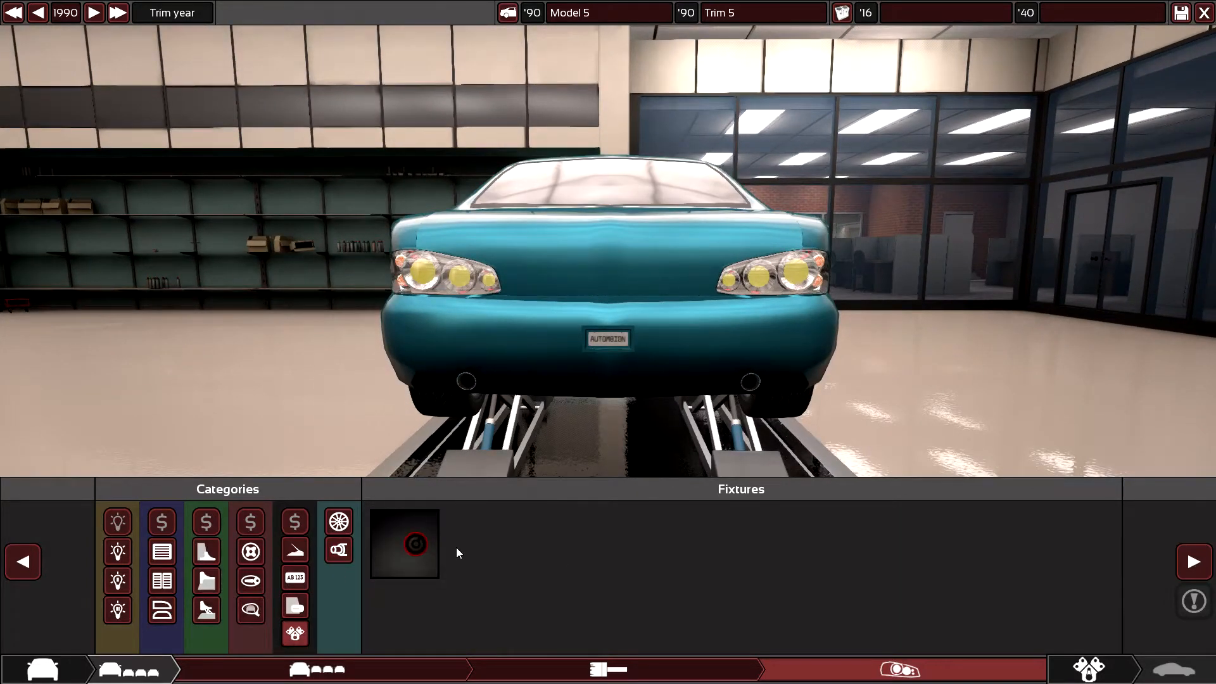
- Add an exhaust tip under the rear bumper
left_click(403, 542)
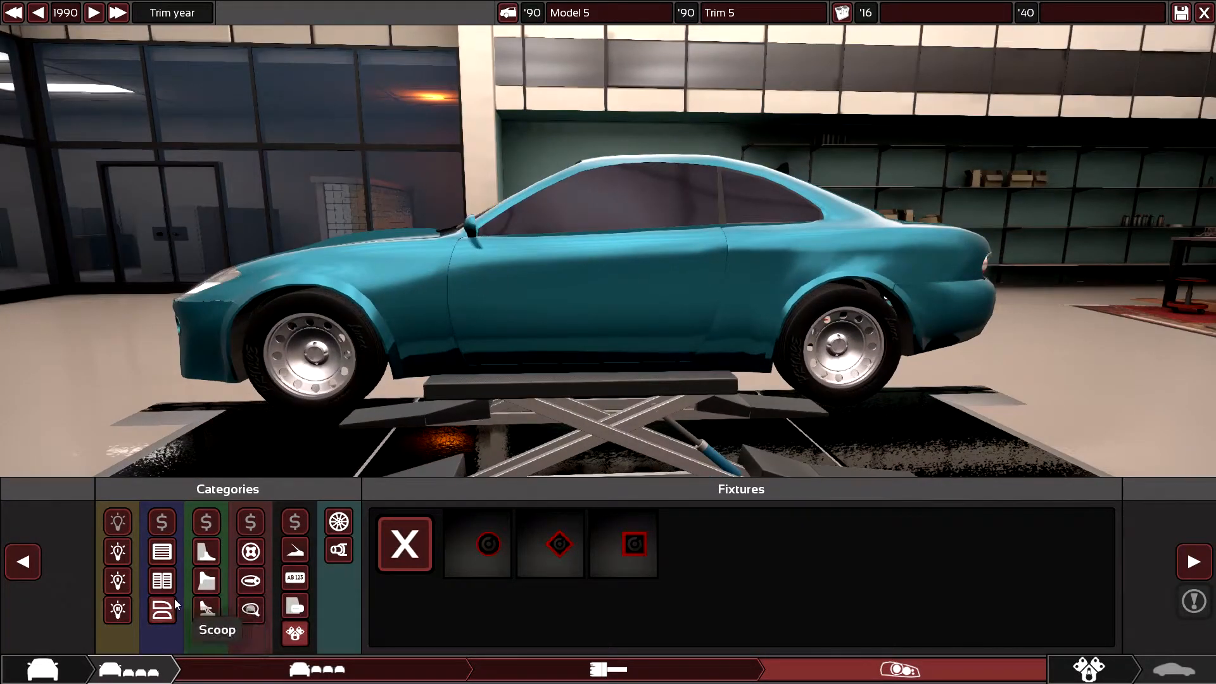
- Browse another fixture category and place the red fixture on the rear quarter panel
left_click(250, 581)
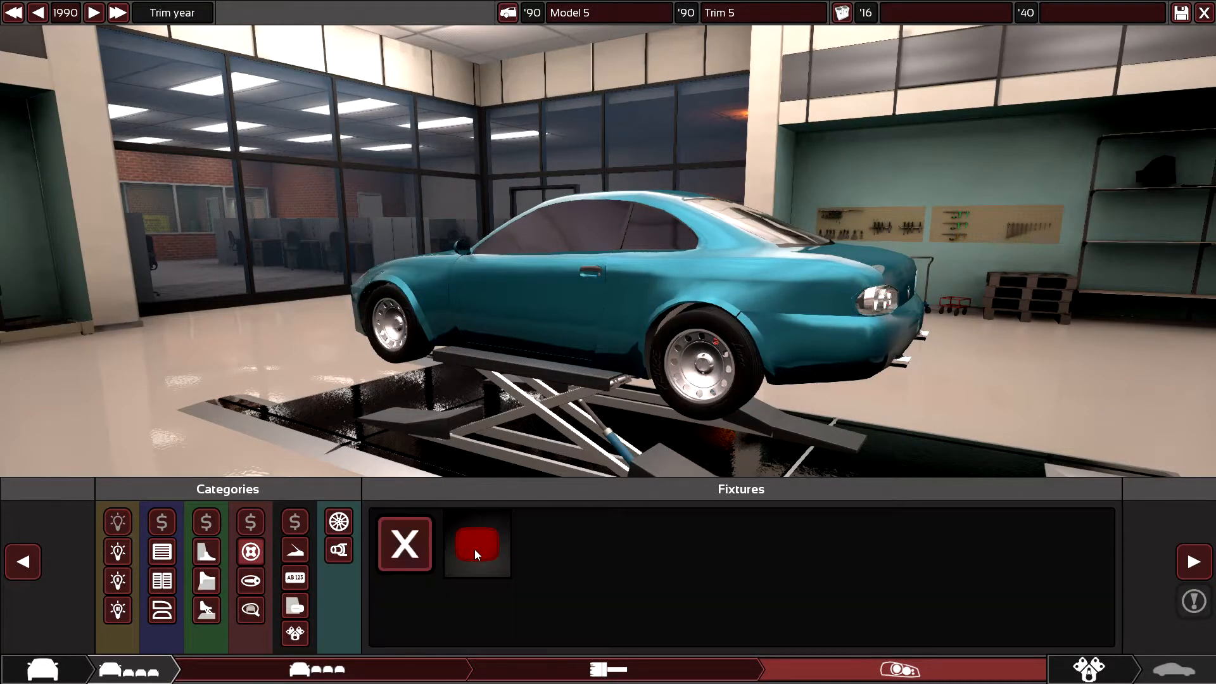
left_click(476, 545)
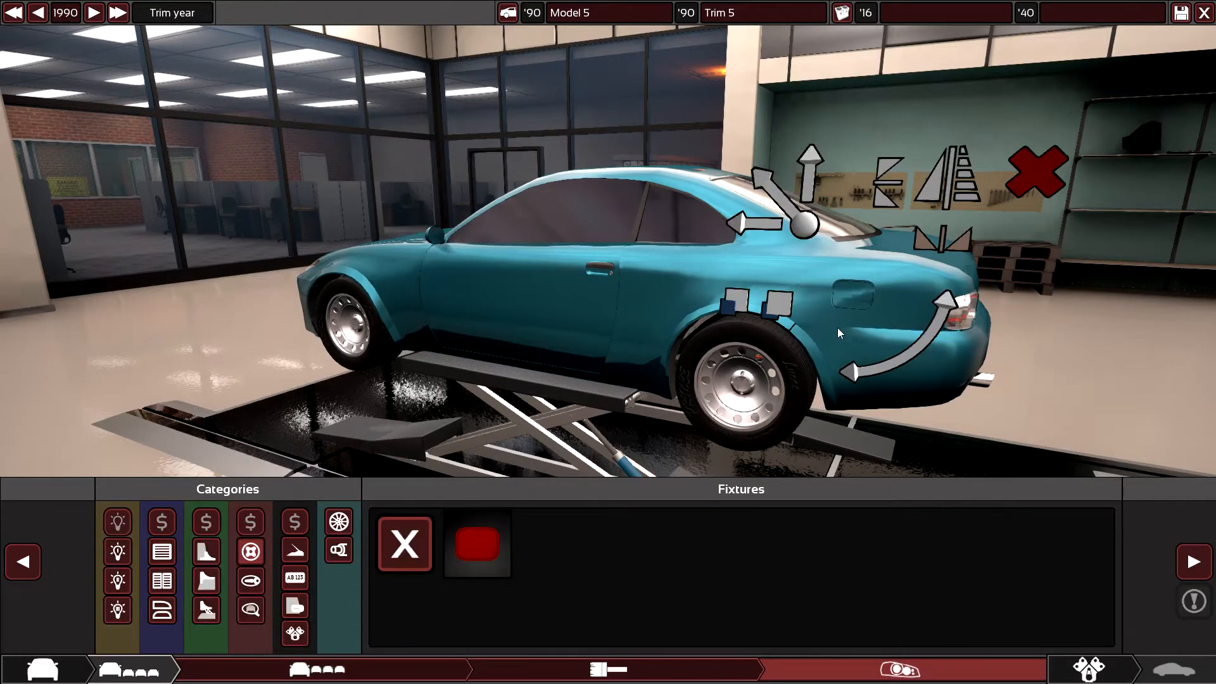
mouse_move(1179, 543)
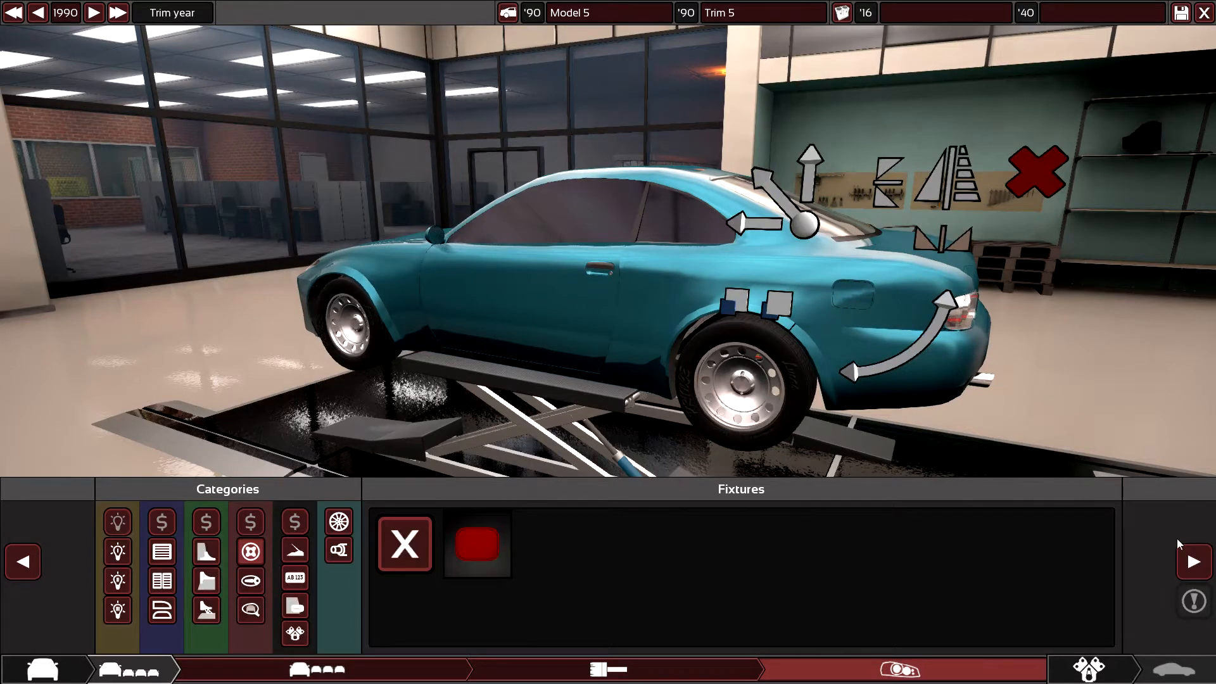
- Start the engine designer with an inline block made of aluminium
left_click(214, 670)
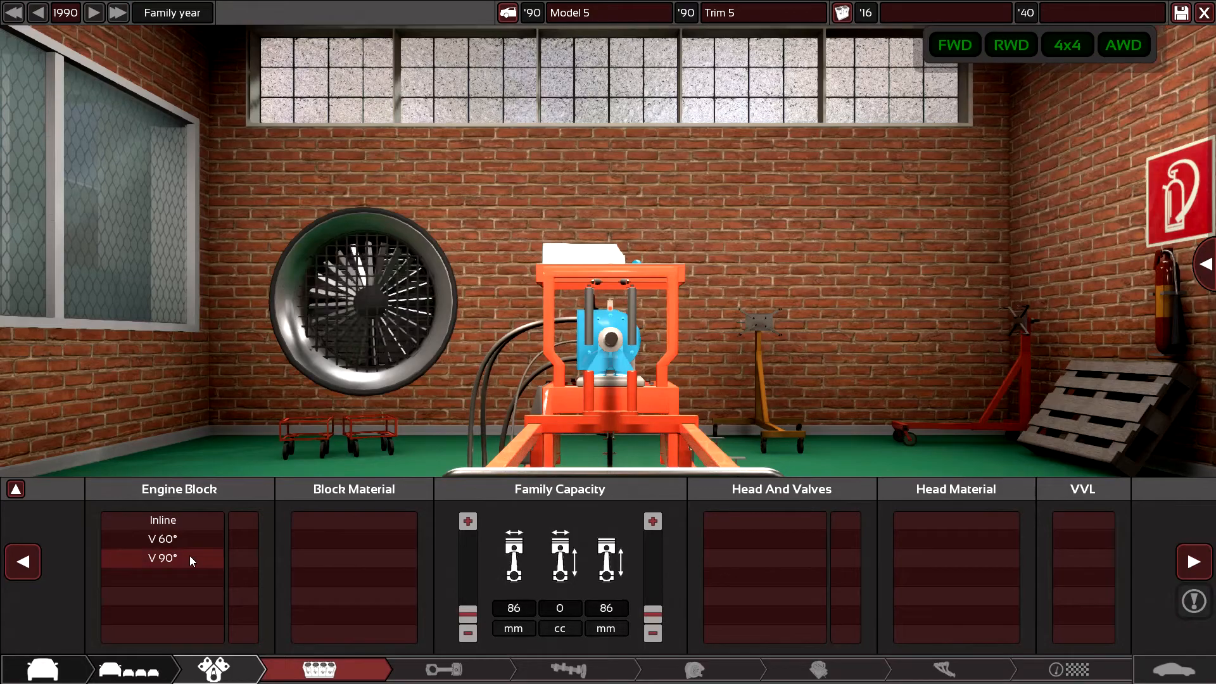
left_click(163, 520)
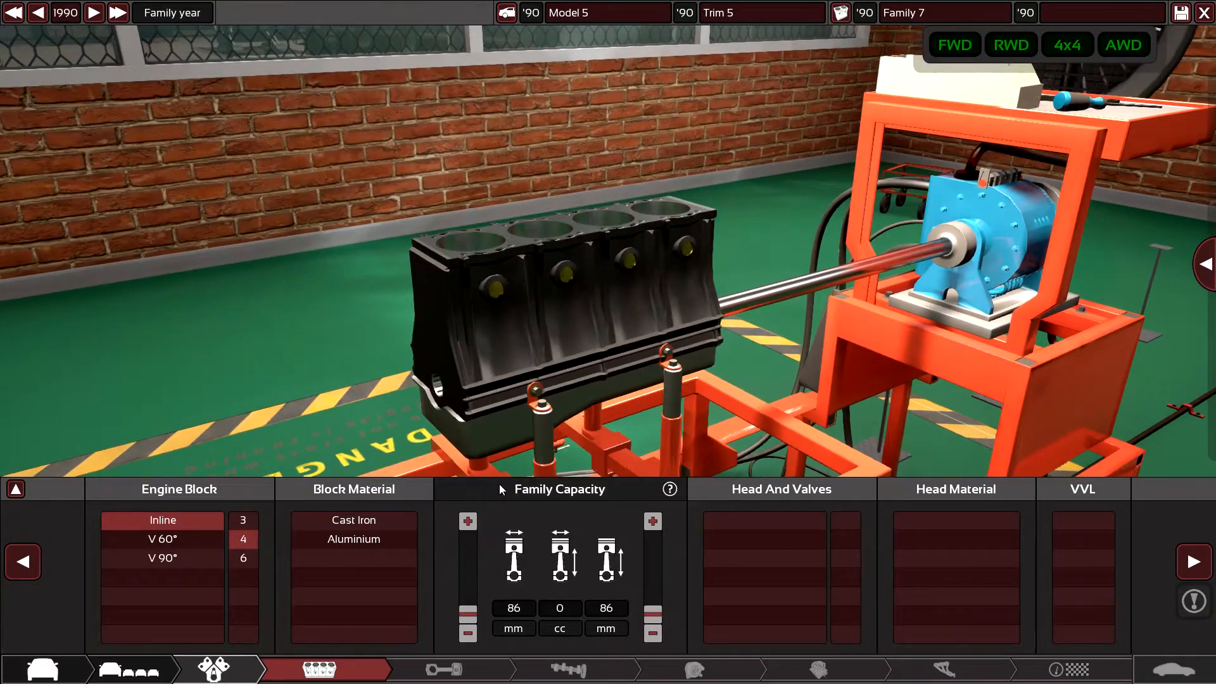
left_click(353, 539)
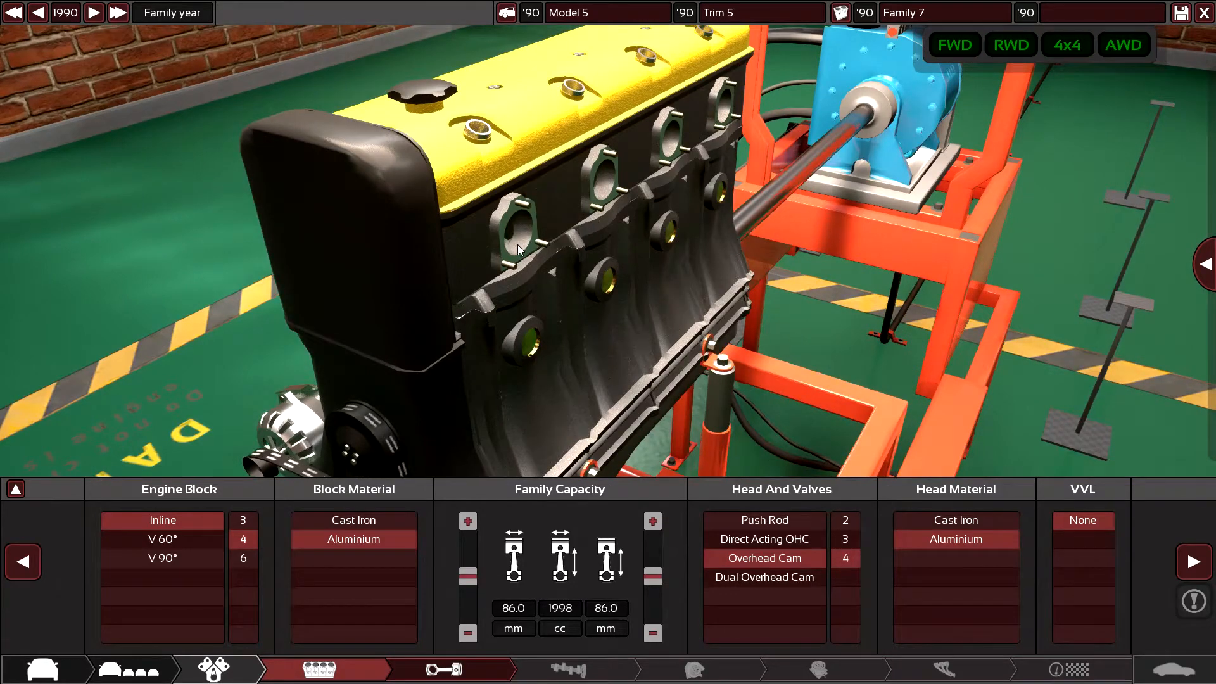
left_click_drag(518, 250, 557, 291)
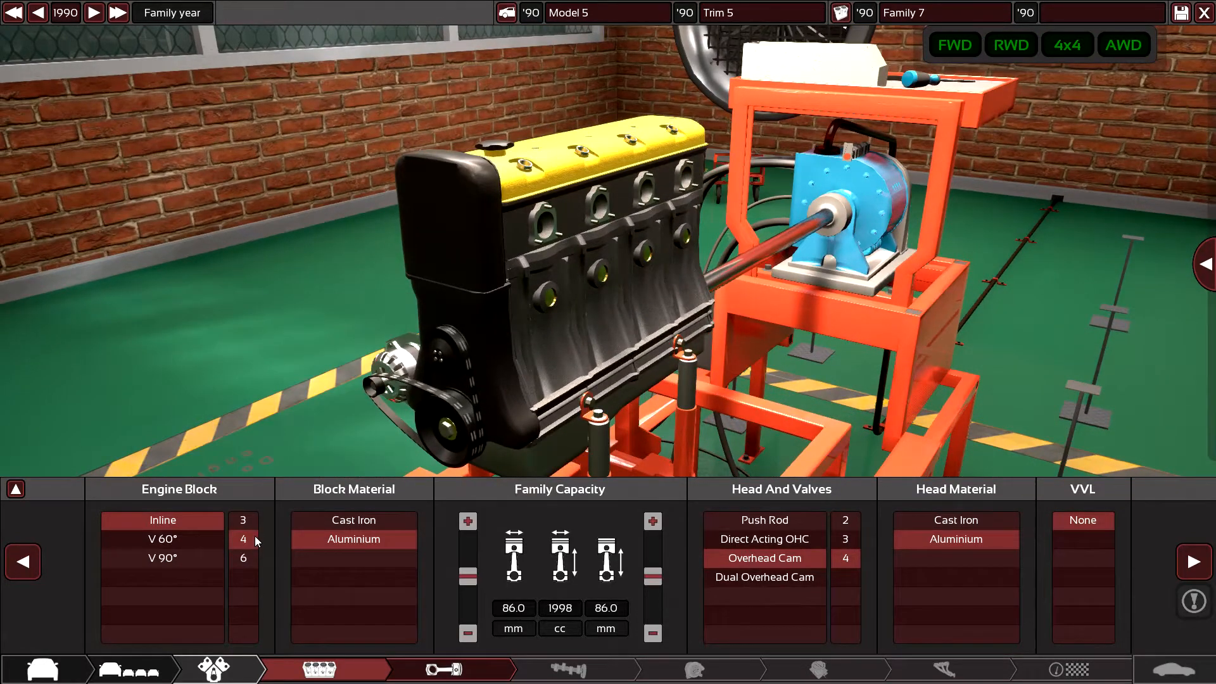
mouse_move(161, 559)
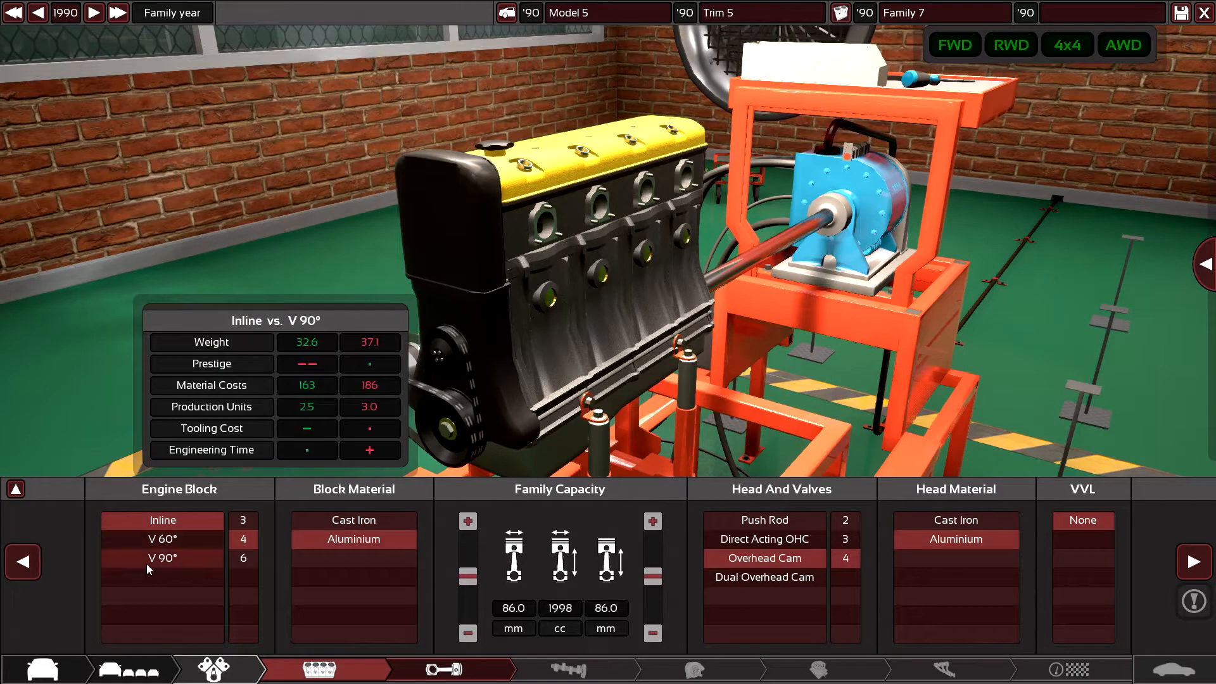
left_click(243, 559)
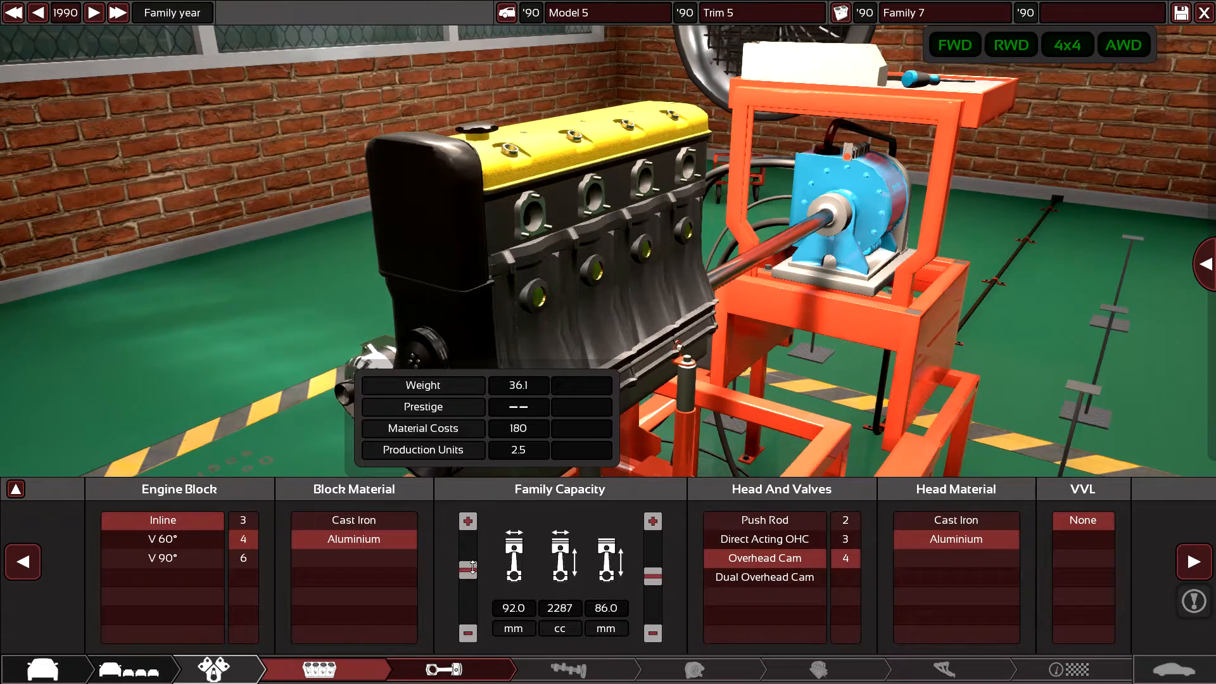
- Set bore to about 96.0 mm, shorten the stroke to 82.9 mm and give the block six cylinders
left_click(652, 634)
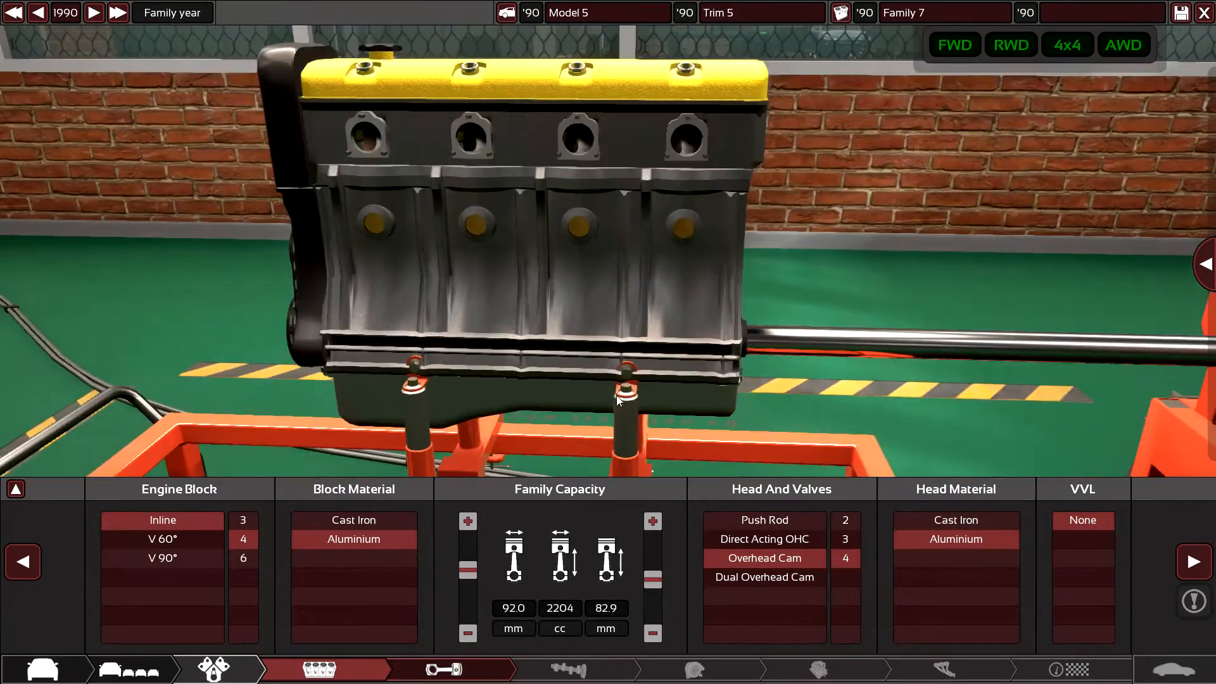
left_click(243, 559)
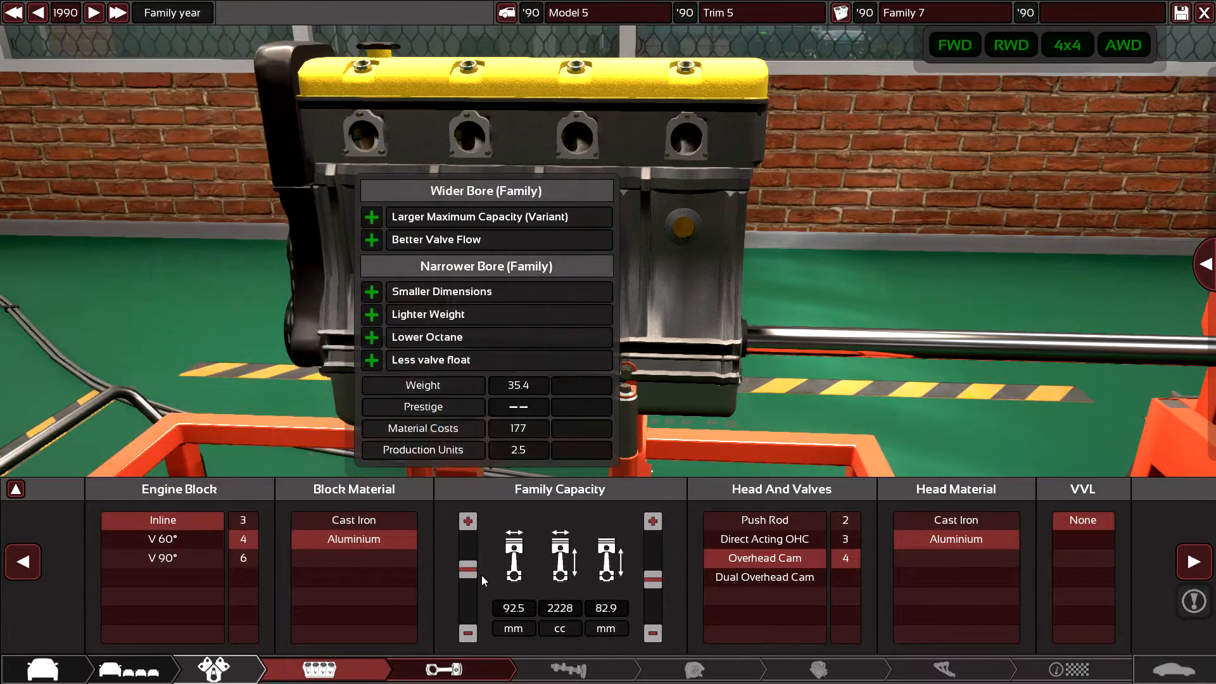
left_click_drag(469, 578, 469, 563)
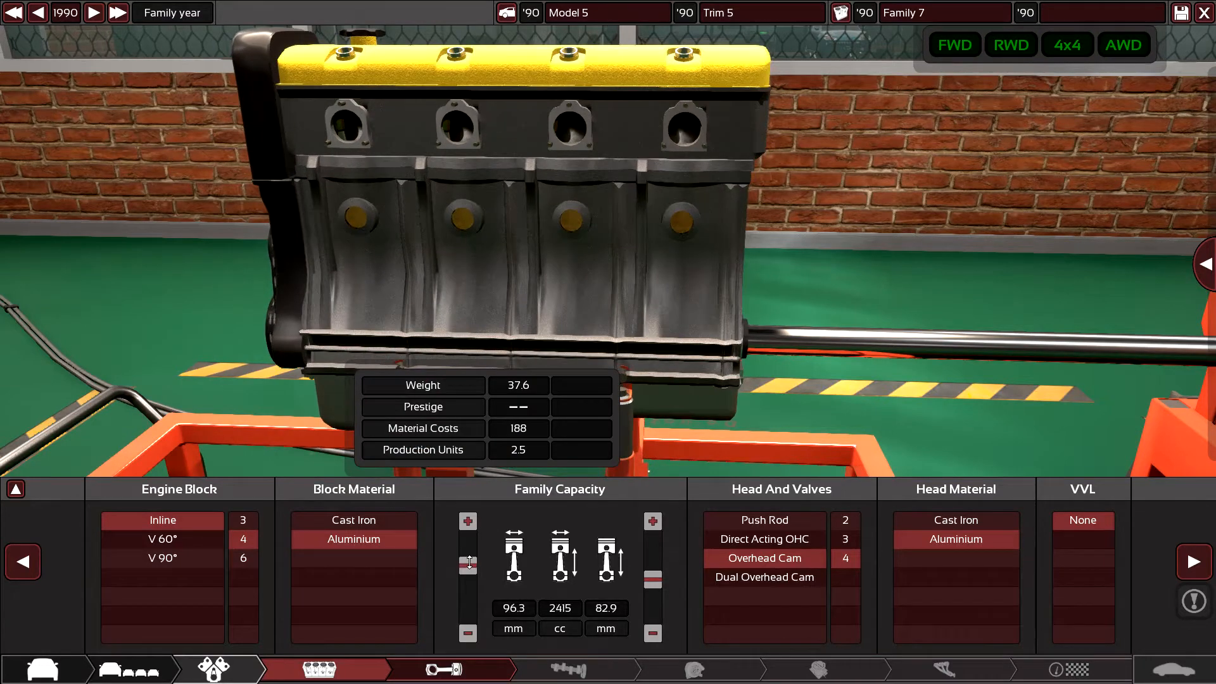
left_click(467, 632)
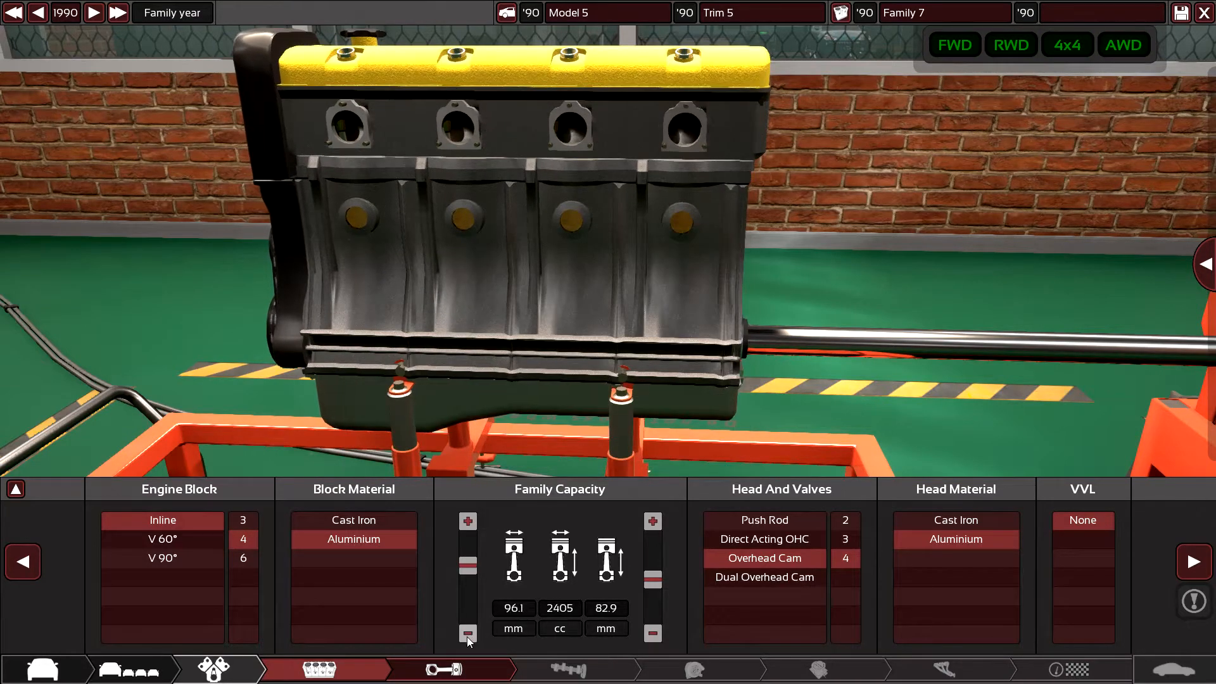
left_click(467, 634)
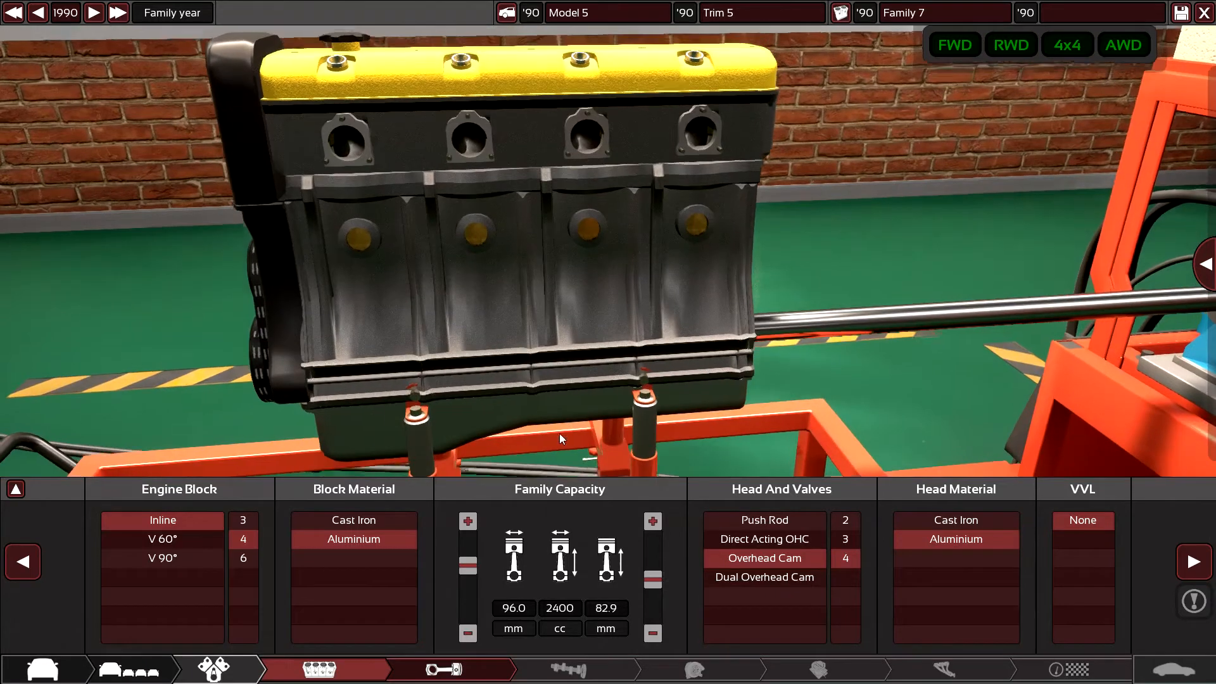
mouse_move(242, 570)
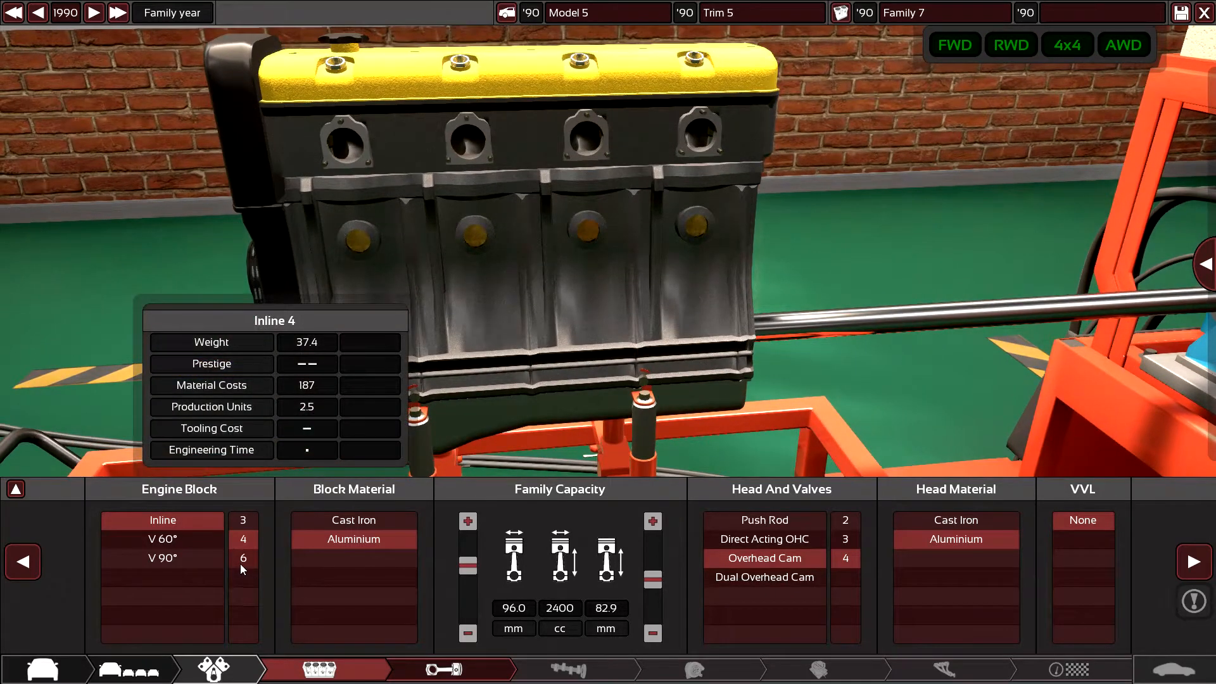
left_click(242, 559)
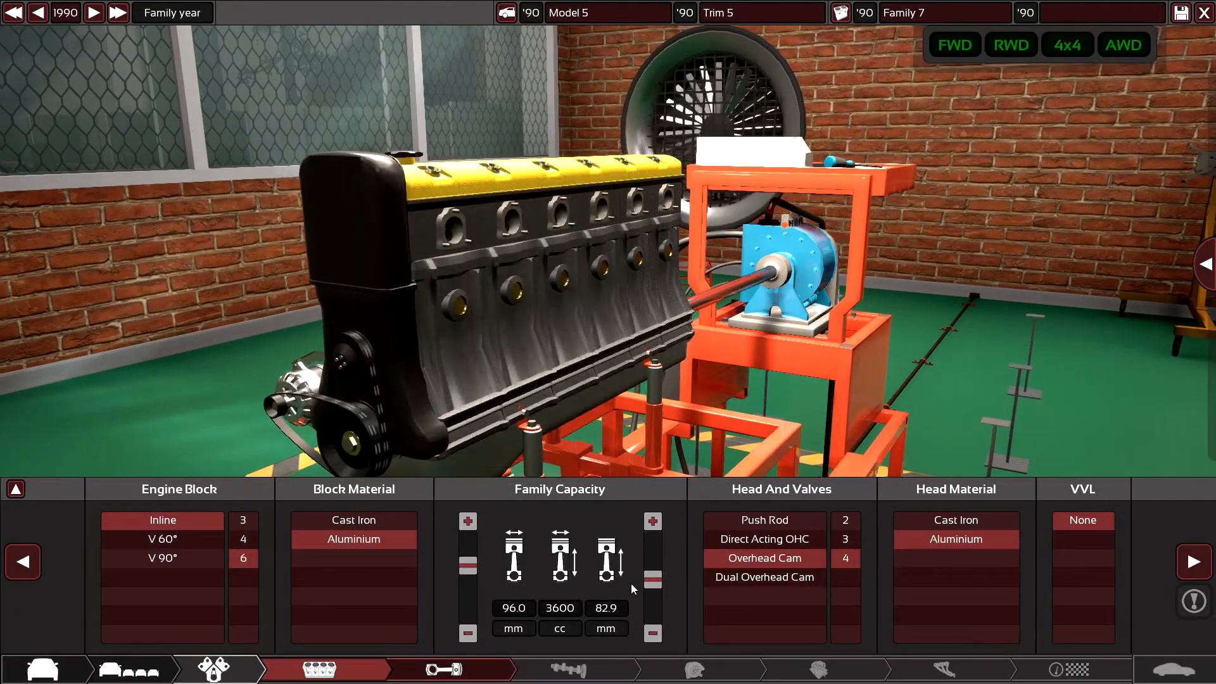
mouse_move(844, 559)
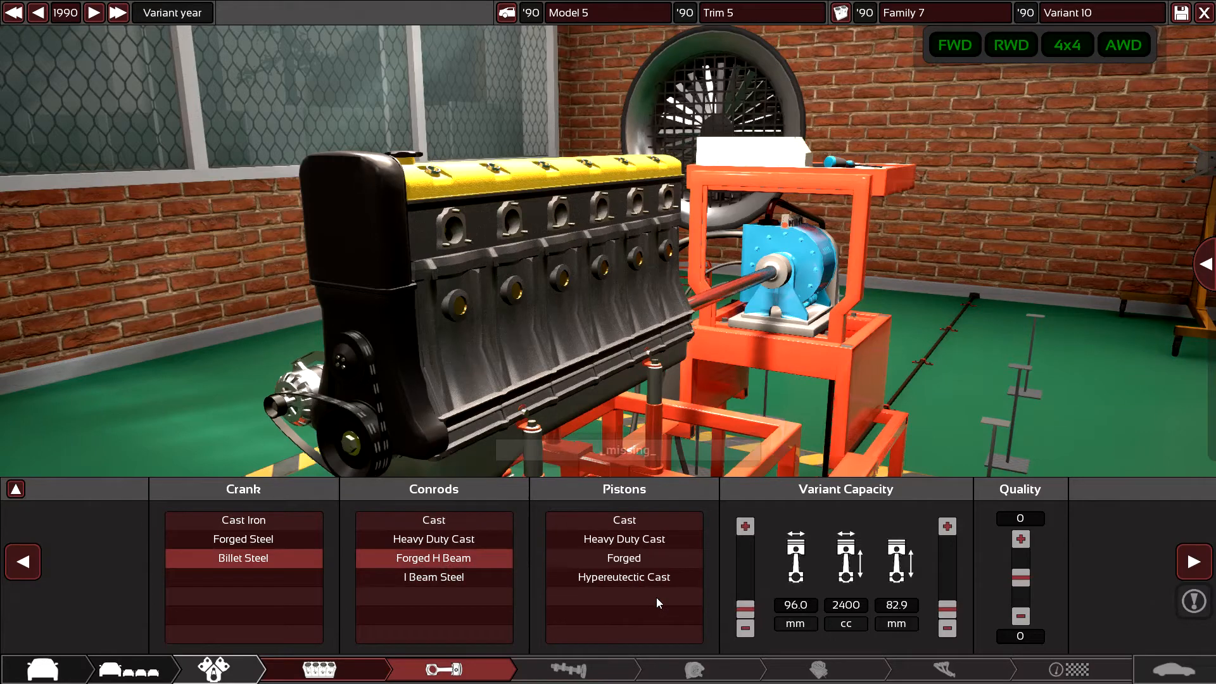
- Fit forged pistons and move to the compression and cam settings
left_click(623, 558)
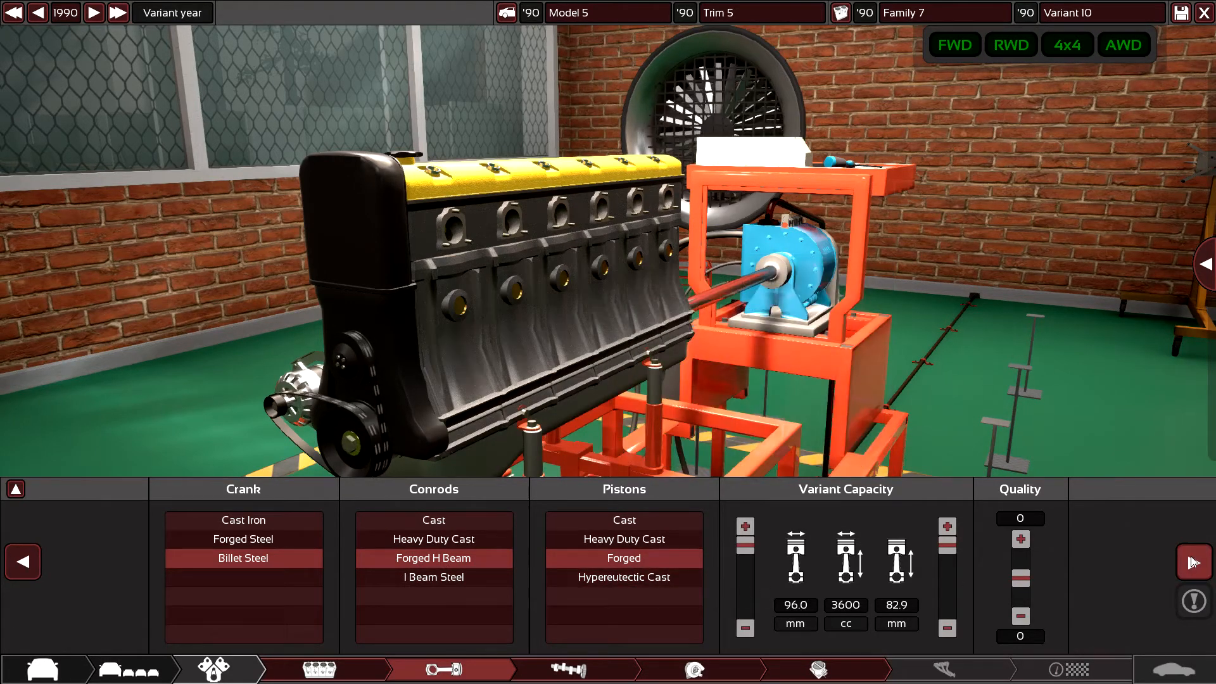
left_click(566, 669)
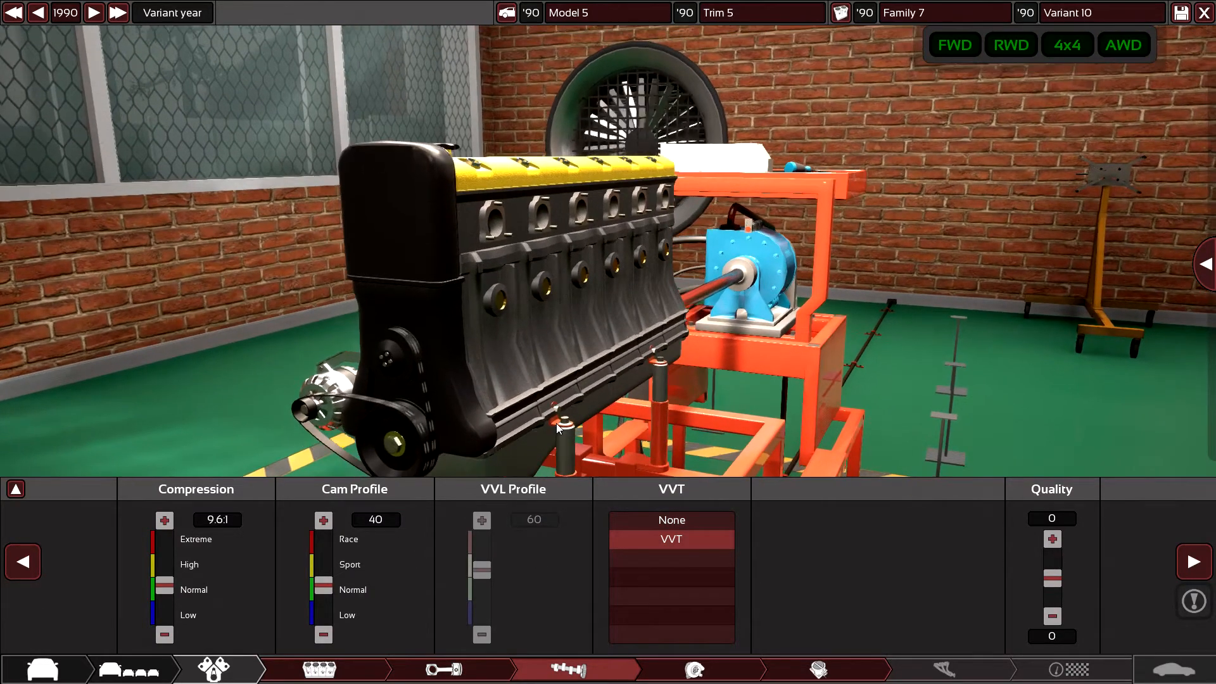
- Turbocharge the engine with a single journal-bearing turbo and a huge air-to-air intercooler
left_click(695, 669)
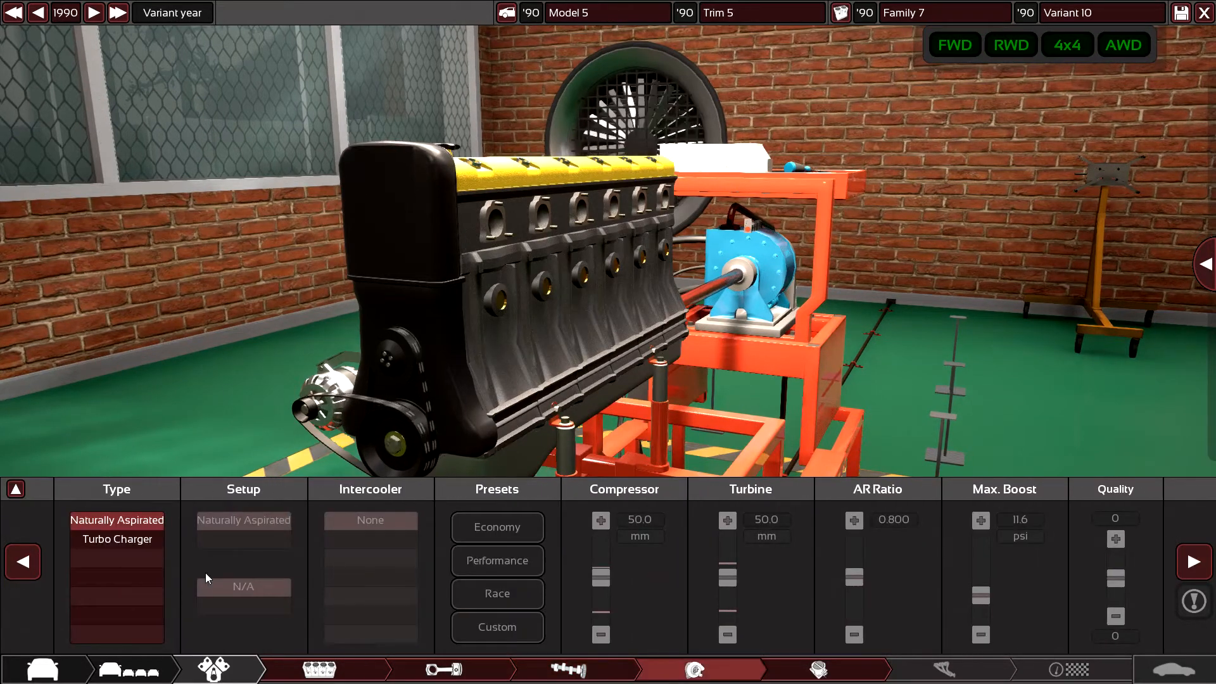
mouse_move(116, 539)
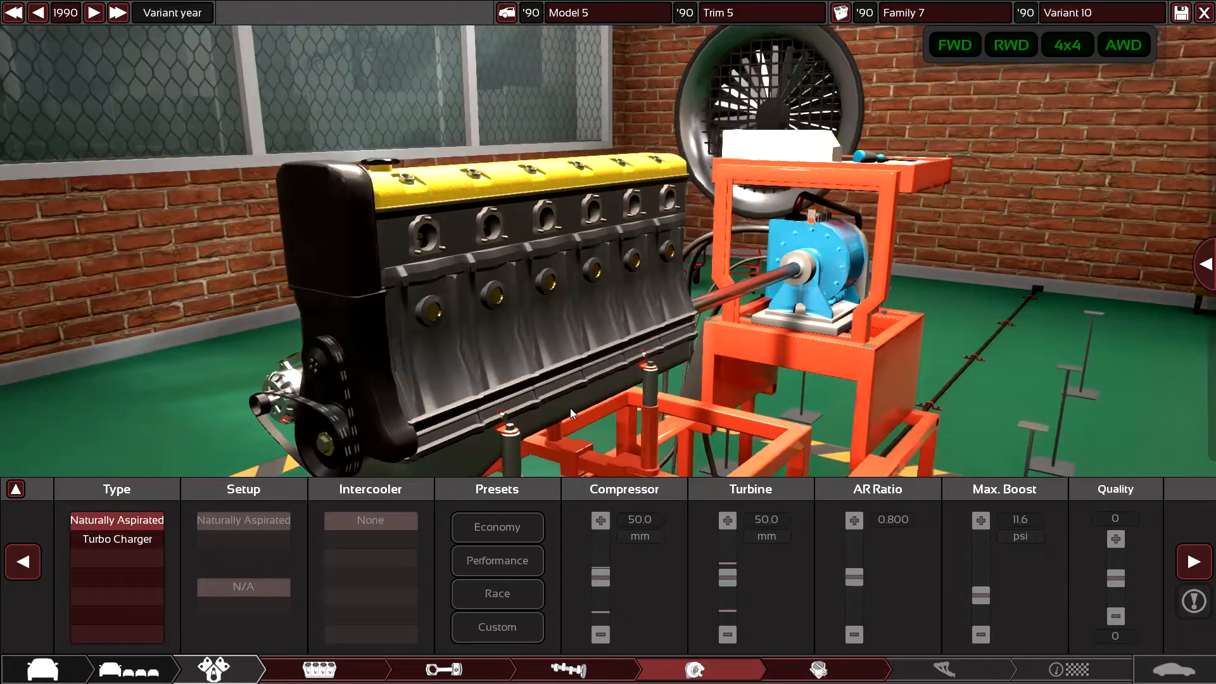
left_click(118, 539)
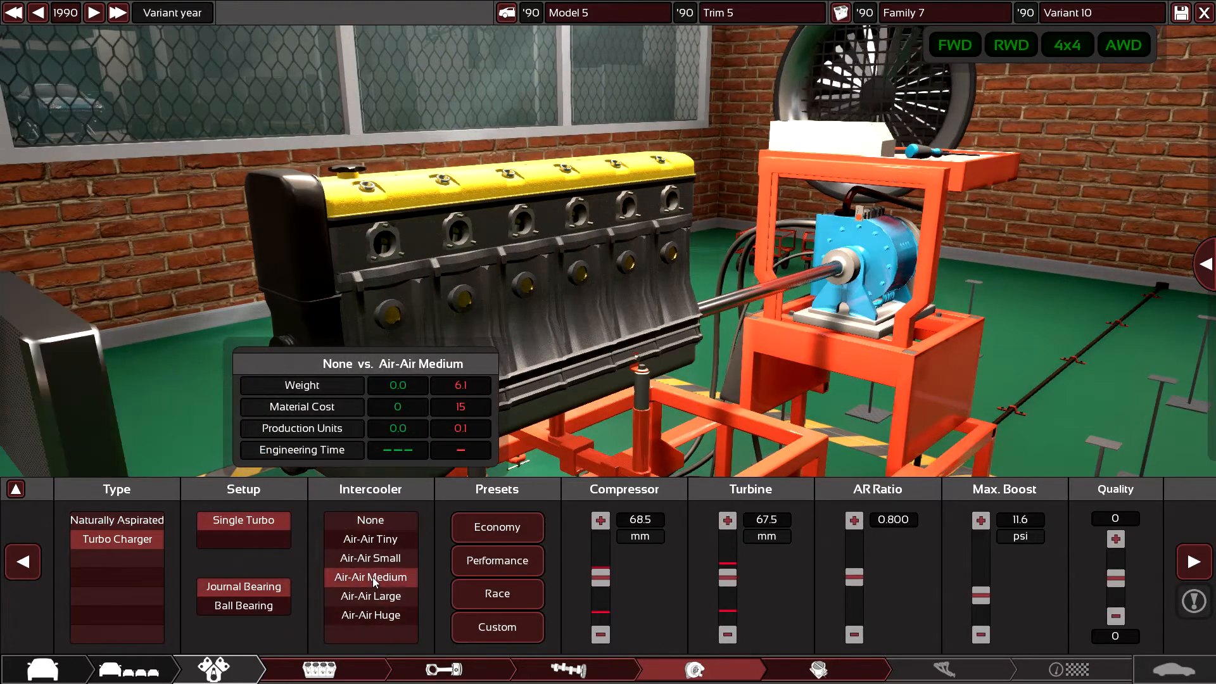
left_click(370, 595)
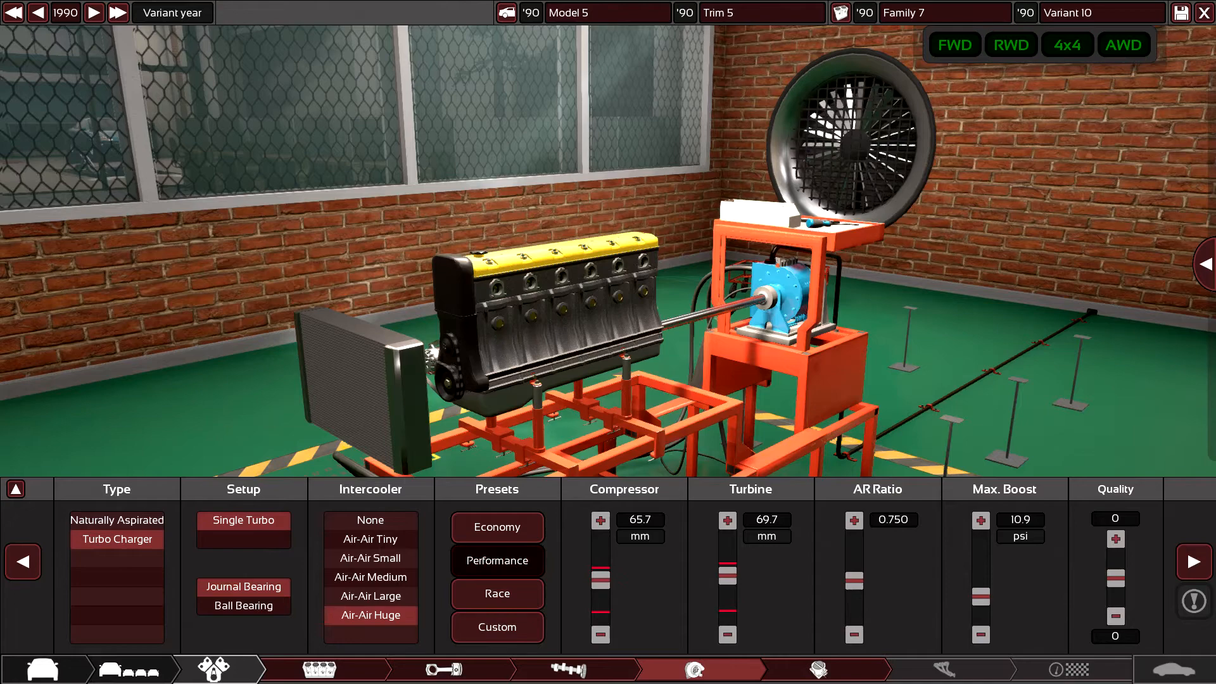
- Switch to single-point fuel injection with a performance intake on Regular 91 RON fuel
left_click(815, 669)
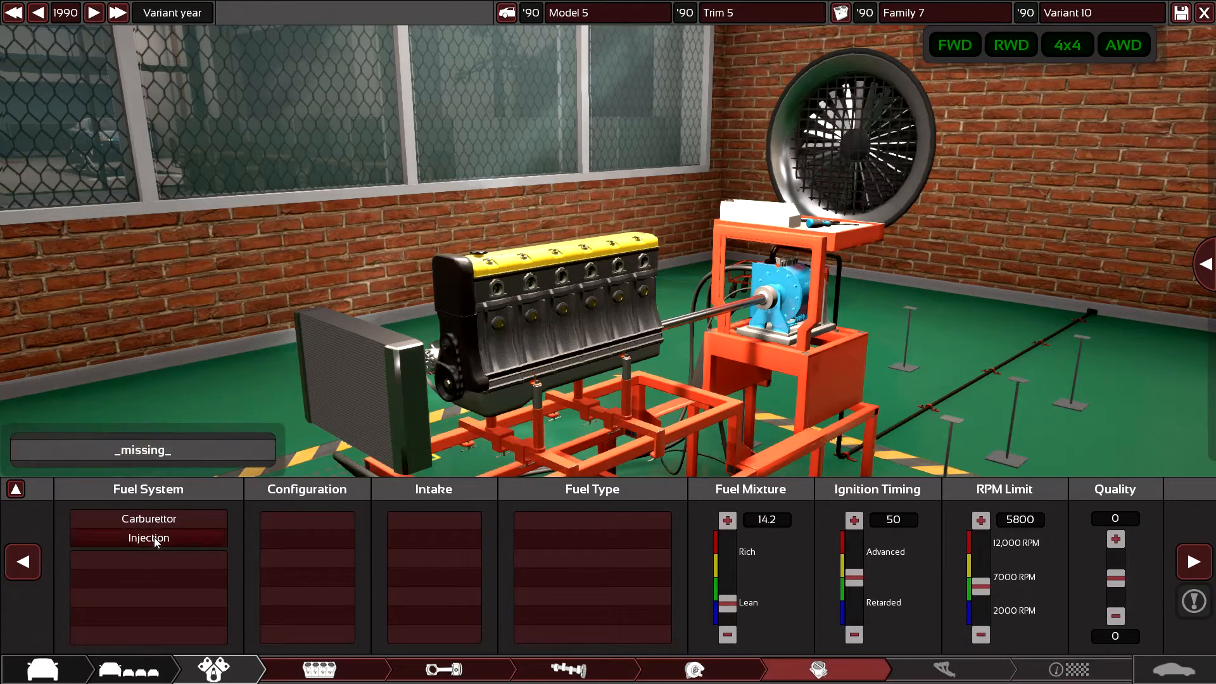
left_click(148, 538)
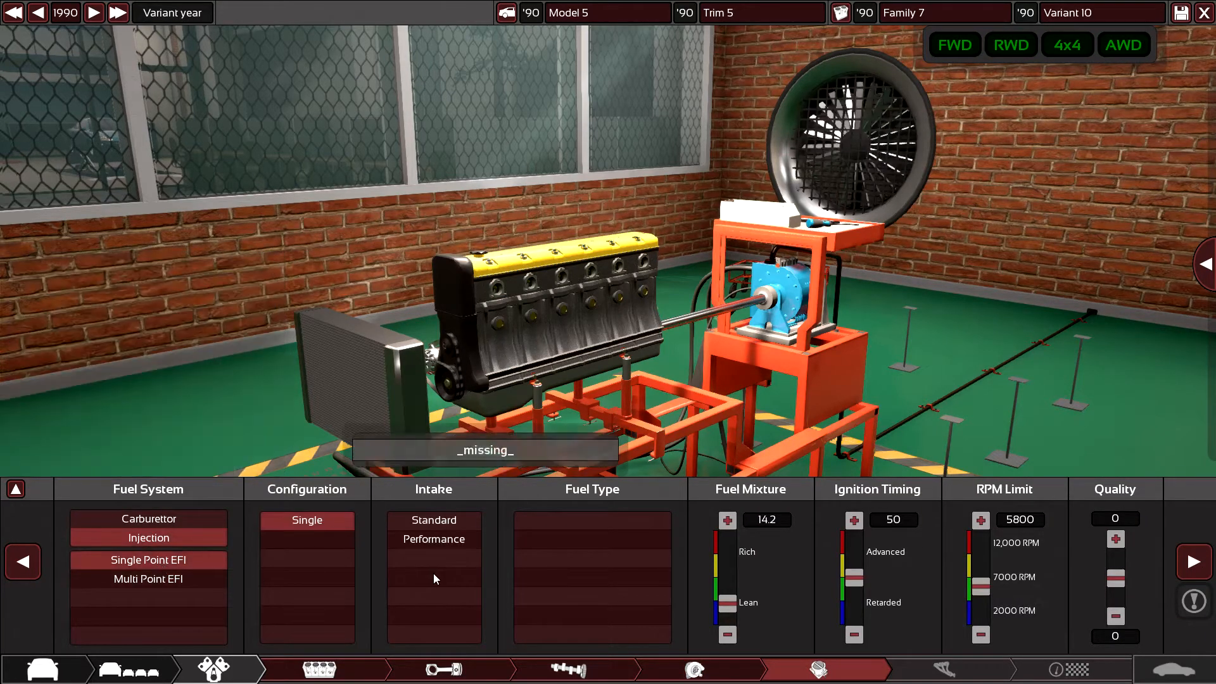
left_click(433, 519)
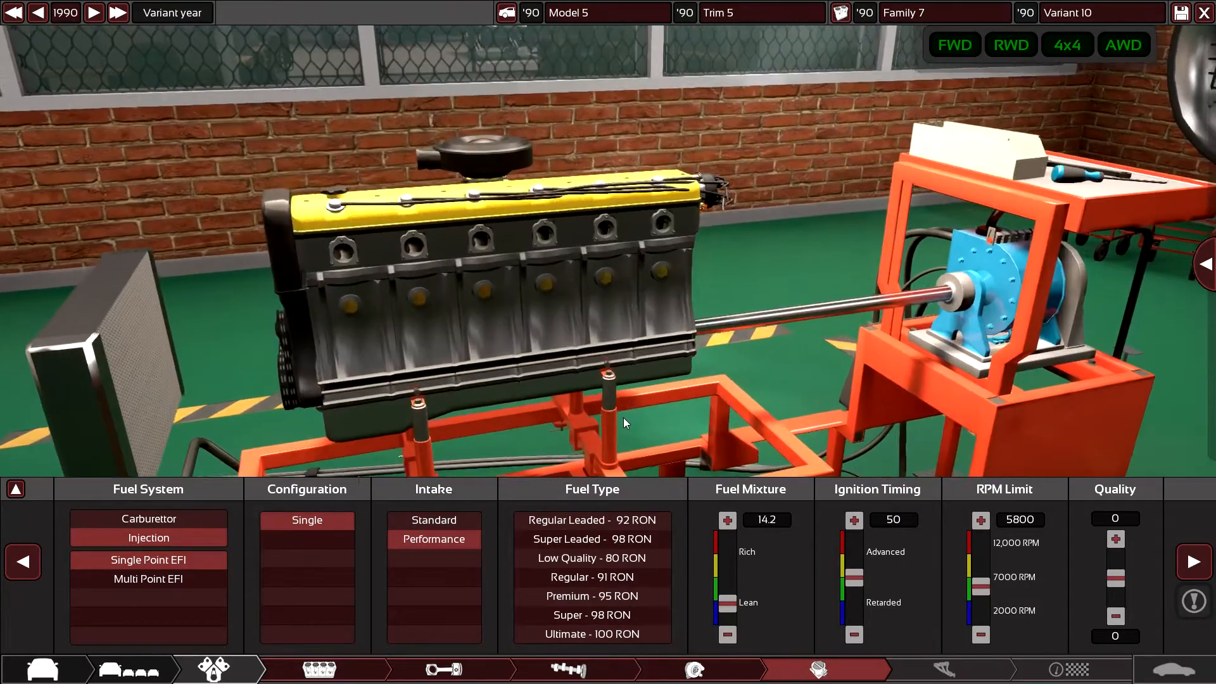
mouse_move(148, 579)
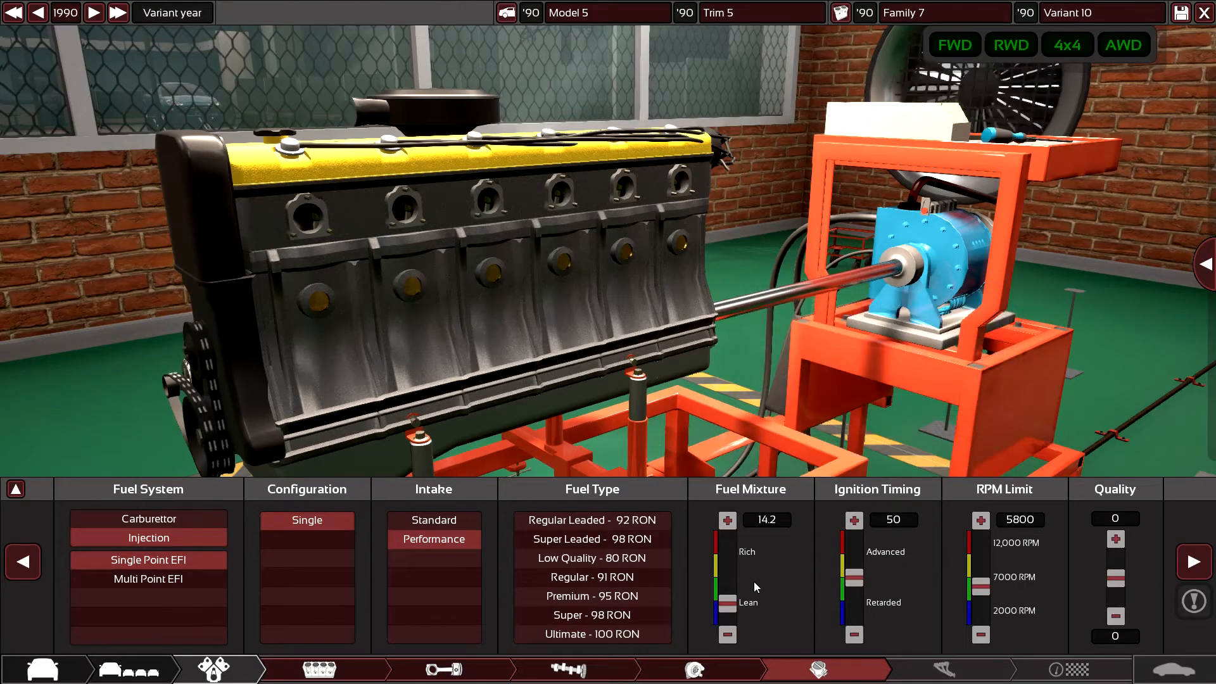
left_click(591, 576)
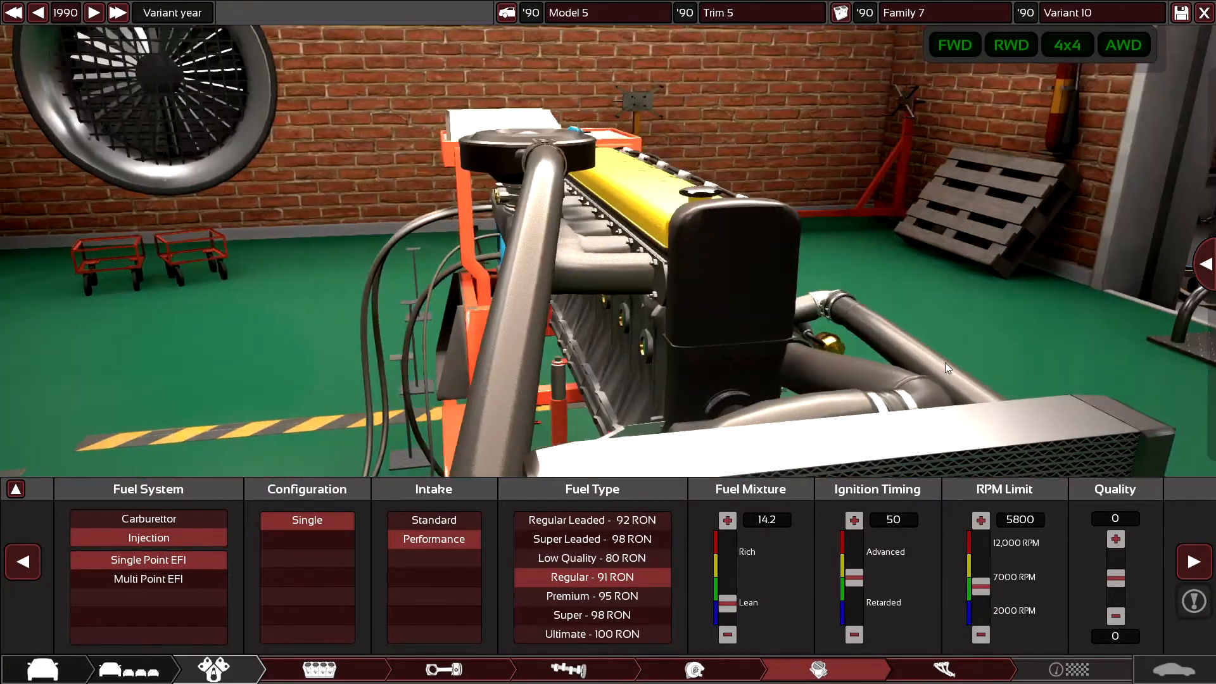
- Inspect the engine, then fit a reverse-flow first muffler on the exhaust
left_click_drag(946, 368, 197, 249)
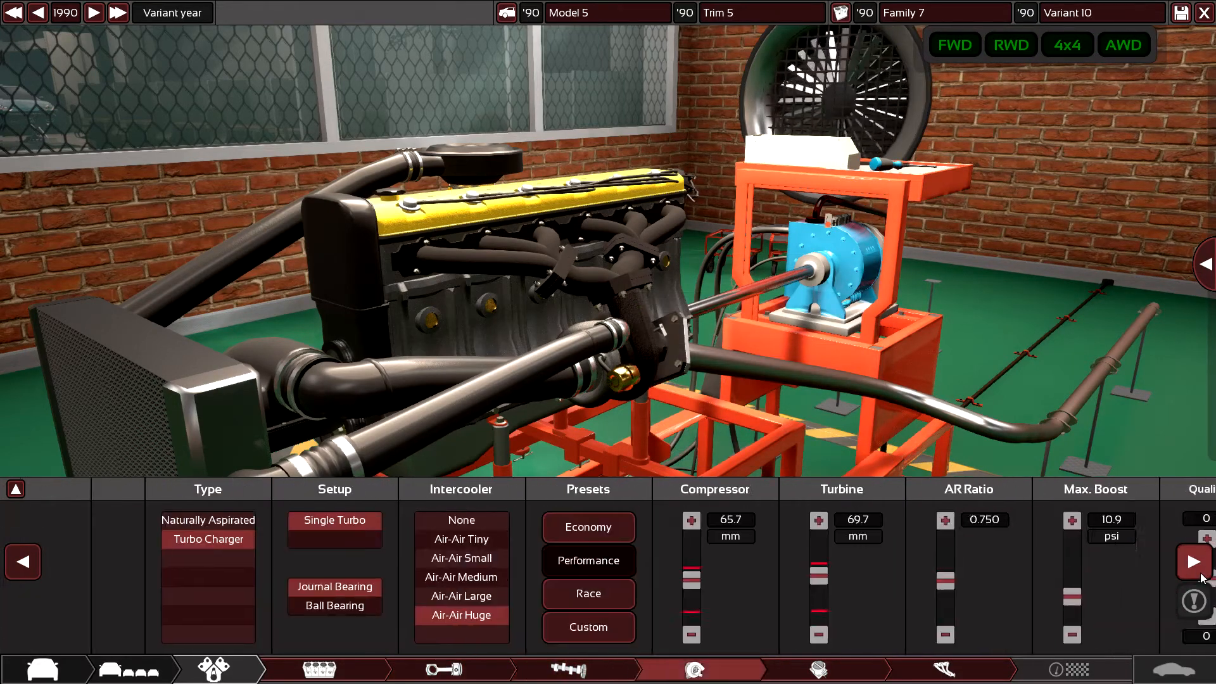
left_click(944, 669)
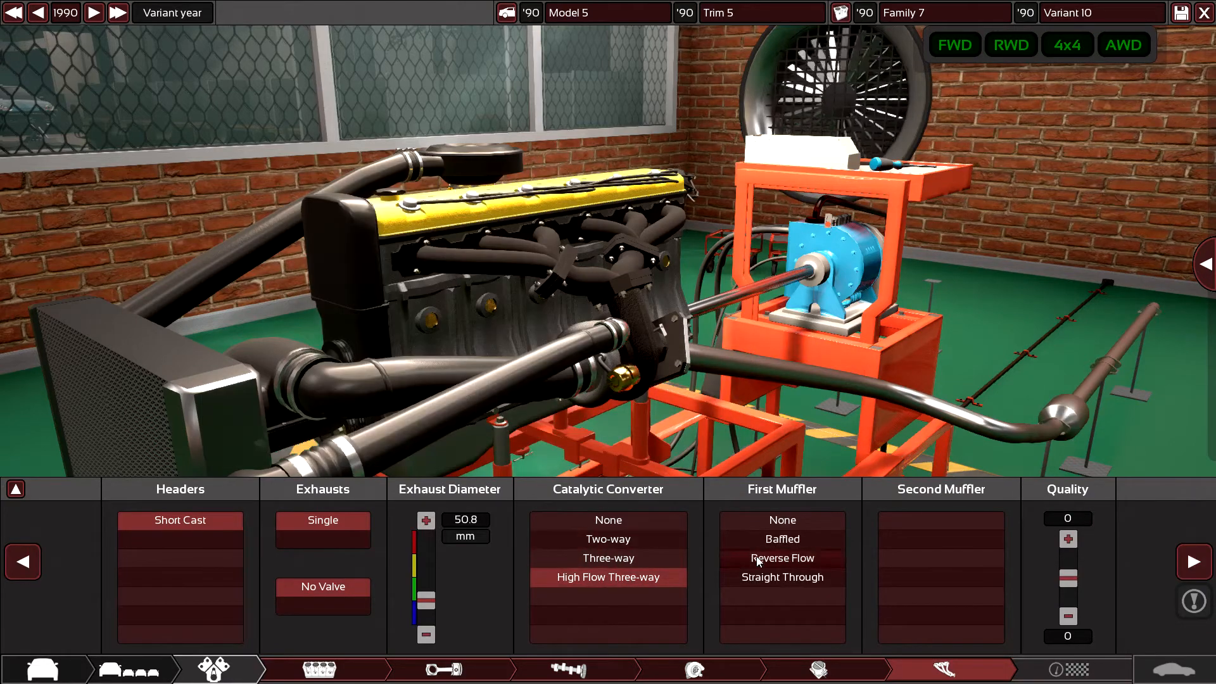
left_click(781, 557)
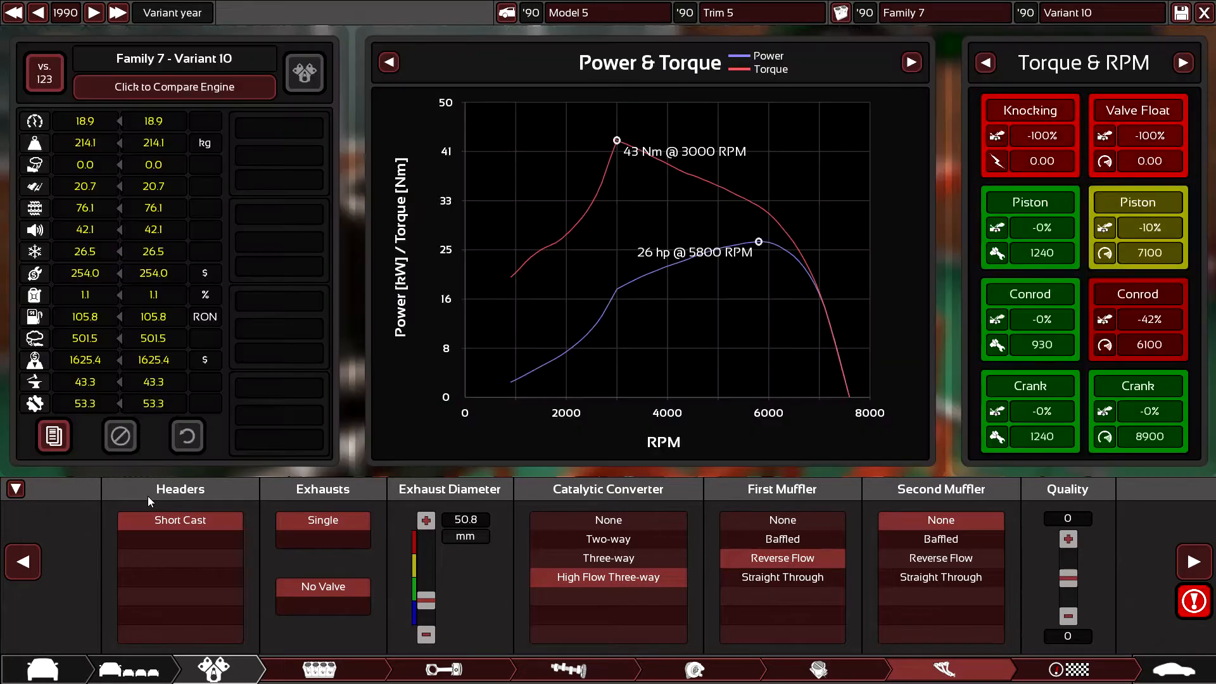
- Widen the exhaust diameter and return to the engine family design
left_click(425, 520)
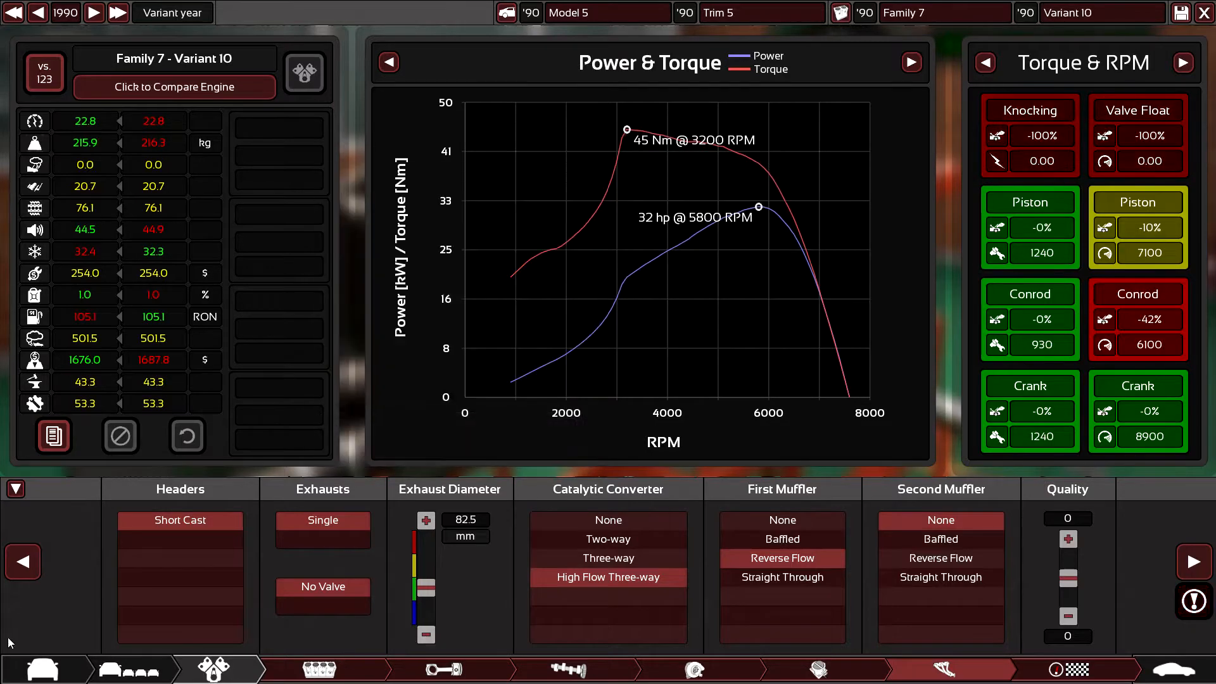
left_click(443, 669)
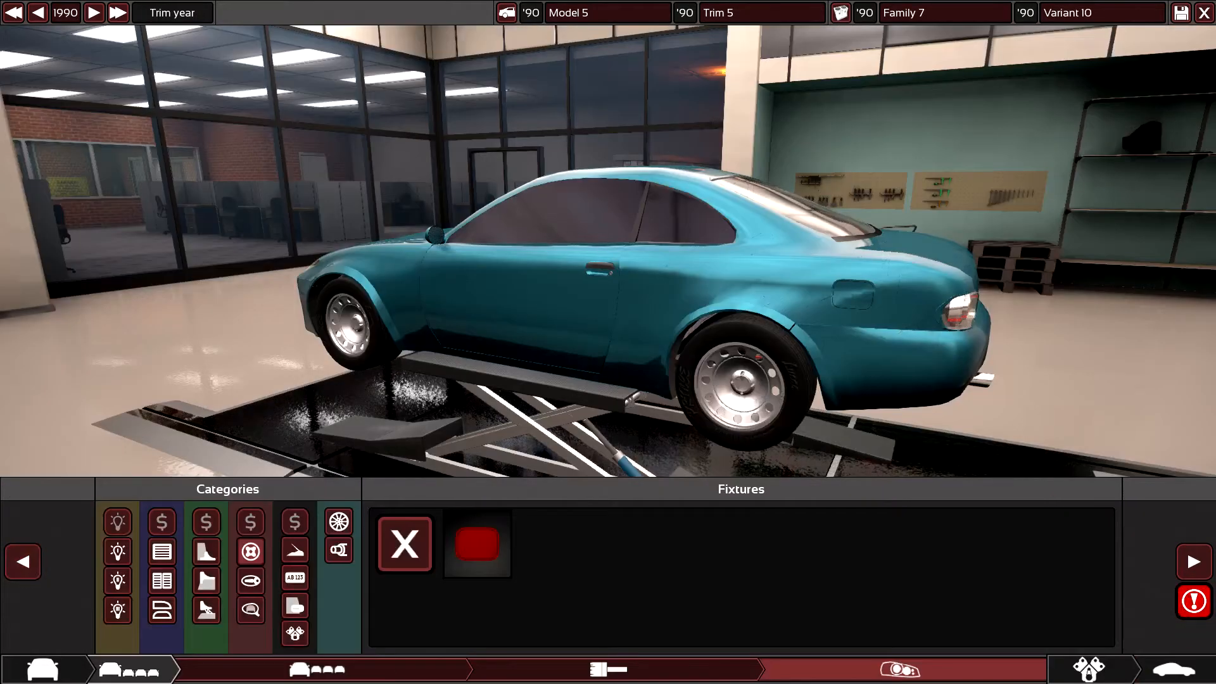
left_click(214, 669)
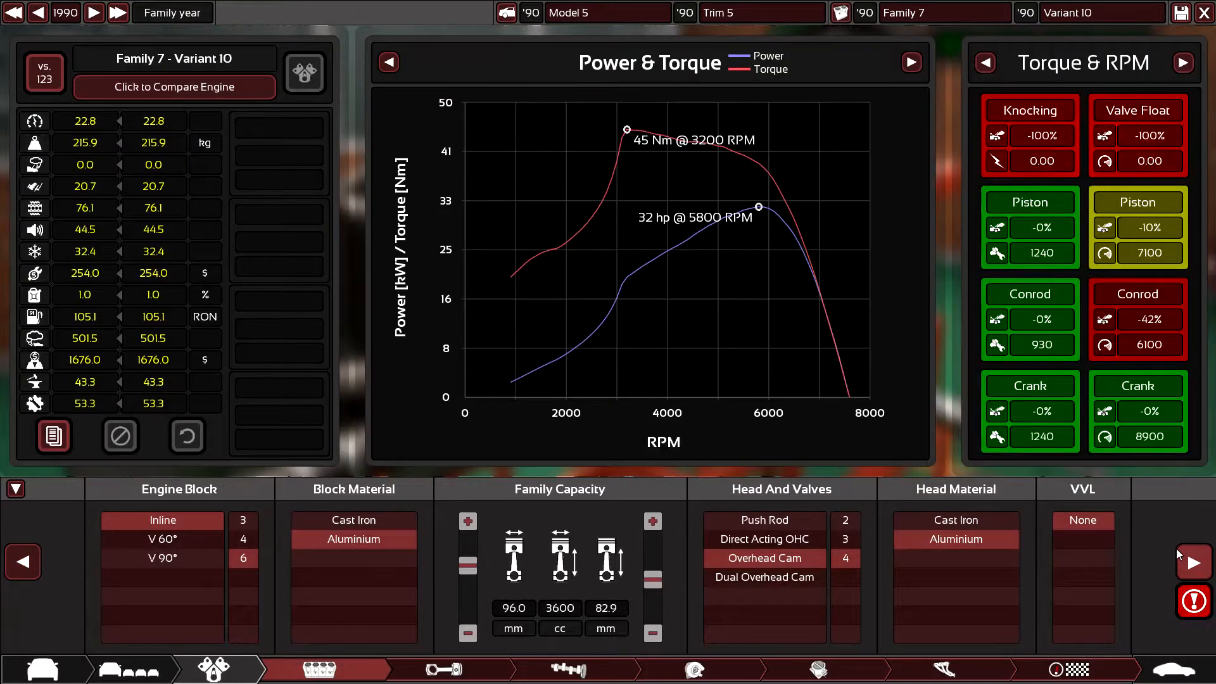
- Step through to the cam settings and lower the compression ratio to 8.0:1
left_click(442, 670)
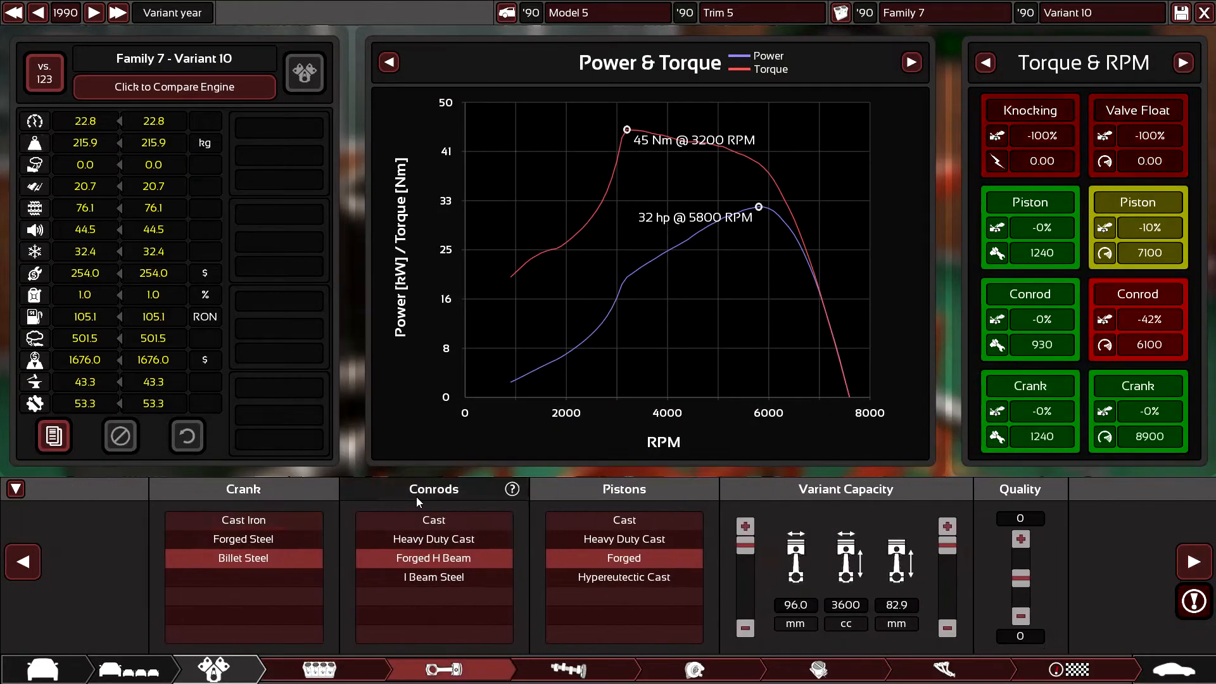
left_click(567, 669)
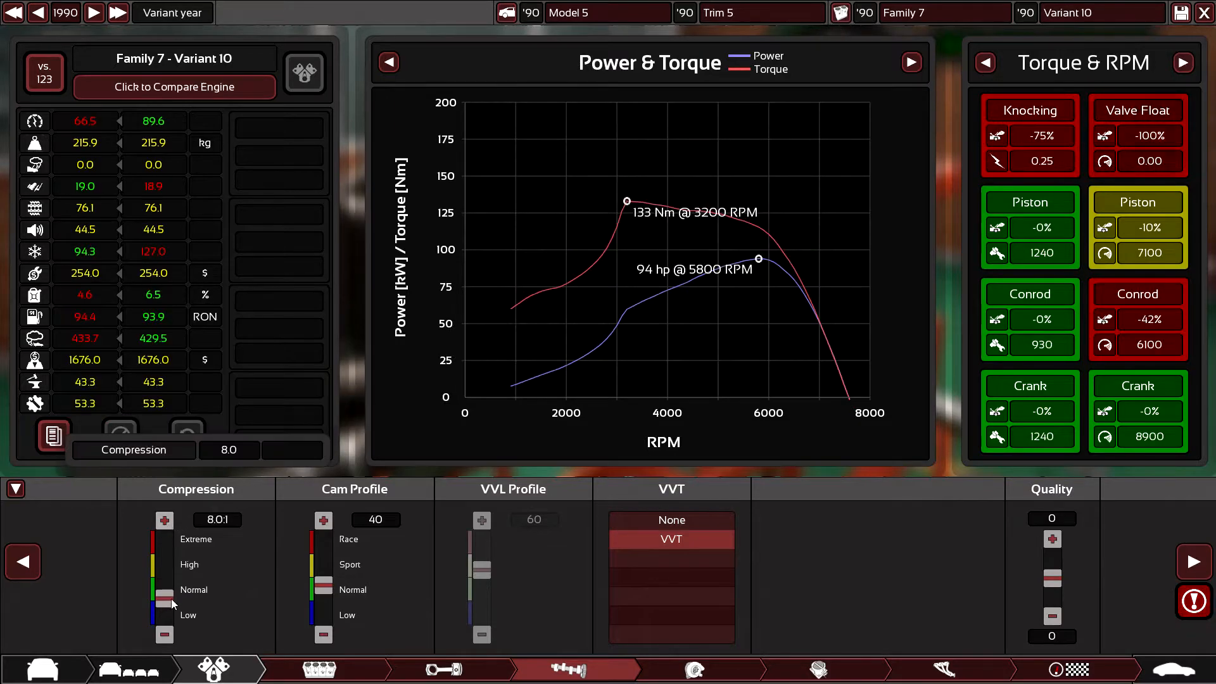
left_click(164, 635)
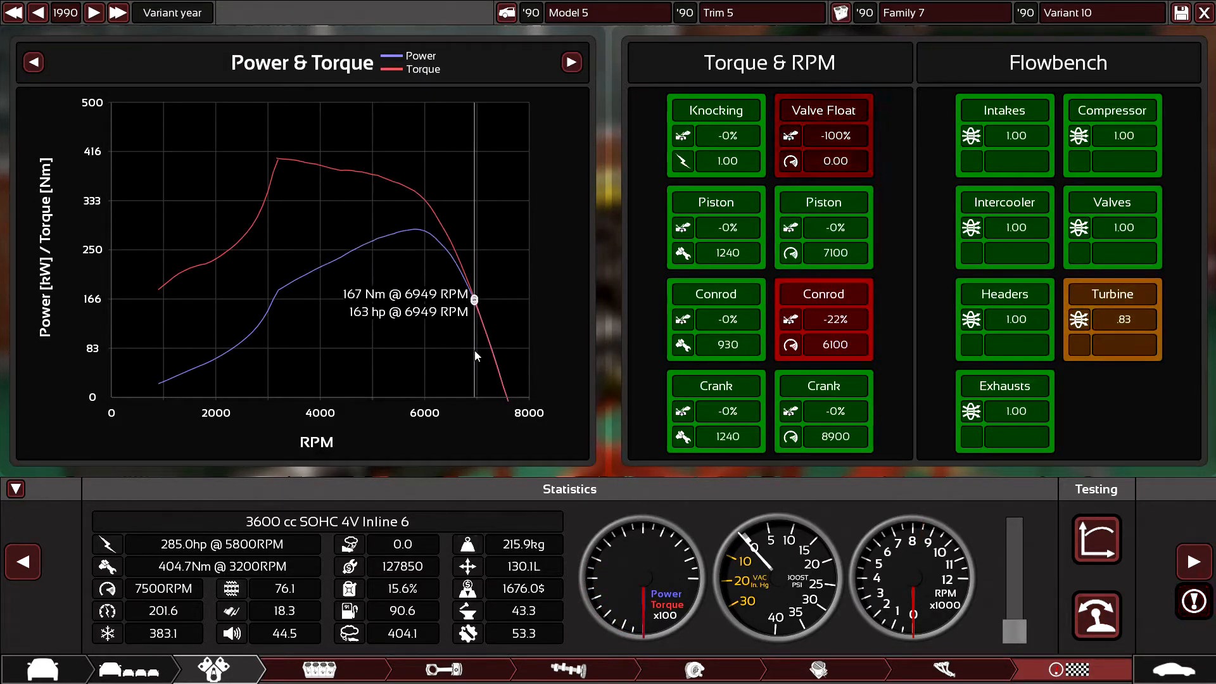
- Leave the engine designer for the car's drivetrain stage
left_click(413, 669)
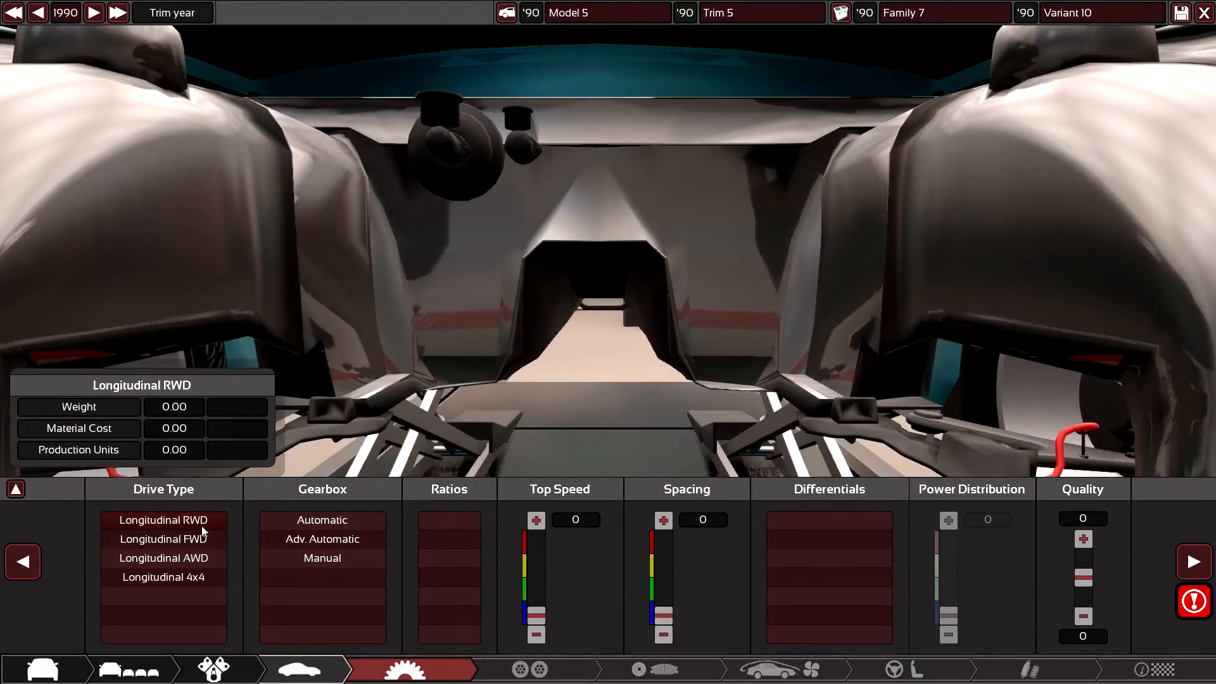
- Make the car longitudinal rear-wheel drive and continue to tyres and rims
left_click(163, 519)
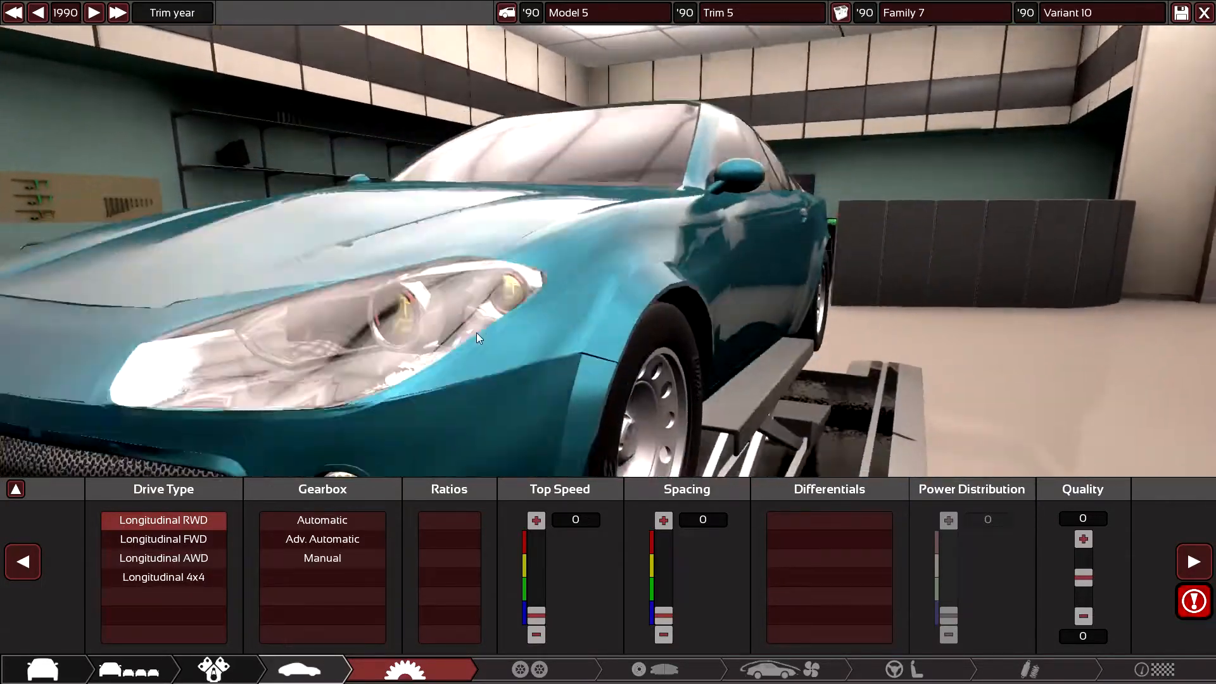
left_click_drag(477, 337, 518, 223)
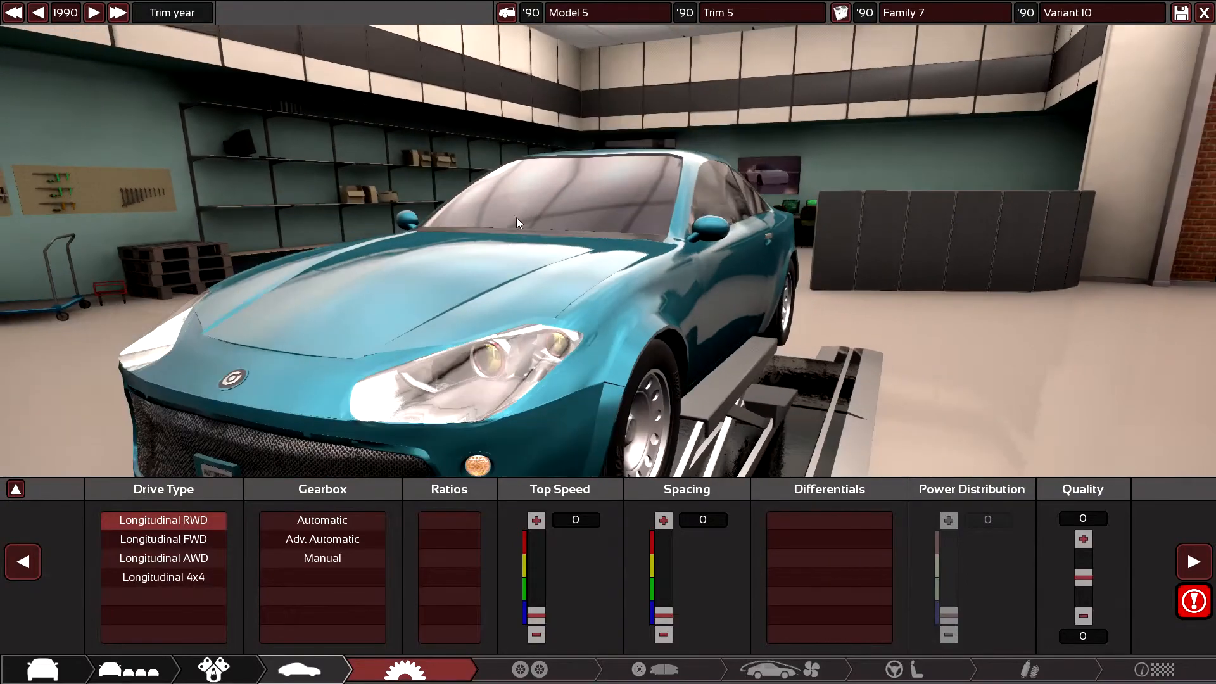
left_click_drag(518, 222, 618, 225)
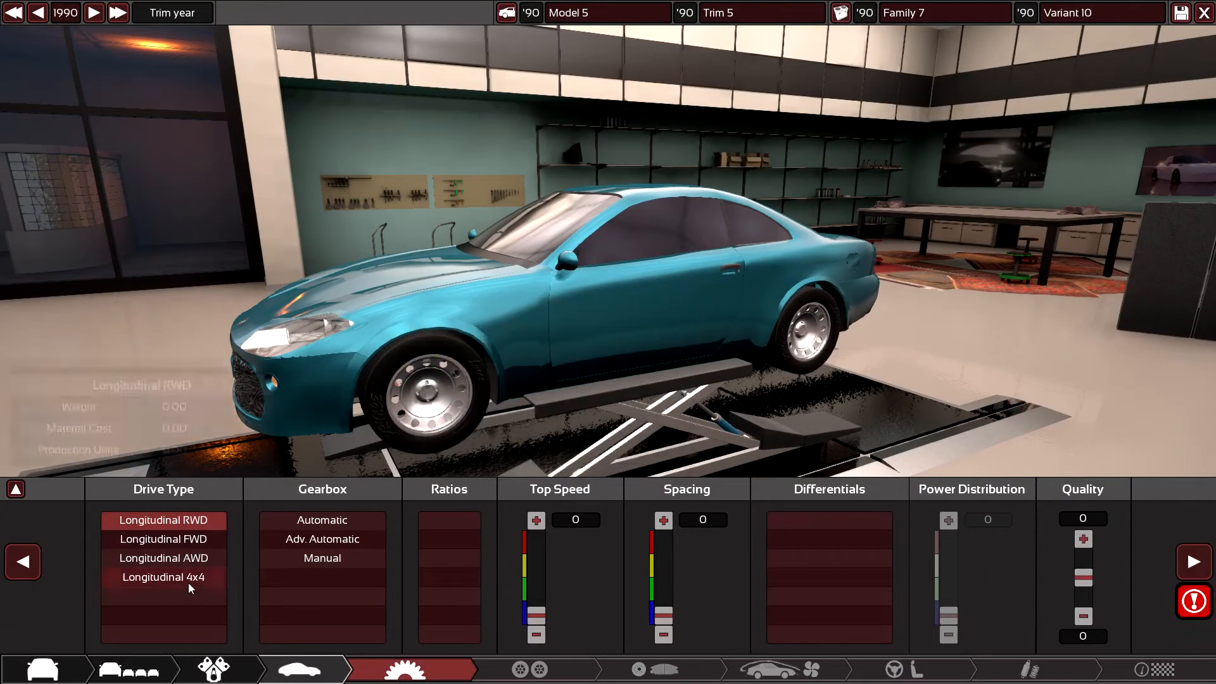
left_click(321, 557)
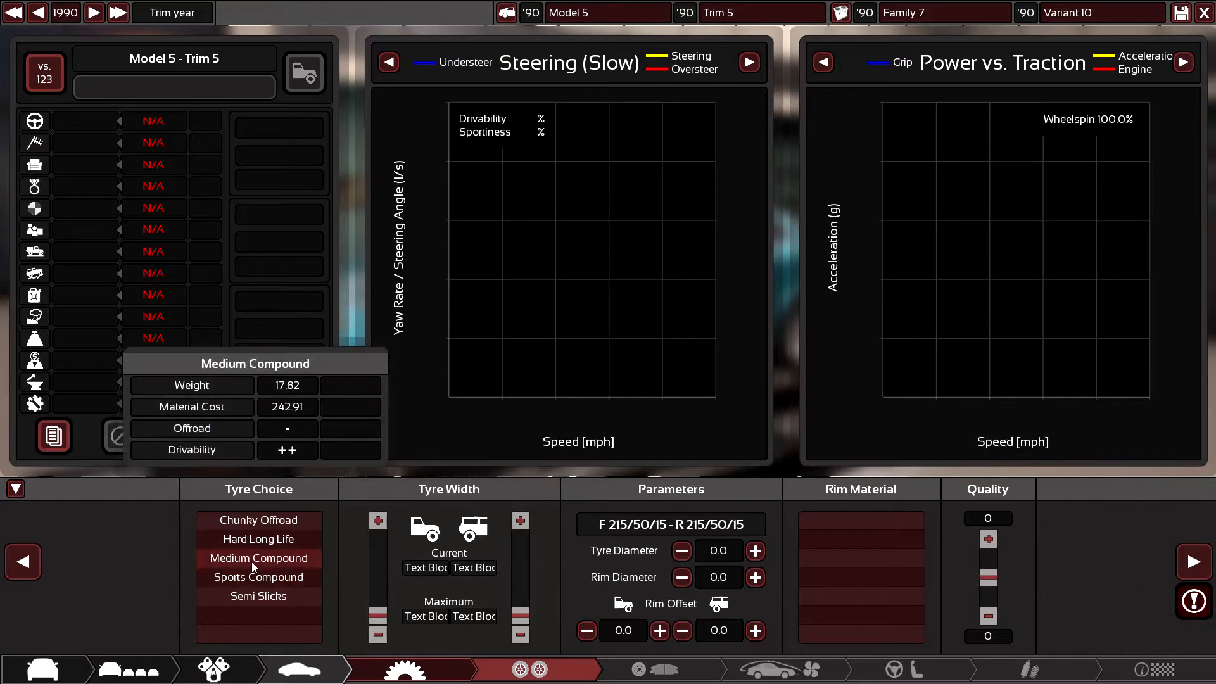
- Choose medium compound tyres with the rear tyres wider than the front
left_click(259, 577)
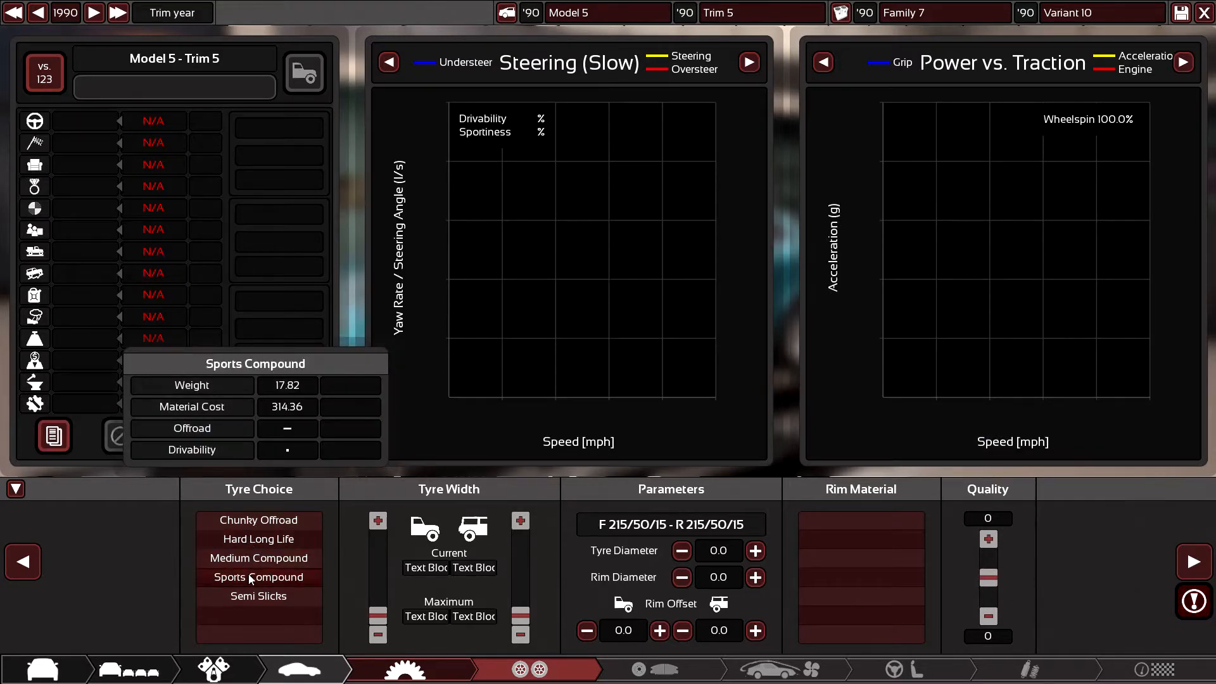
left_click(258, 558)
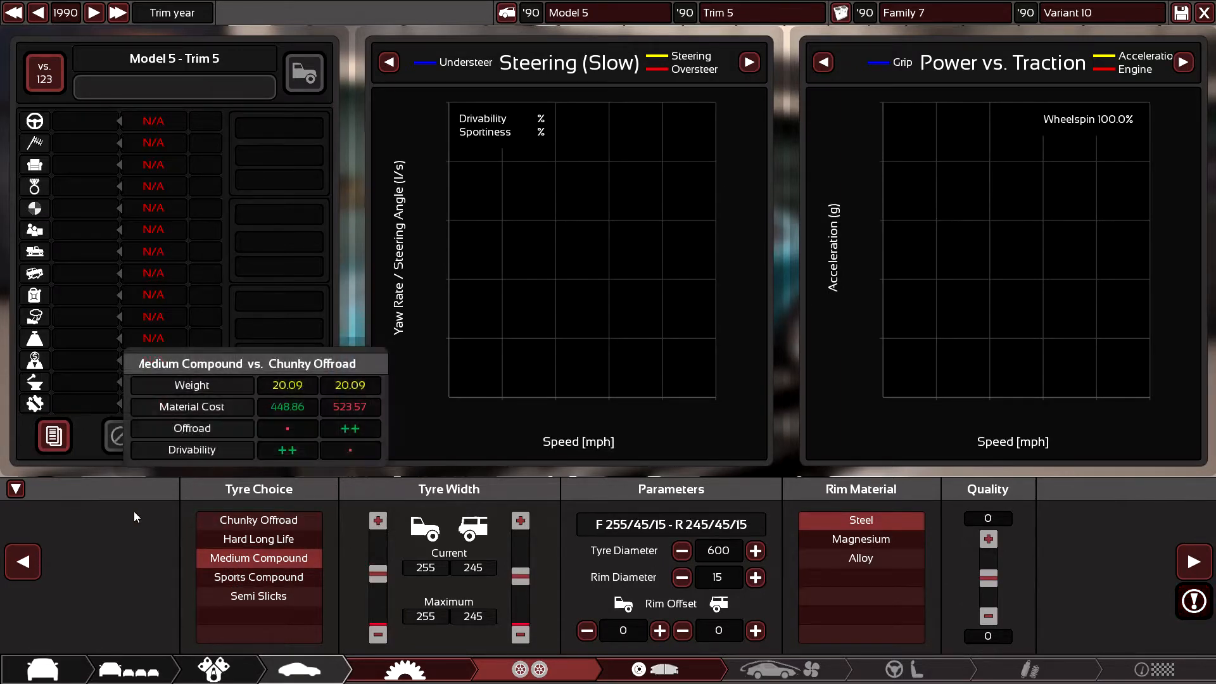
left_click(15, 489)
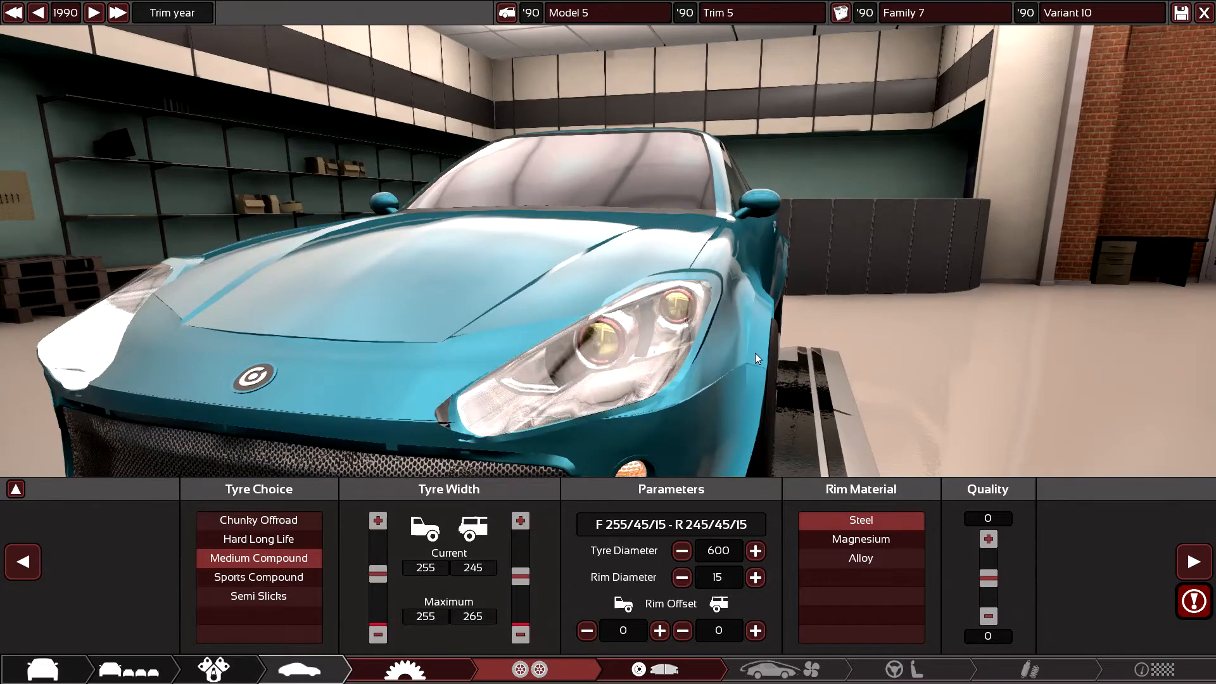
left_click(519, 578)
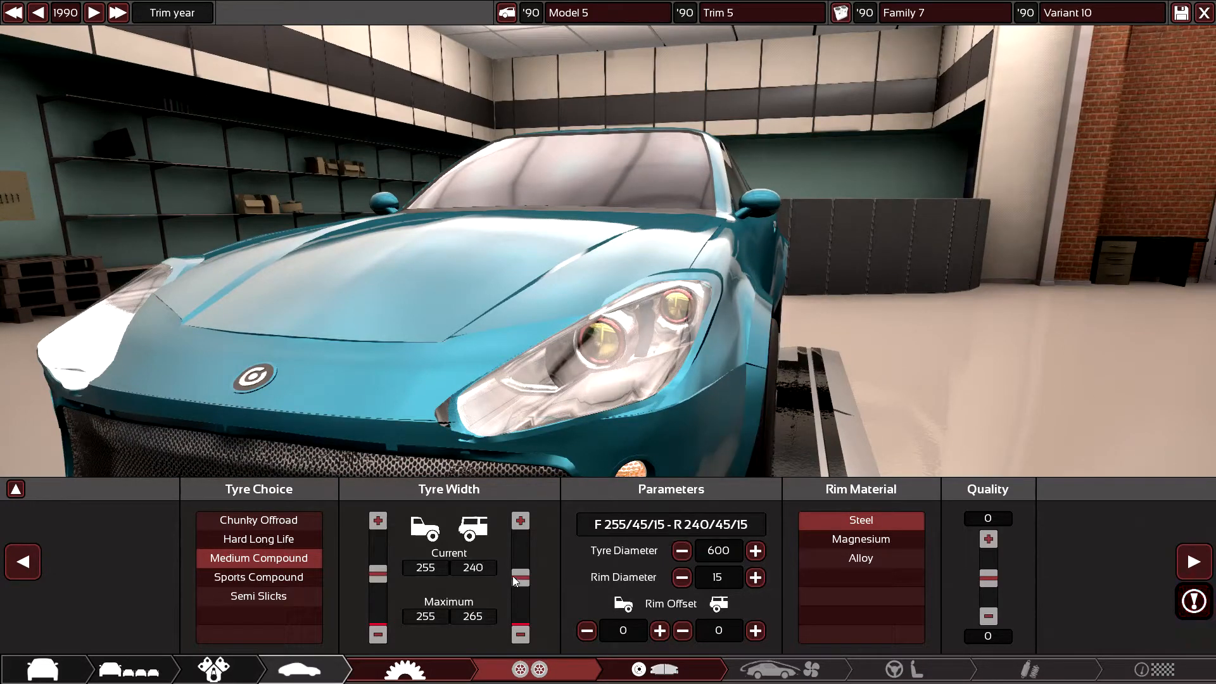
left_click(379, 634)
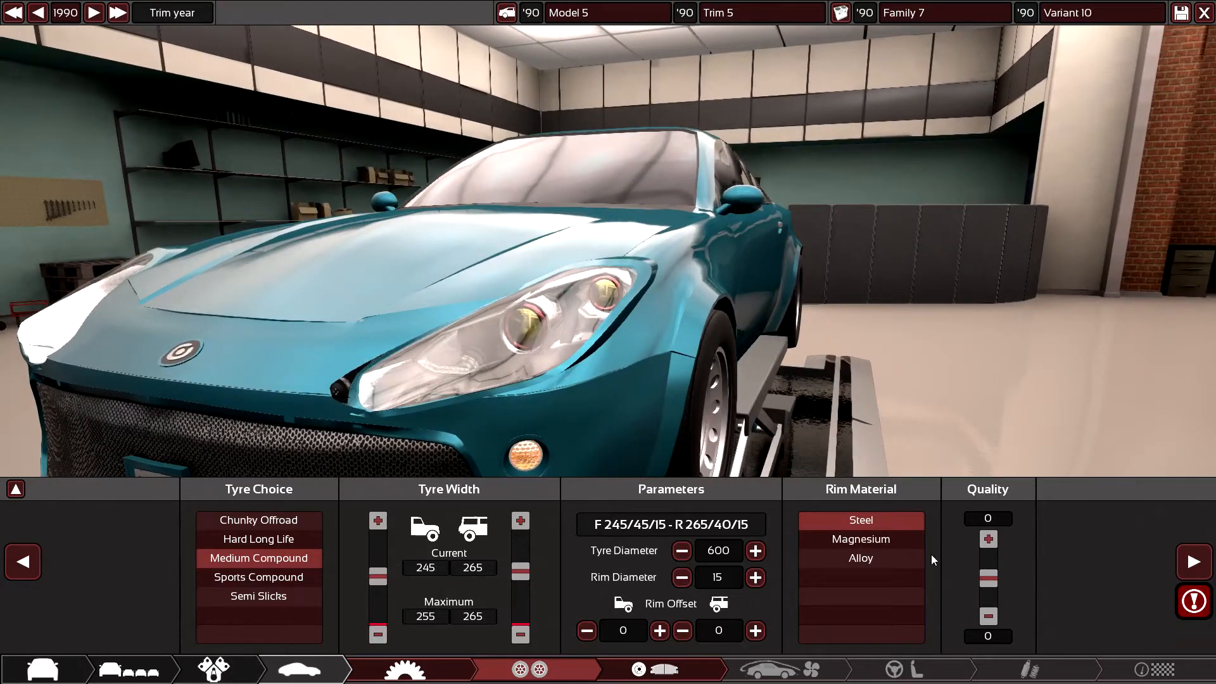
mouse_move(861, 559)
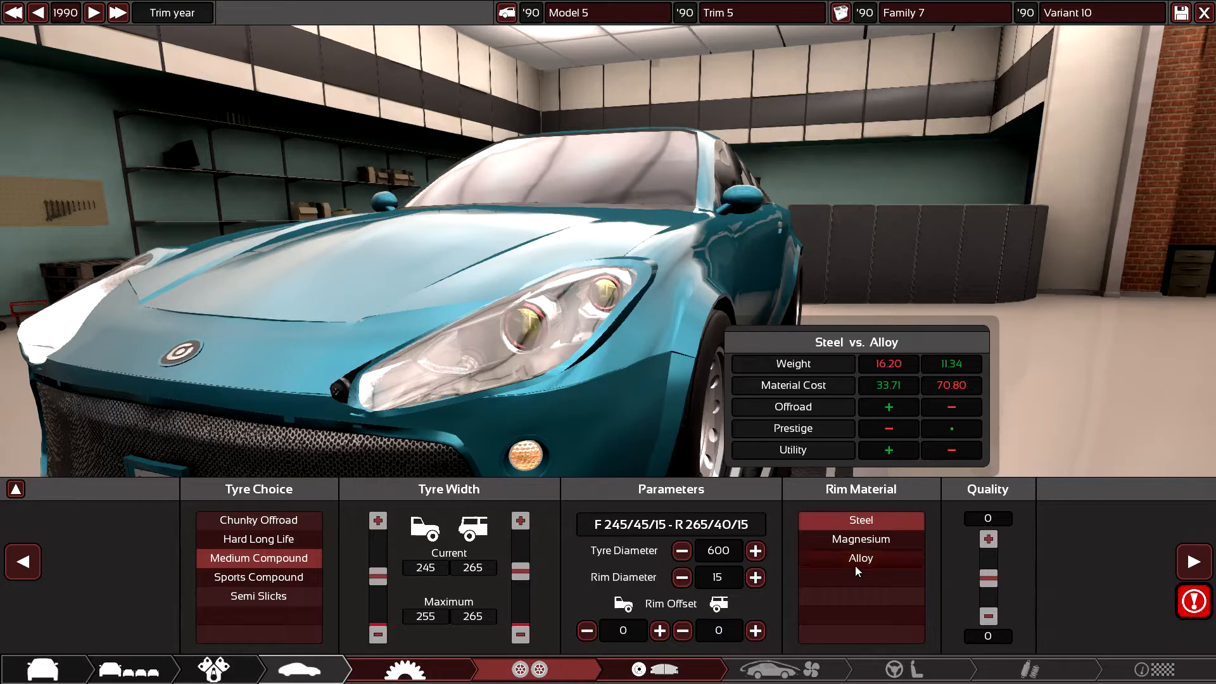
- Switch the rims to alloy and continue to the brakes stage
left_click(860, 558)
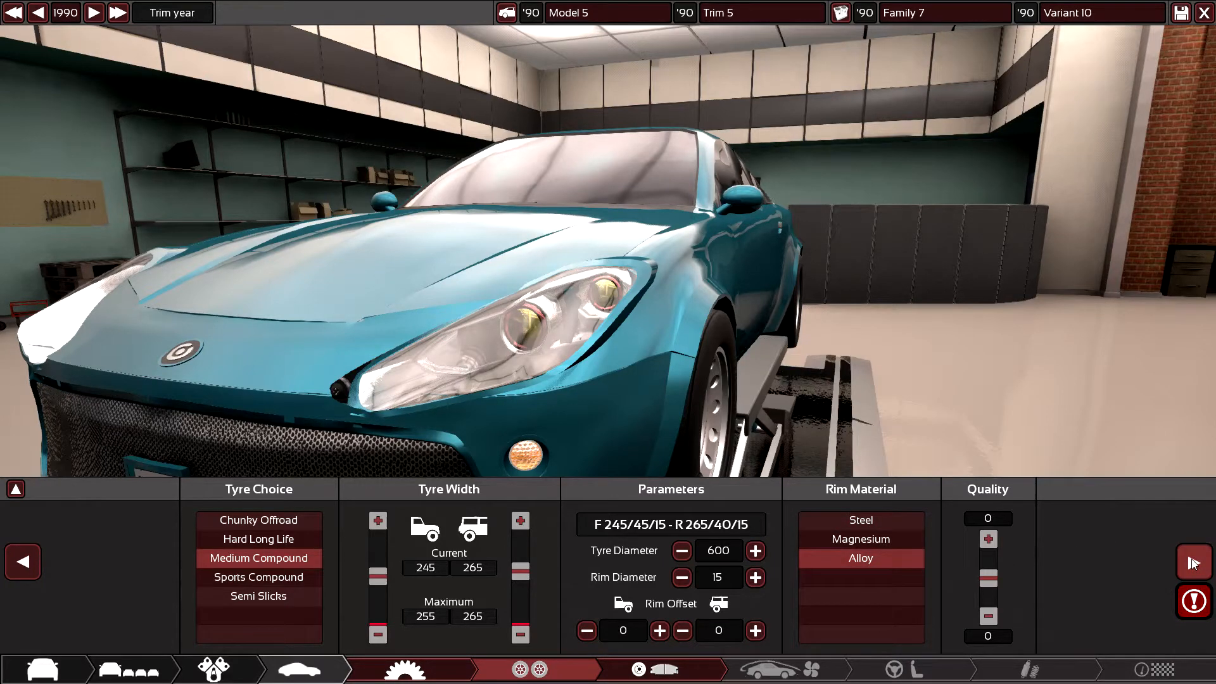
left_click(660, 669)
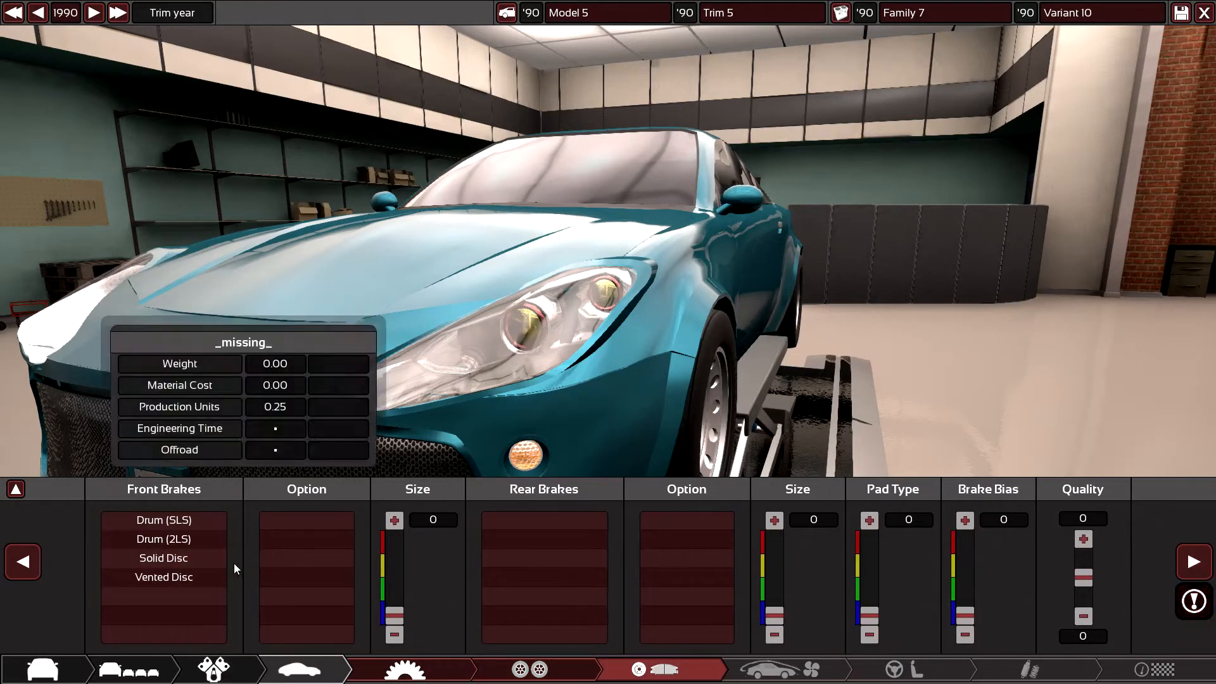
- Give the front wheels single-piston vented disc brakes sized 285 mm
left_click(162, 578)
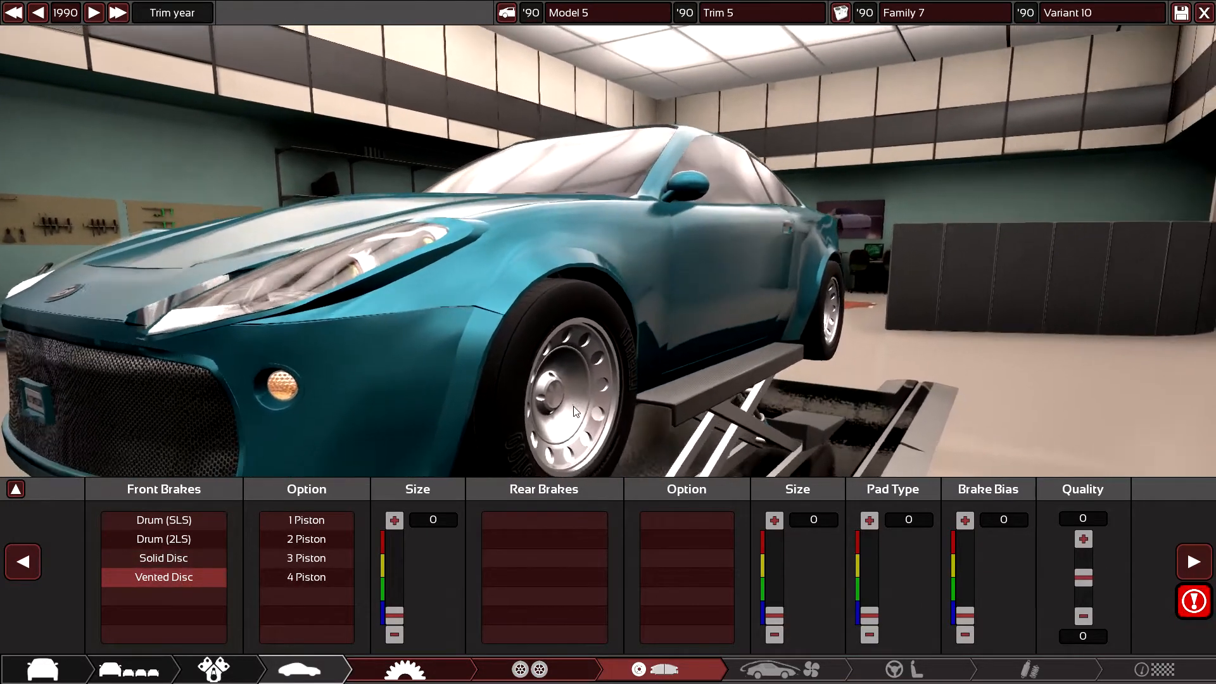
left_click(163, 557)
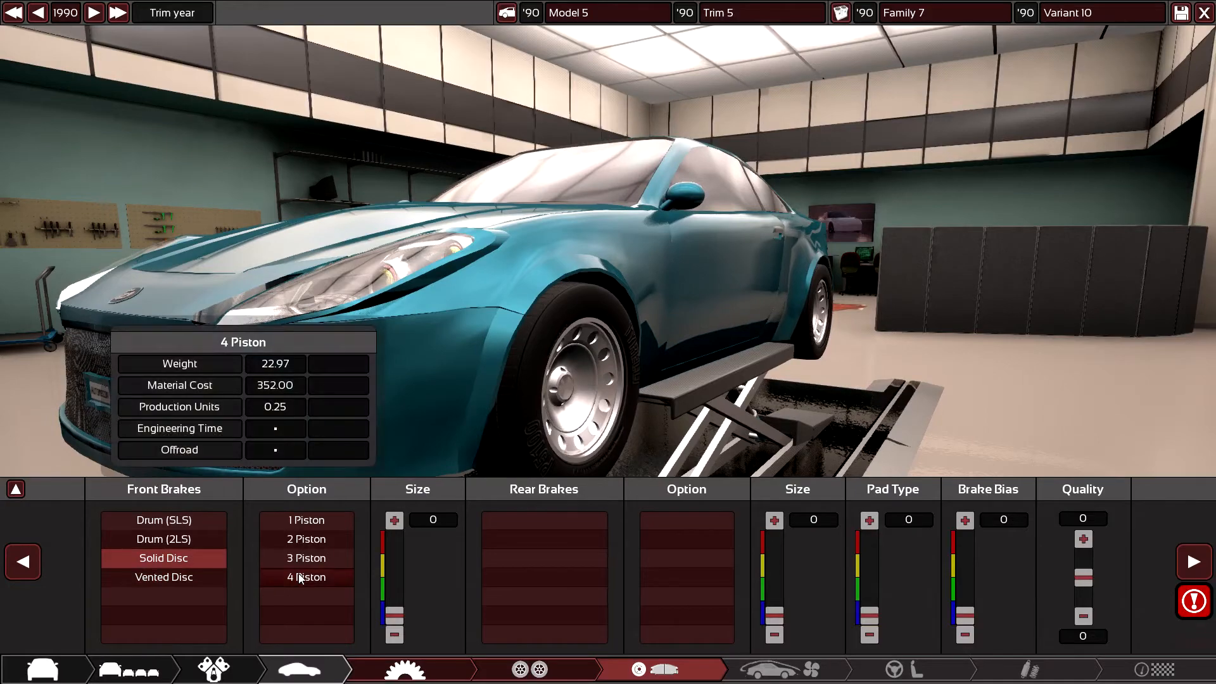
mouse_move(163, 577)
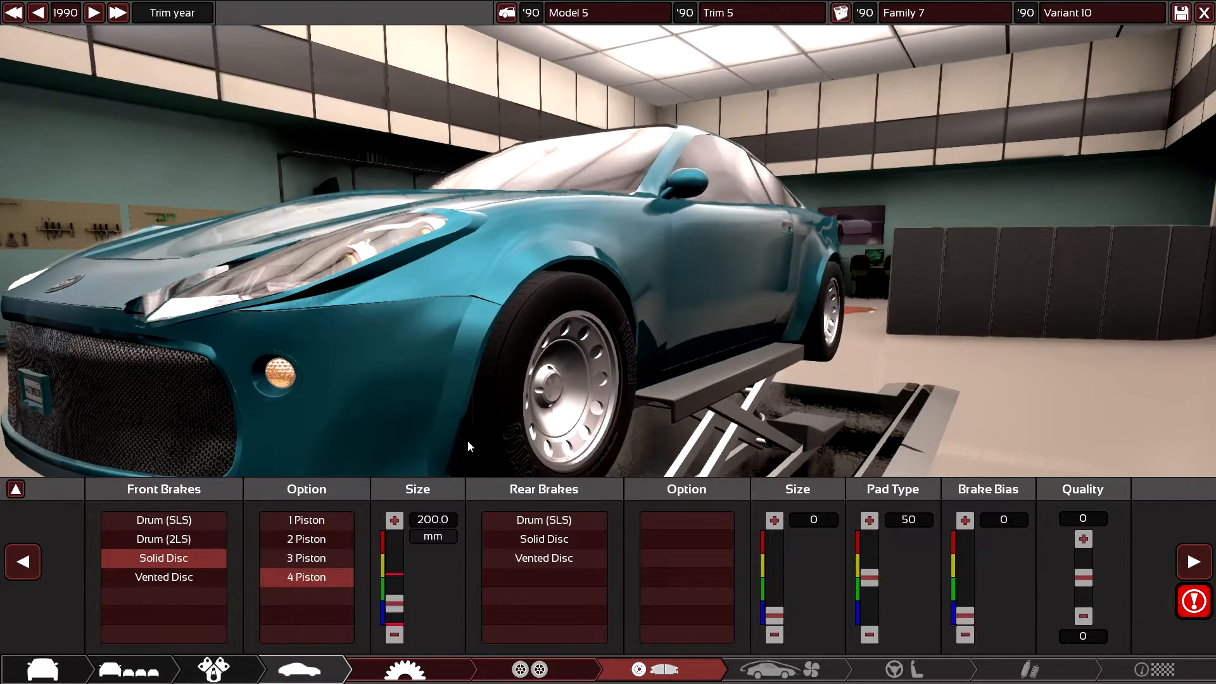
left_click(163, 578)
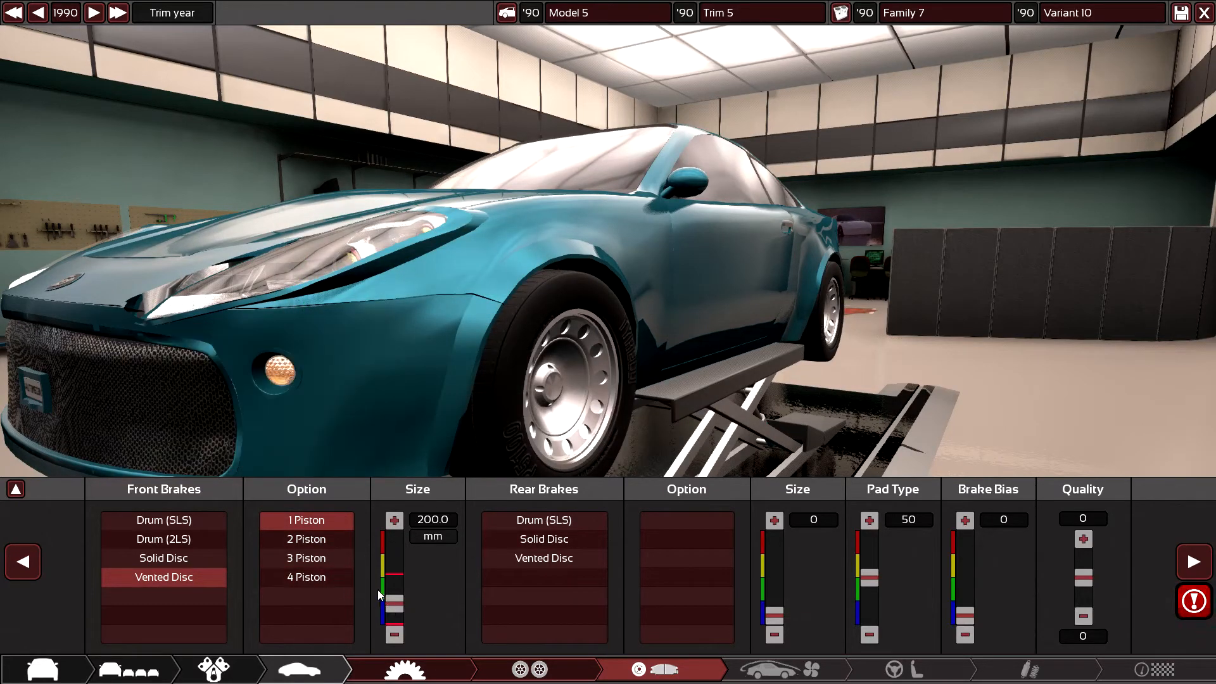
left_click_drag(394, 594, 410, 575)
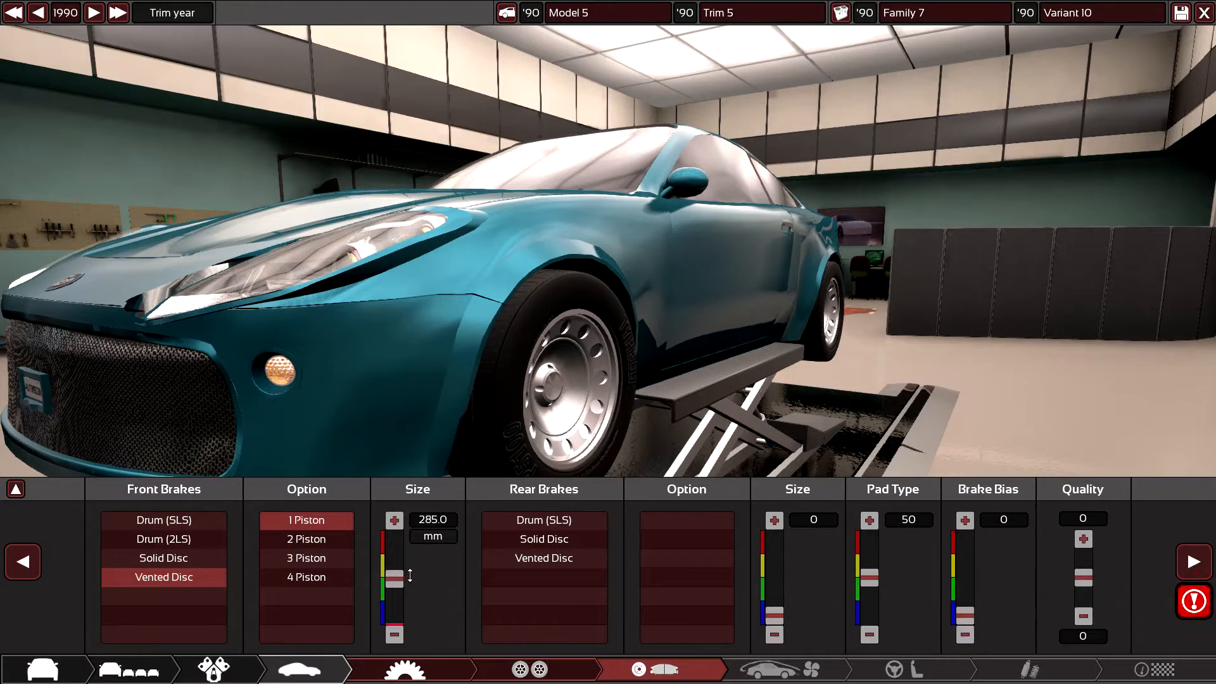
left_click_drag(394, 577, 394, 555)
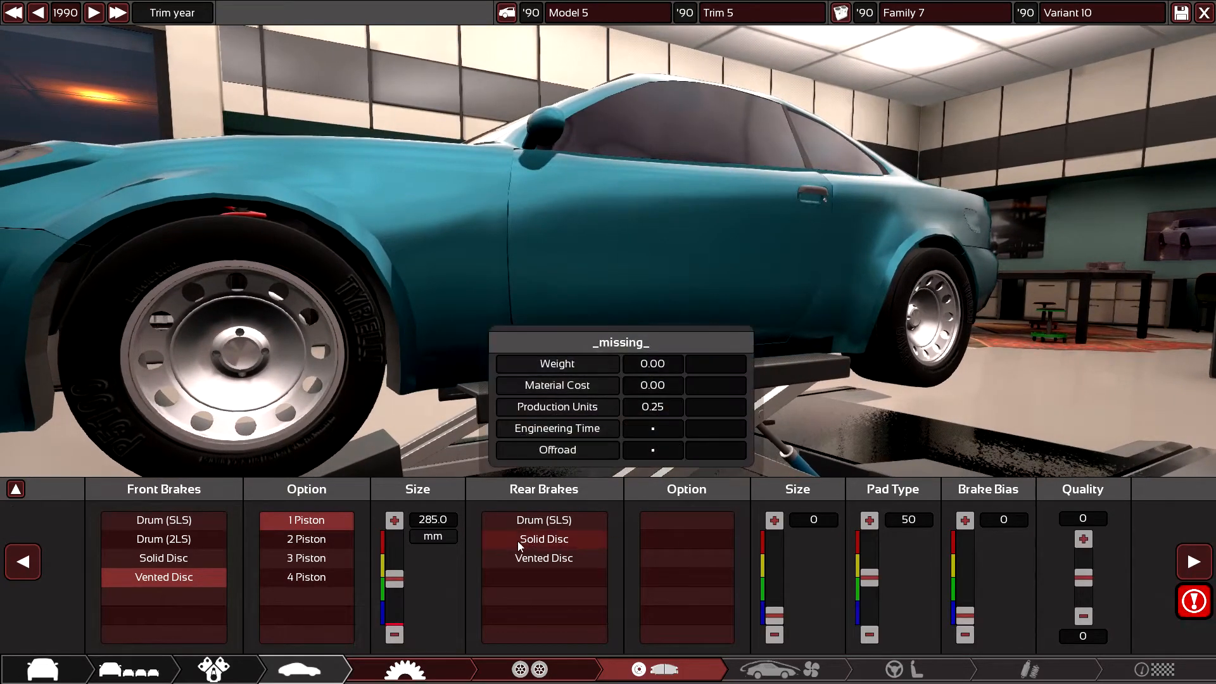
- Return to the wheels screen and raise the rim diameter
left_click(531, 669)
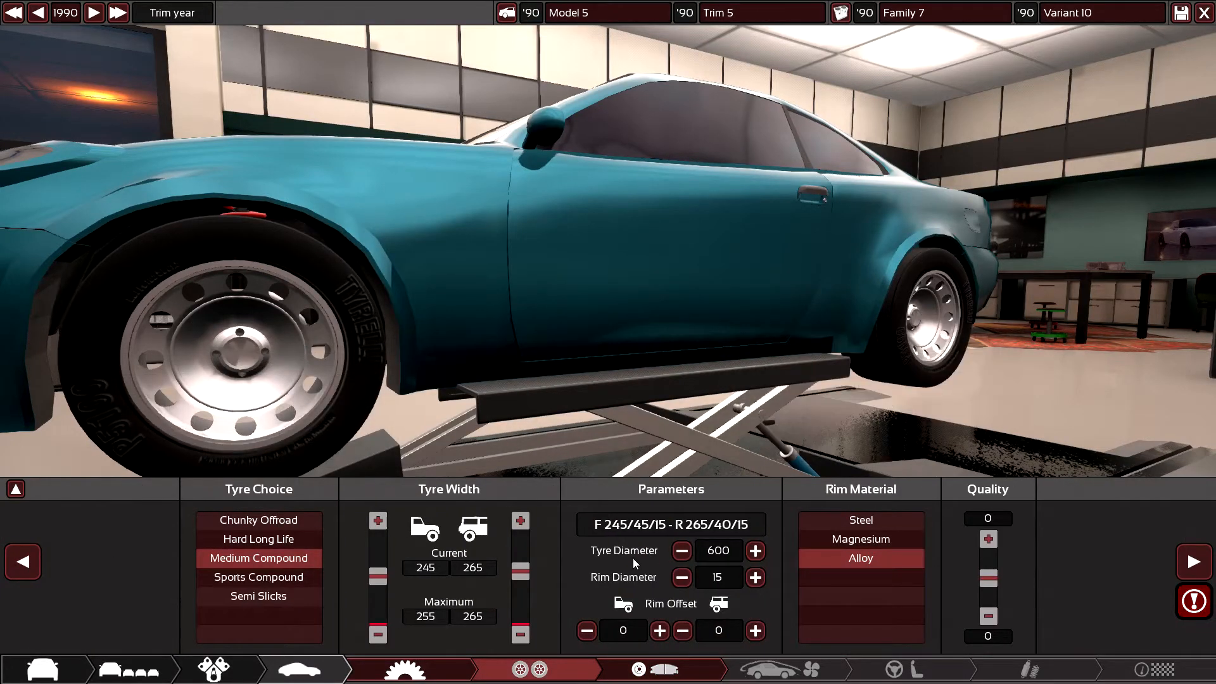
left_click(754, 578)
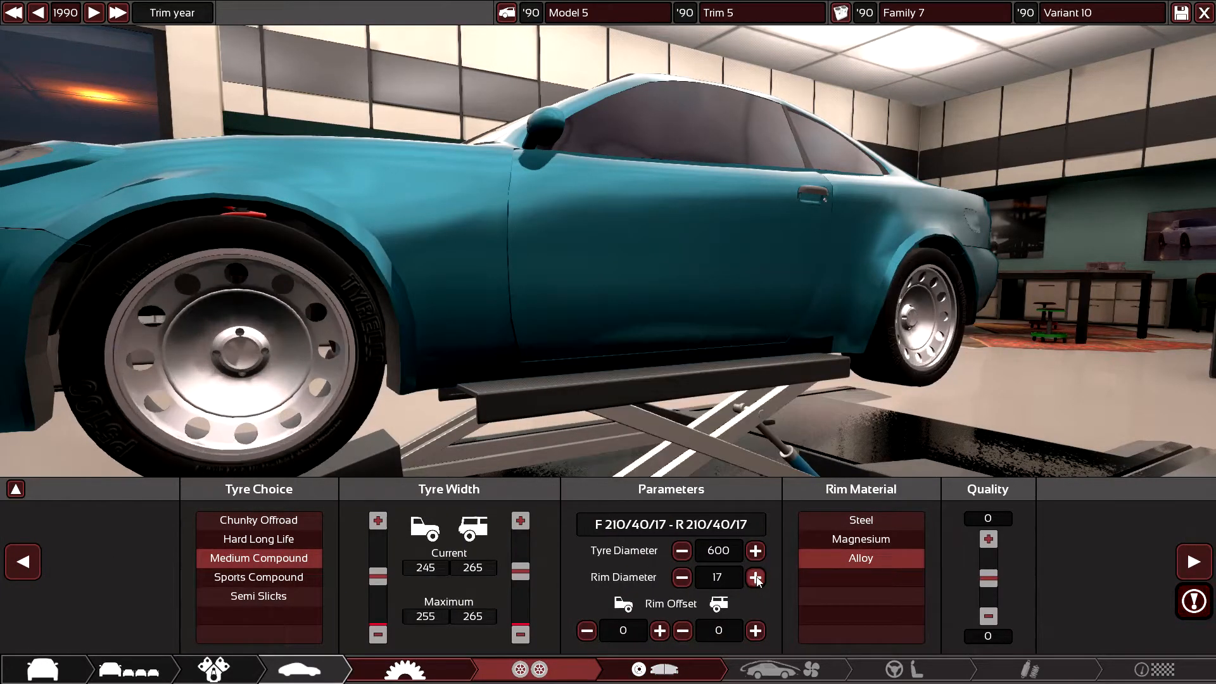
left_click(754, 577)
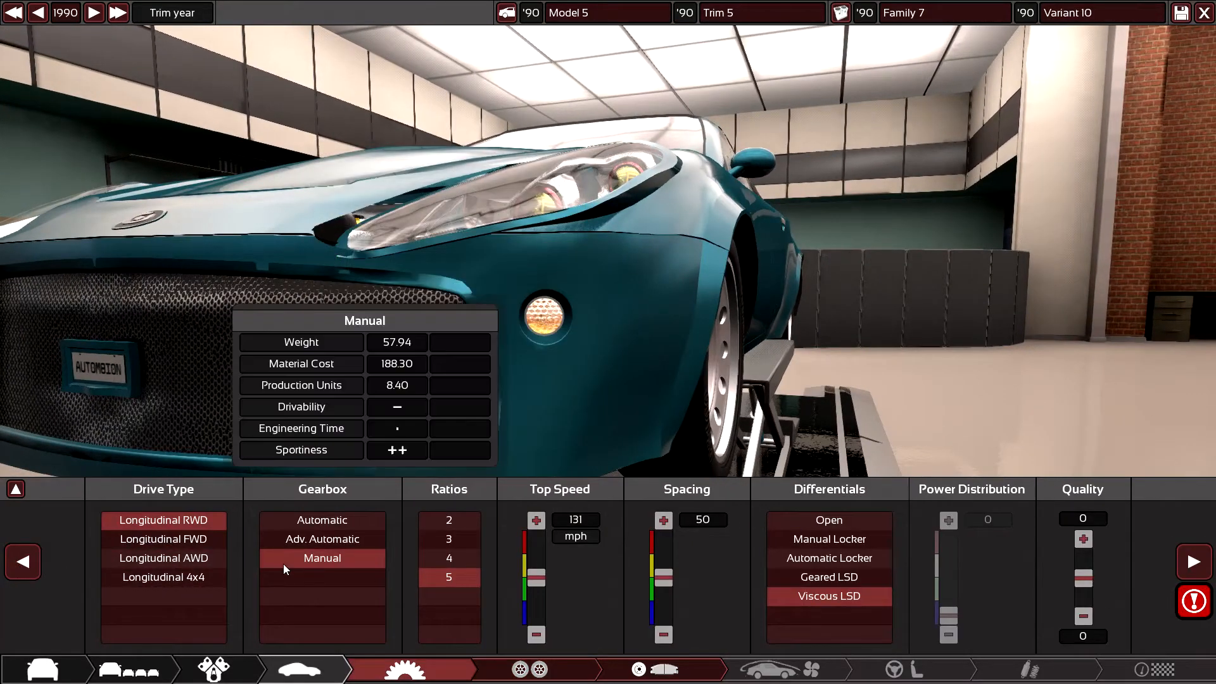
mouse_move(40, 587)
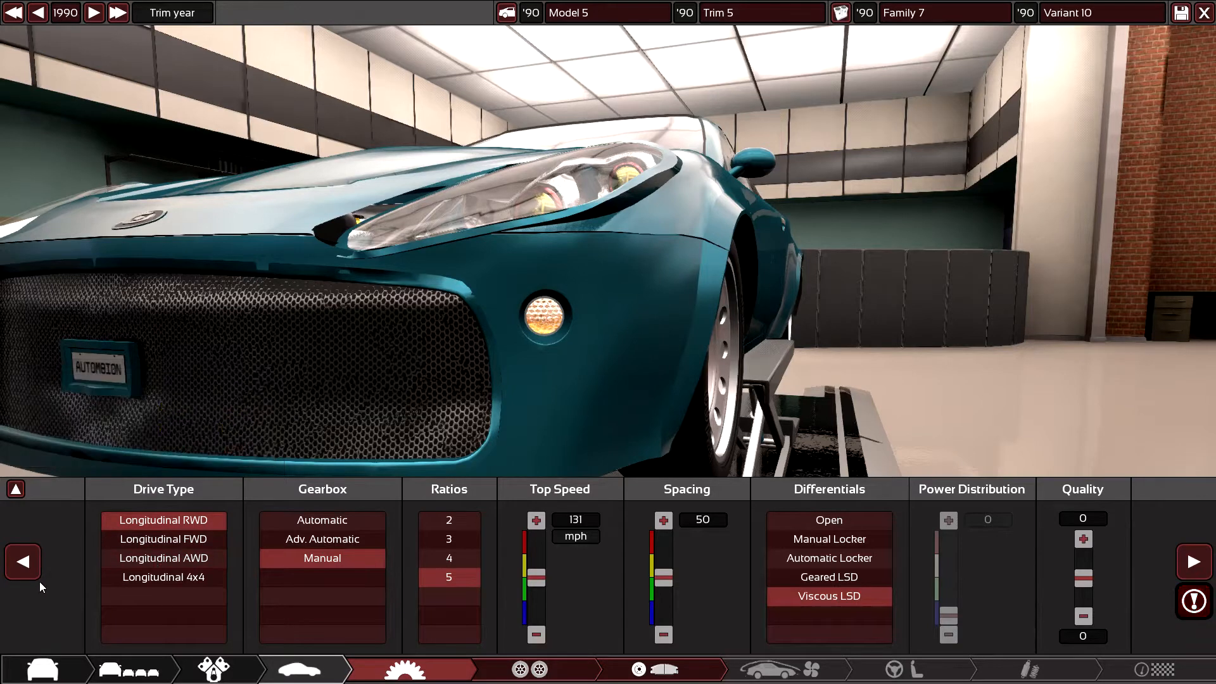
left_click(530, 669)
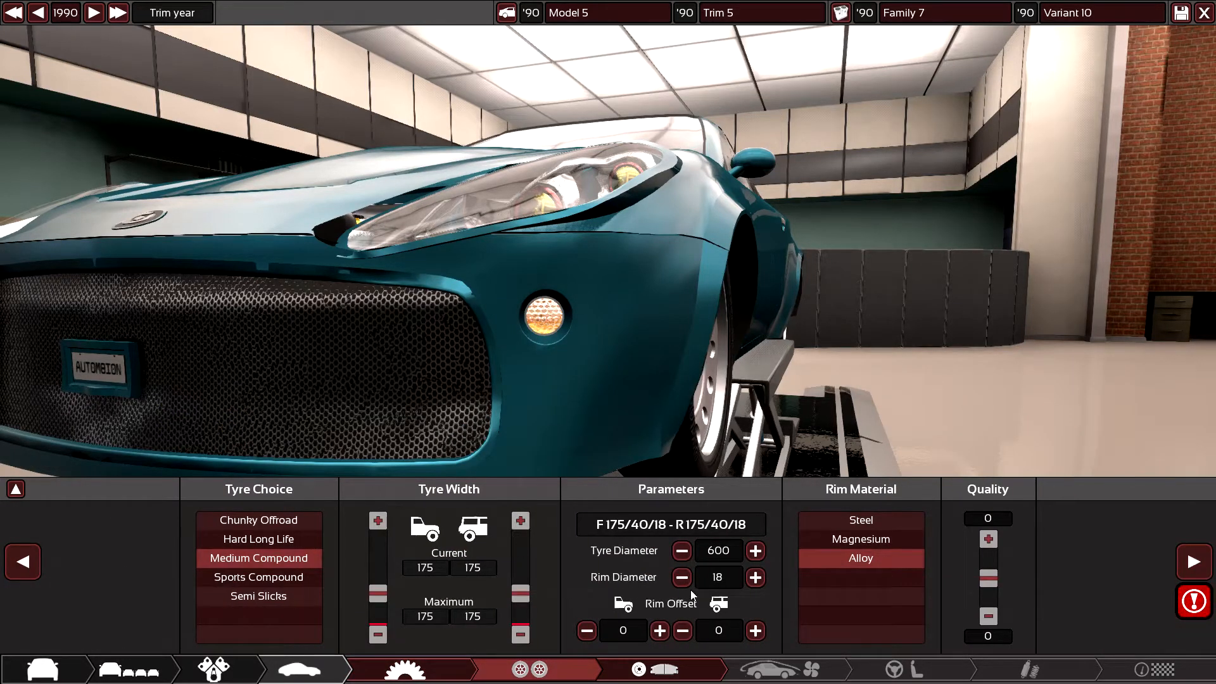
- Set tyre widths to 245 front and 265 rear on 15-inch rims
left_click(681, 577)
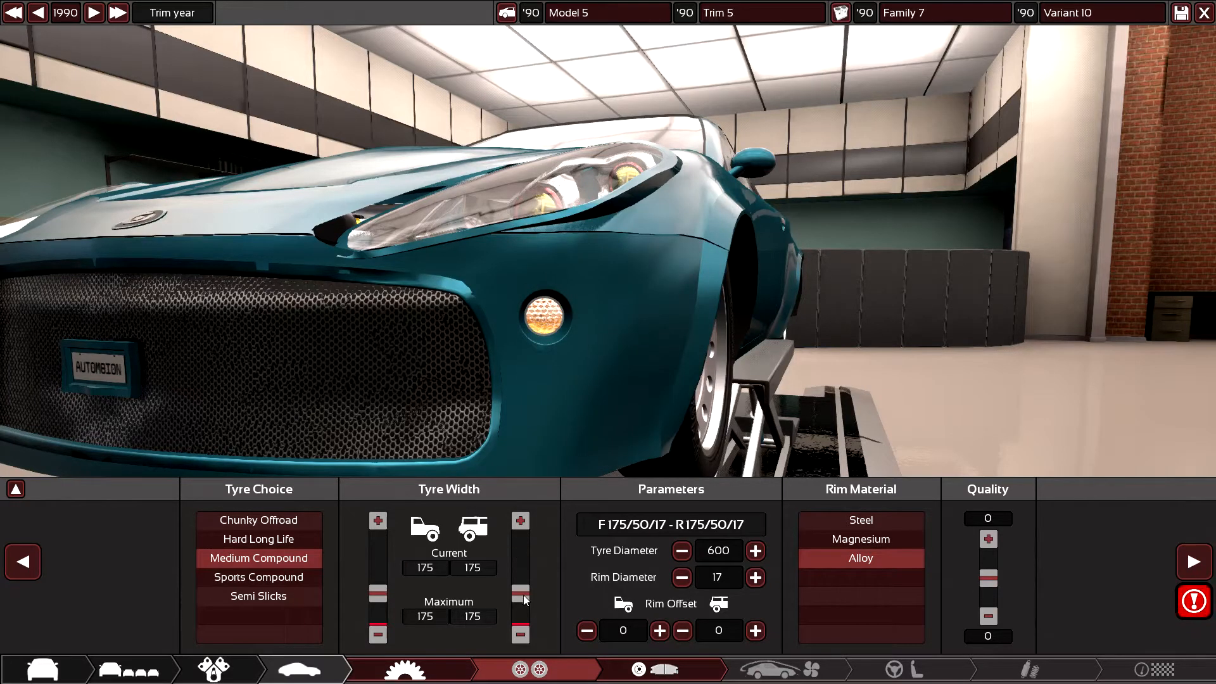
left_click(681, 577)
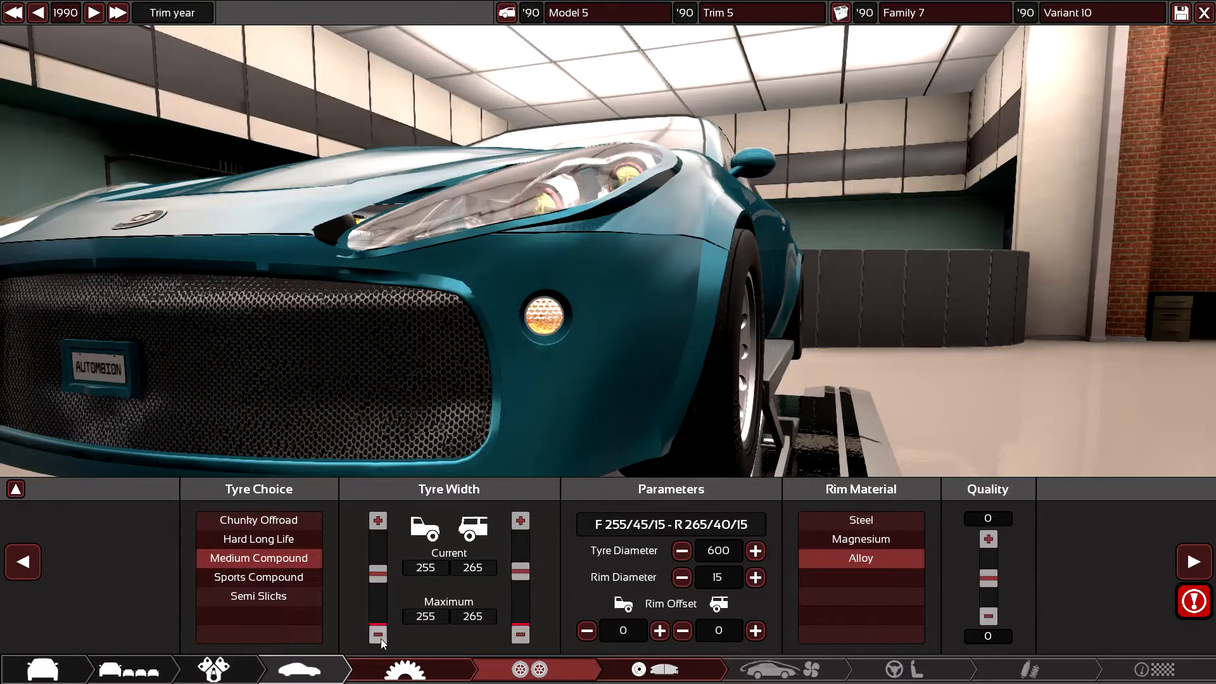
left_click(378, 634)
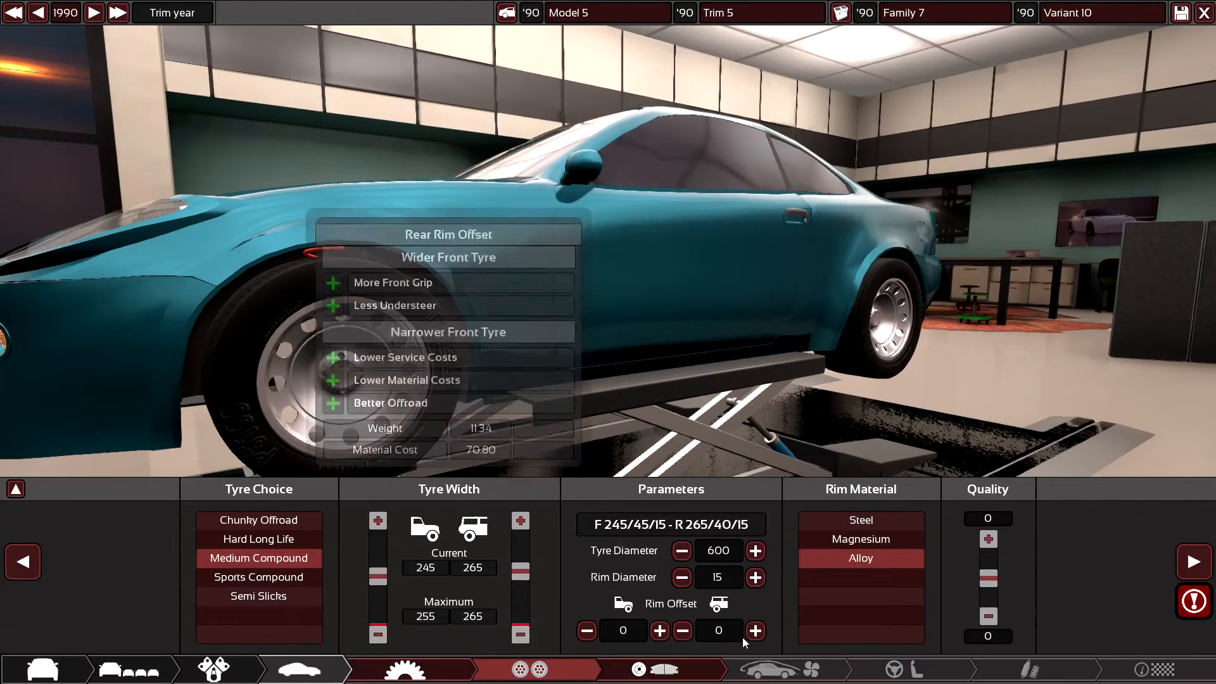
left_click(681, 577)
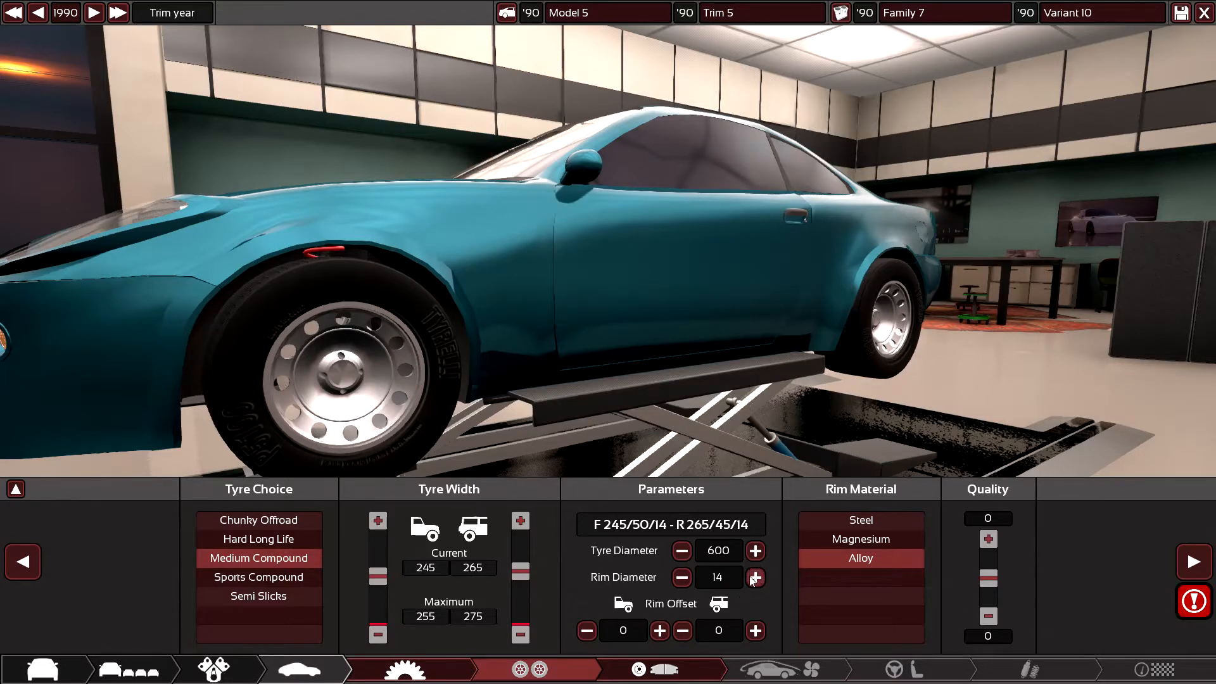
left_click(753, 577)
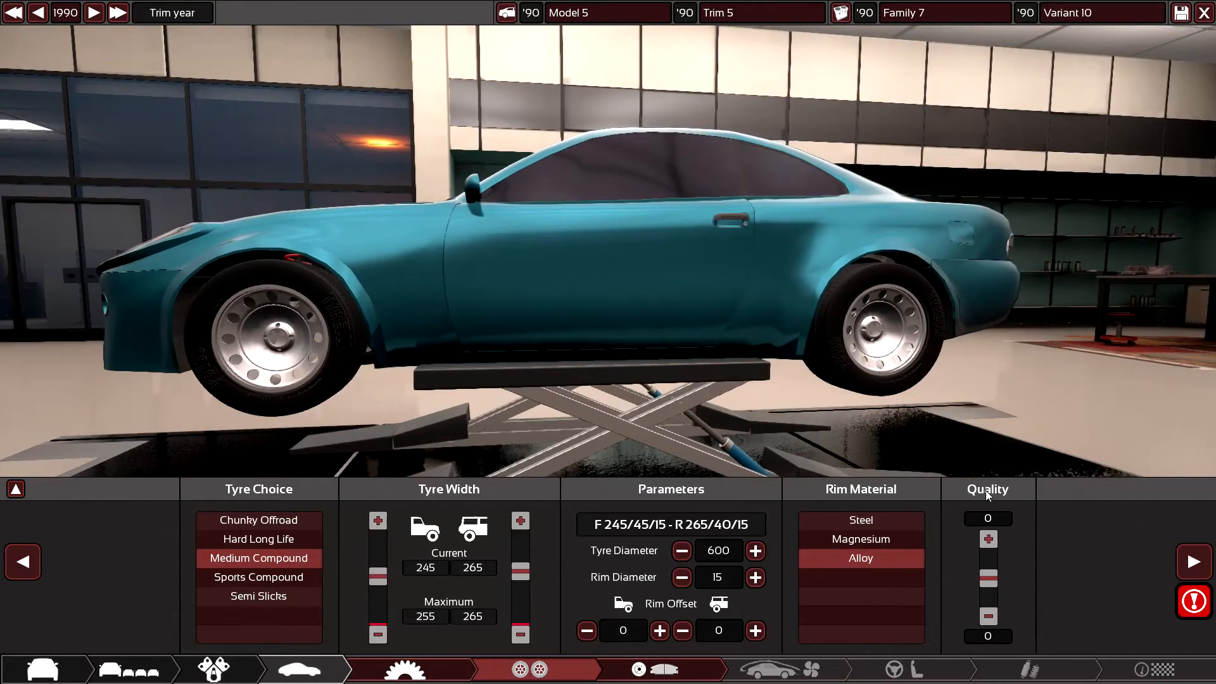
- Give the rear wheels solid disc brakes enlarged to 235 mm
left_click(651, 670)
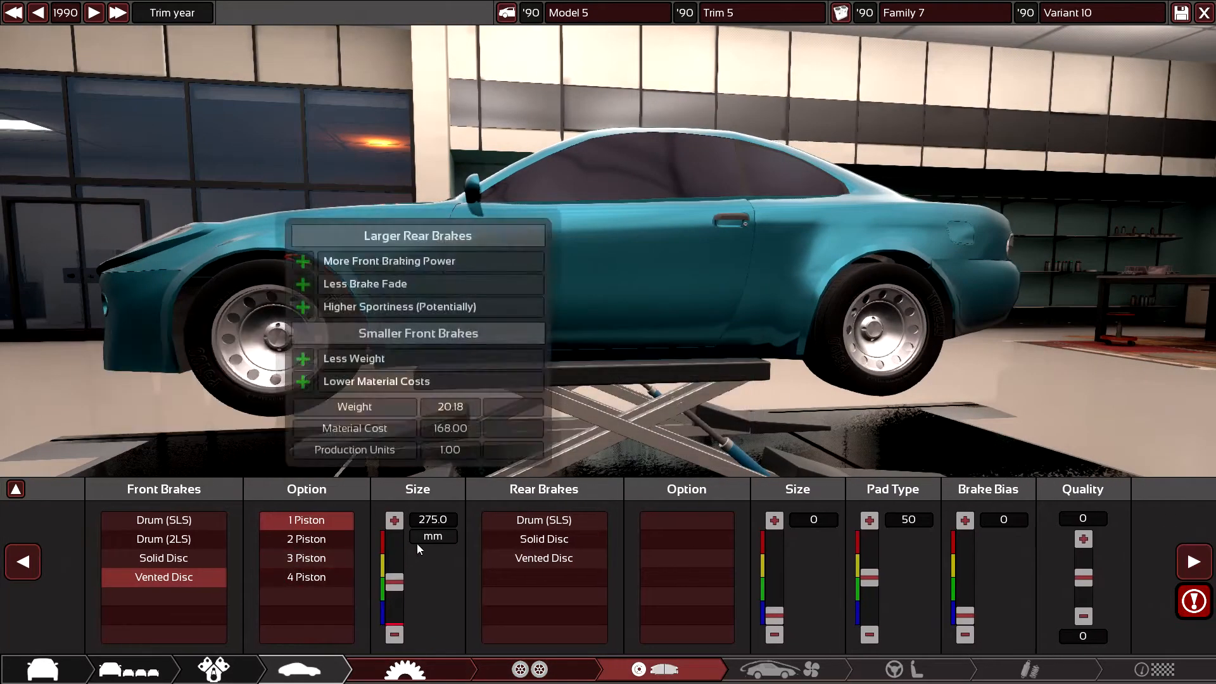
left_click(543, 539)
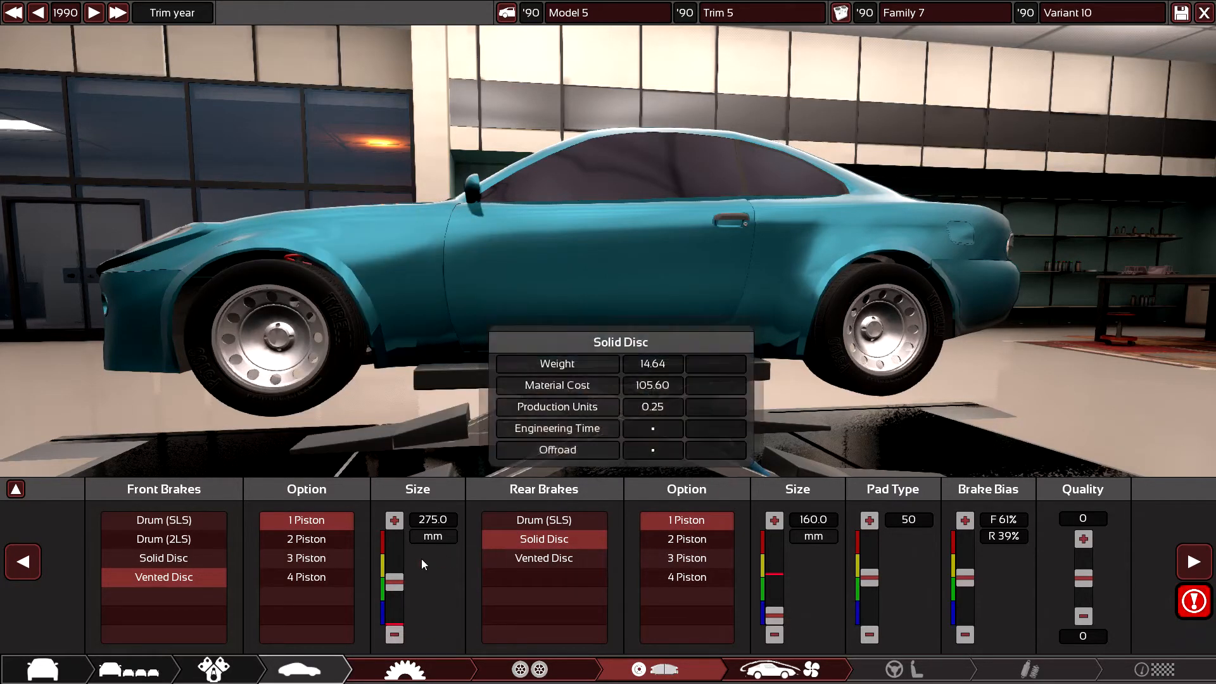
mouse_move(764, 538)
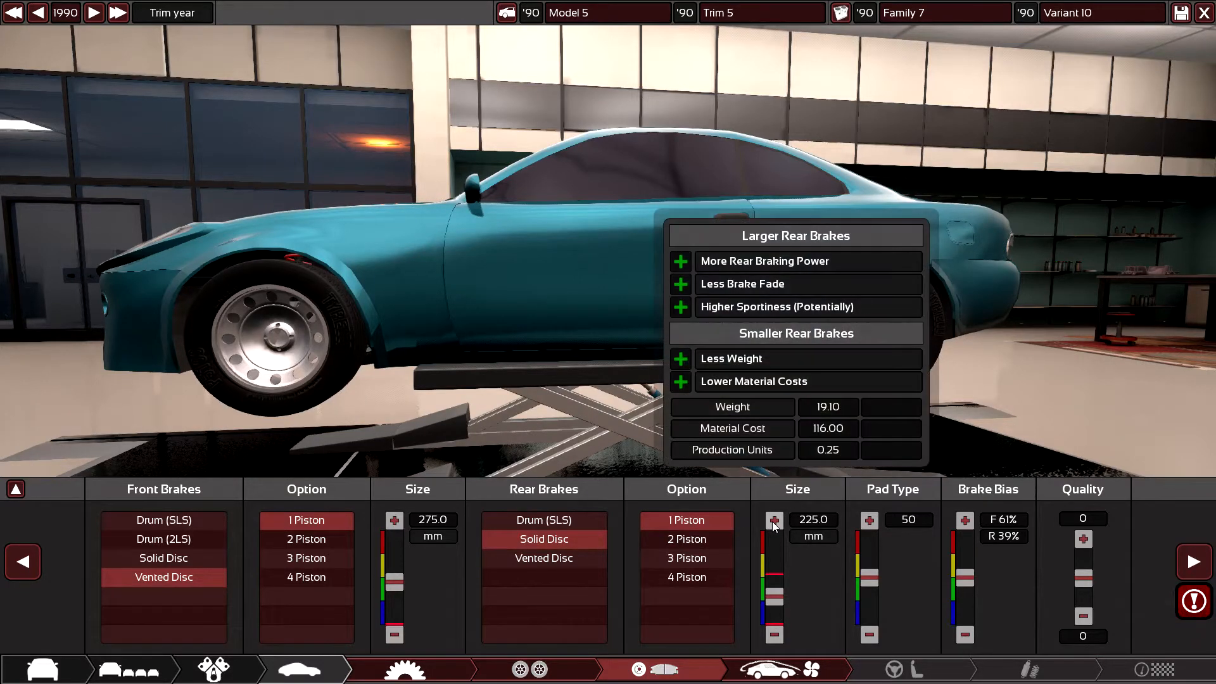
left_click(773, 519)
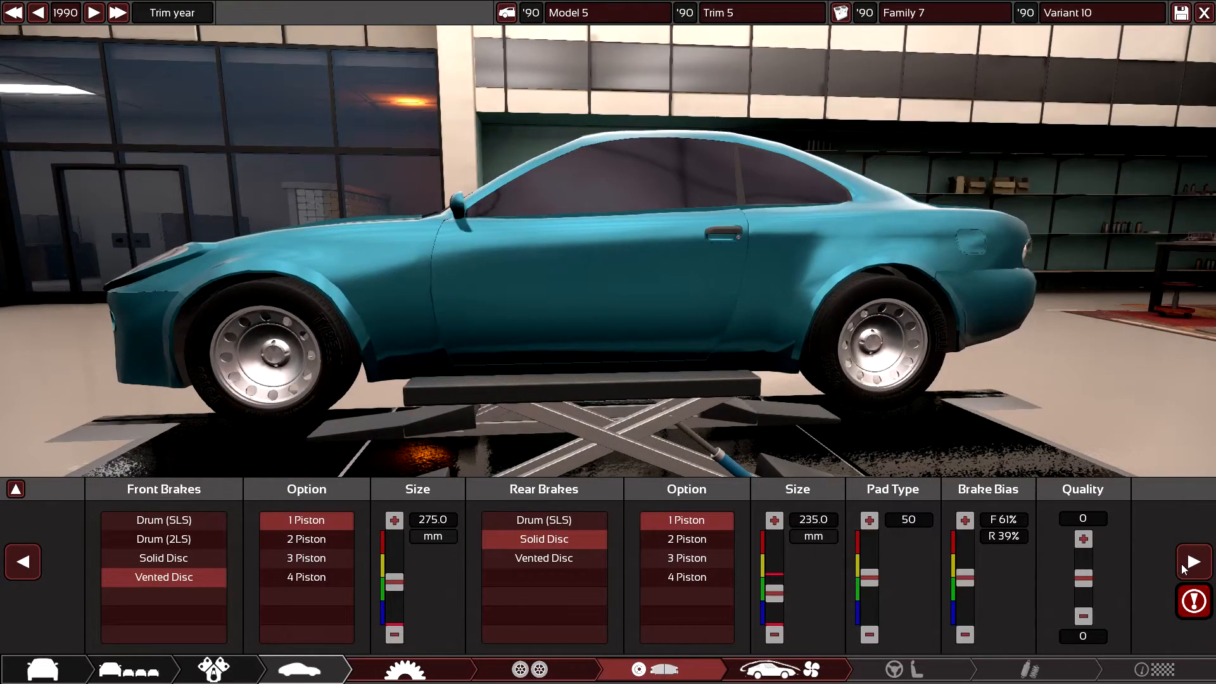
- Fit a fully clad undertray in Aero and continue to the interior options
left_click(784, 669)
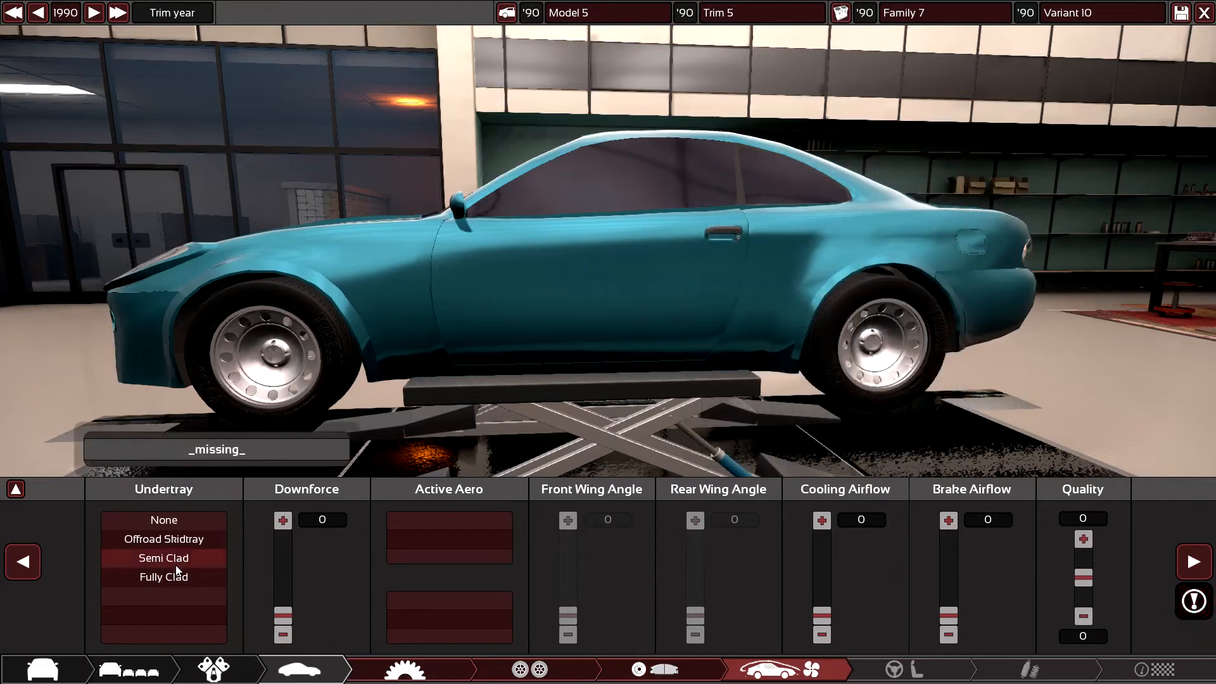
left_click(162, 577)
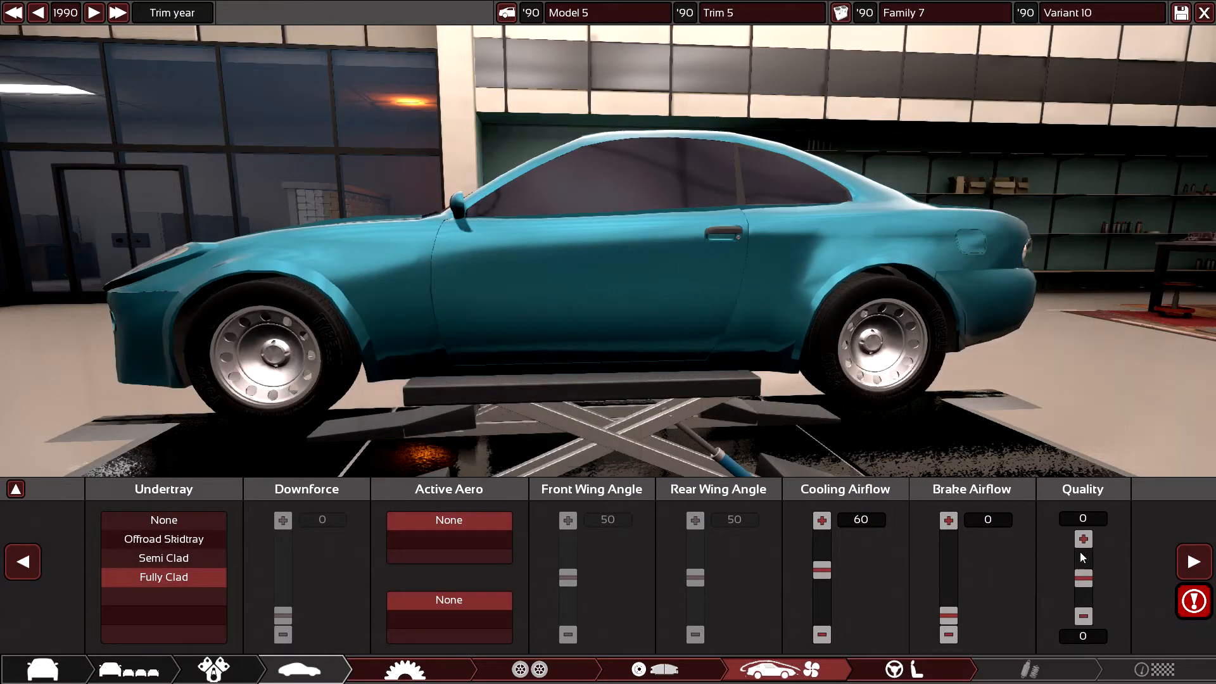
left_click(892, 669)
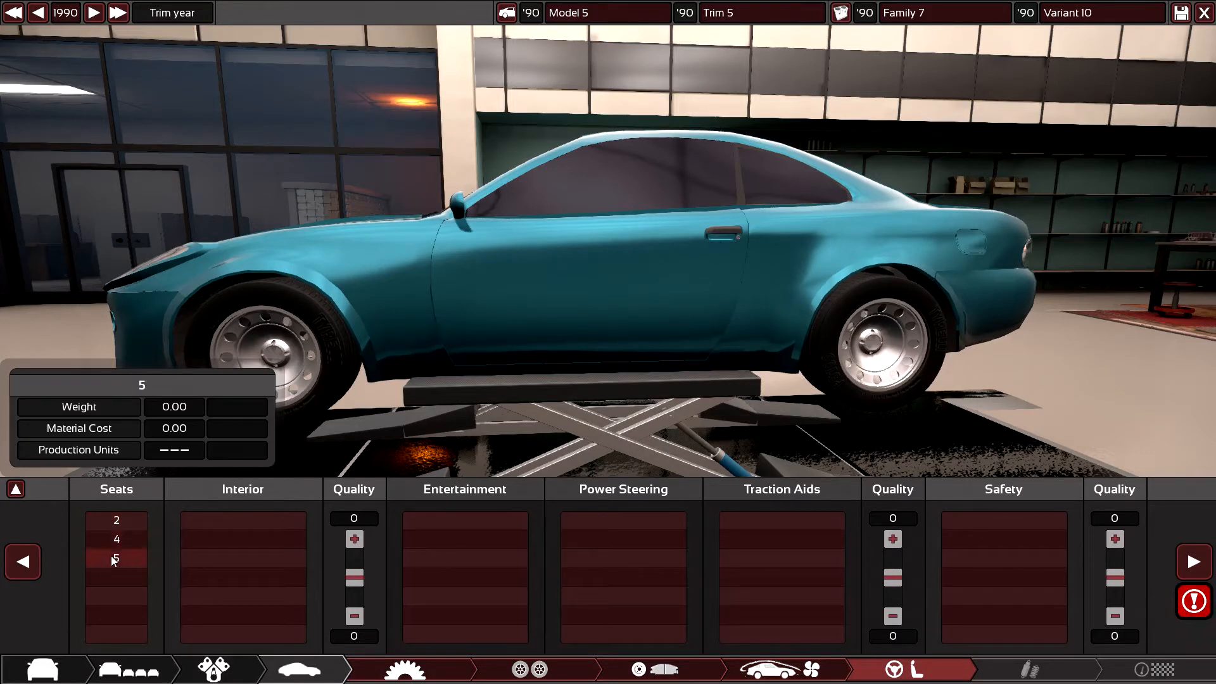
- Make the coupe a two-seater with a premium interior and standard cassette player
left_click(117, 520)
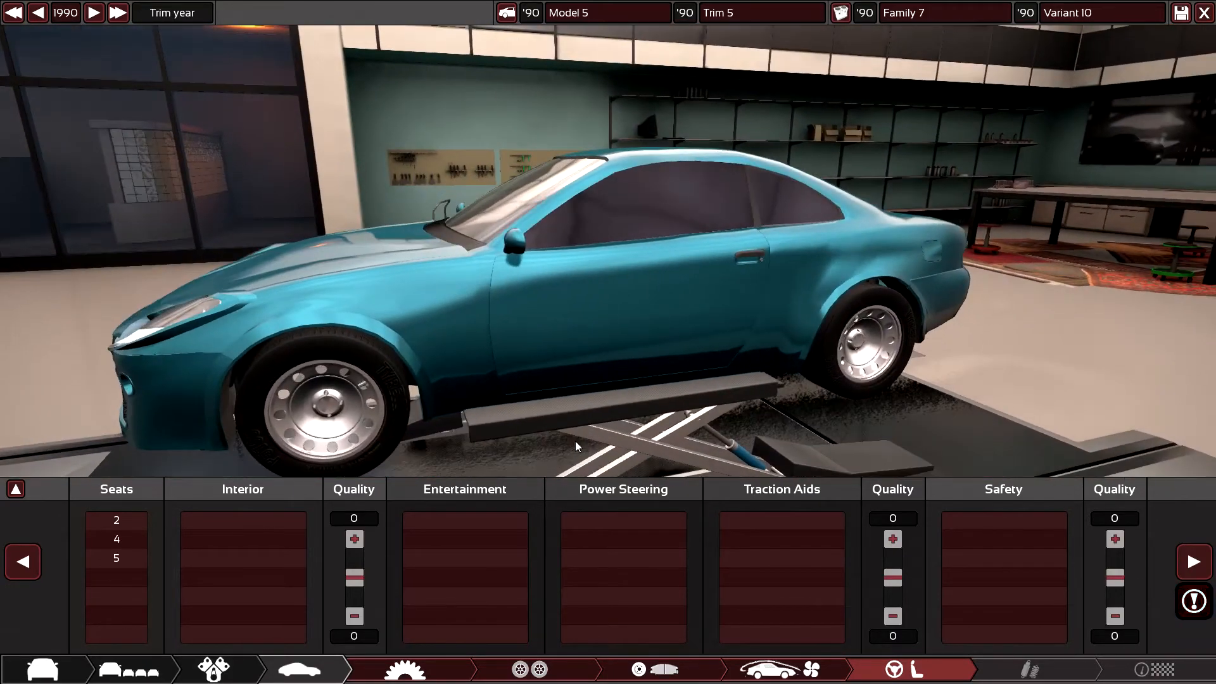
left_click(115, 519)
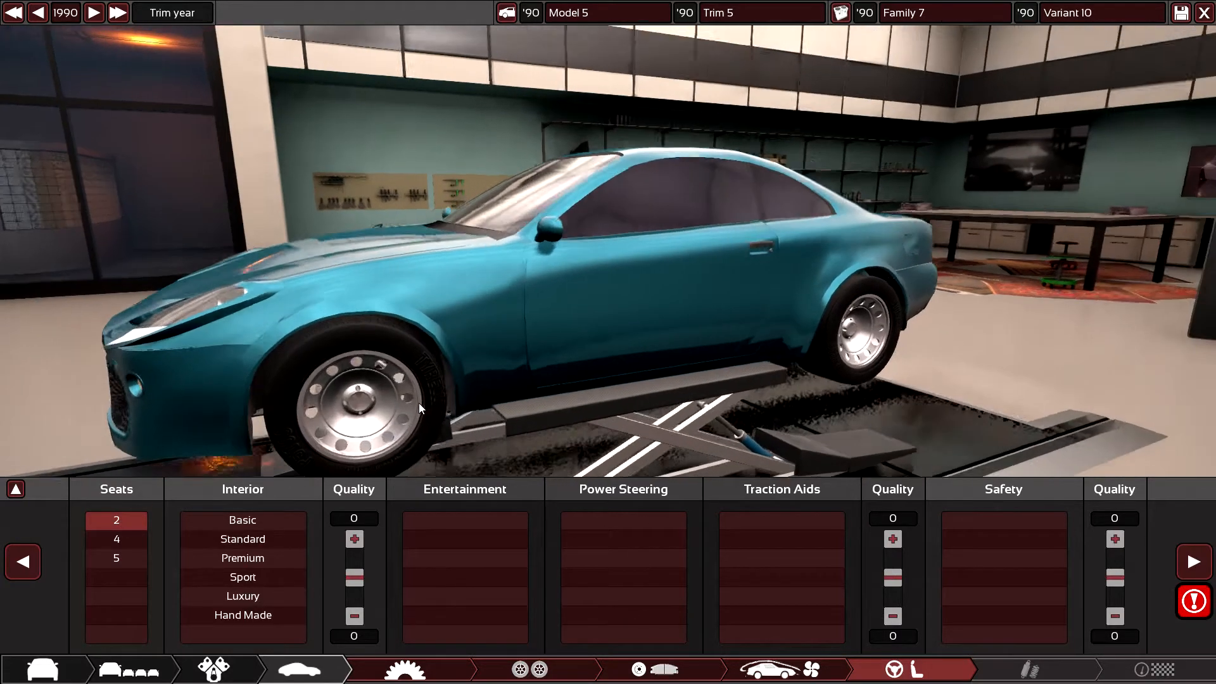
mouse_move(115, 539)
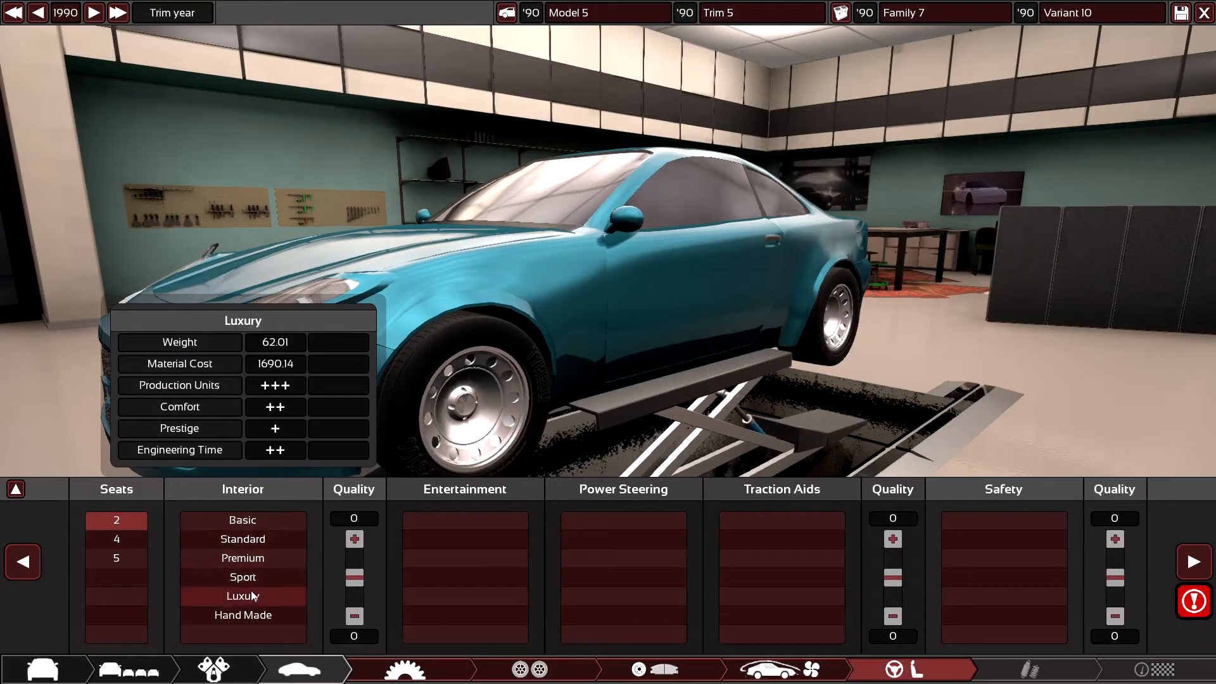
left_click(242, 539)
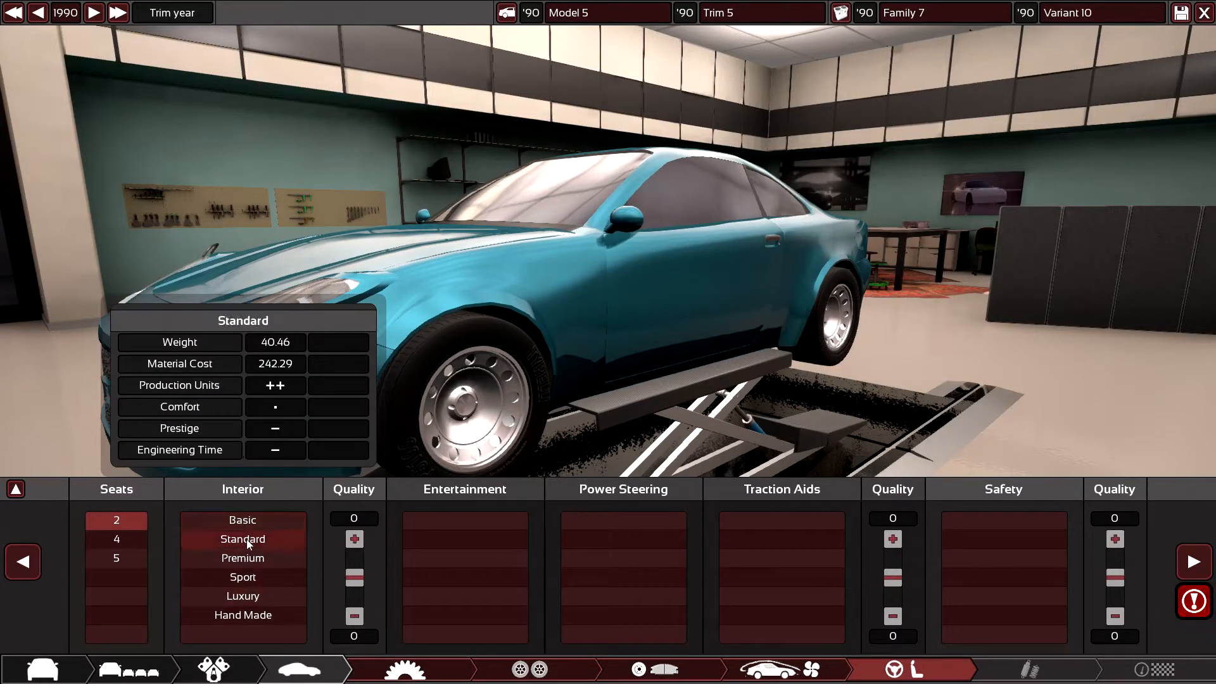
left_click(242, 557)
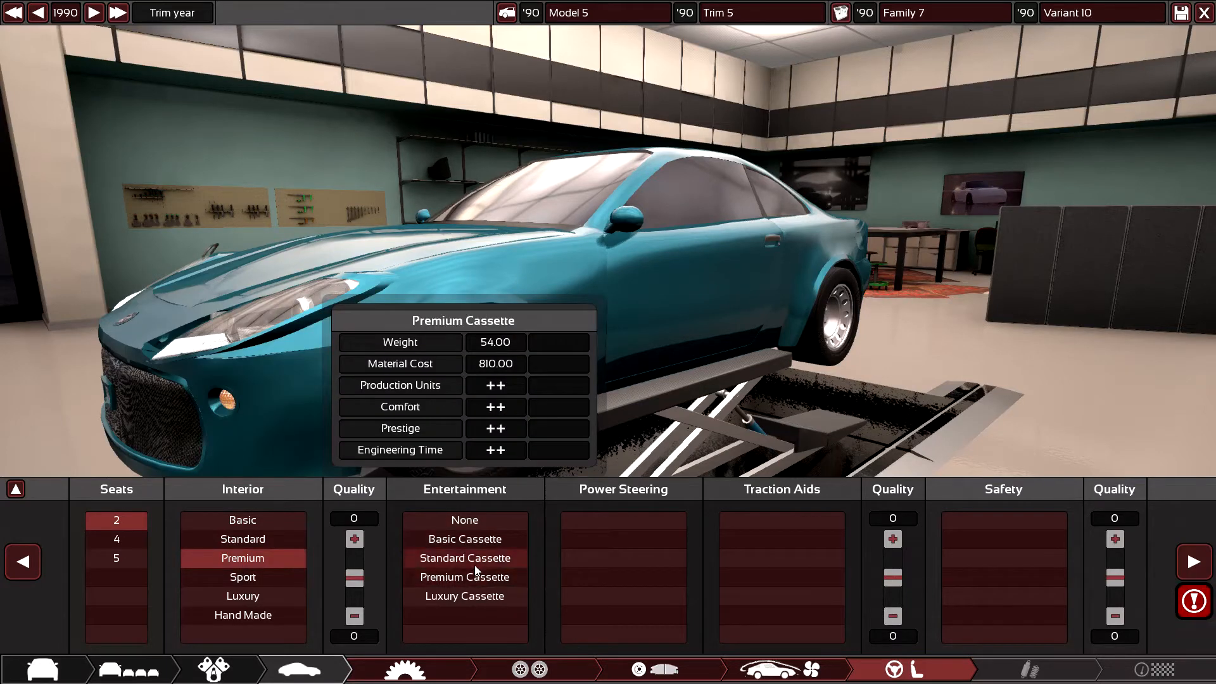
left_click(464, 557)
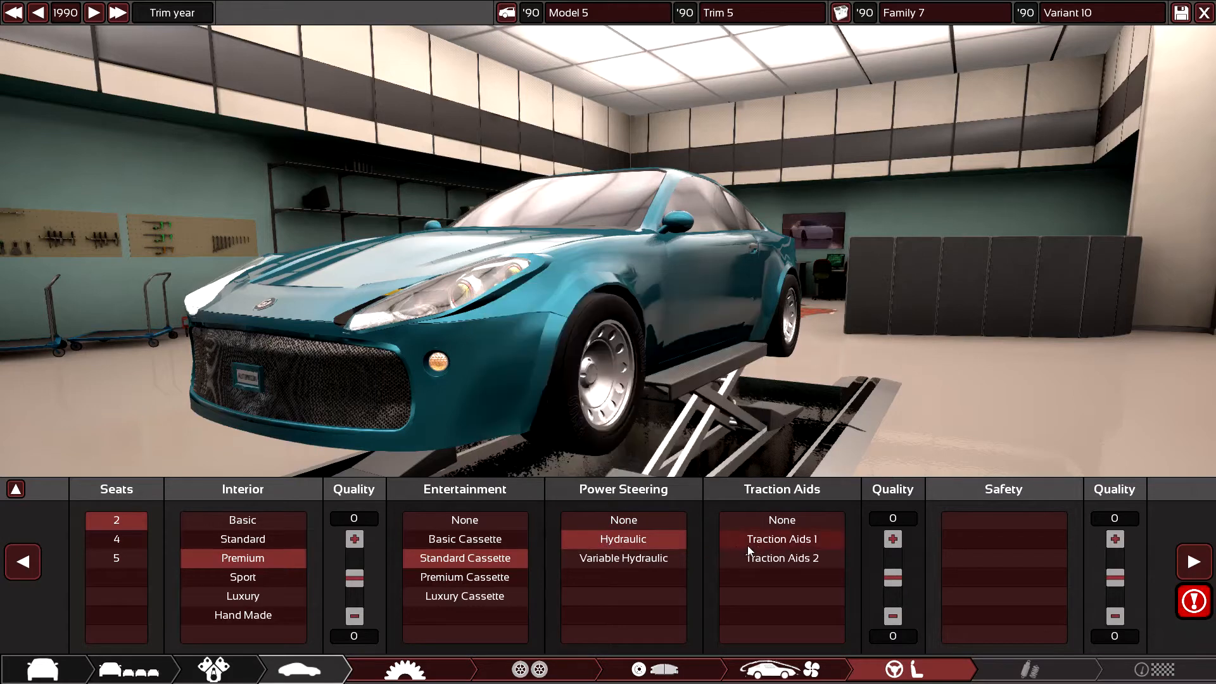
- Fit no traction aids and Standard 80s safety, then continue to the suspension stage
left_click(781, 520)
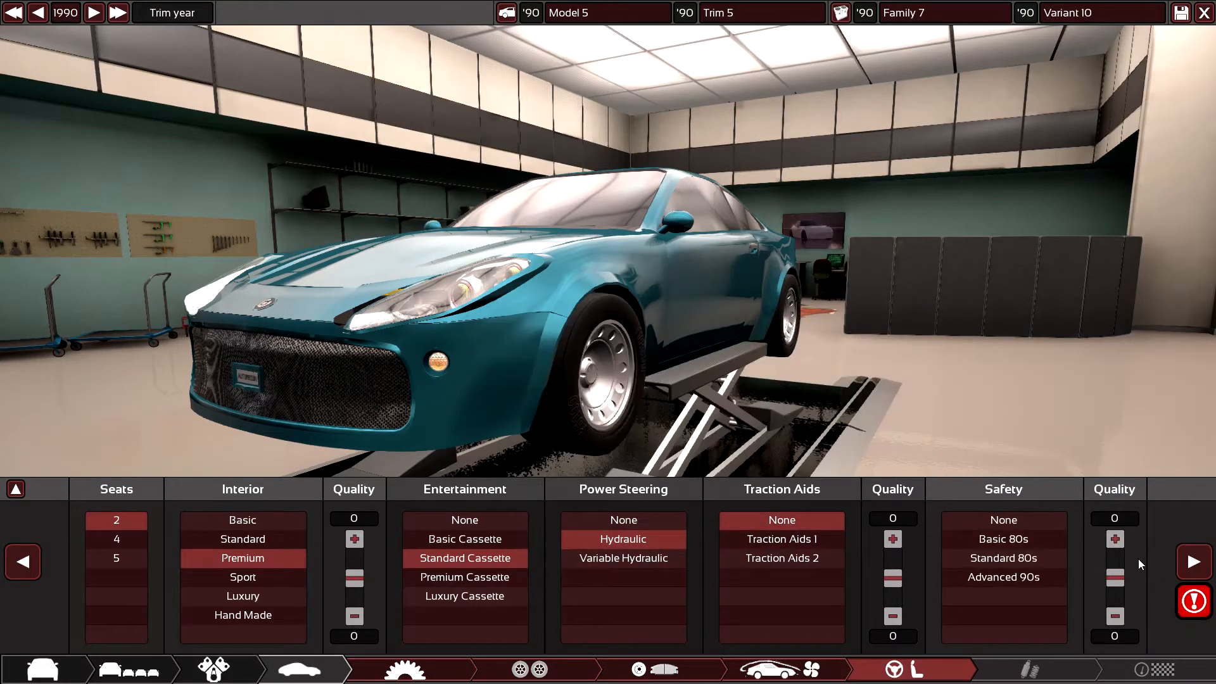
mouse_move(781, 520)
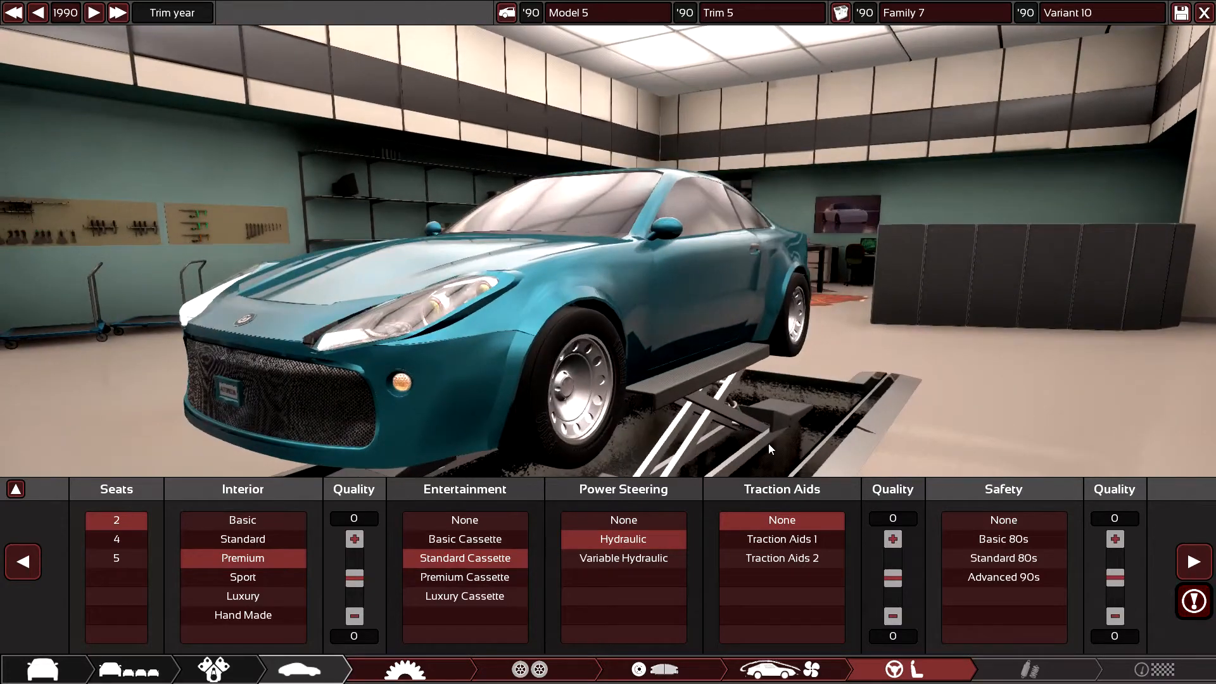
mouse_move(1003, 539)
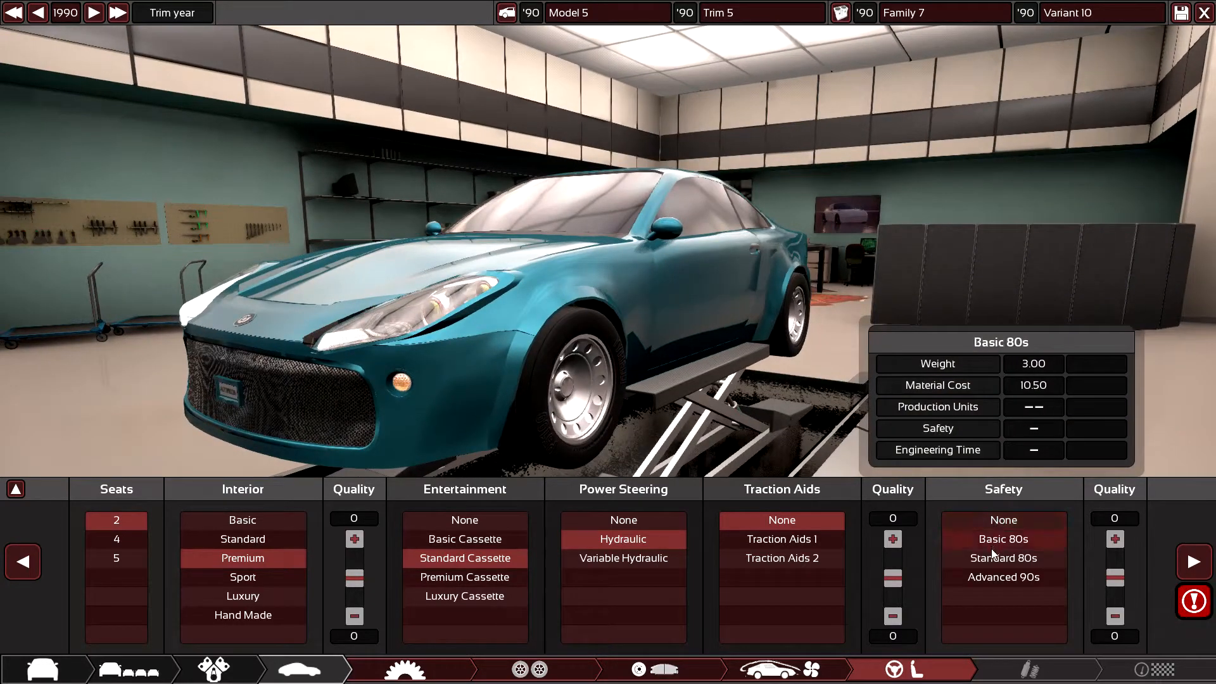
left_click(1003, 558)
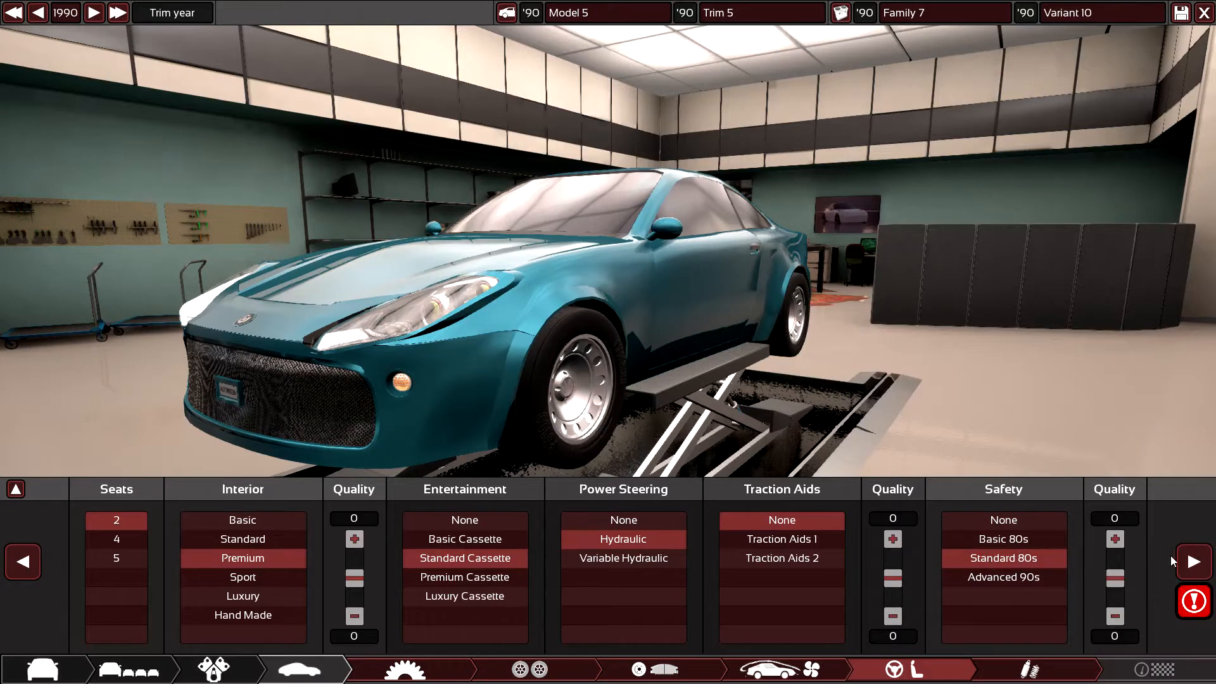
mouse_move(1003, 577)
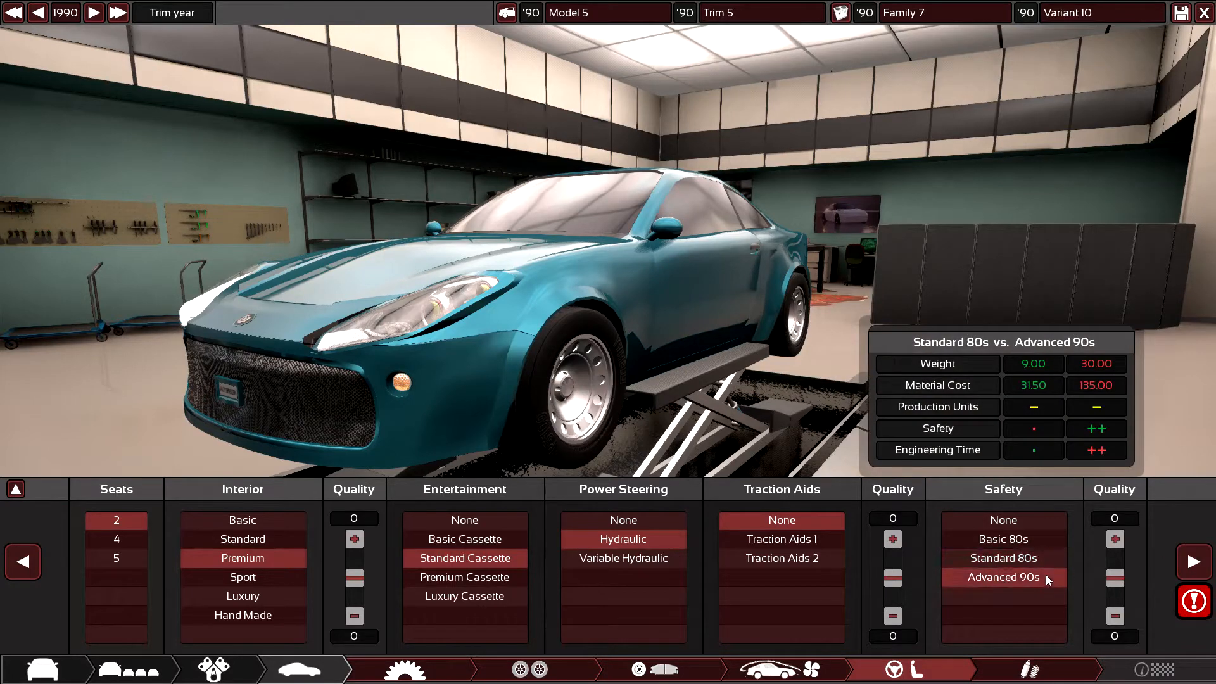
left_click(1027, 670)
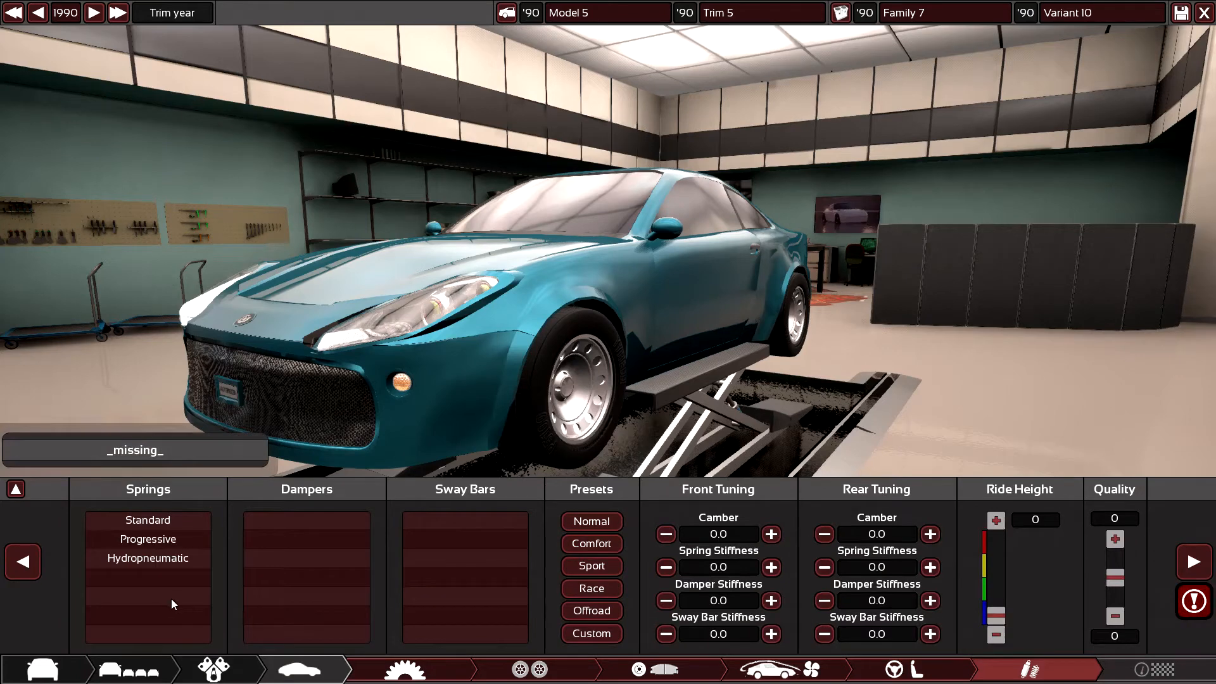
- Fit hydropneumatic springs, apply a preset tune, and bring up the car's overall stats
left_click(148, 557)
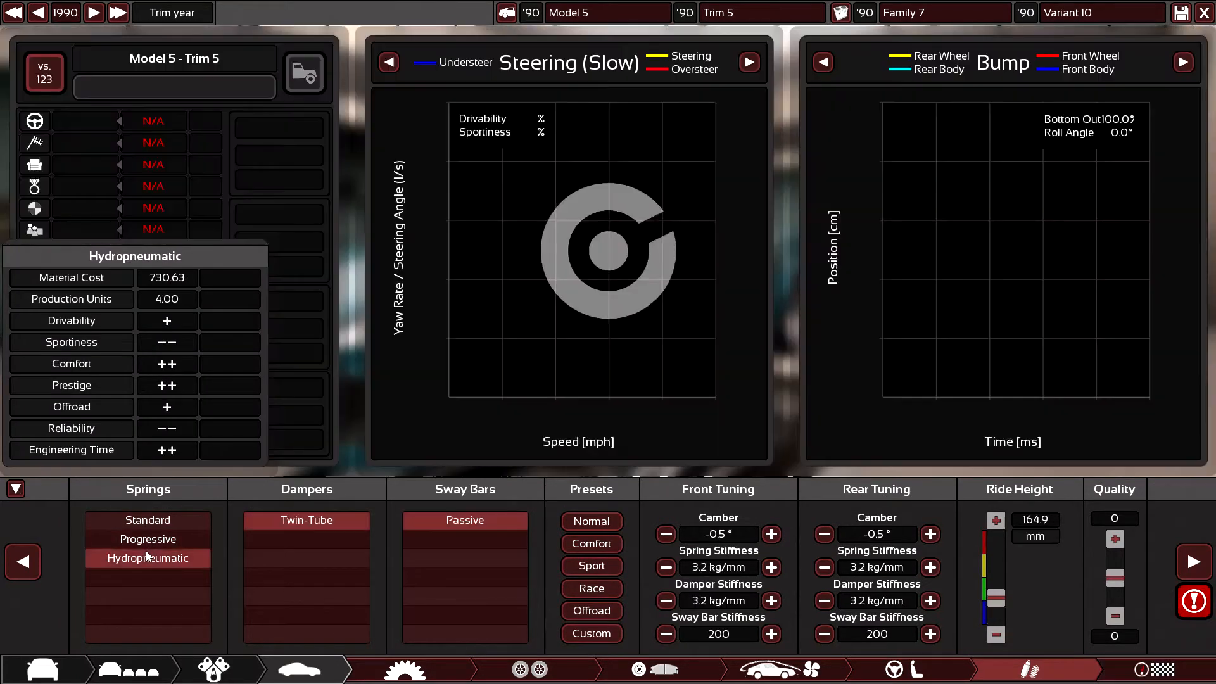
left_click(591, 543)
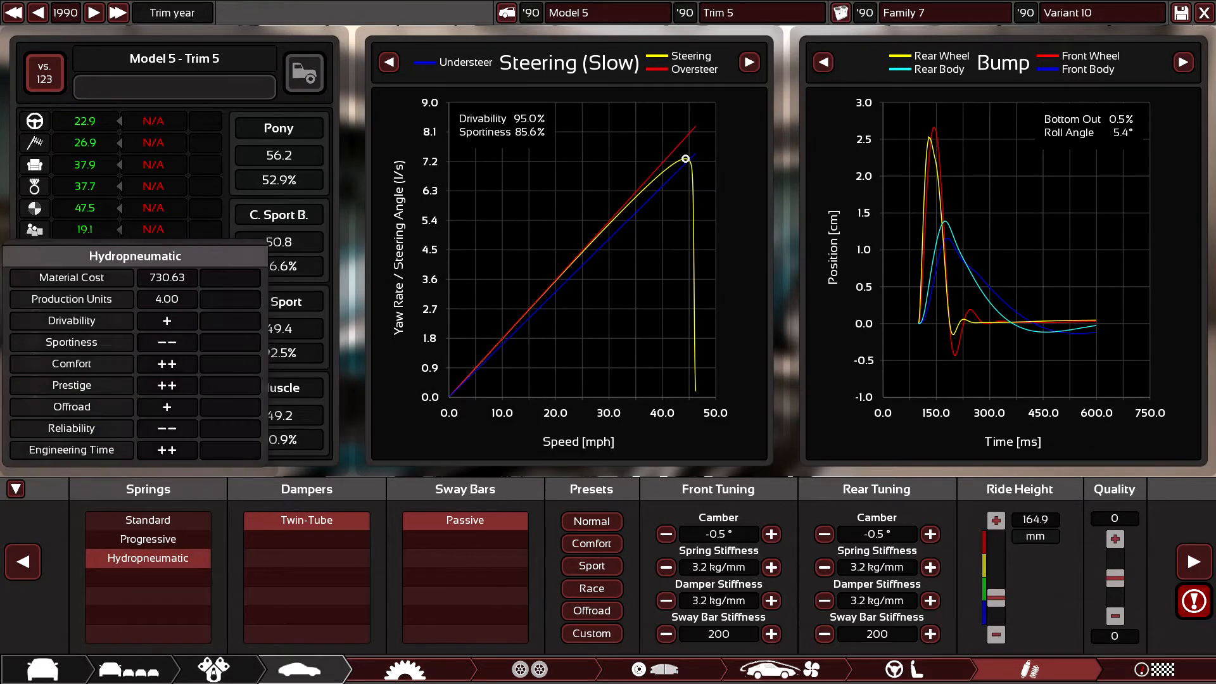
left_click(16, 489)
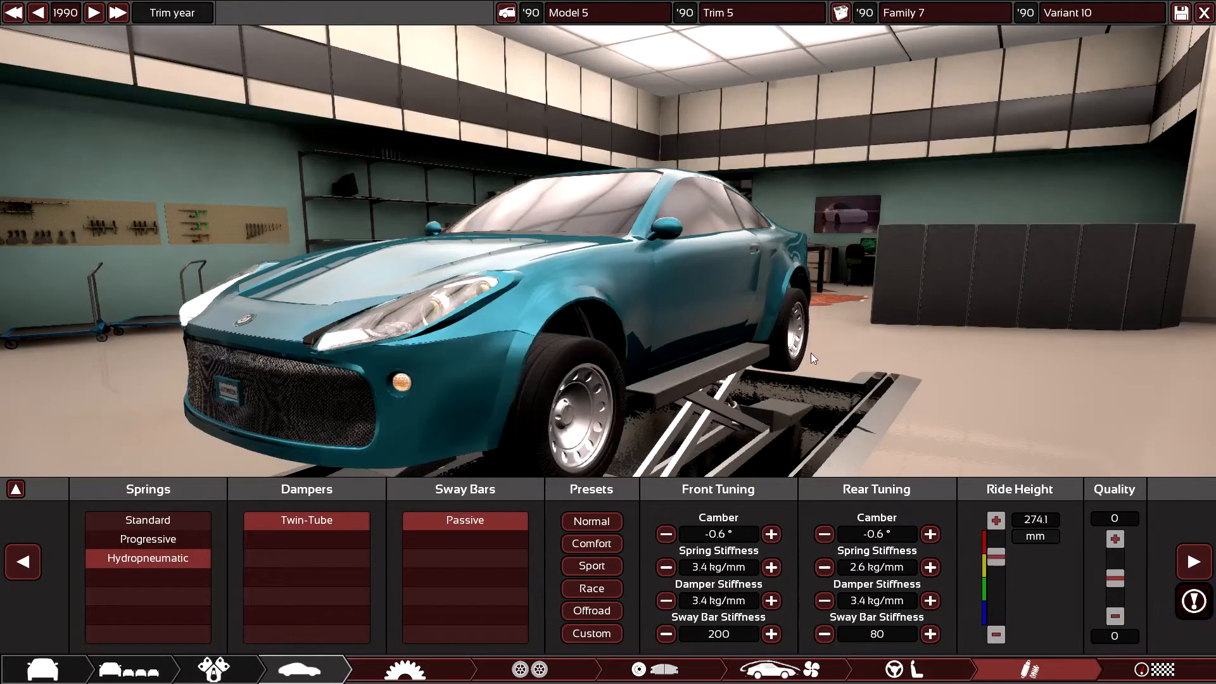
left_click(591, 566)
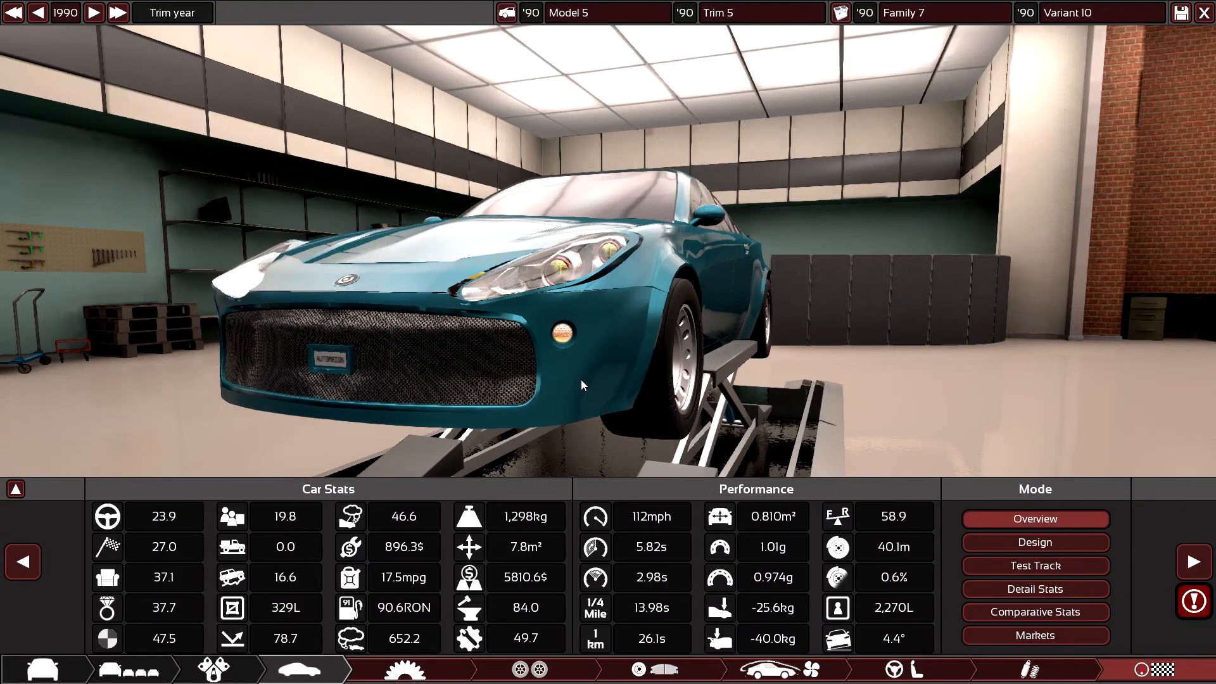
- Return through the engine tuning pages to the turbocharger settings
left_click(1035, 566)
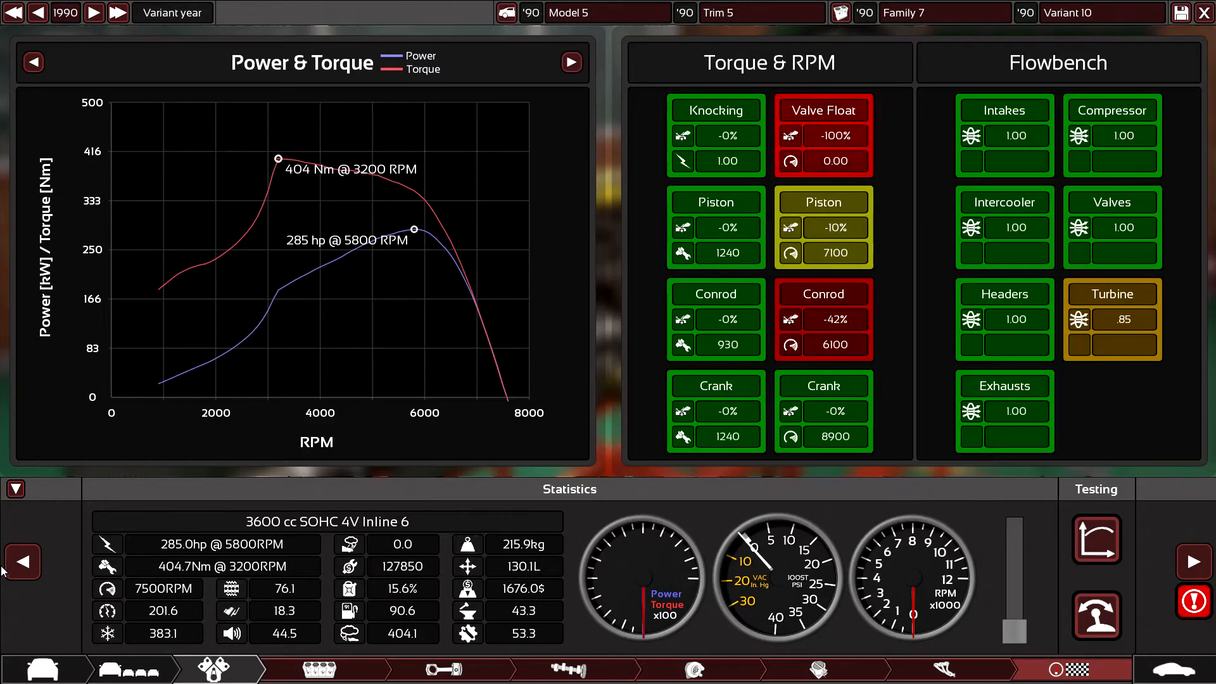
left_click(943, 669)
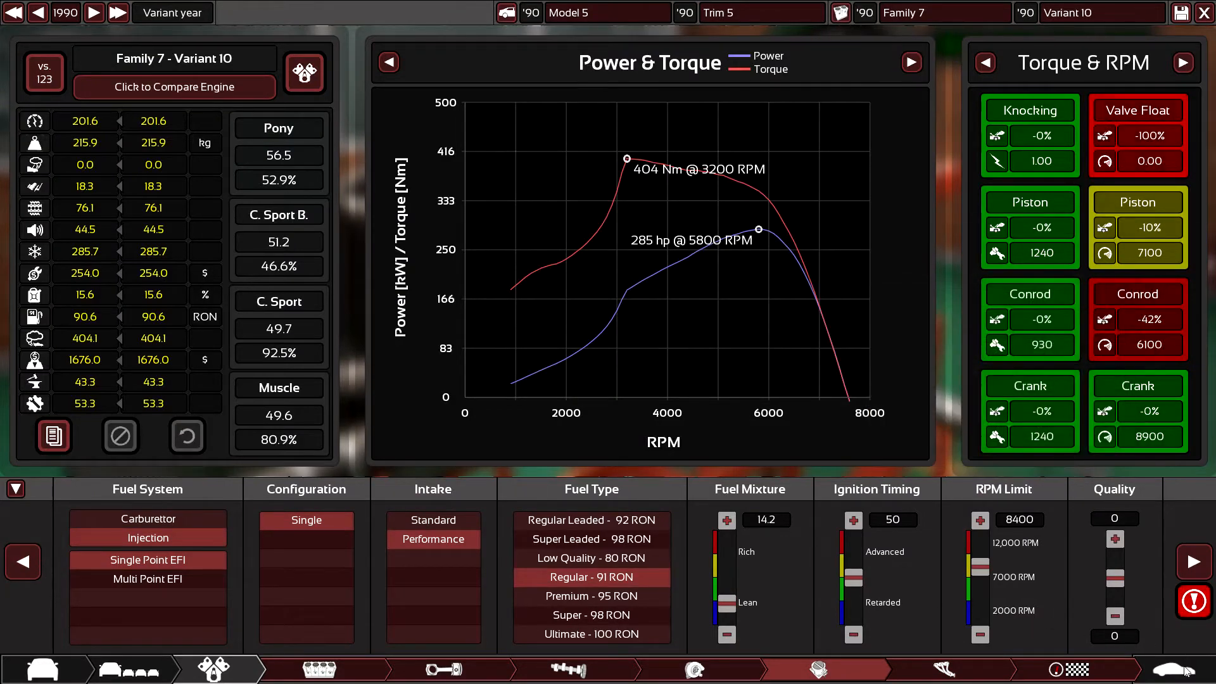
left_click(21, 562)
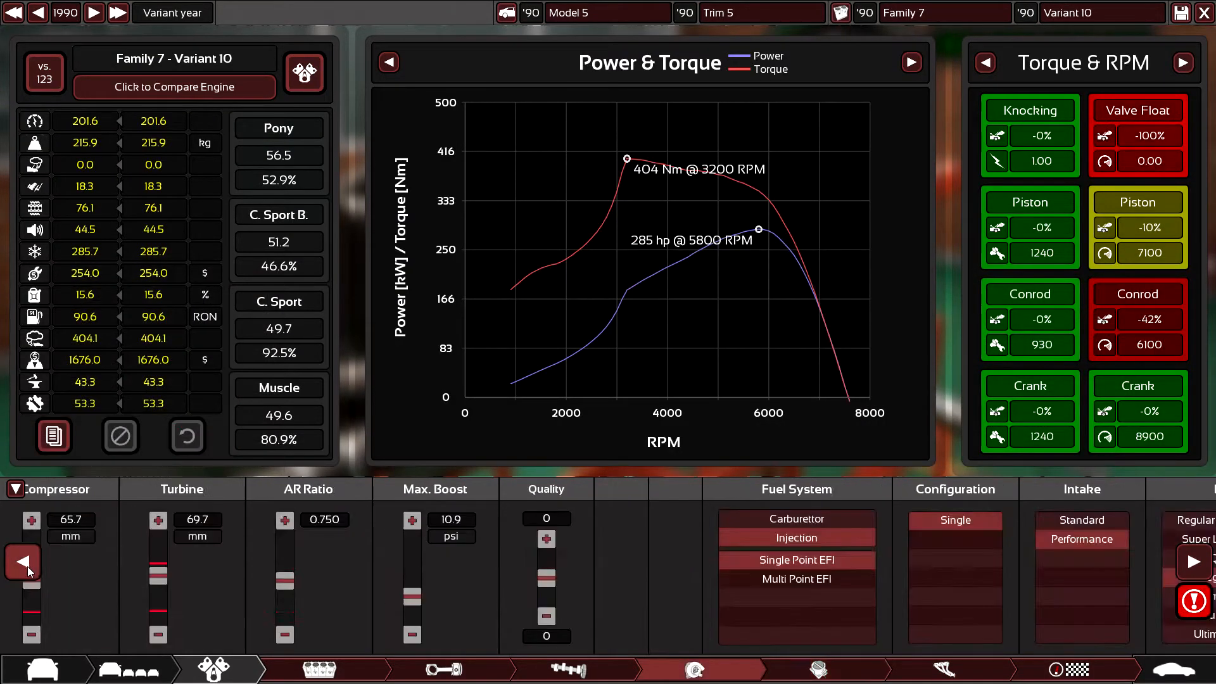
left_click(567, 669)
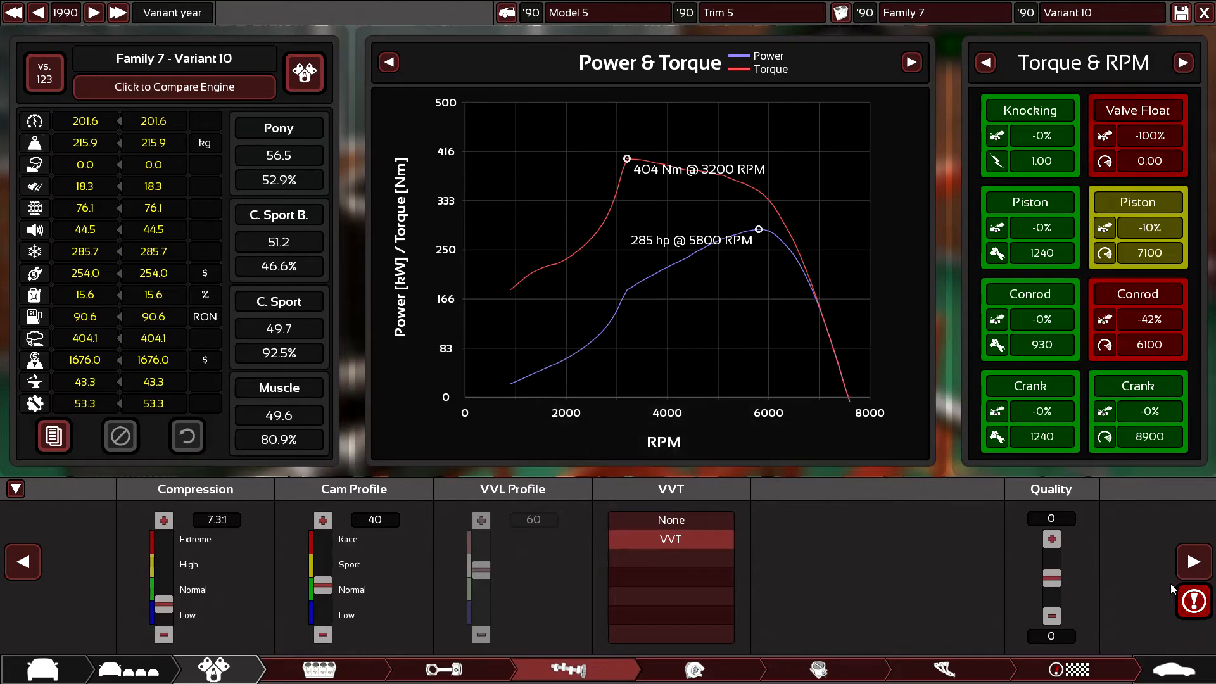
left_click(694, 670)
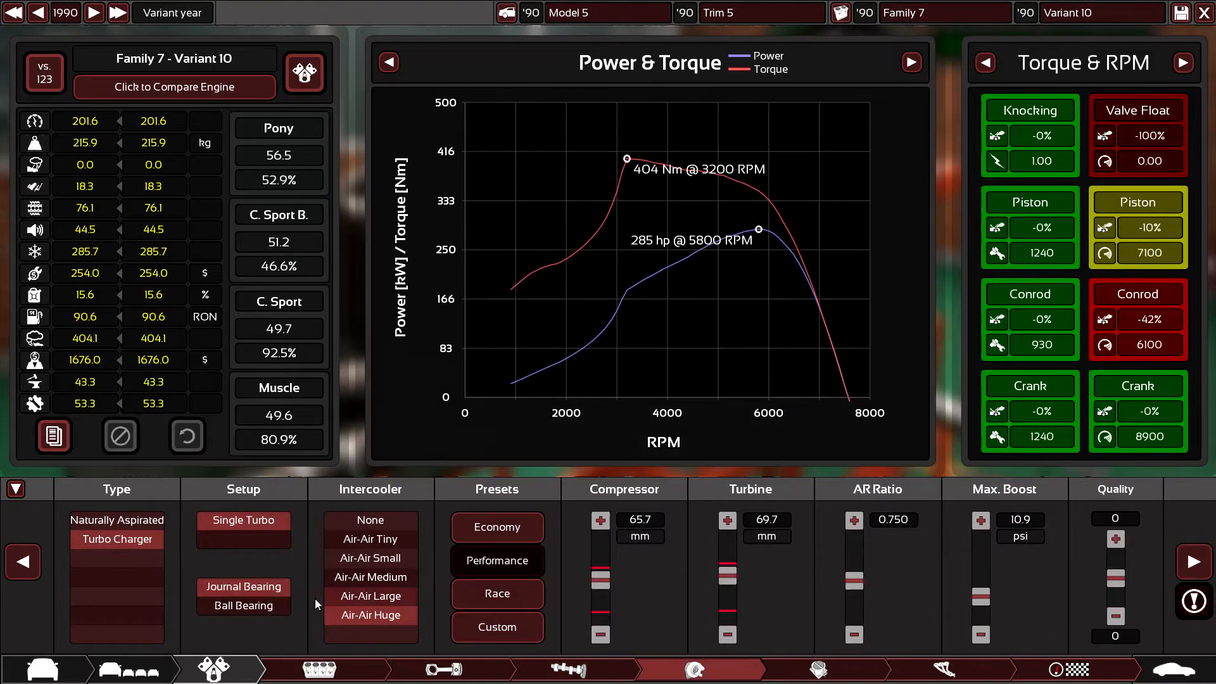
- Compare the medium intercooler, keep Air-Air Large, and show the test track results
left_click(370, 577)
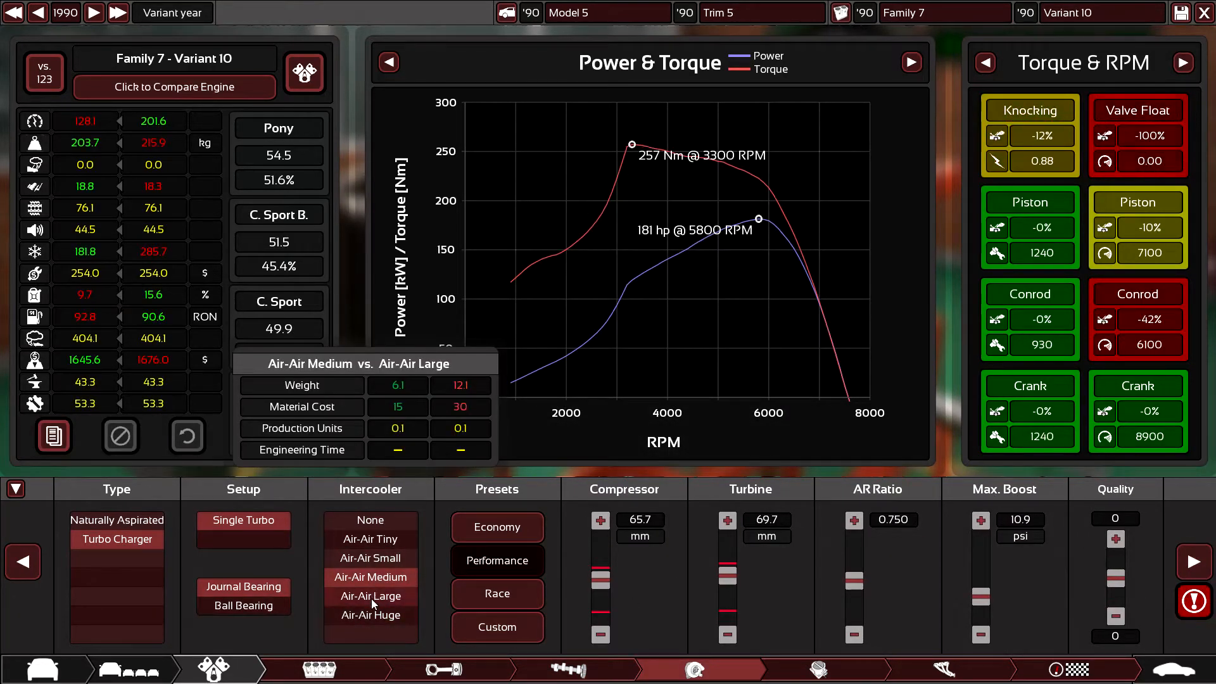
left_click(369, 596)
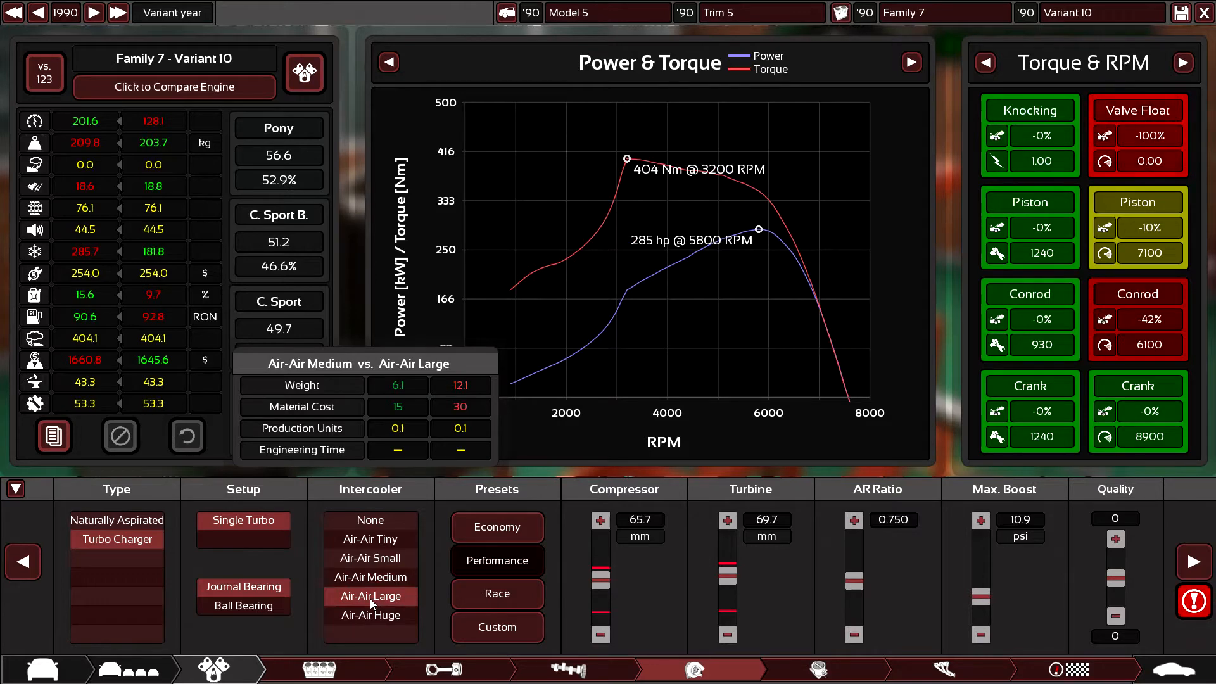
left_click(303, 669)
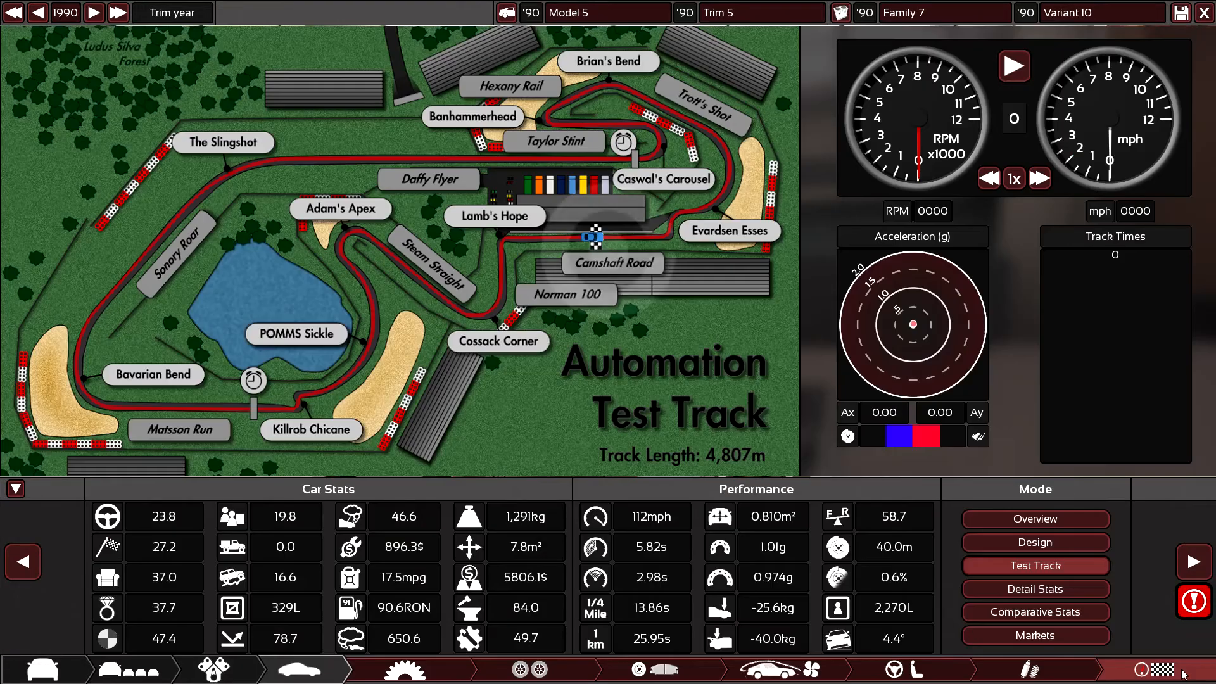
mouse_move(888, 526)
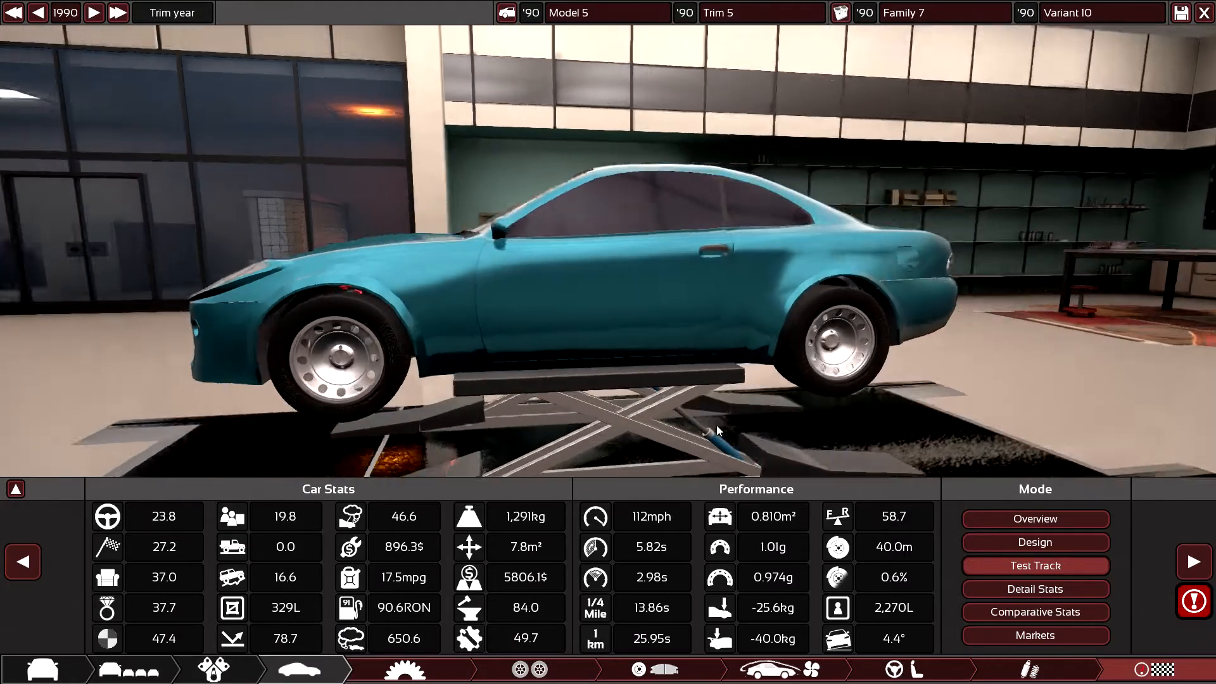
- Review the Stanley Speedster in the garage and return to the engine test graphs
left_click(24, 563)
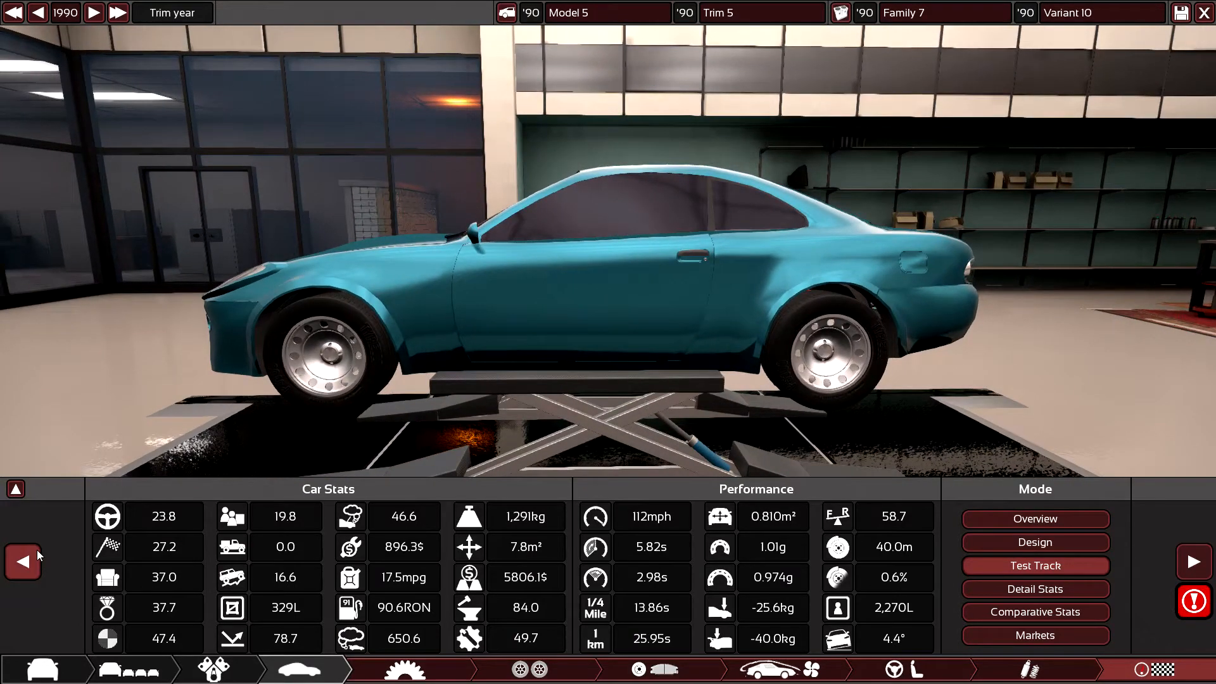
left_click(1030, 670)
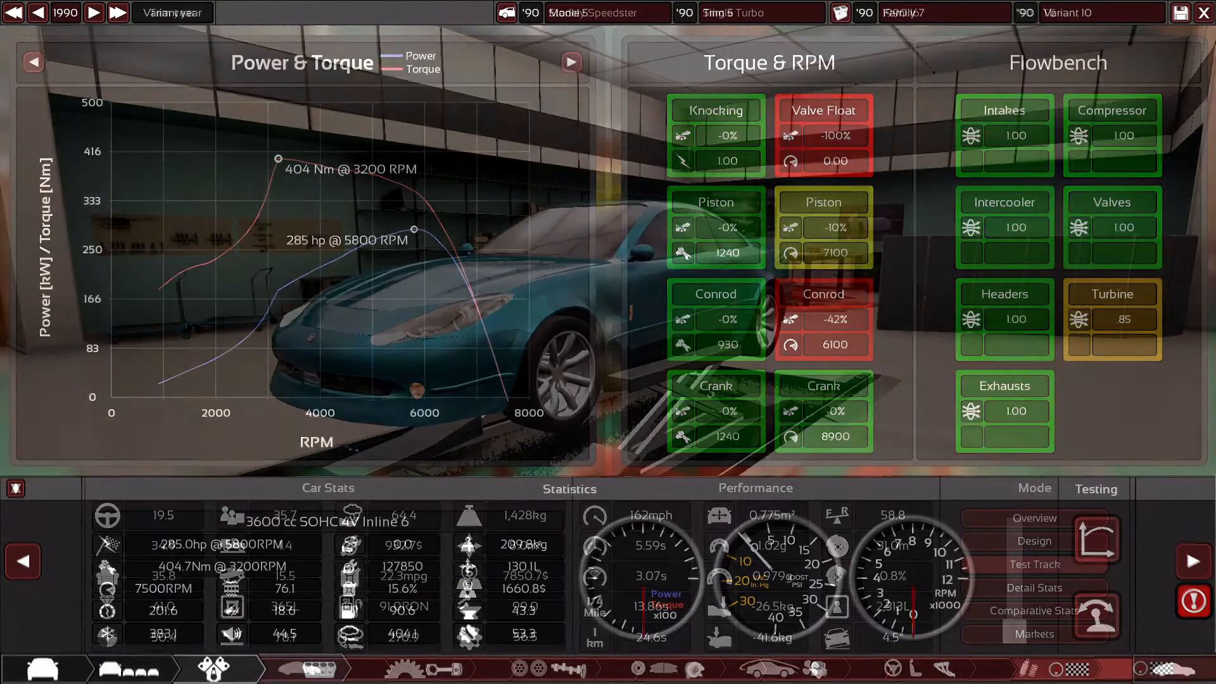
- Zoom in on the amber front fog lamp, then pull back to view the whole teal coupe
left_click(1034, 564)
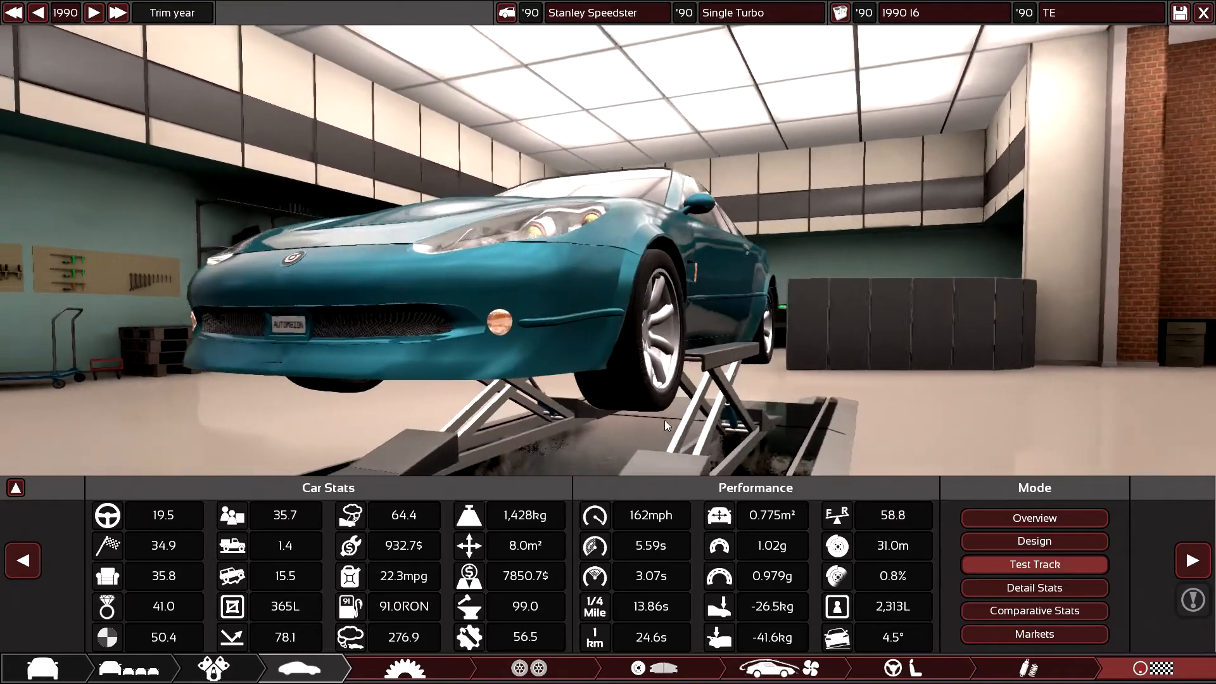
left_click_drag(664, 425, 860, 402)
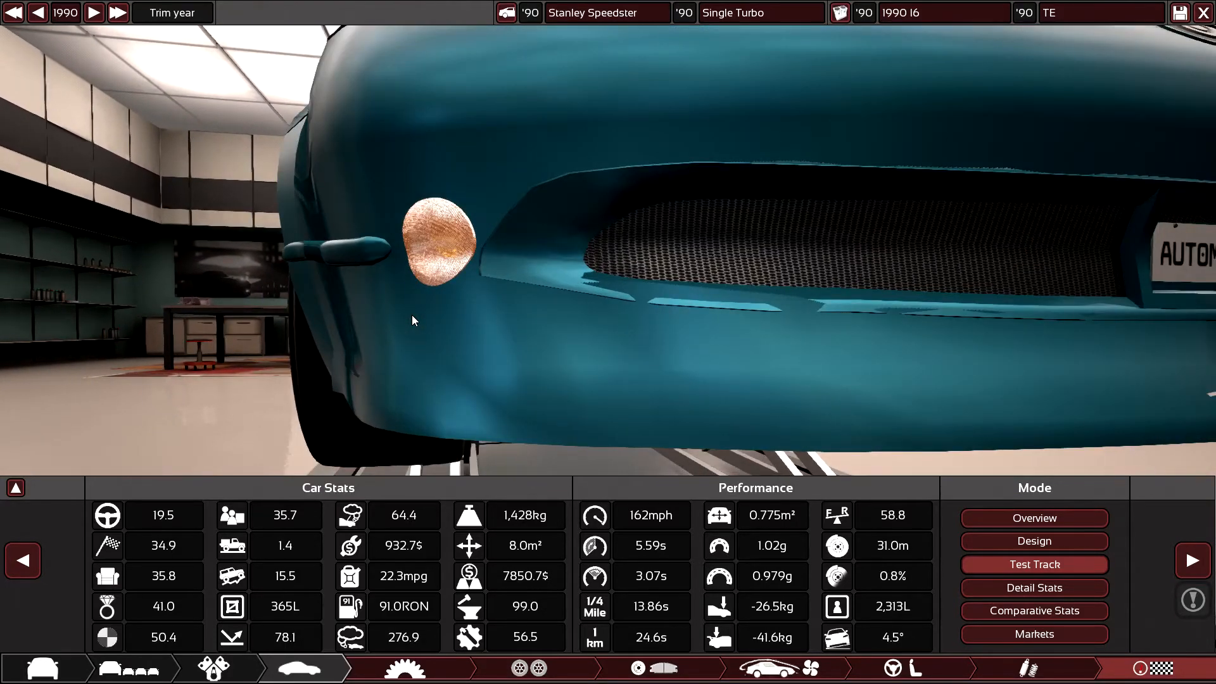
left_click_drag(411, 310, 232, 314)
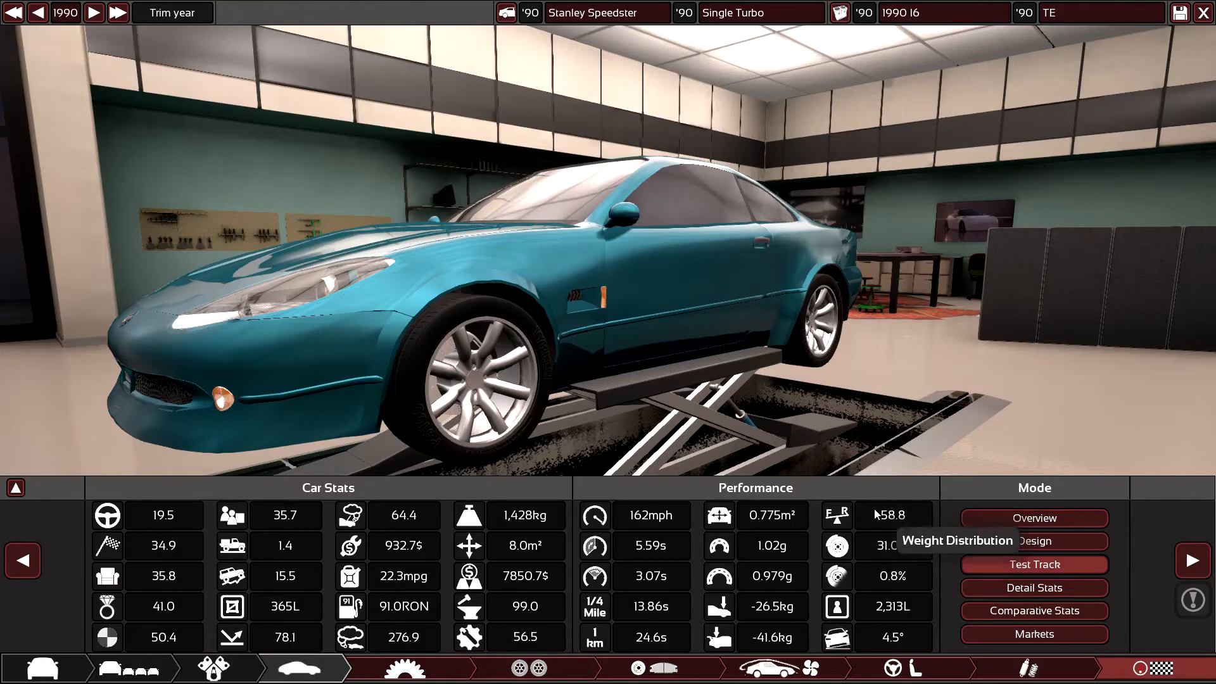
mouse_move(857, 395)
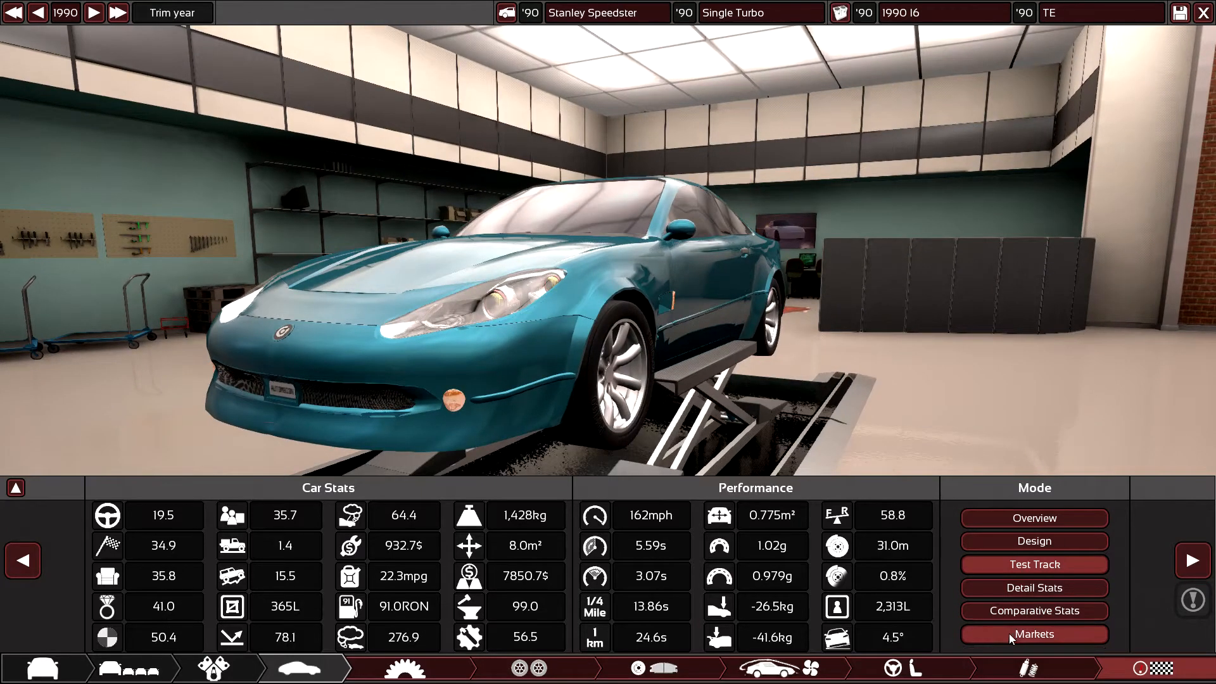
- Open Markets and cut the margin to 10%, pricing the car at 19580$ in Gasmea
left_click(1034, 633)
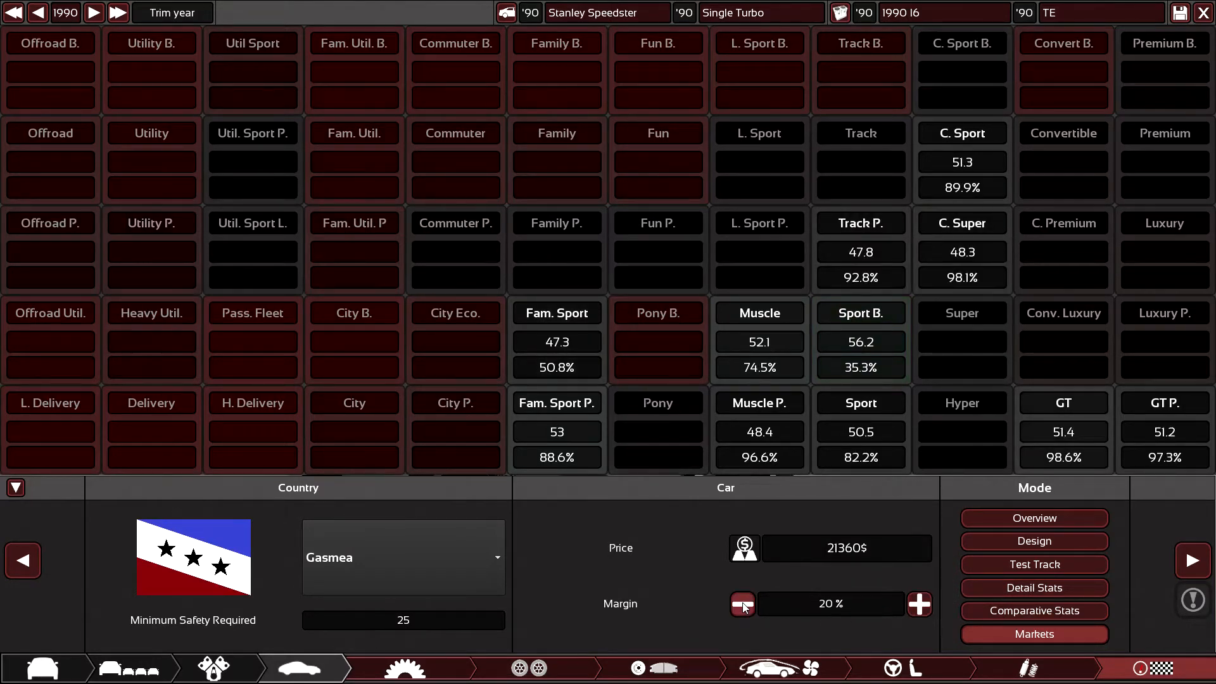
left_click(740, 604)
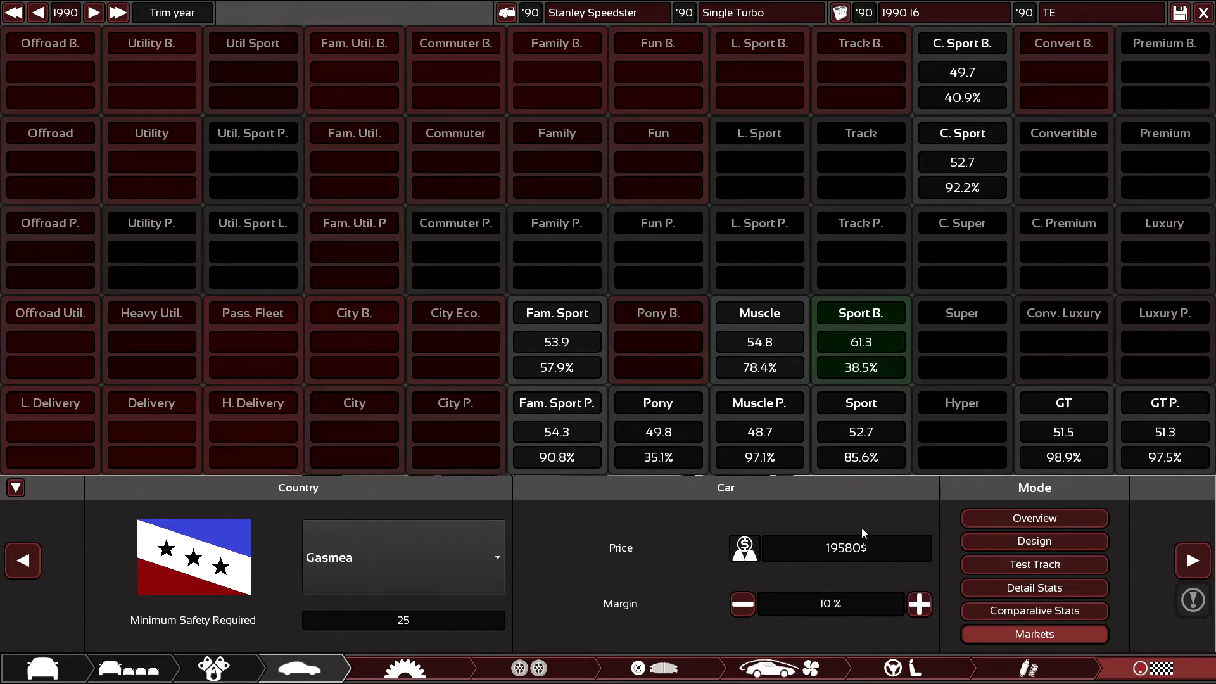
mouse_move(777, 580)
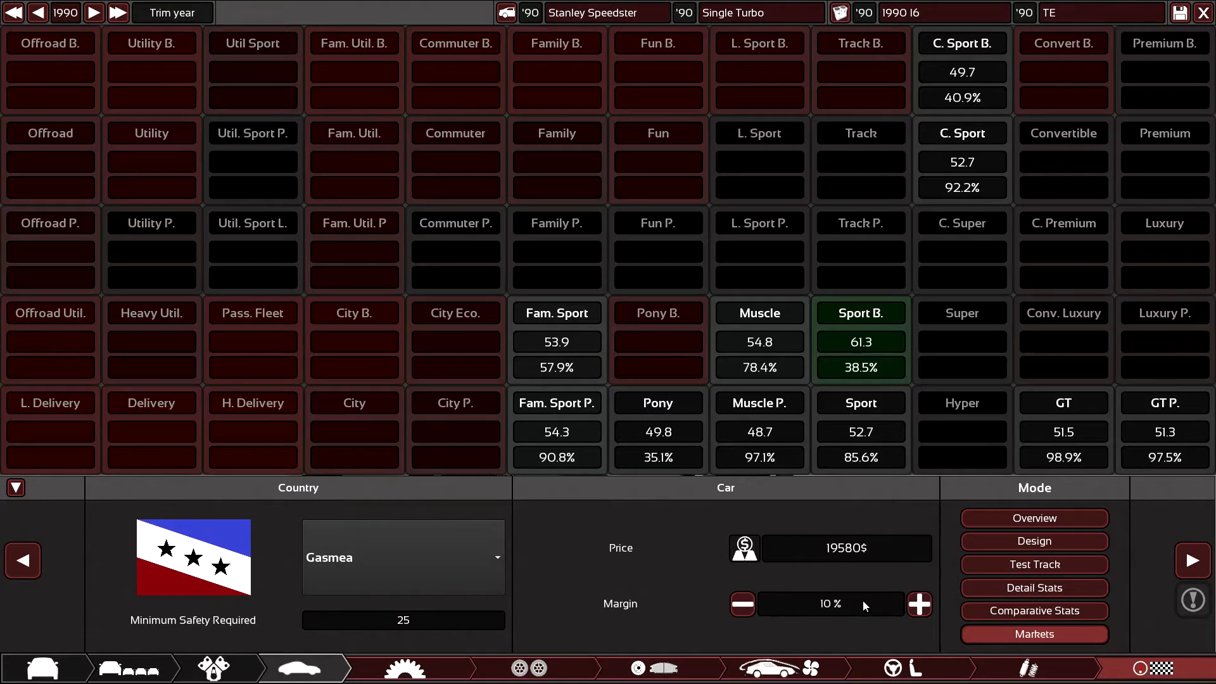
mouse_move(48, 506)
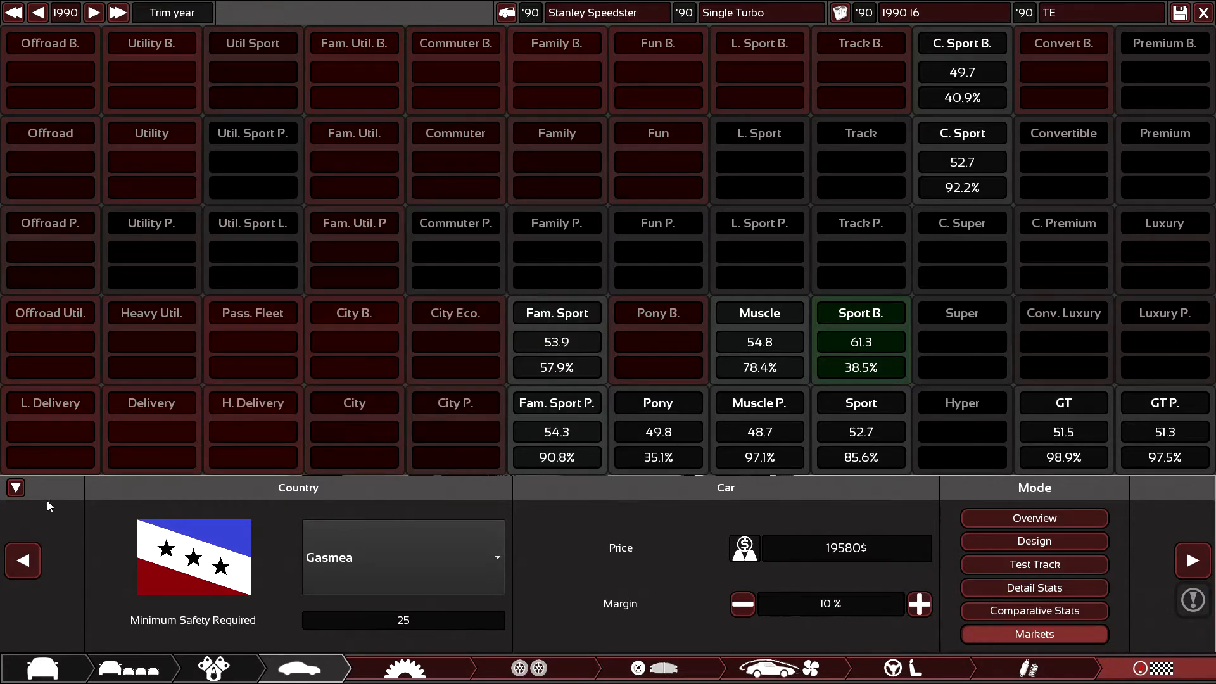
- Hide the market panel and step through Suspension, Aero and Interior pages
left_click(15, 488)
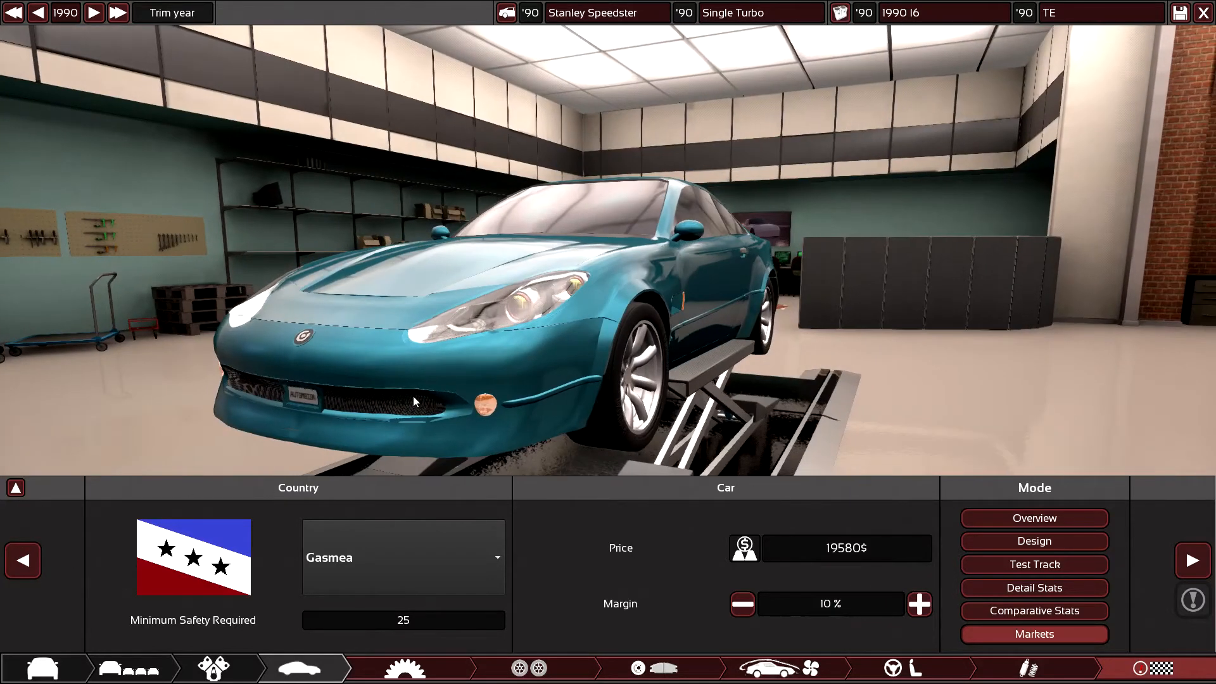
left_click(1018, 669)
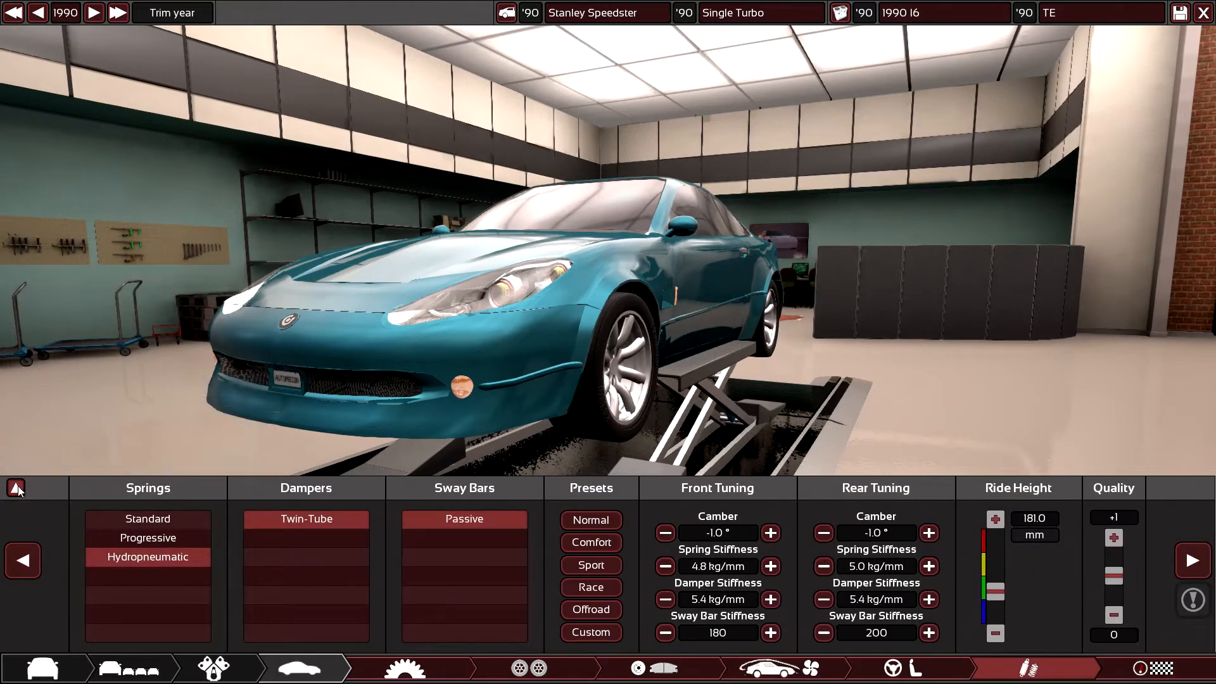
left_click(785, 668)
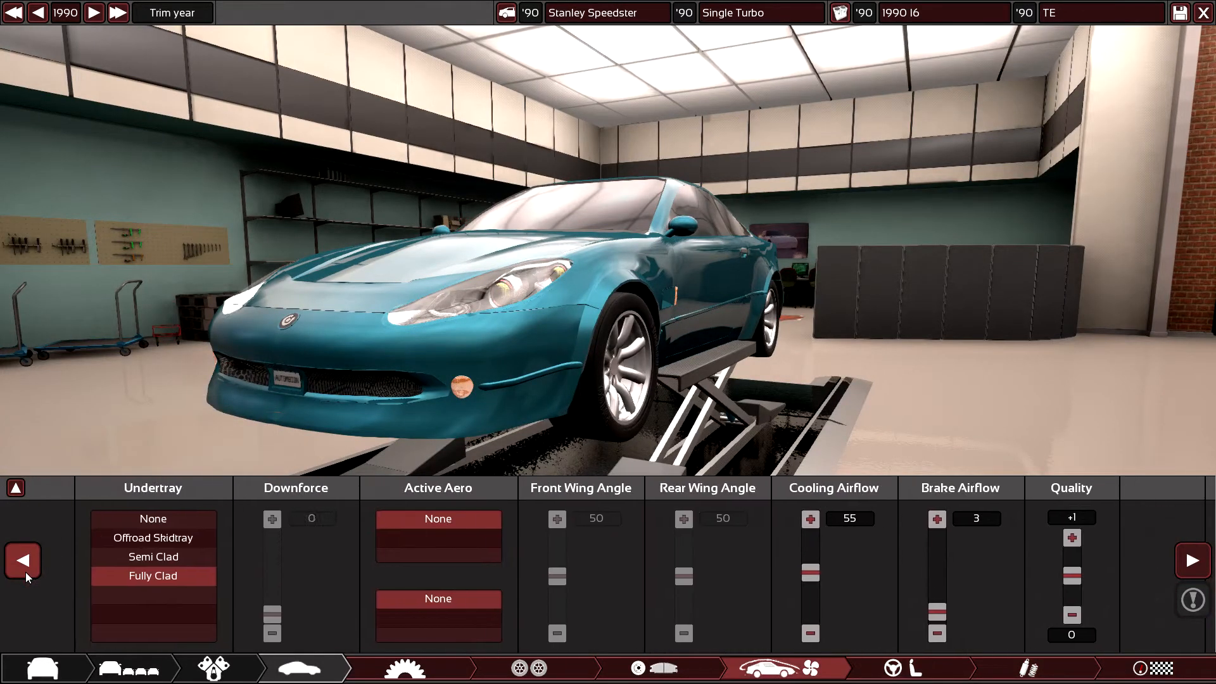
left_click(898, 668)
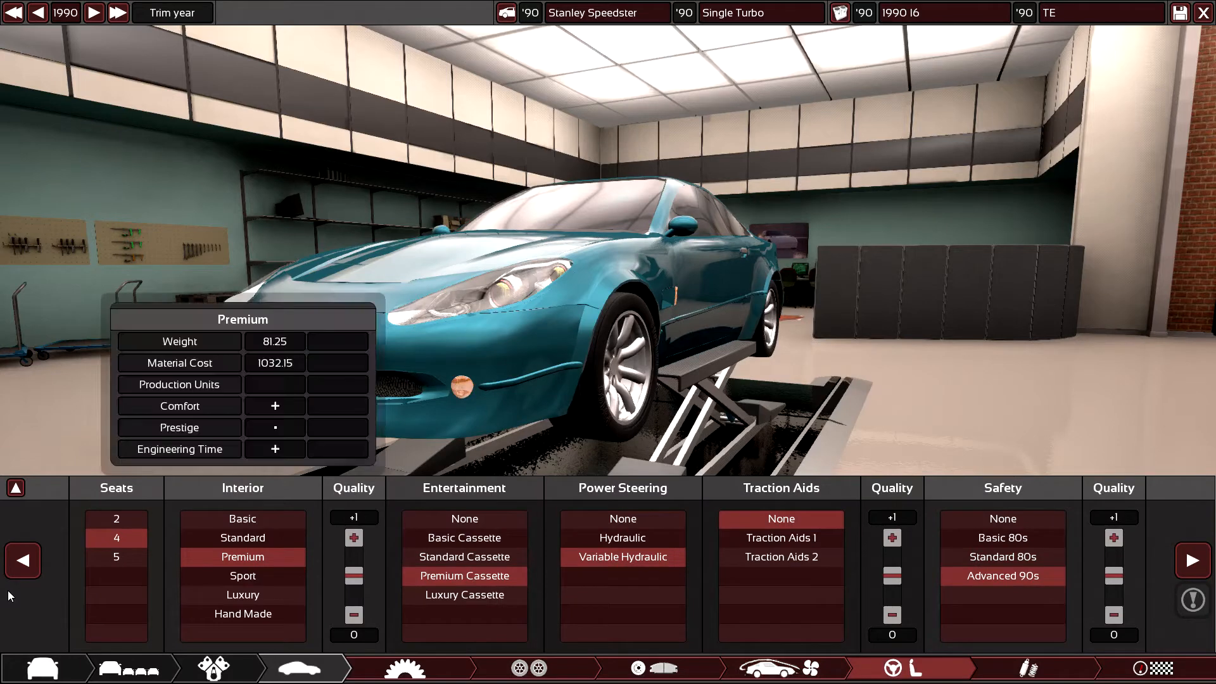
left_click(784, 669)
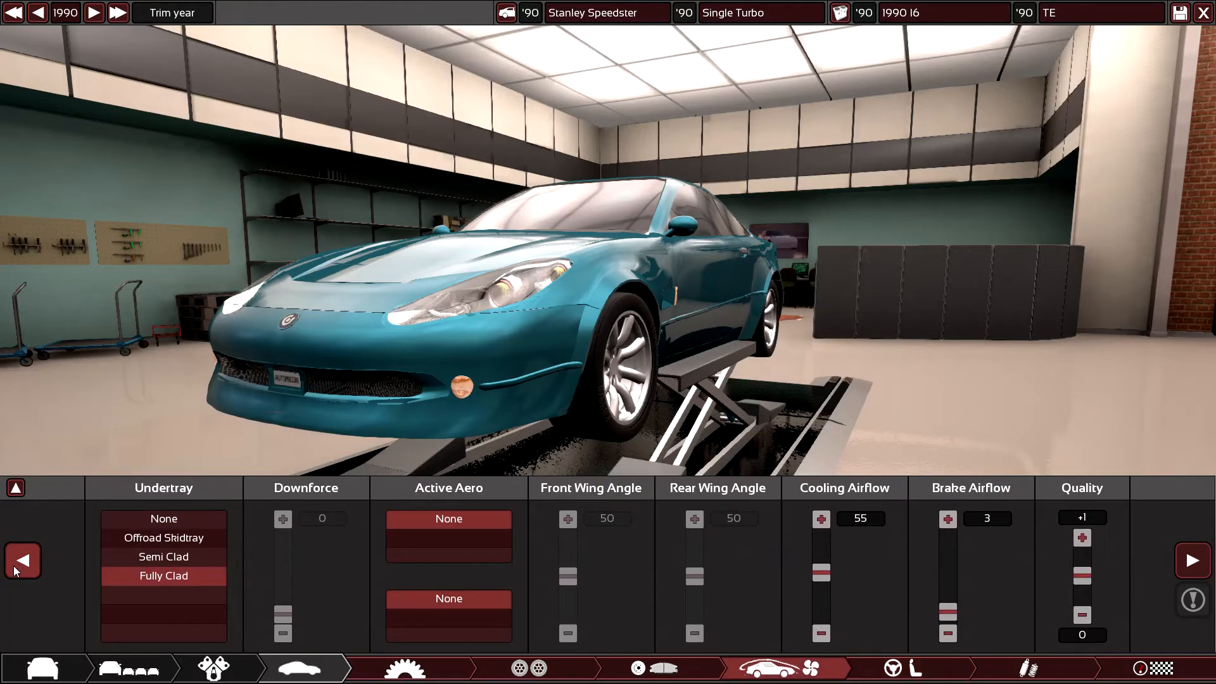
mouse_move(788, 580)
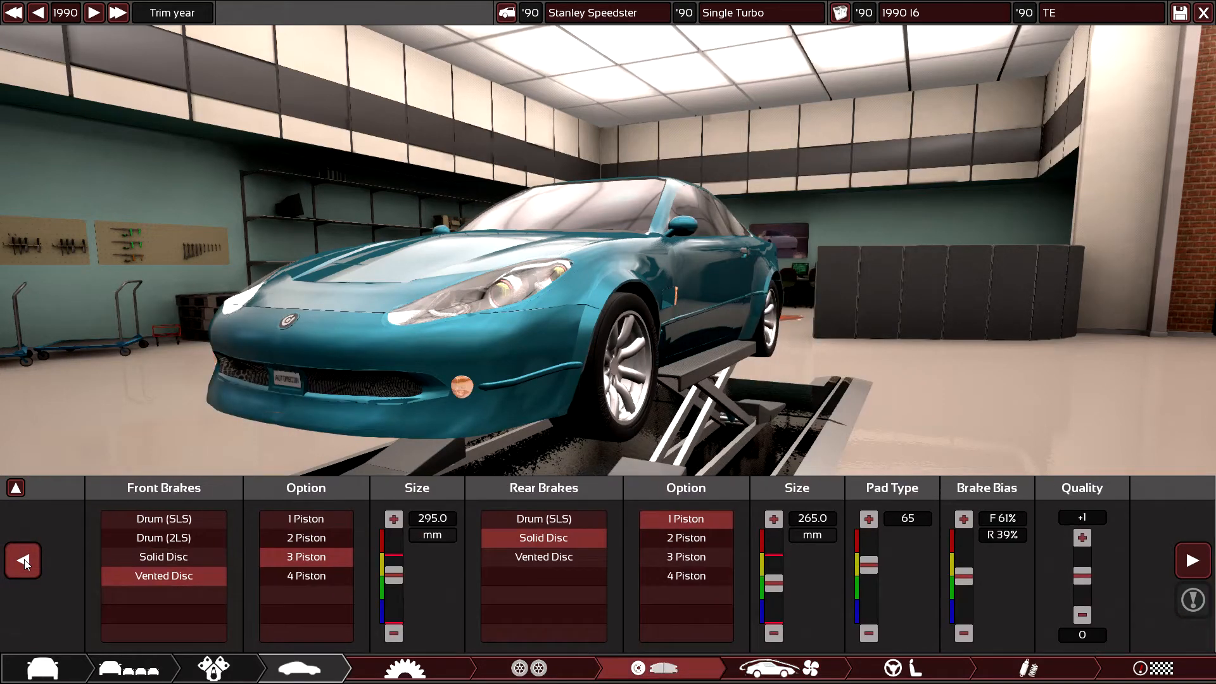
- Reach the Brakes stage and show the braking-versus-grip and stopping charts
left_click(22, 560)
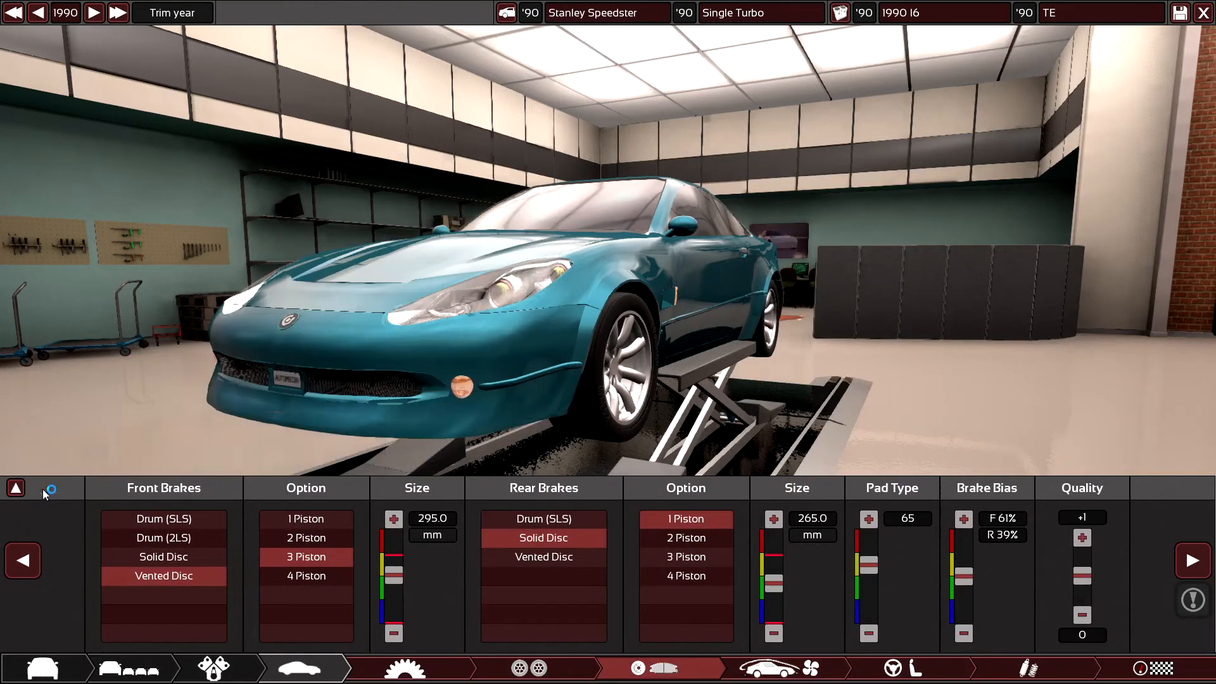
left_click(15, 487)
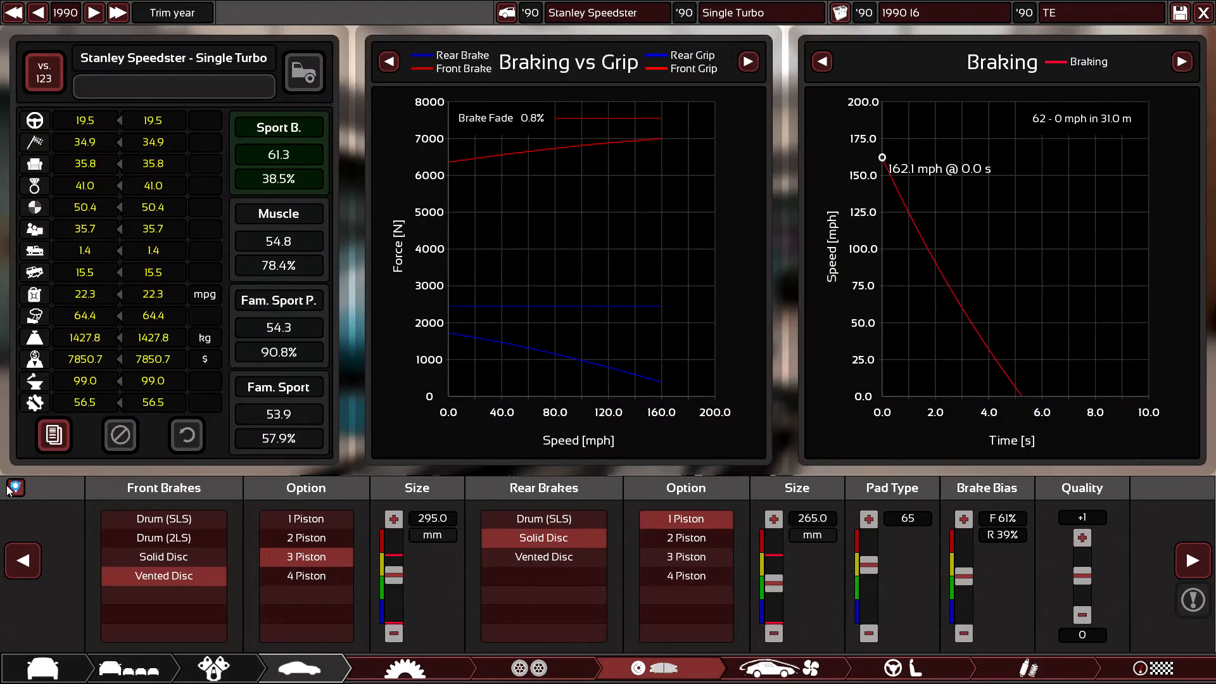
mouse_move(781, 576)
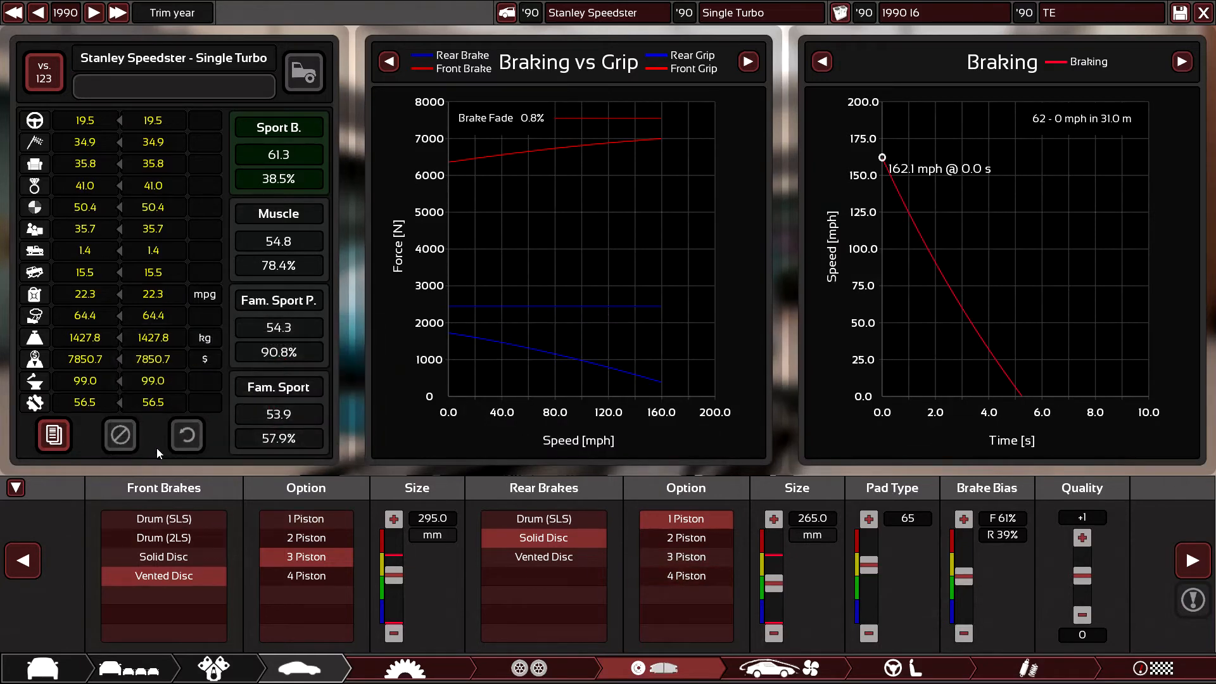
mouse_move(83, 294)
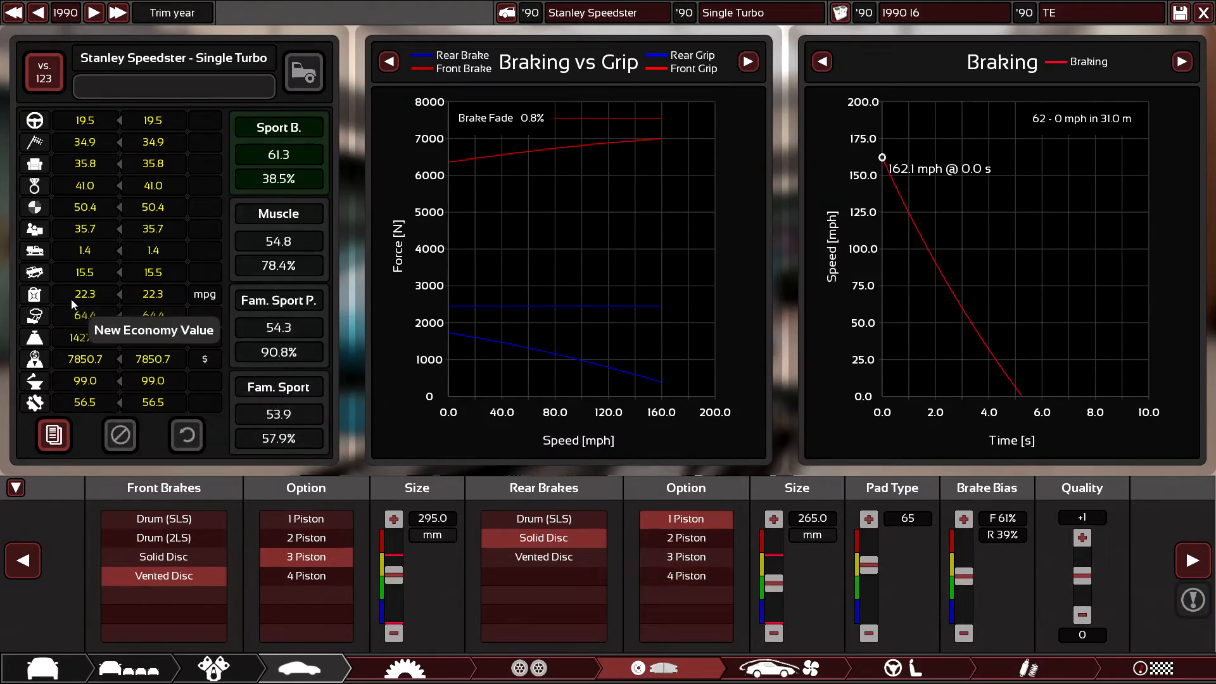
- Move through Tyres to the Drivetrain page and inspect the gearing power curves
left_click(531, 668)
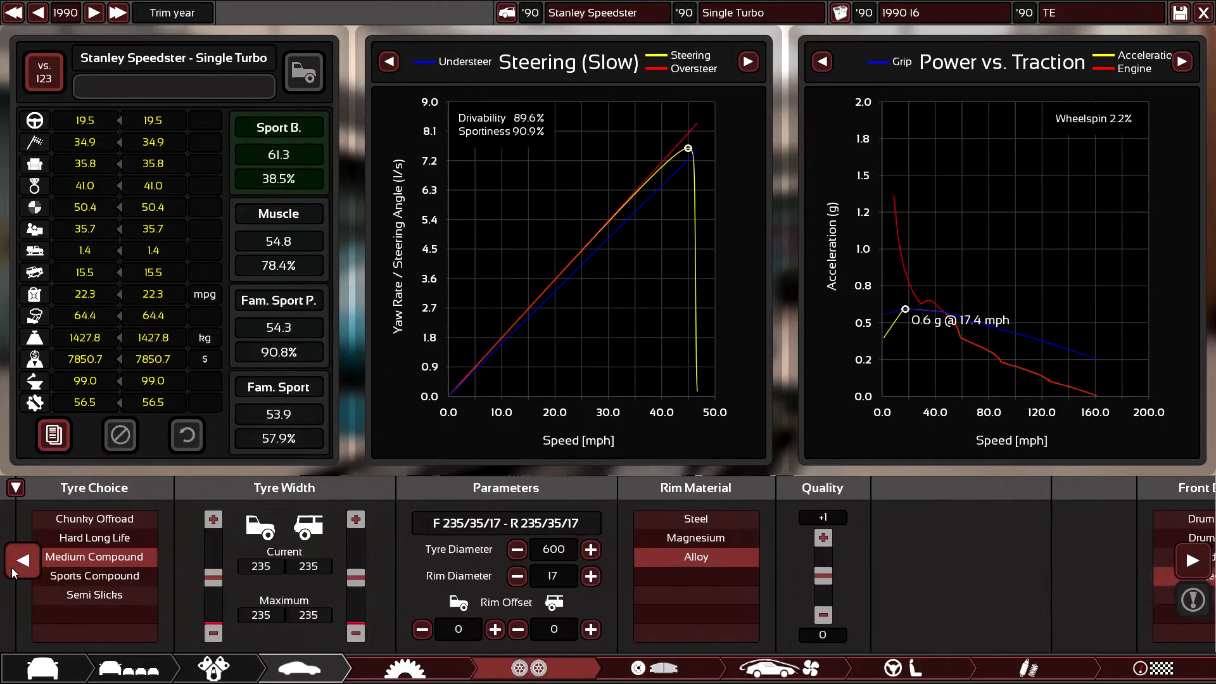
left_click(411, 668)
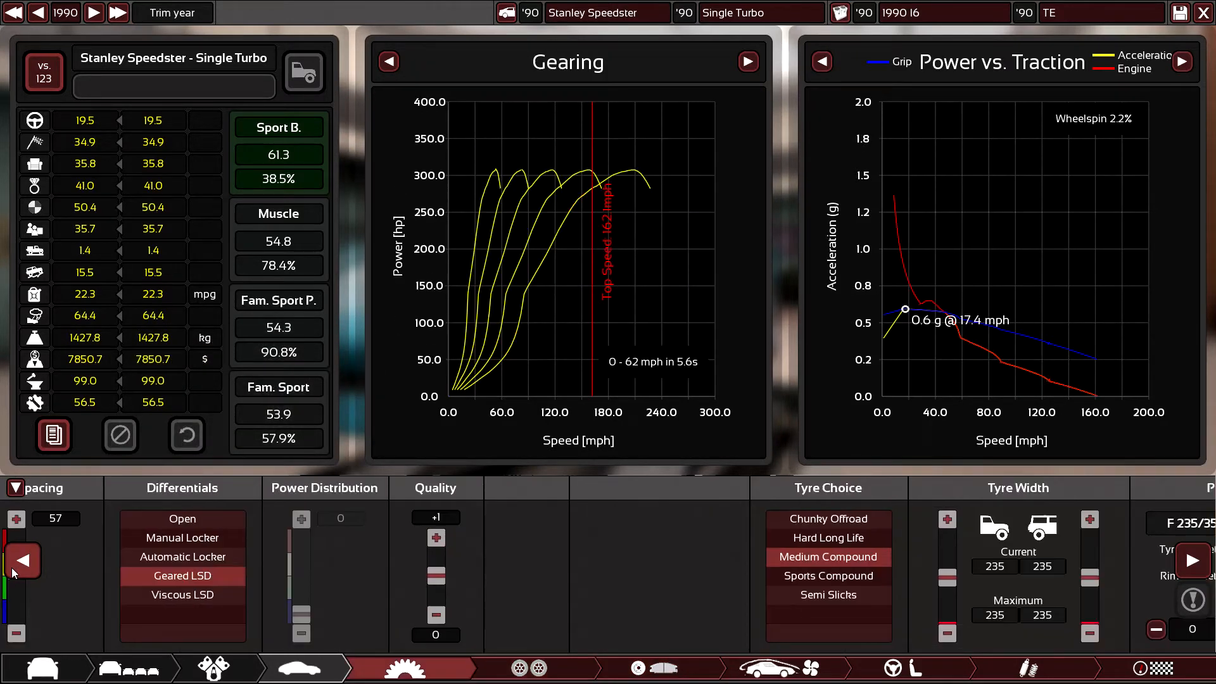
left_click(22, 560)
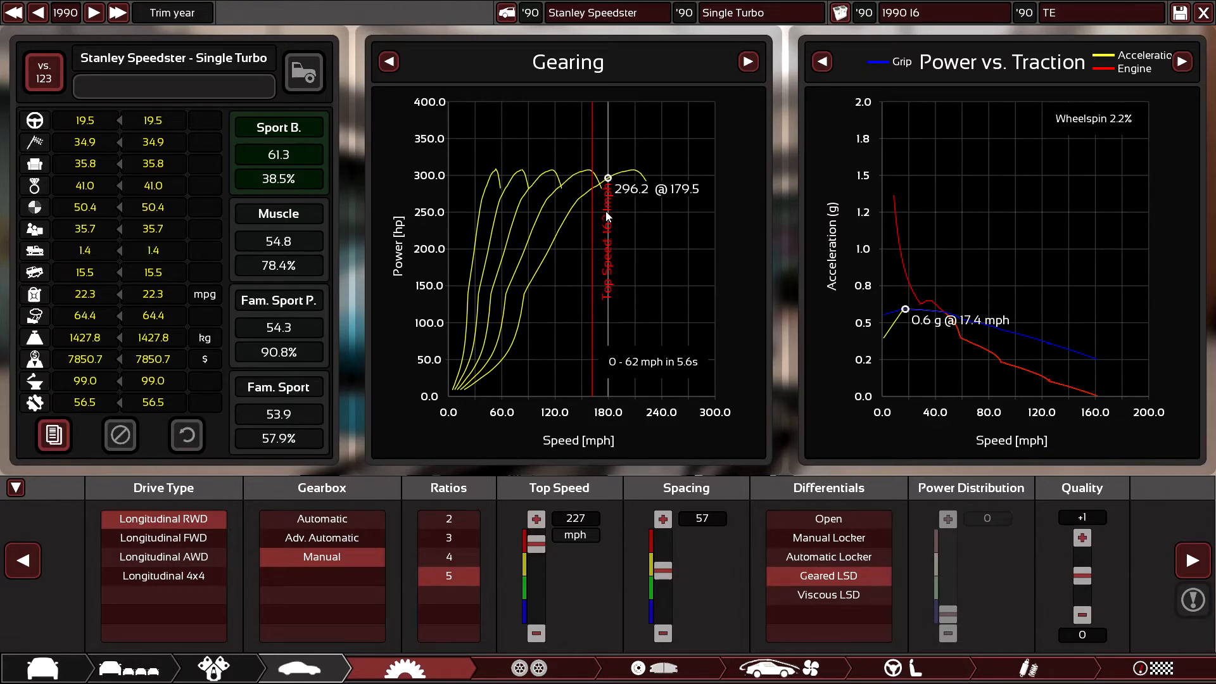
mouse_move(522, 256)
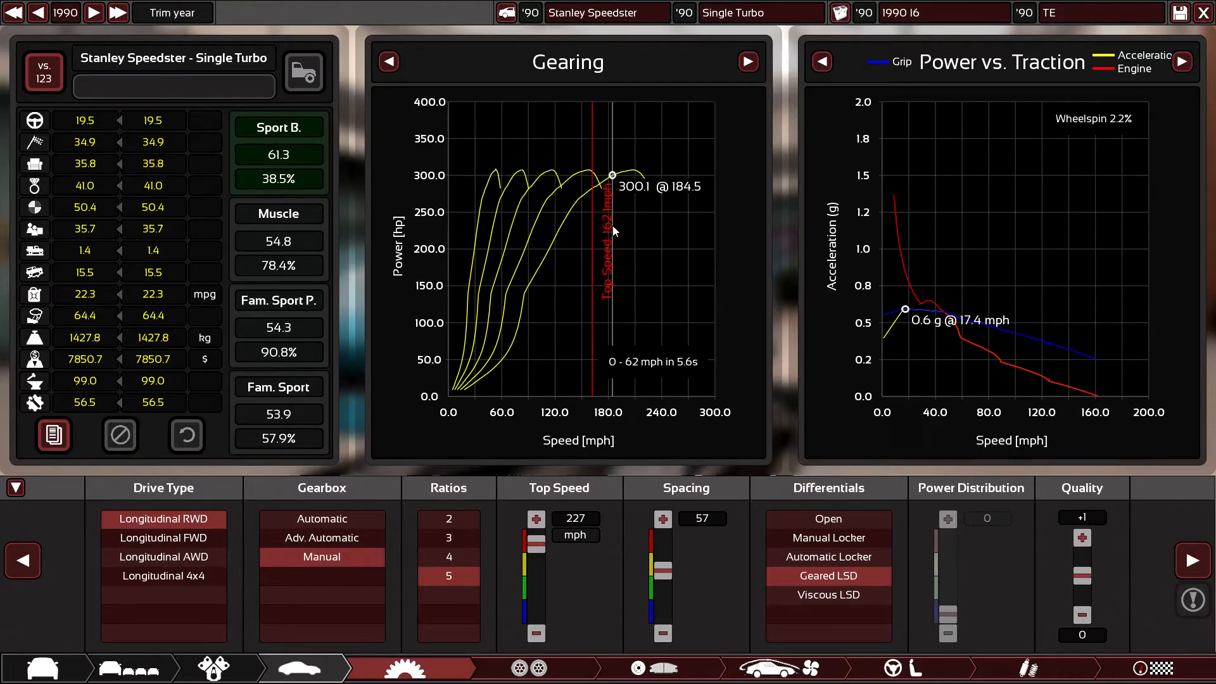
mouse_move(684, 264)
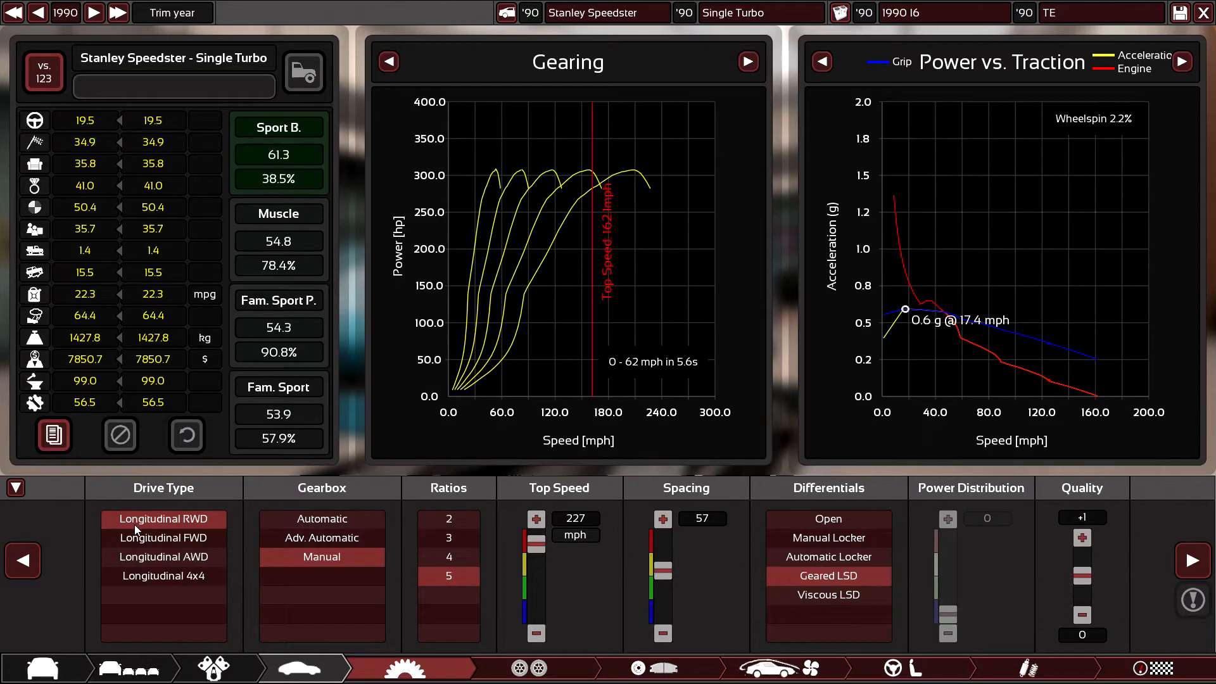
left_click(213, 668)
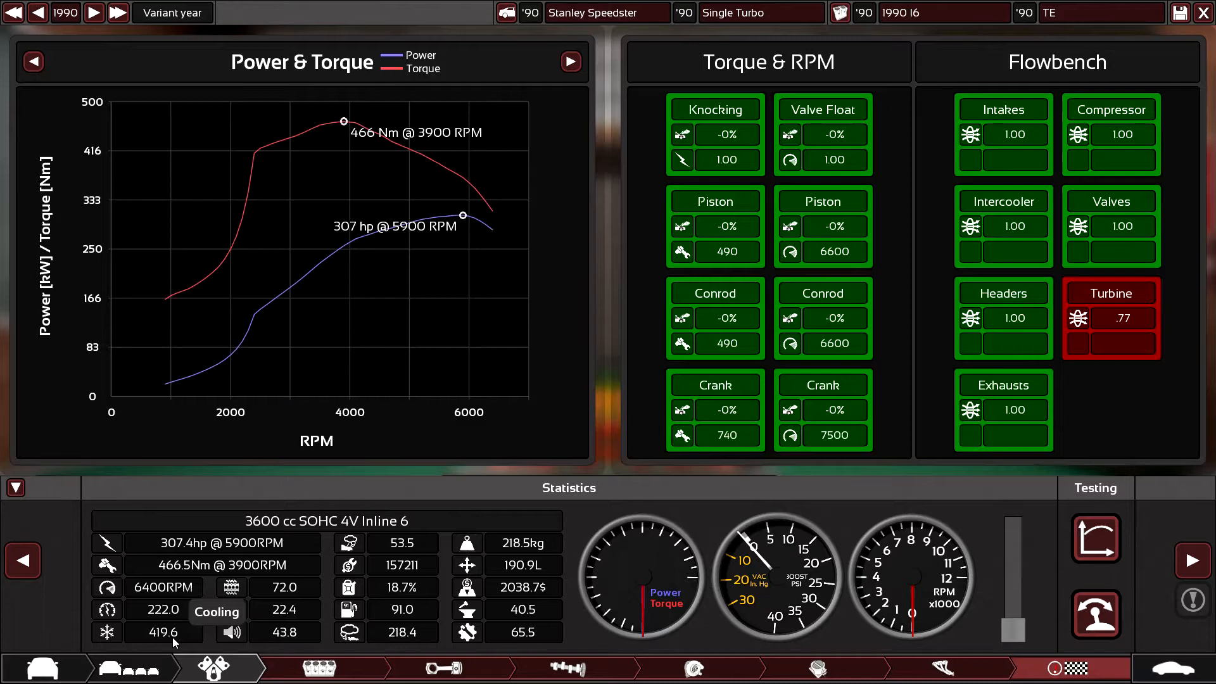
- Preview a billet steel crank against cast iron in the bottom-end choices, keeping cast
left_click(317, 668)
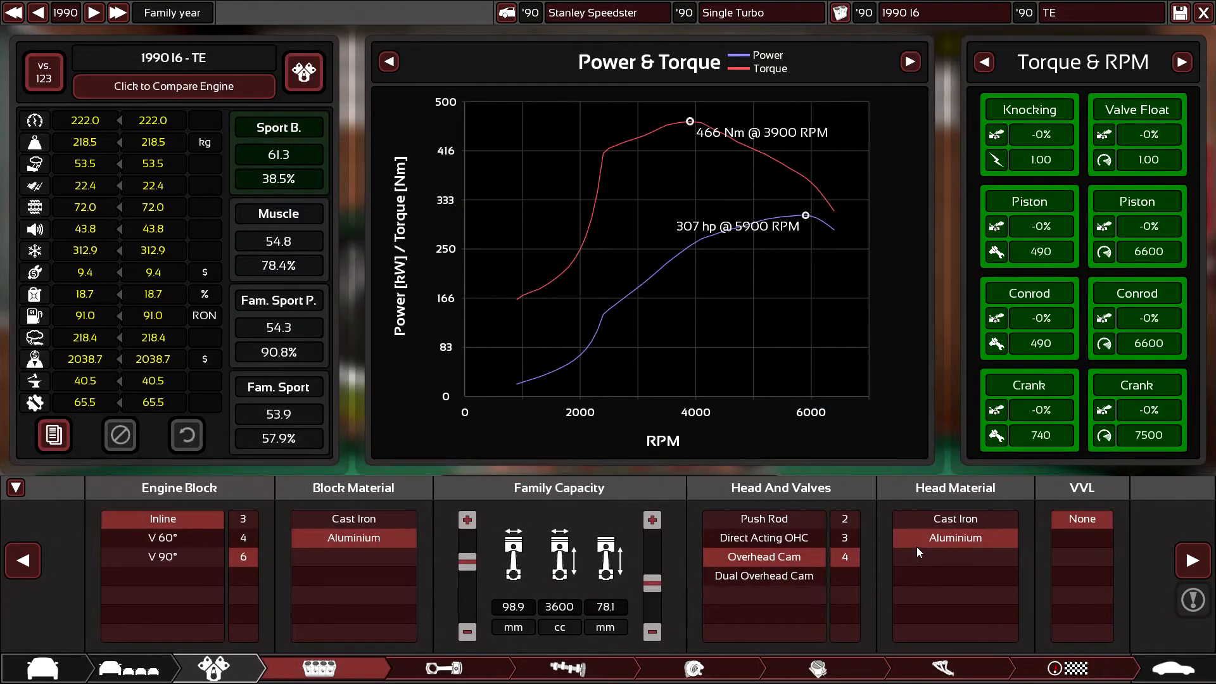
left_click(444, 668)
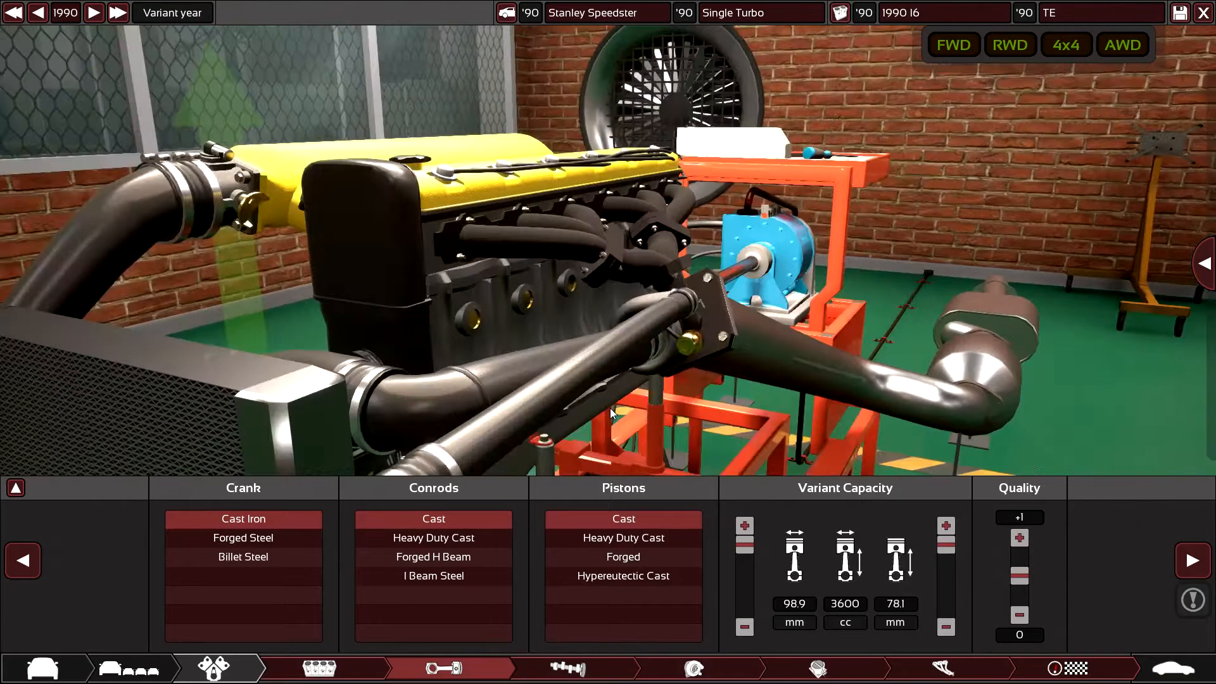
left_click(16, 487)
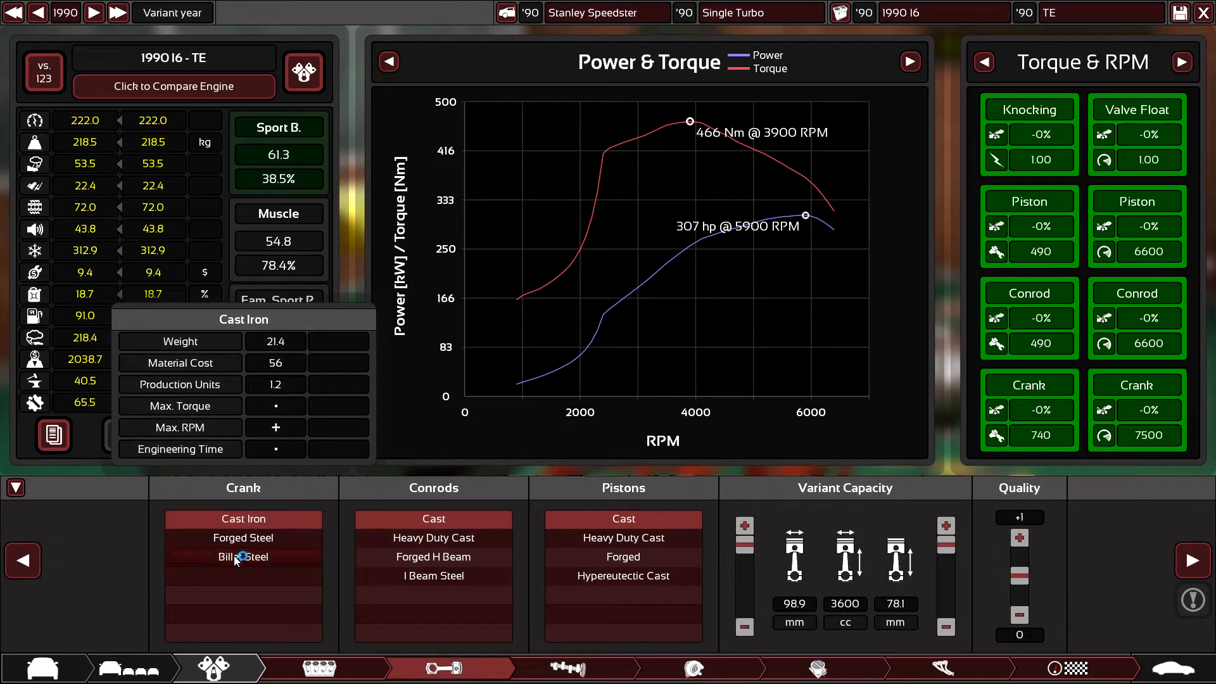
left_click(243, 557)
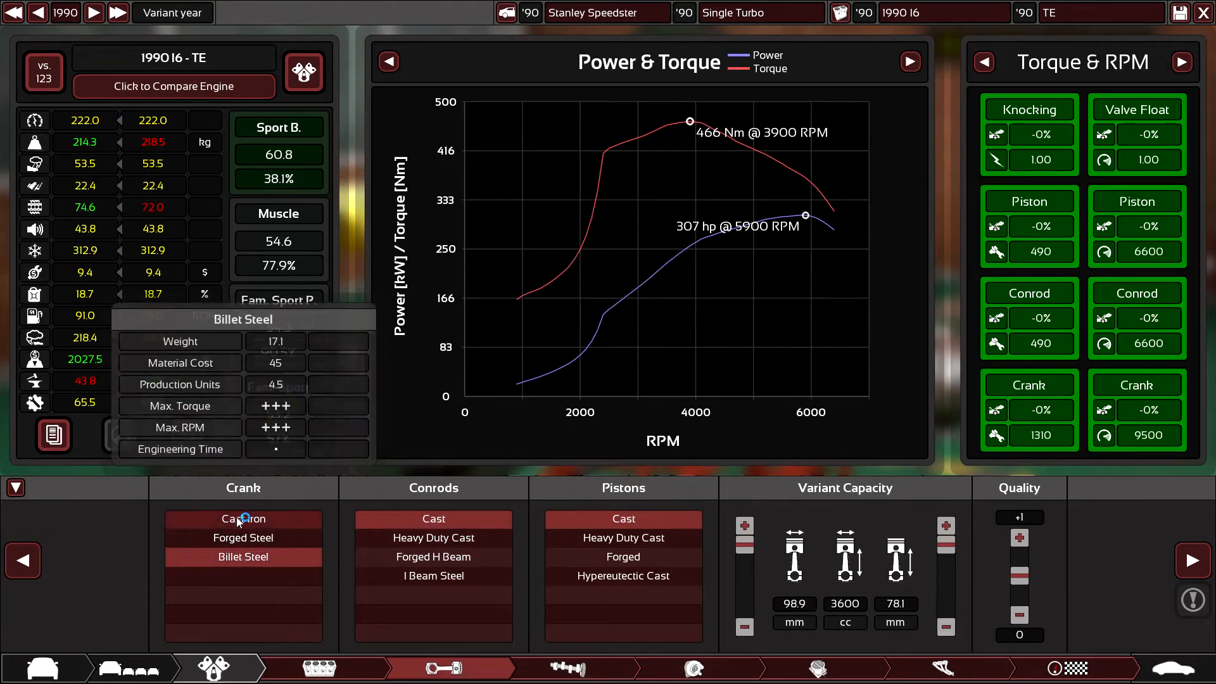
left_click(242, 518)
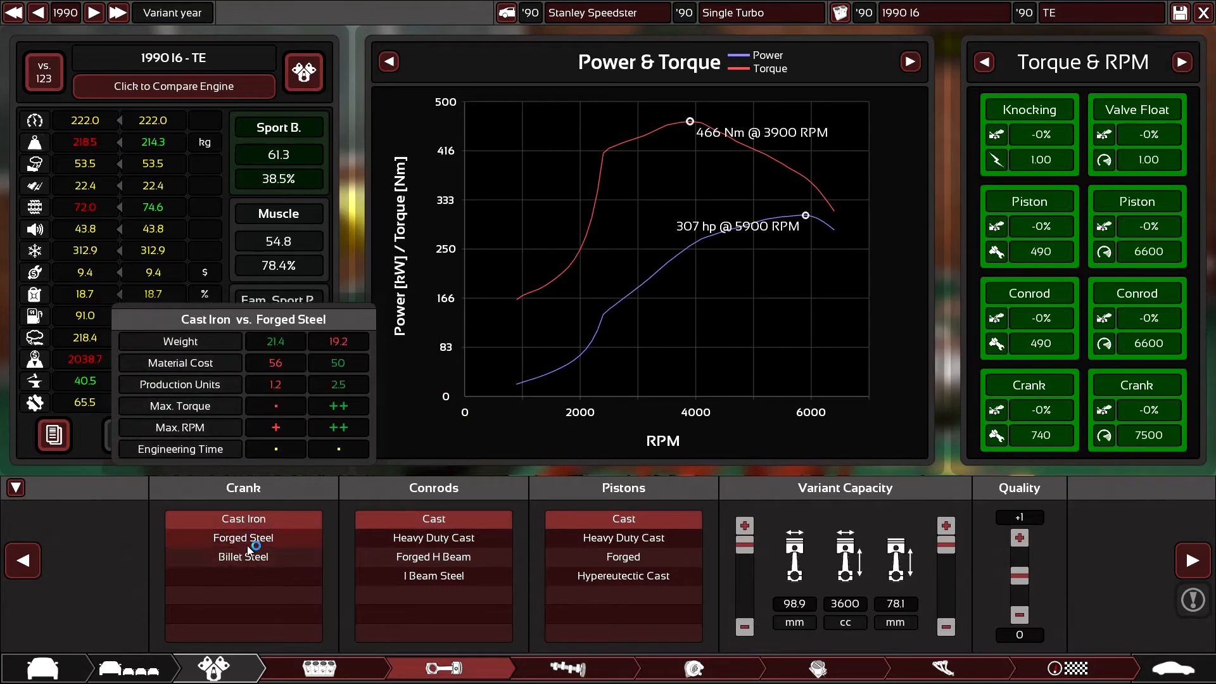
- Compare a cast iron block against aluminium in the engine family, keeping aluminium
left_click(243, 556)
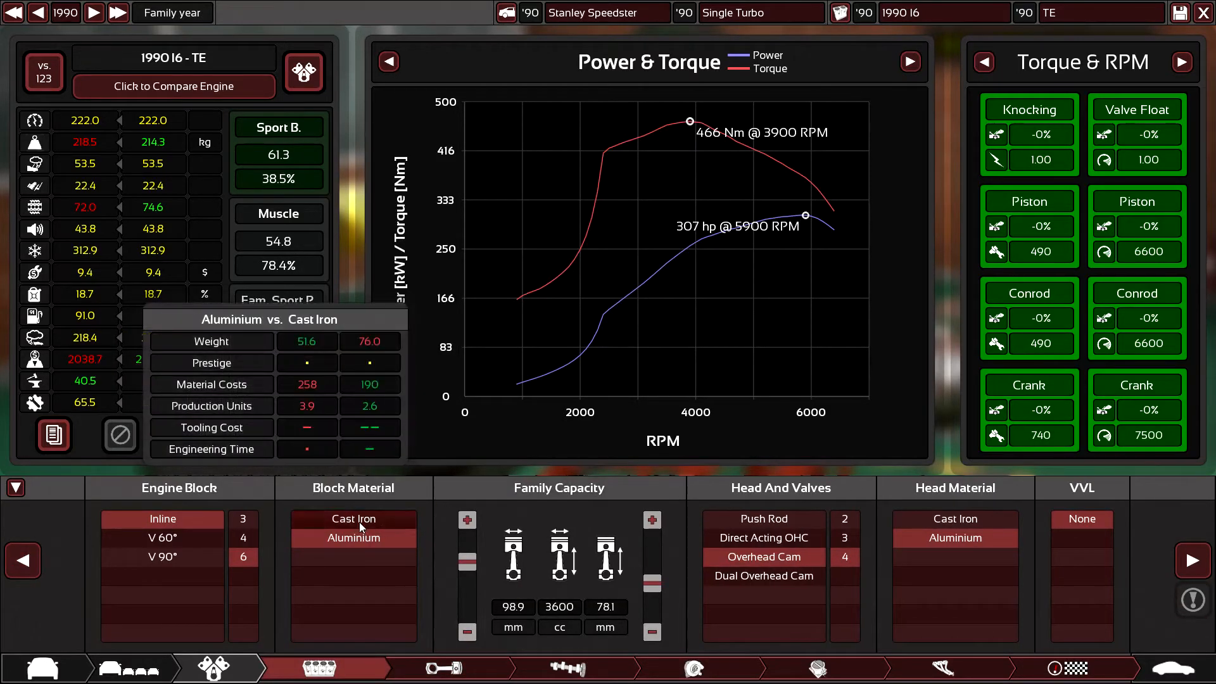
left_click(353, 538)
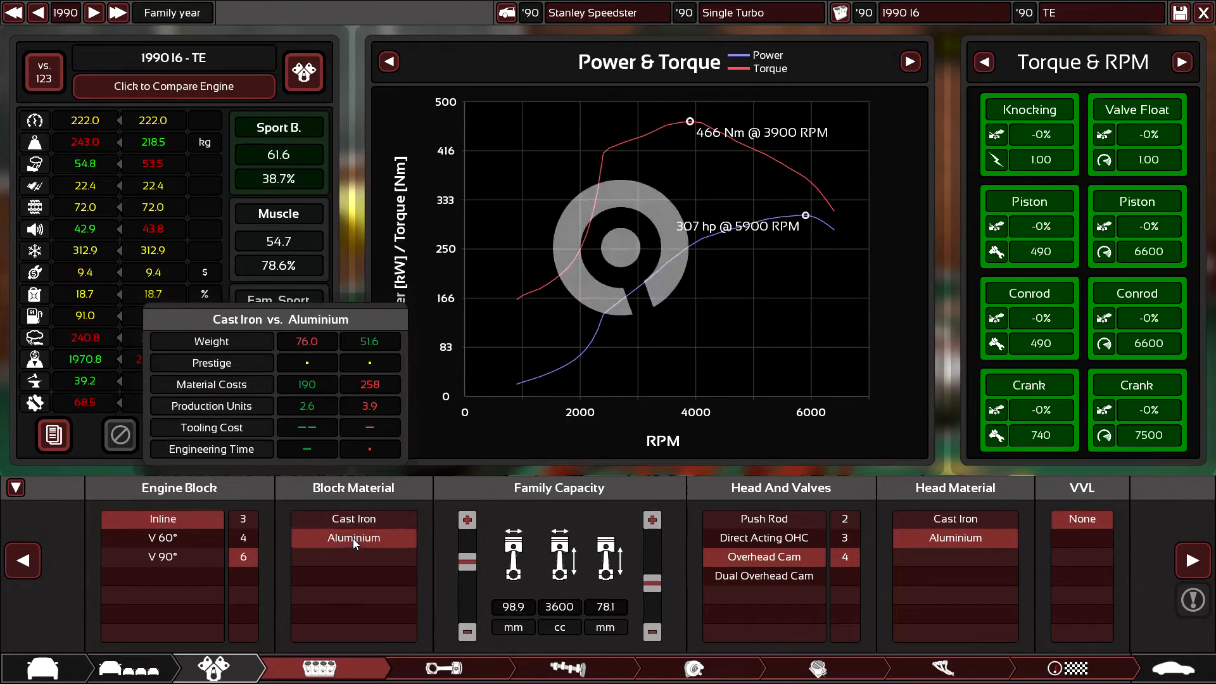
left_click(353, 537)
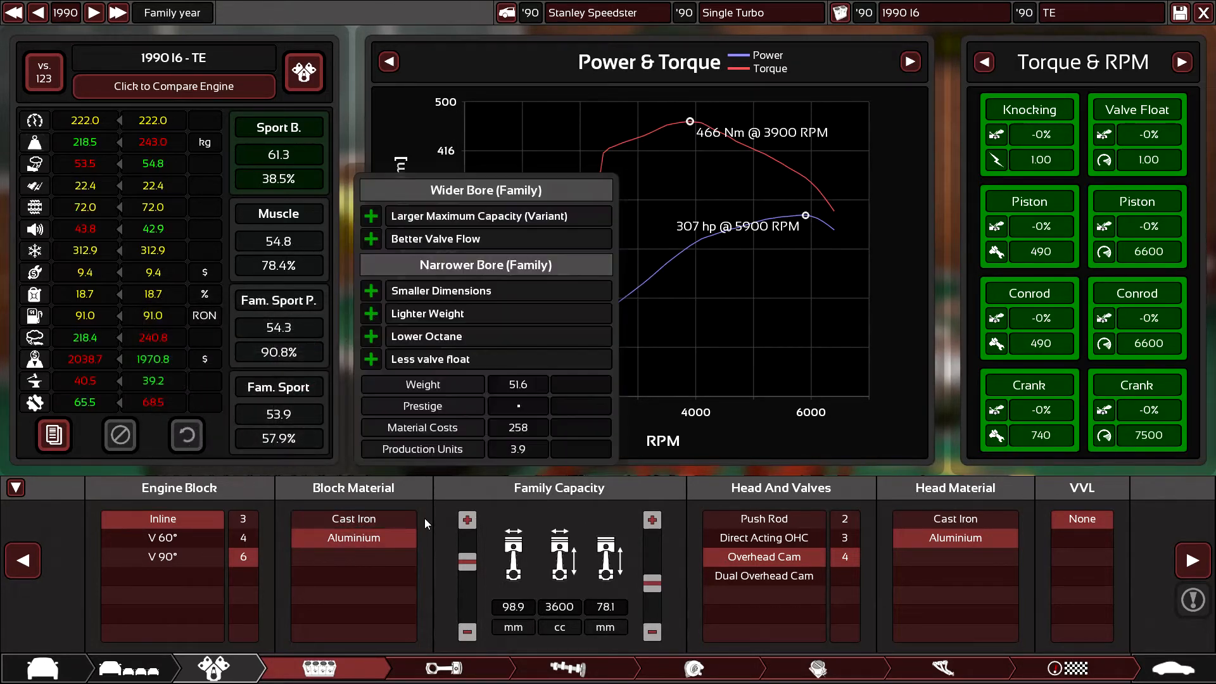
left_click(443, 668)
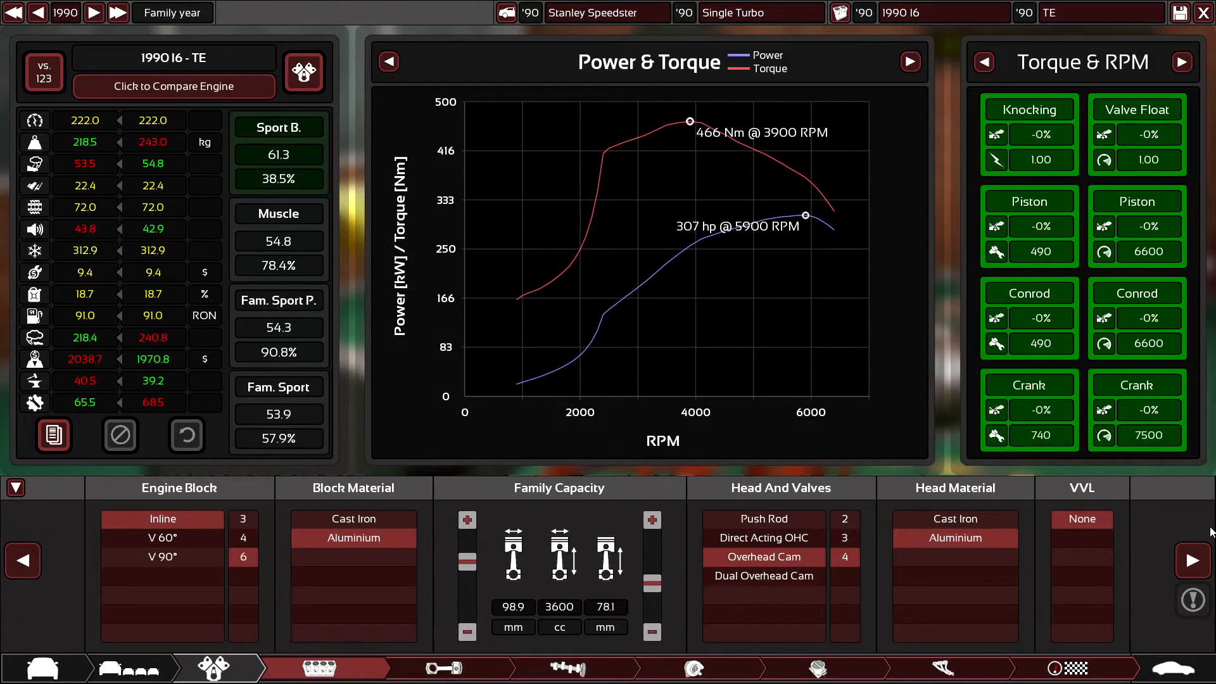
- Review the bottom-end cast crank, conrods and pistons and advance to the top end
left_click(443, 668)
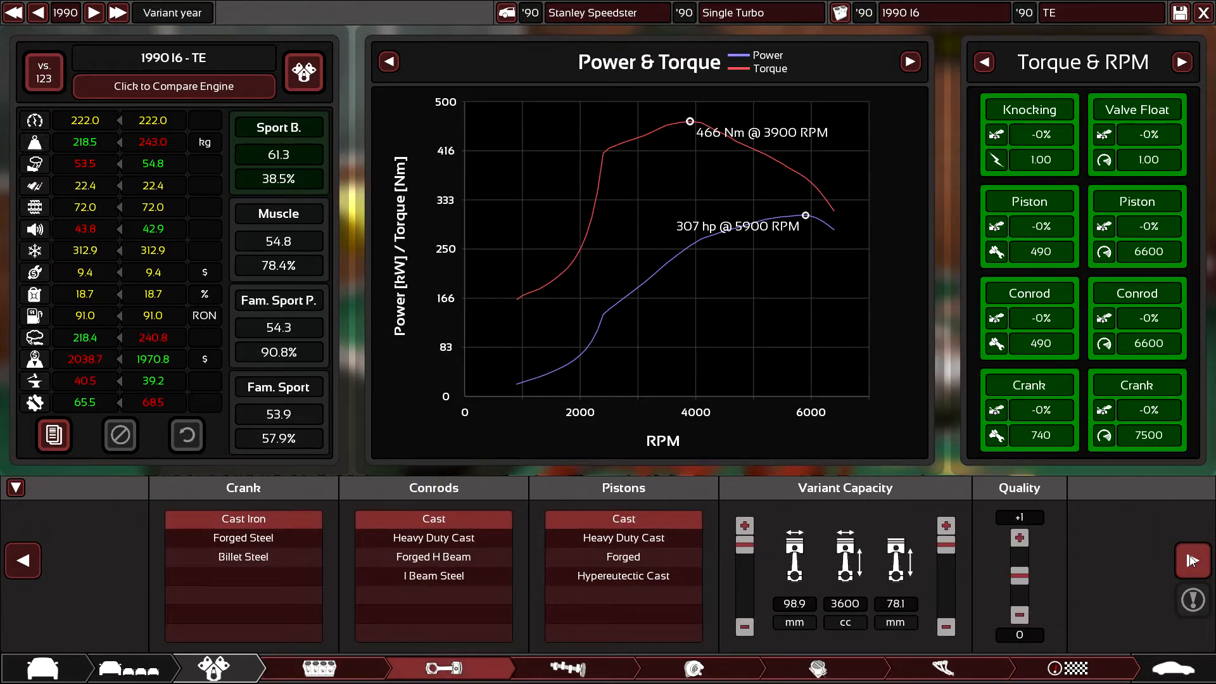
mouse_move(1193, 560)
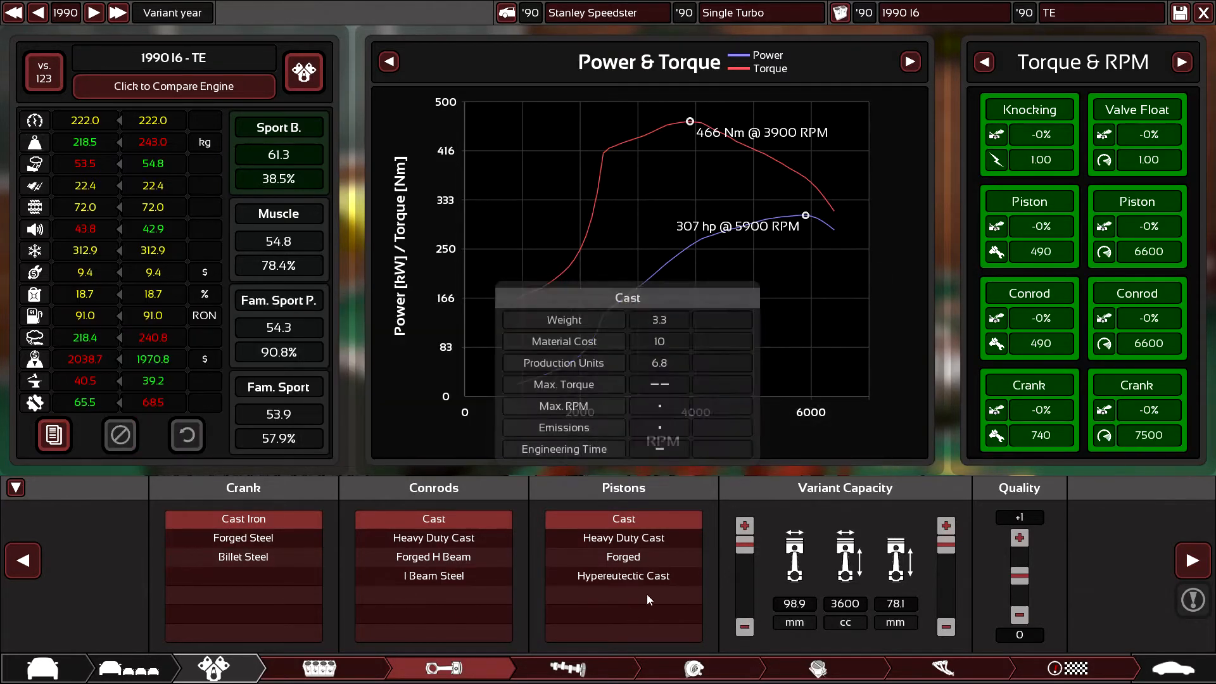
mouse_move(859, 547)
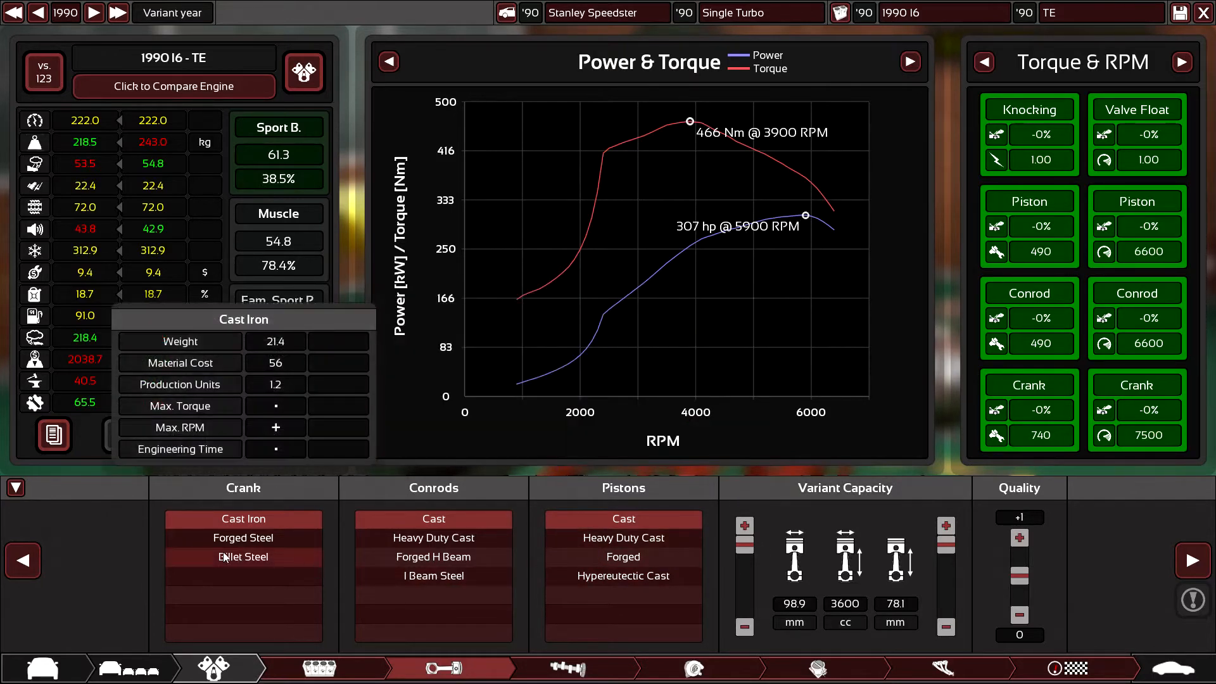
left_click(433, 575)
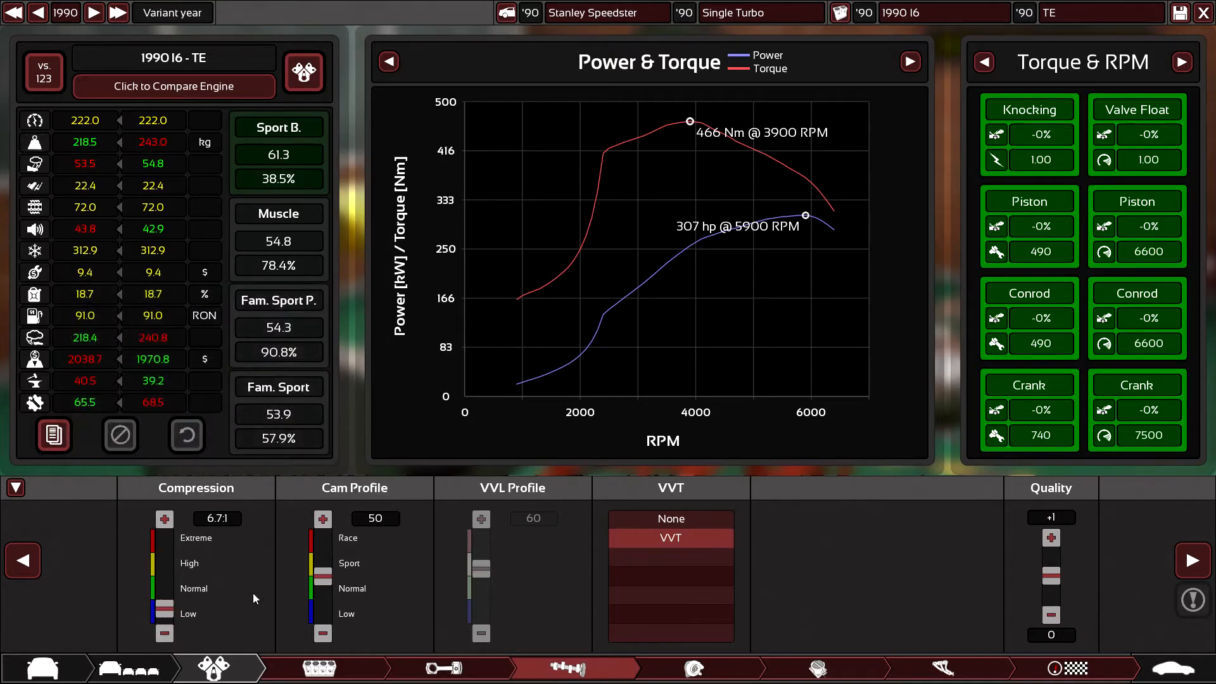
mouse_move(293, 591)
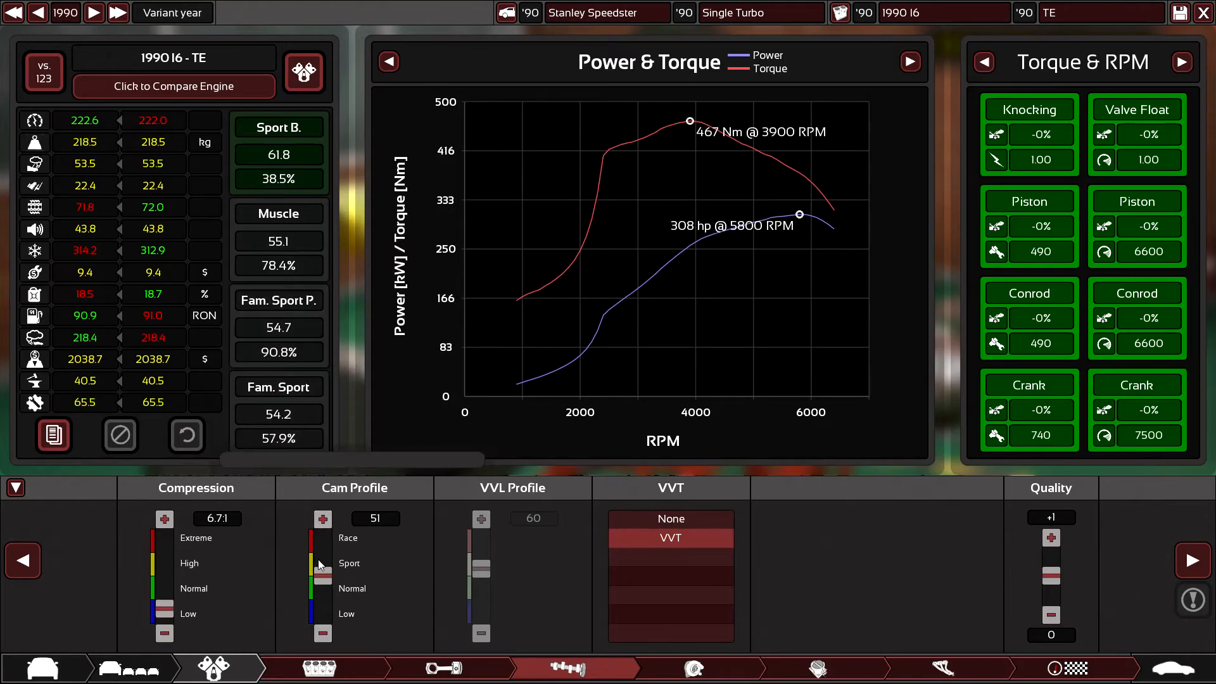
left_click(322, 634)
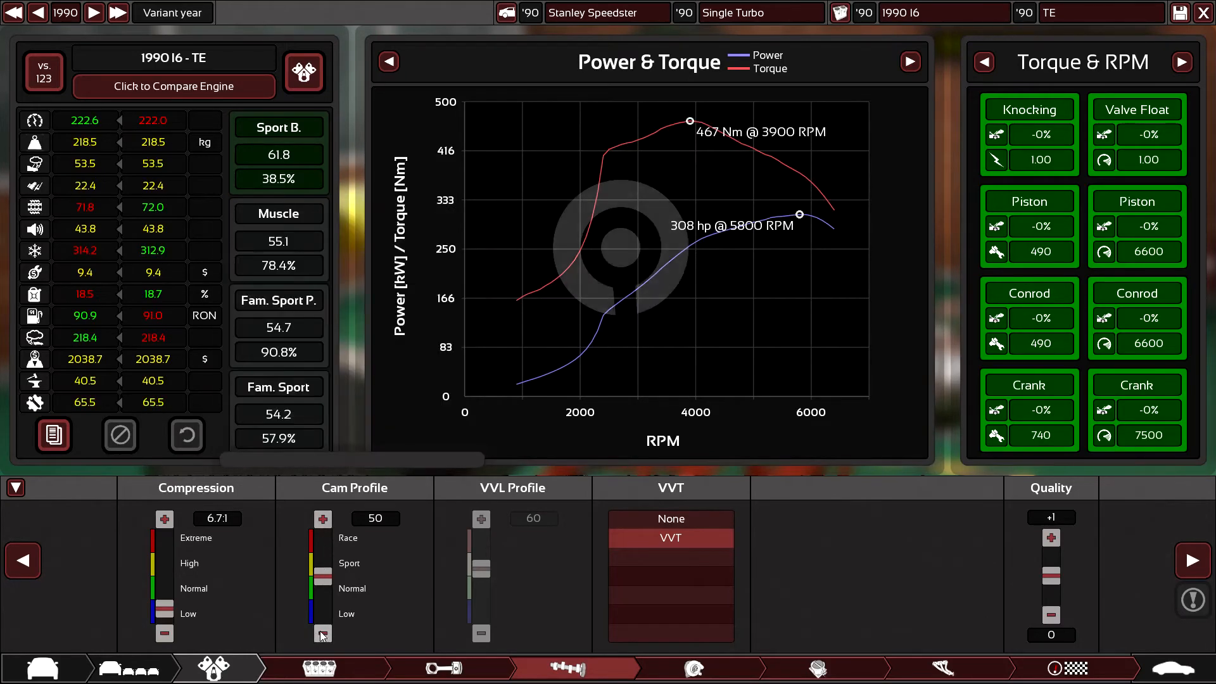
left_click(323, 633)
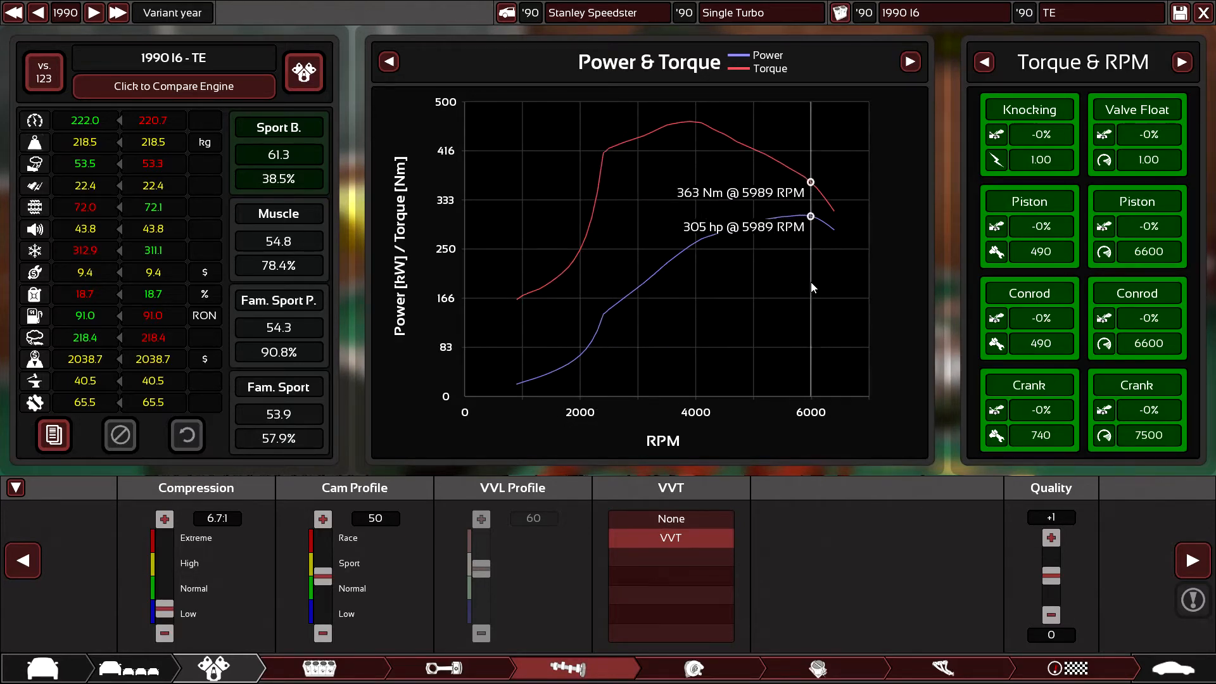
left_click(693, 669)
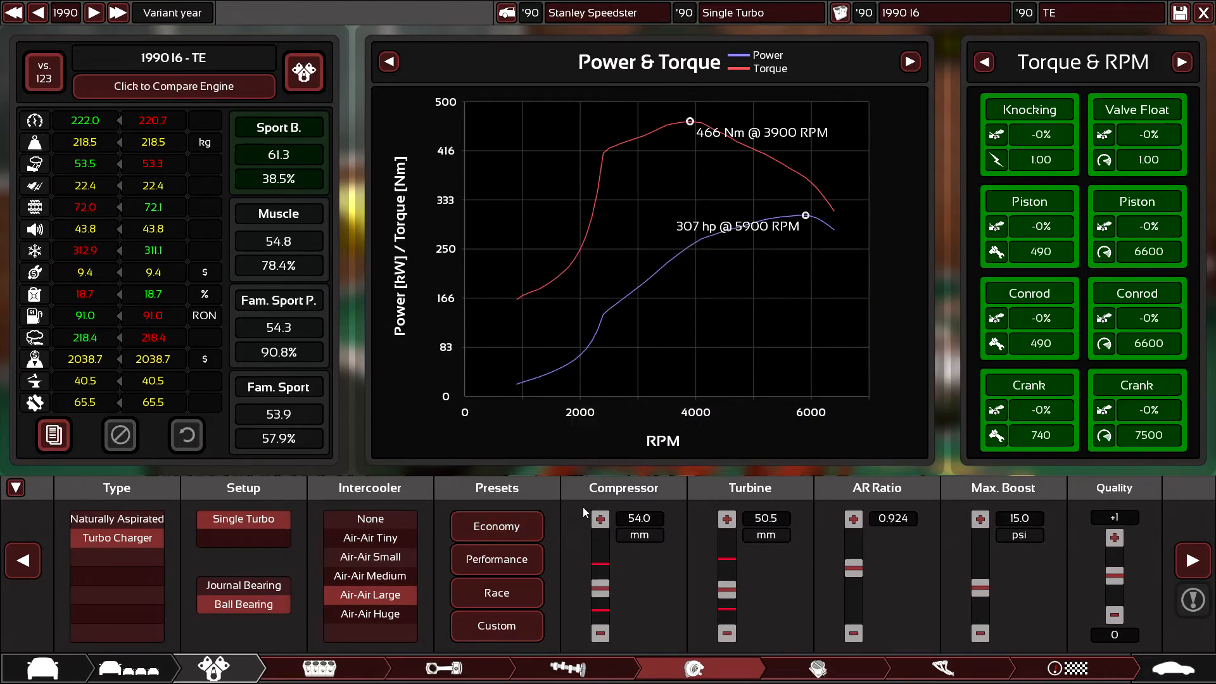
- Keep a single throttle body on the fuel page after trying per-cylinder throttles
left_click(816, 667)
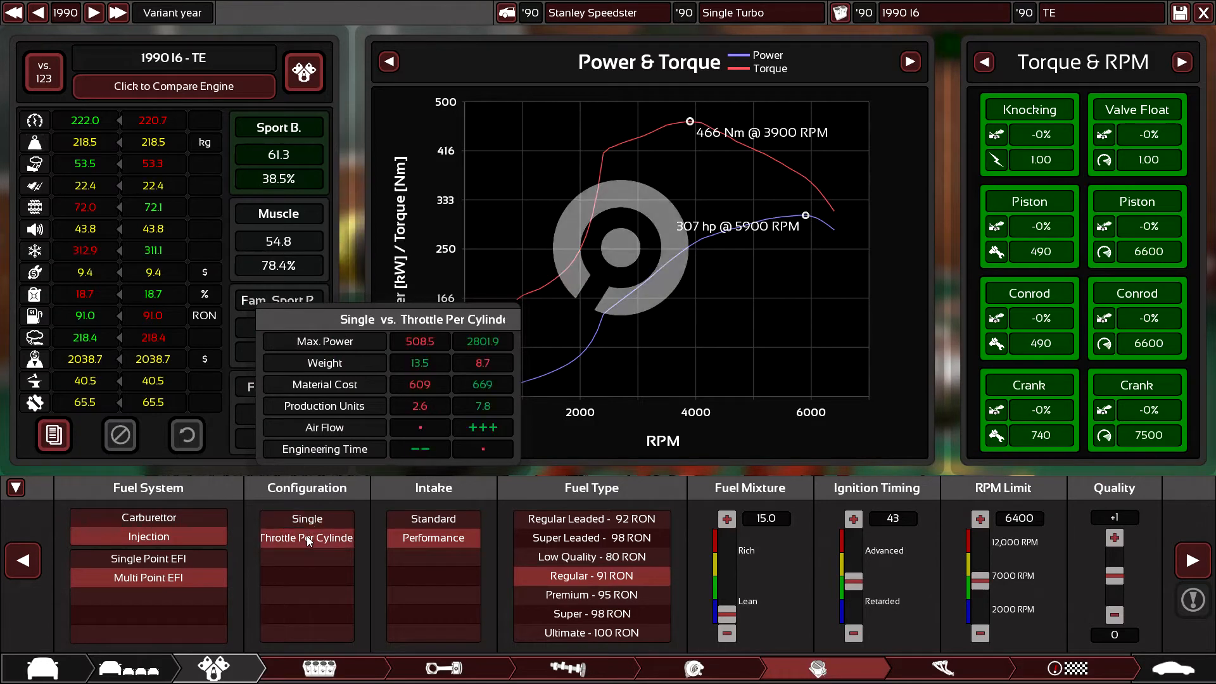
left_click(307, 518)
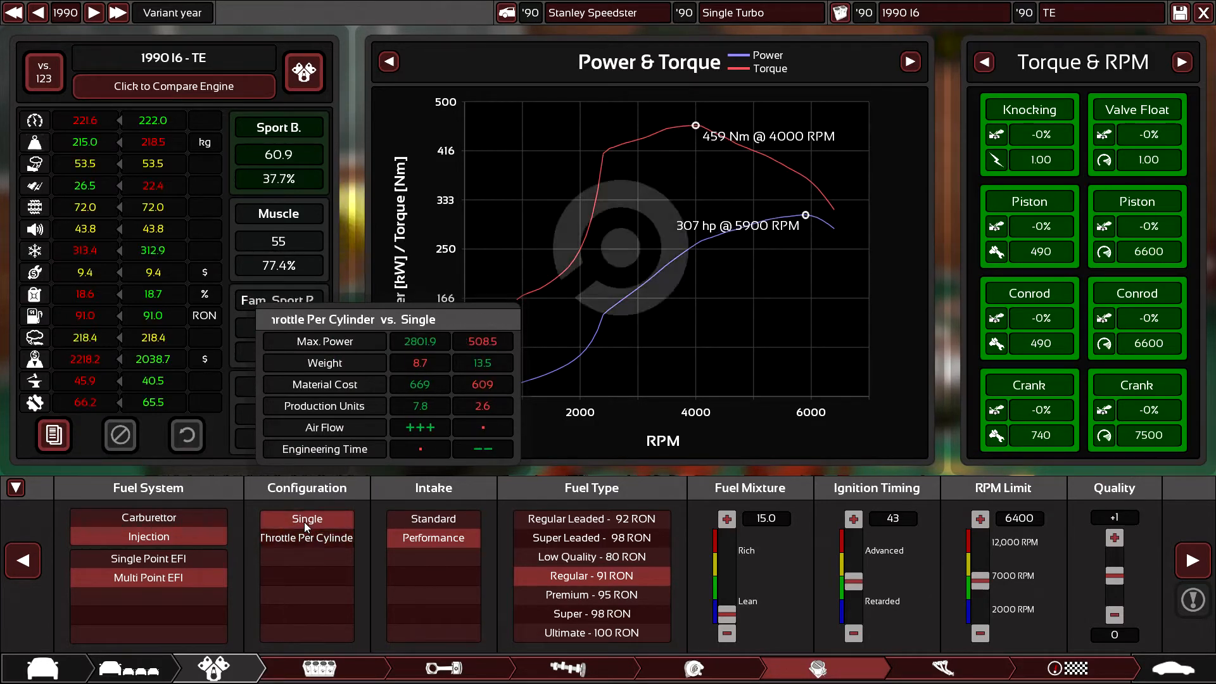
left_click(306, 519)
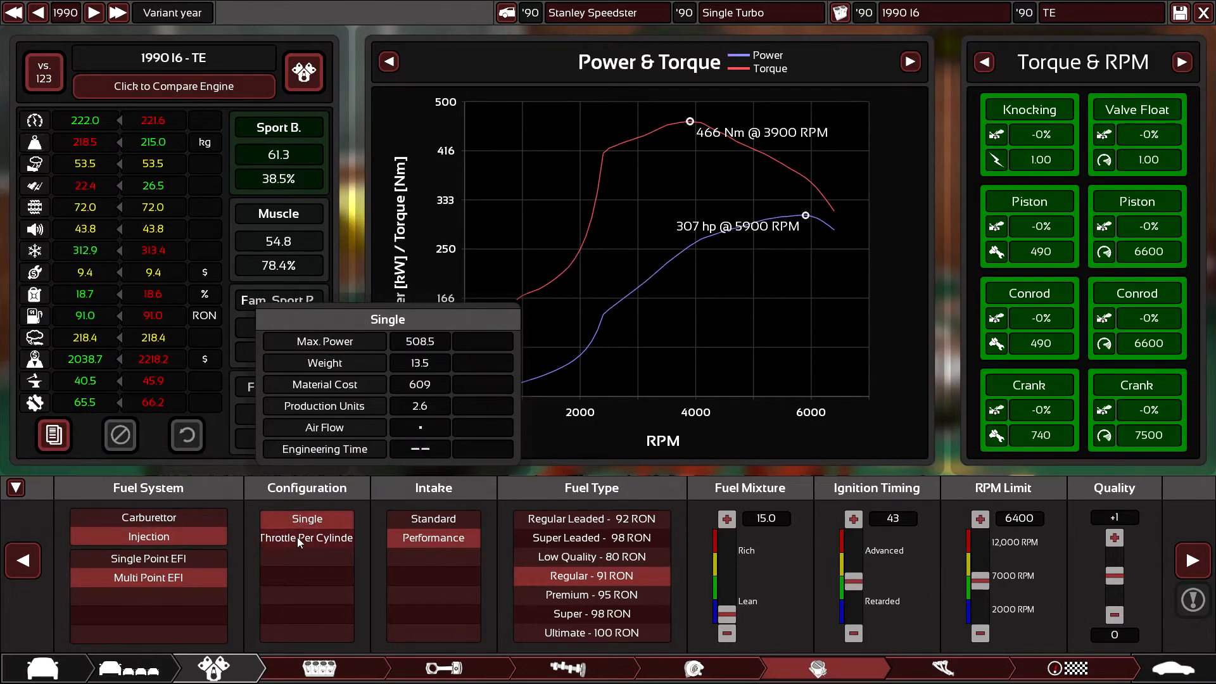
mouse_move(306, 538)
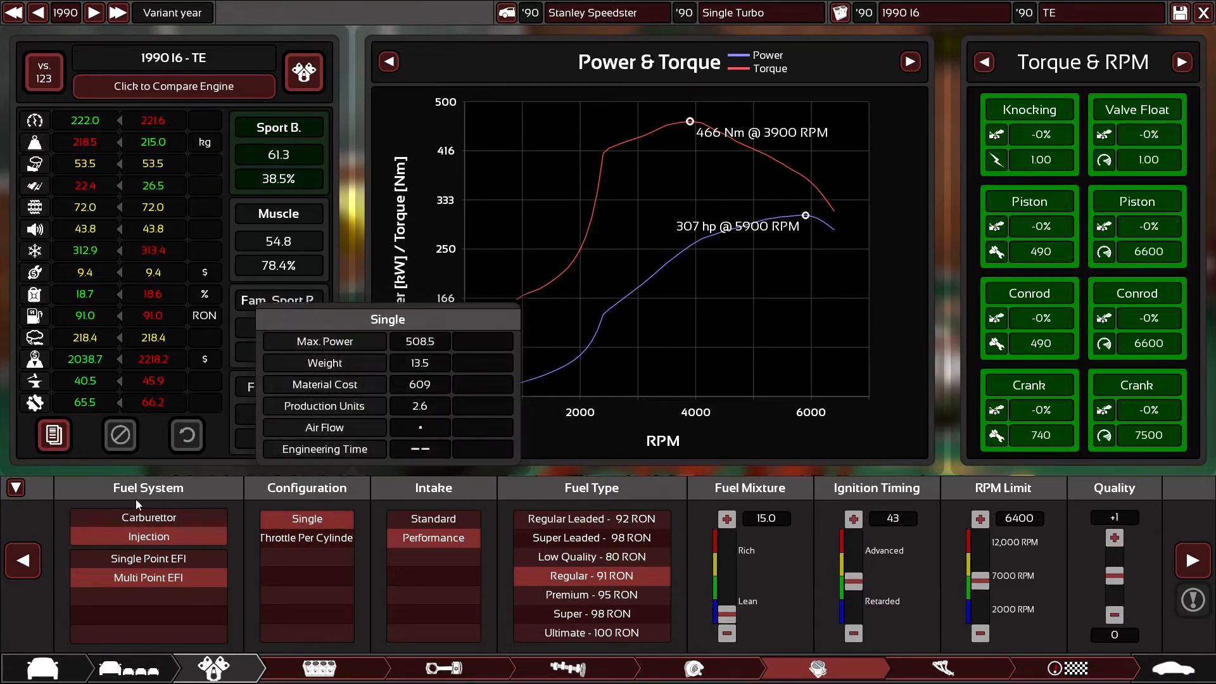
- Hide the stats panel and orbit to inspect the turbo I6
left_click(15, 488)
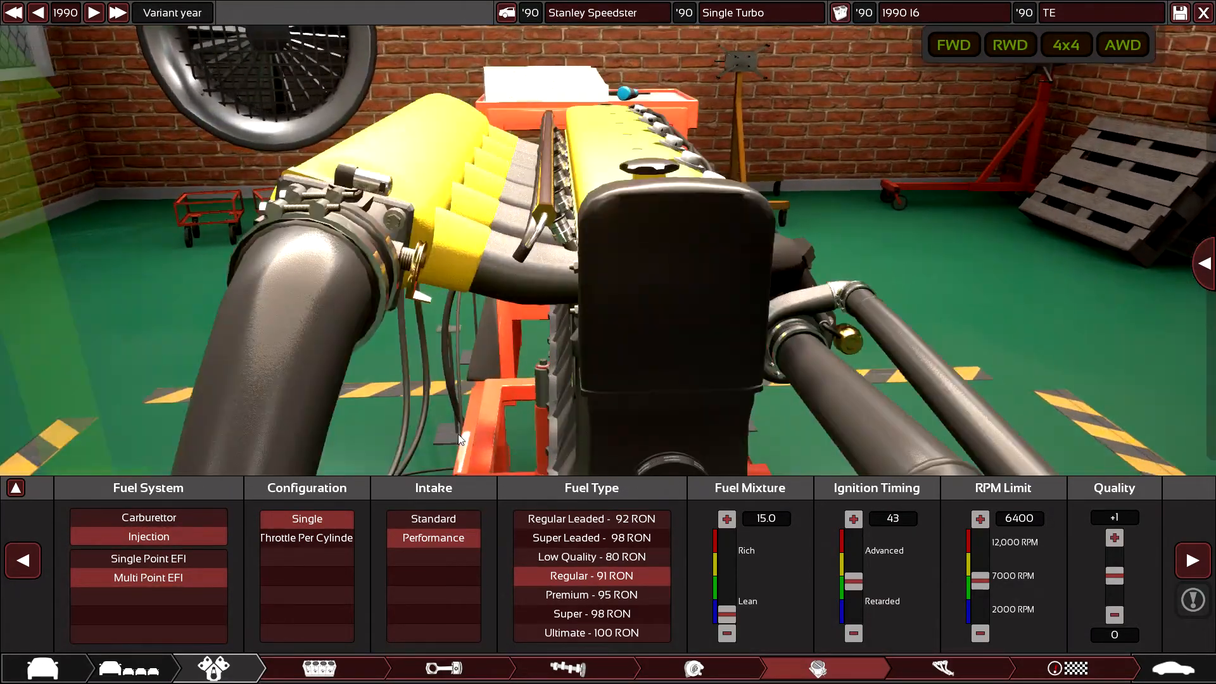
mouse_move(306, 518)
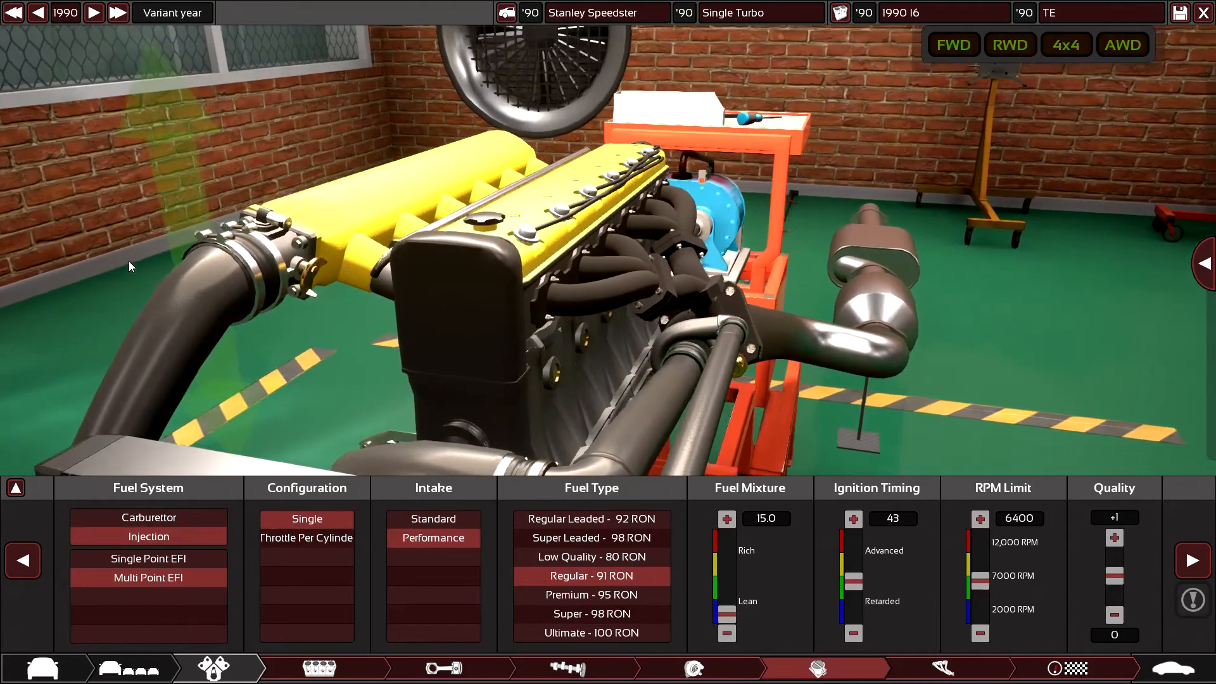
left_click(15, 488)
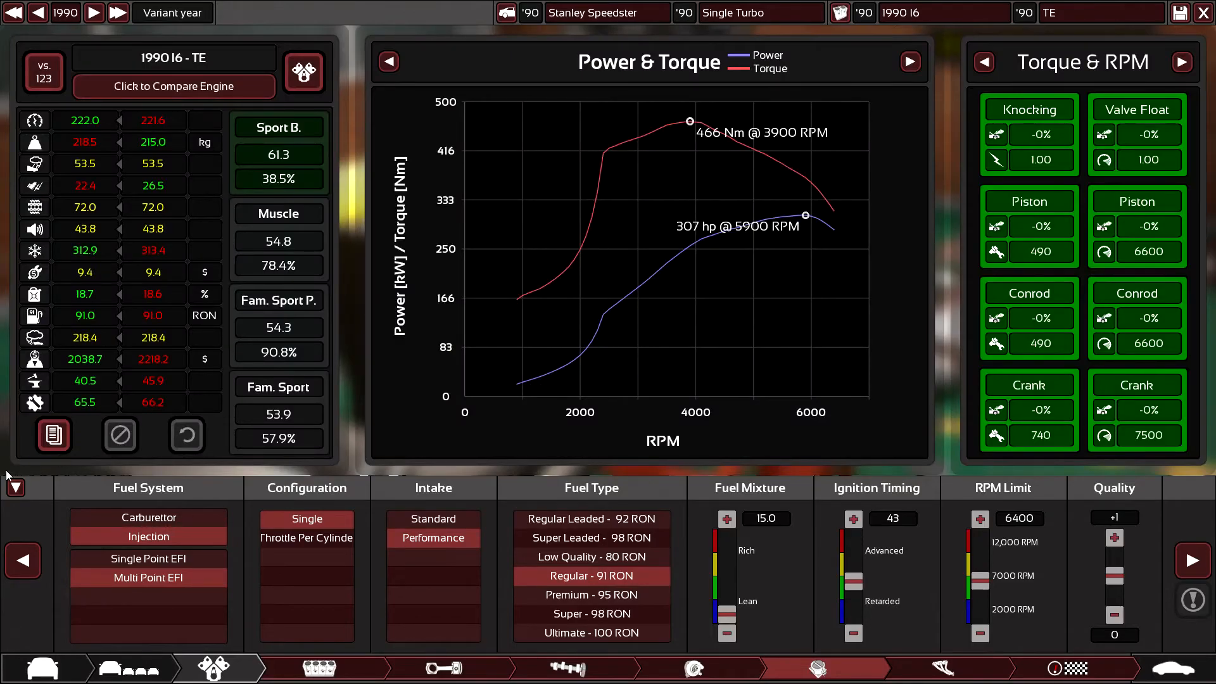
left_click(15, 487)
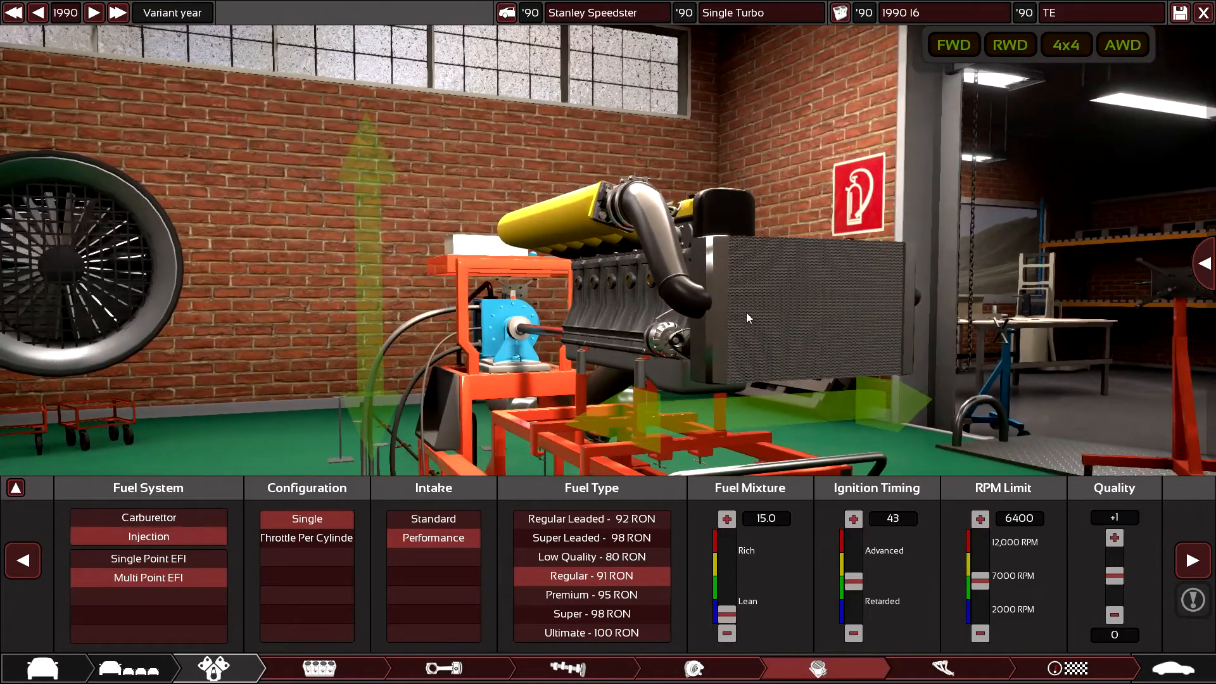
mouse_move(1195, 647)
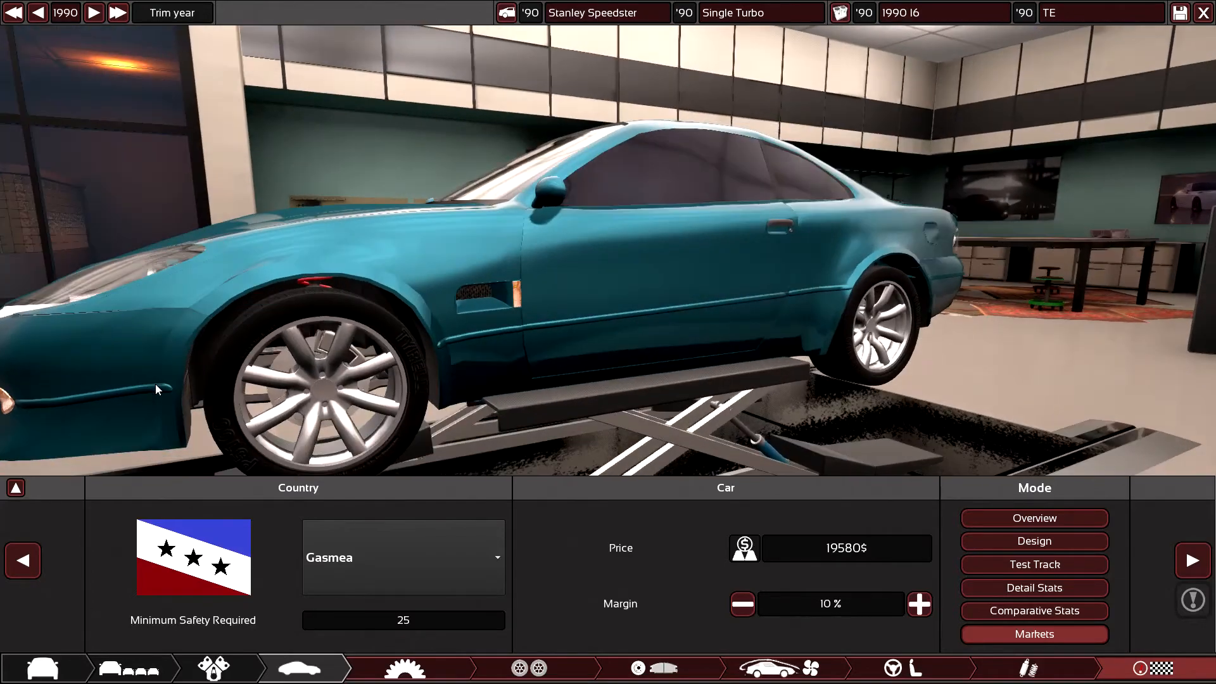
left_click_drag(155, 390, 520, 241)
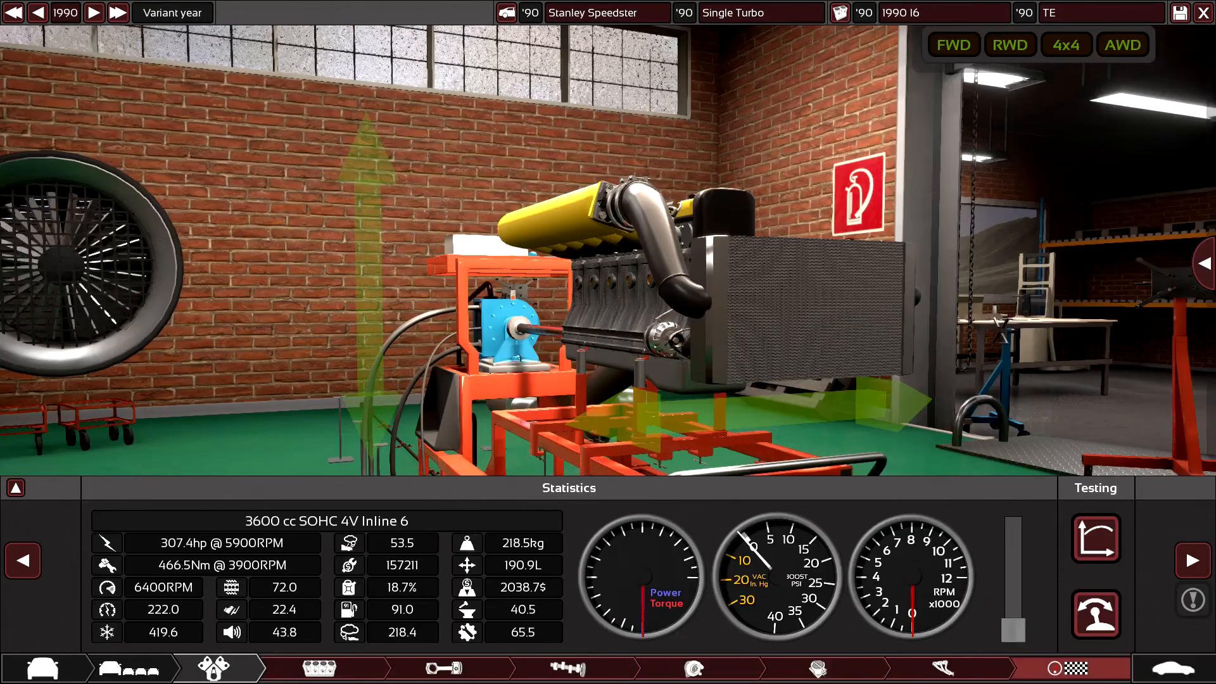
- Flip between exhaust and fuel pages, settling on fuel with the stats panel restored
left_click(947, 668)
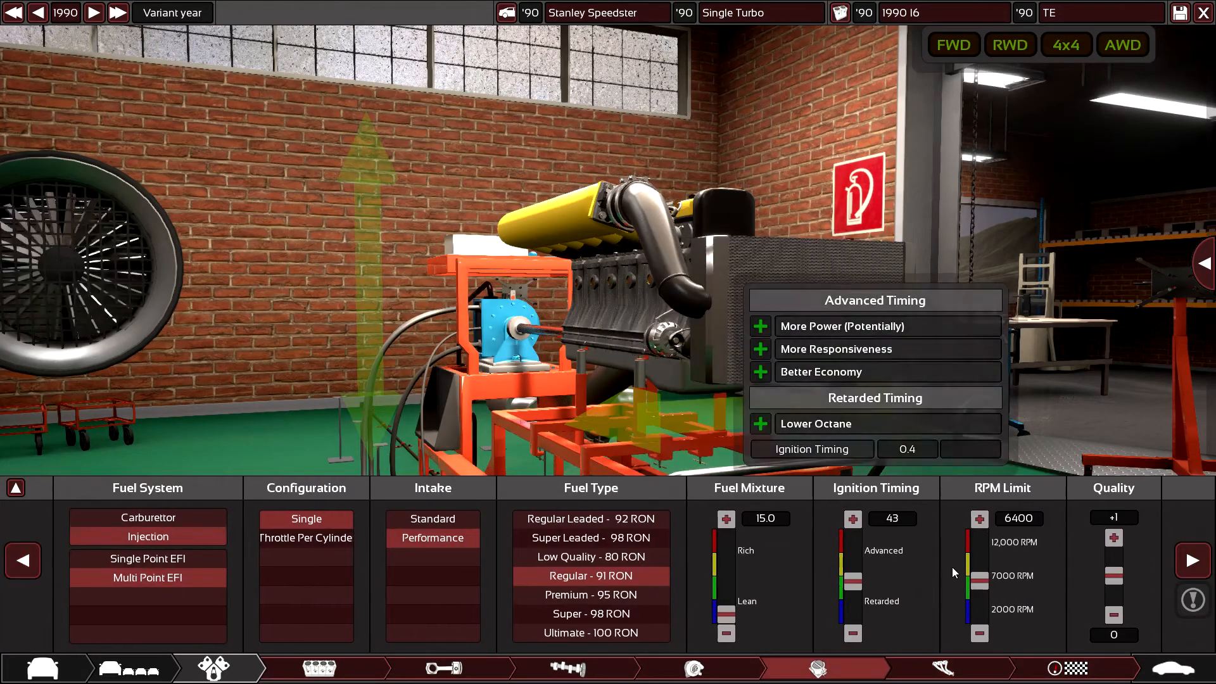
left_click(942, 668)
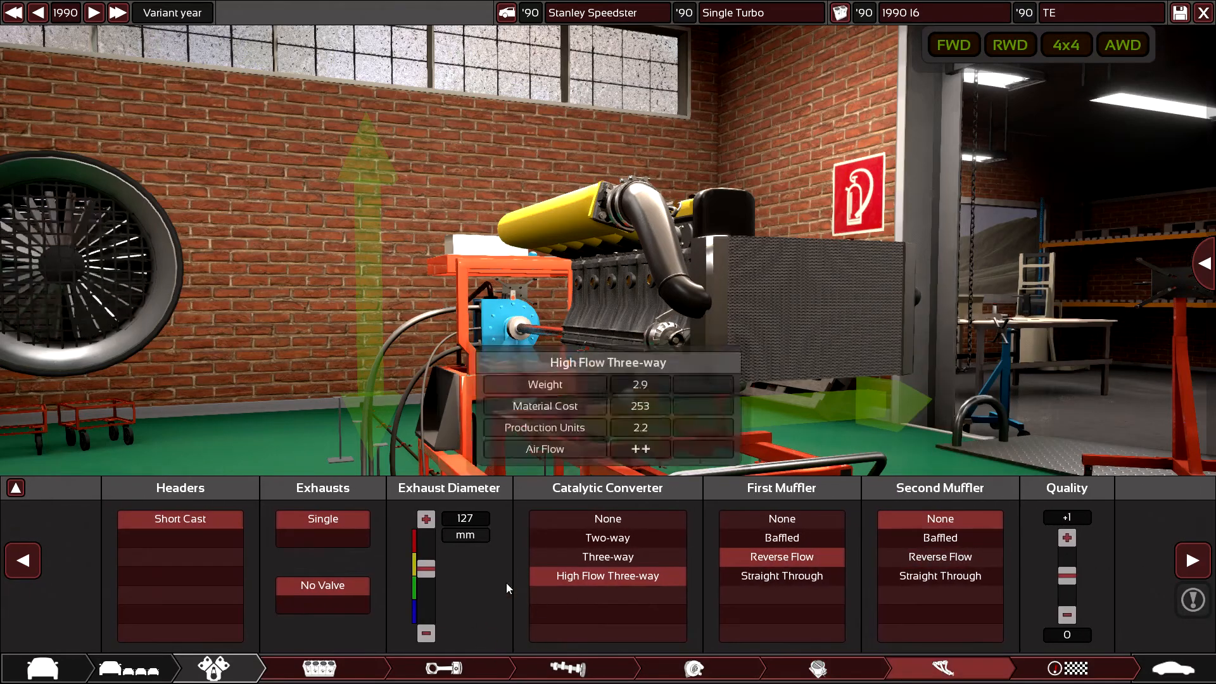
left_click(817, 668)
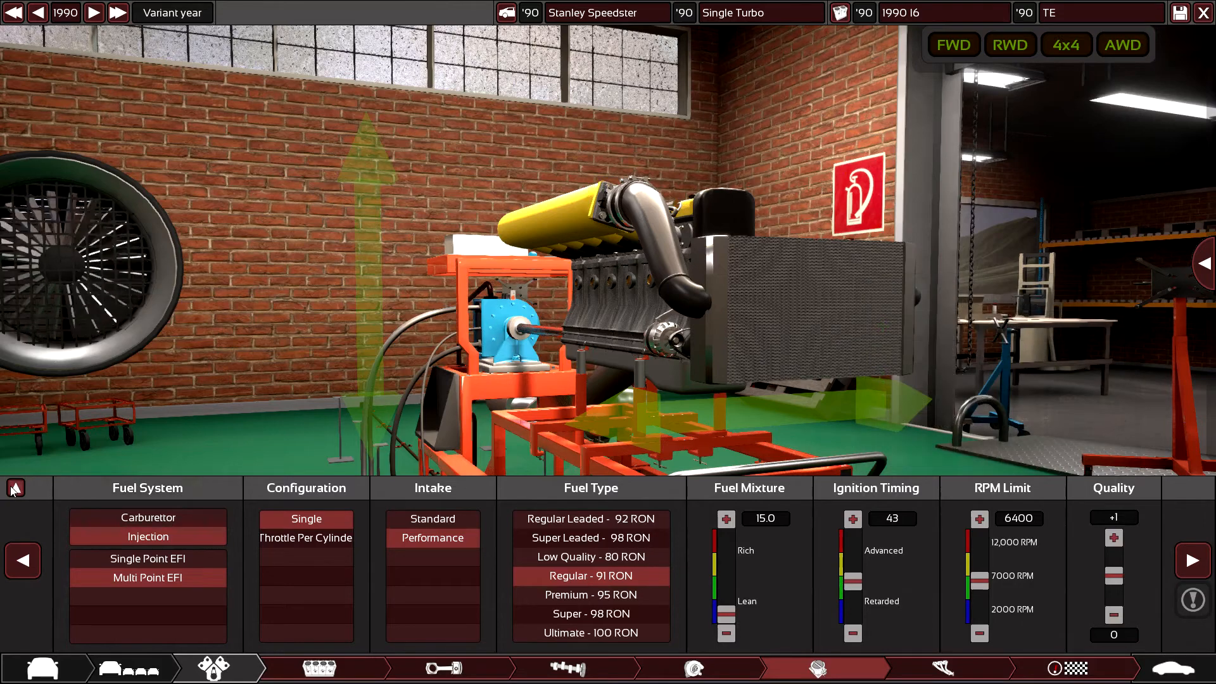
left_click(14, 488)
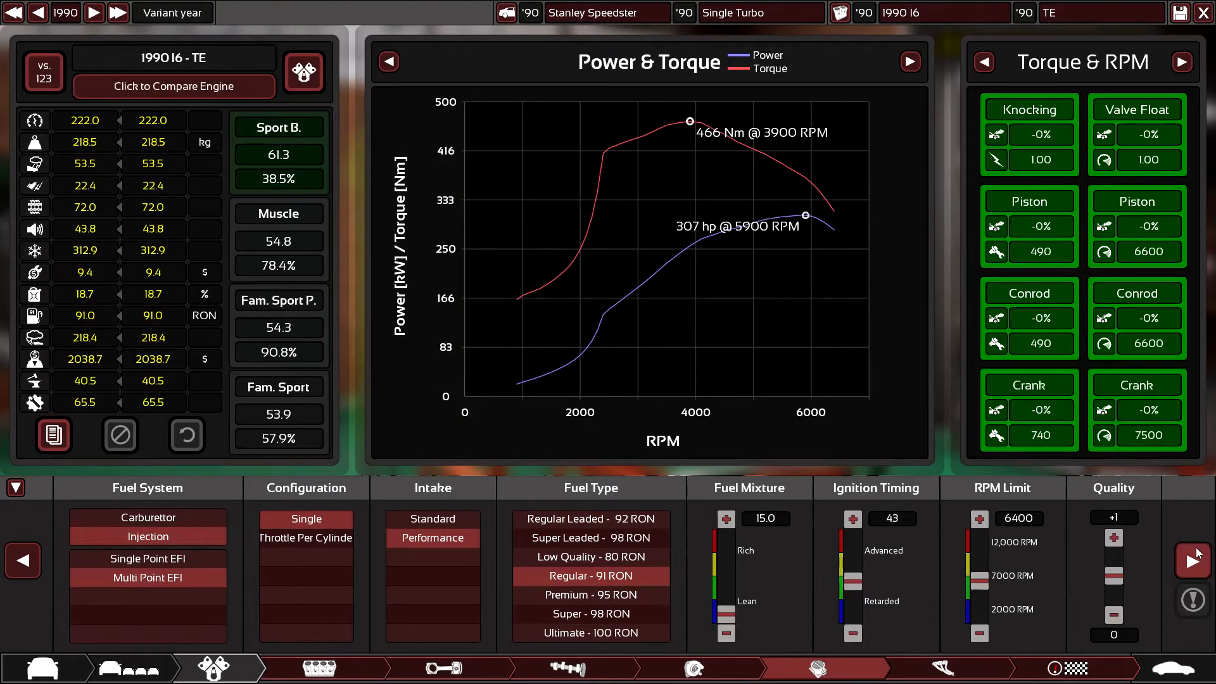
- Advance to the exhaust page with high-flow catalyst and reverse-flow muffler
left_click(944, 668)
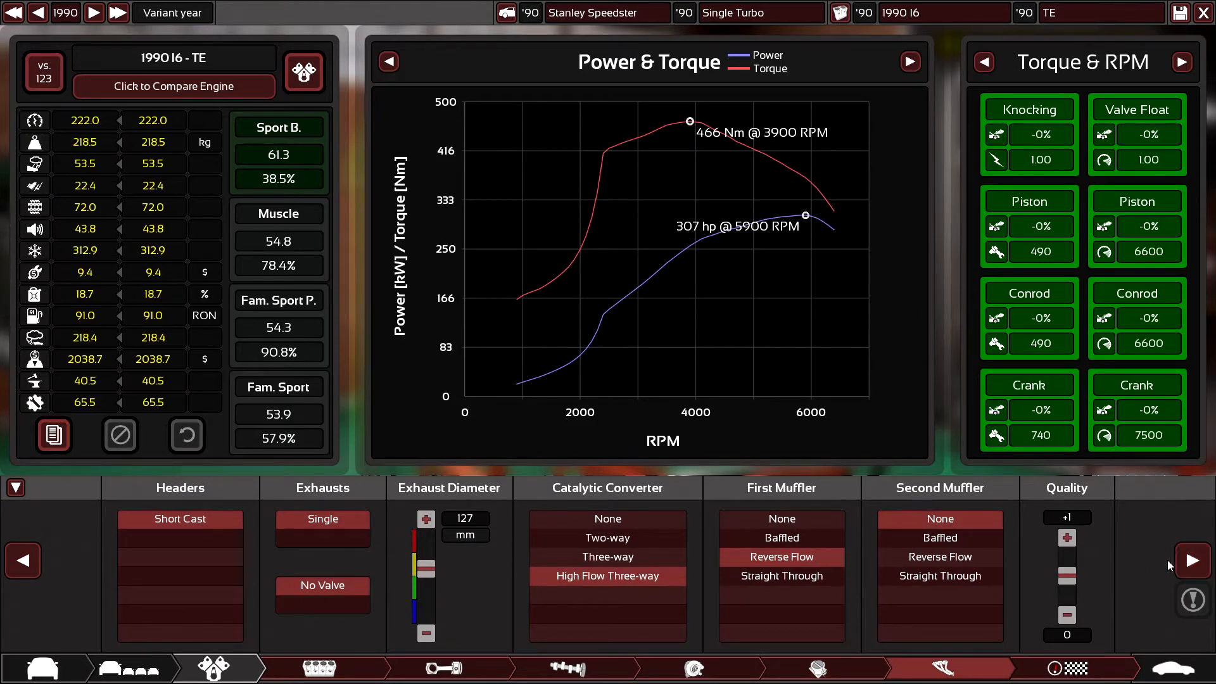
mouse_move(1005, 475)
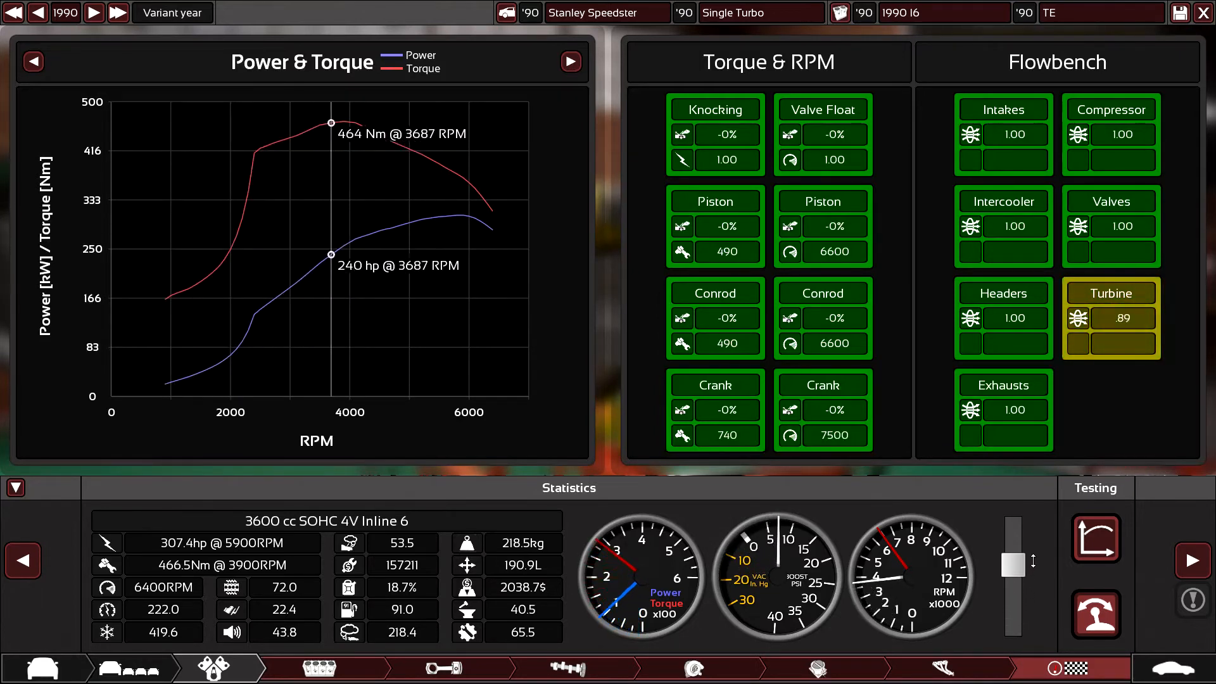
left_click_drag(1012, 545, 1013, 589)
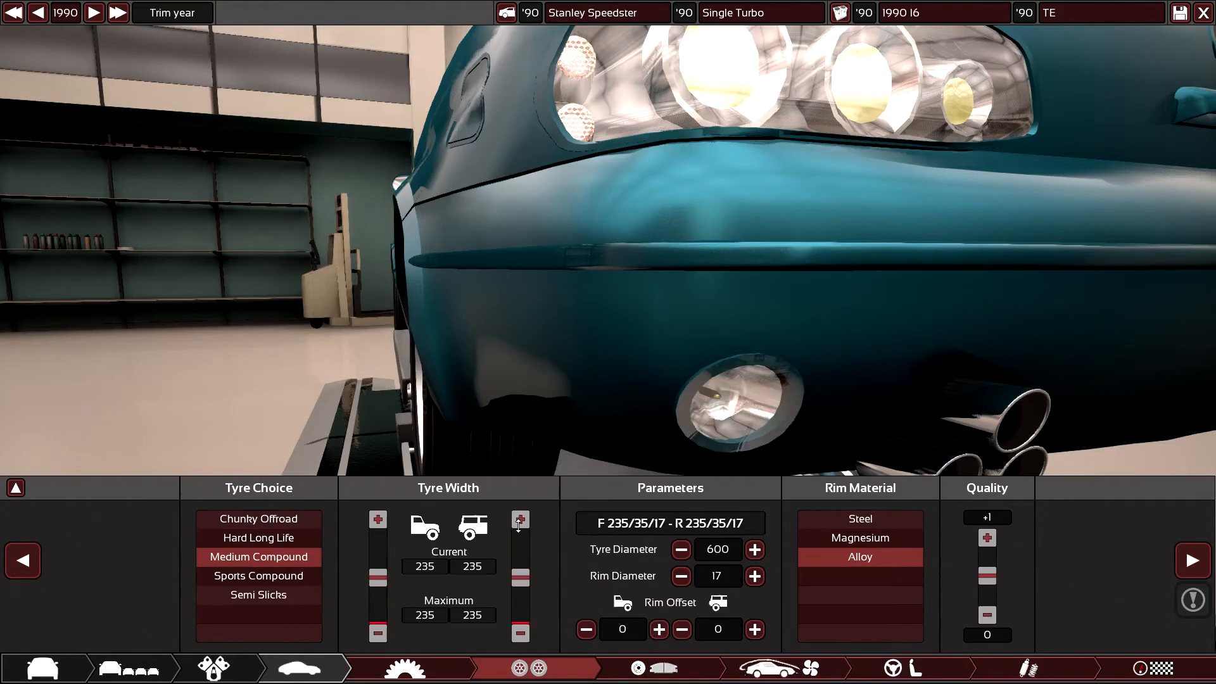
mouse_move(621, 512)
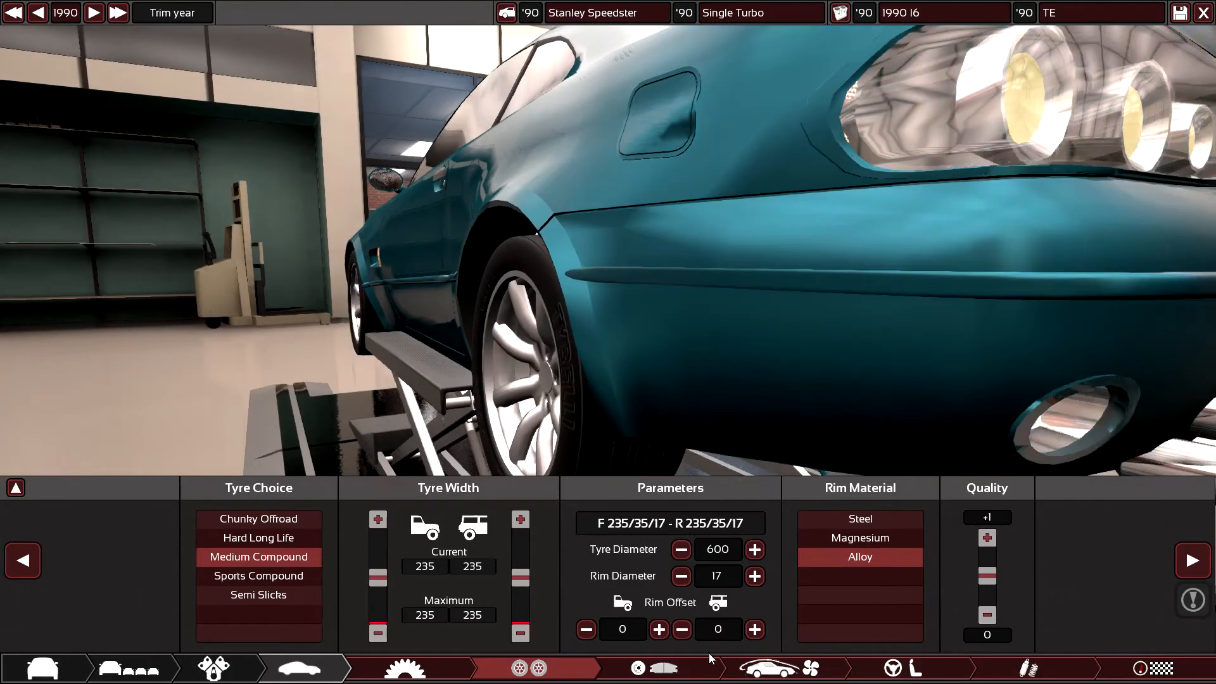
- Widen the rear rim offset to 30, then return to the drivetrain gearing page
left_click(753, 629)
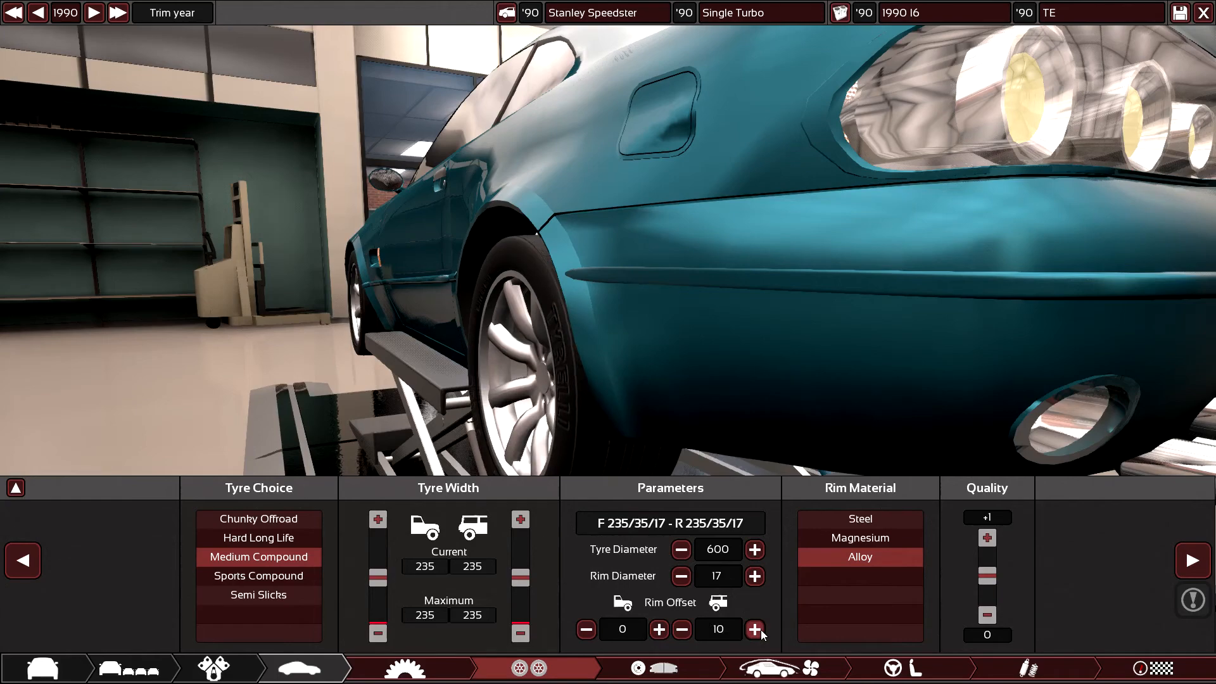
left_click(754, 629)
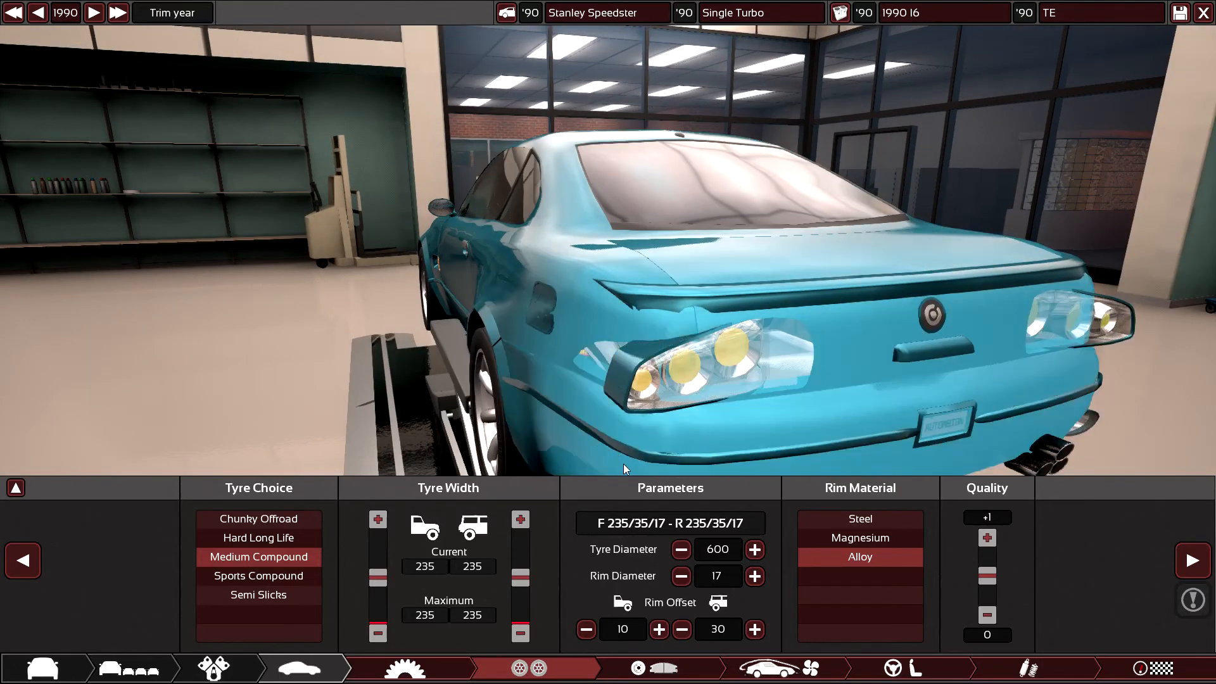
left_click(403, 668)
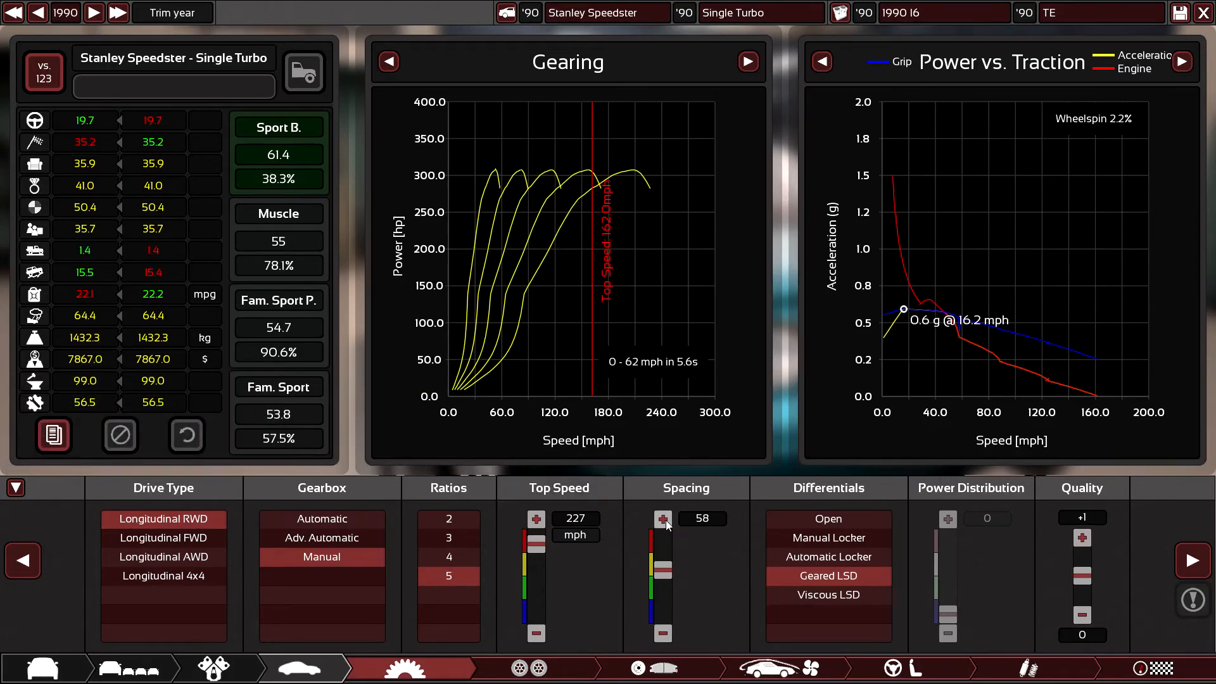
- Nudge gear spacing between 56 and 58, settling at 57 for 0–62 mph in 5.6 s
left_click(662, 634)
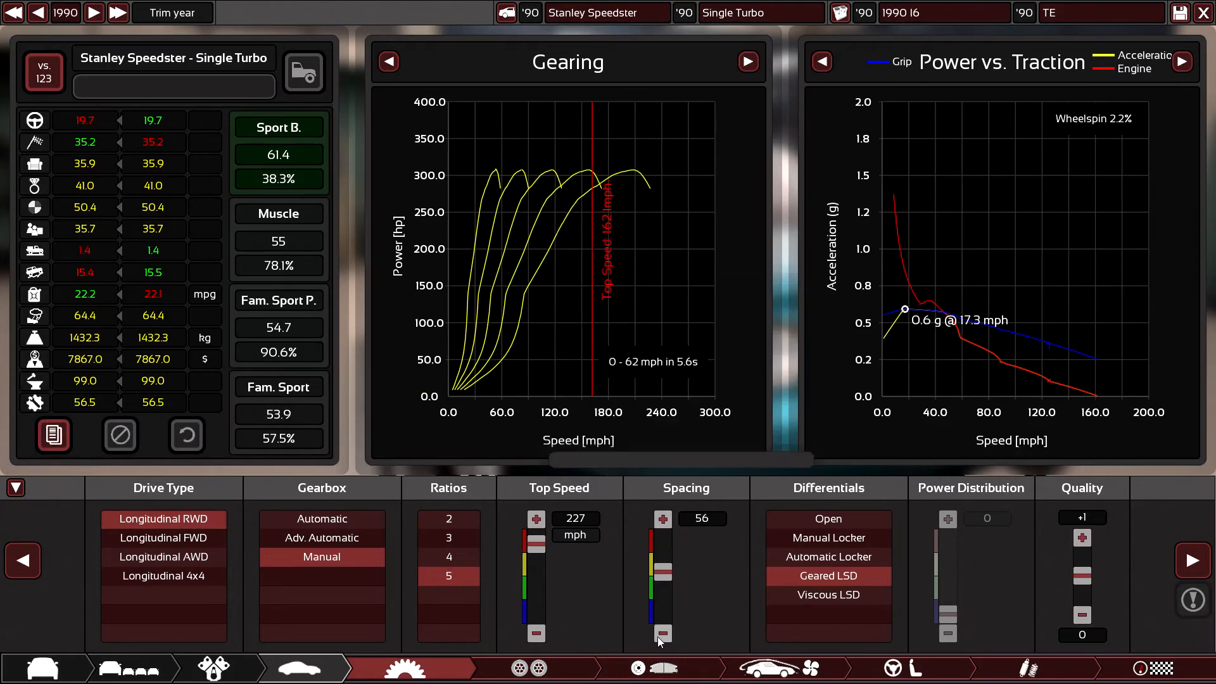
left_click(661, 518)
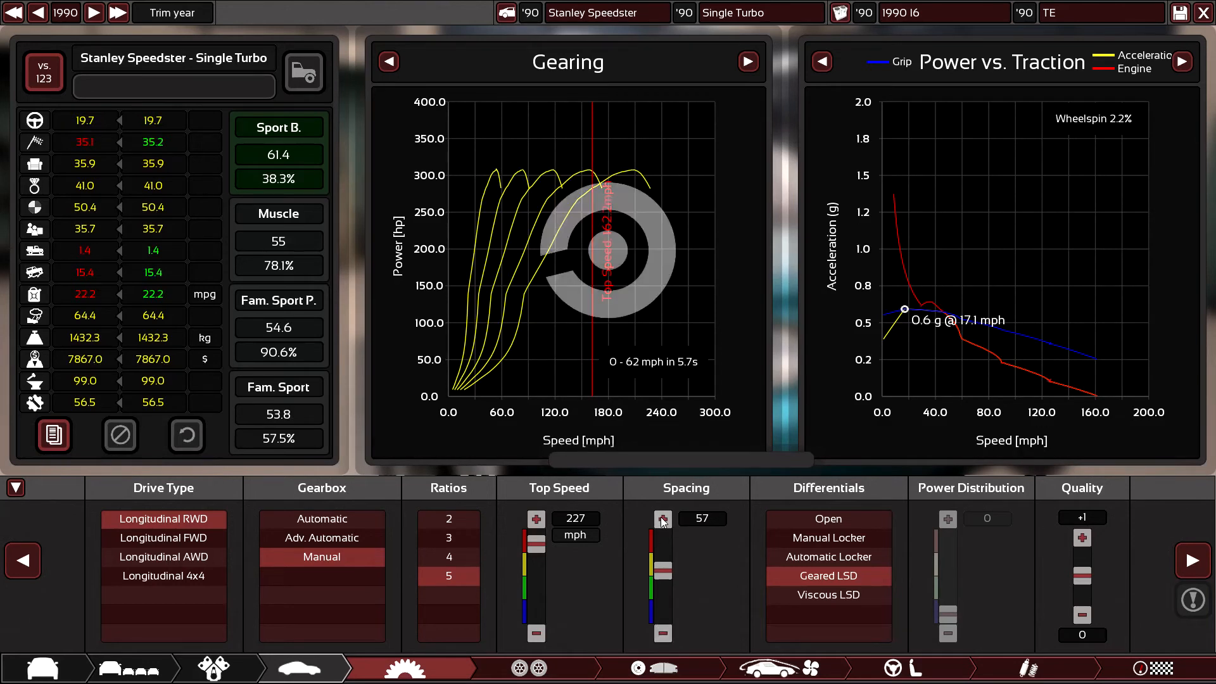
left_click(661, 518)
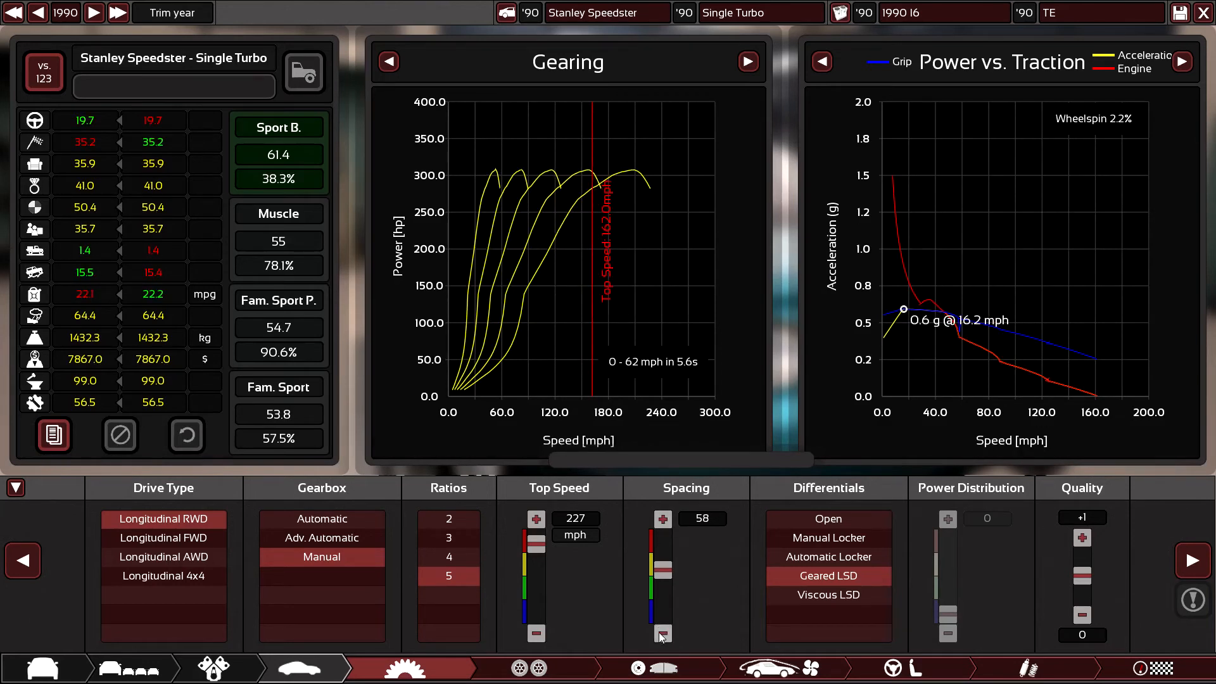
left_click(661, 633)
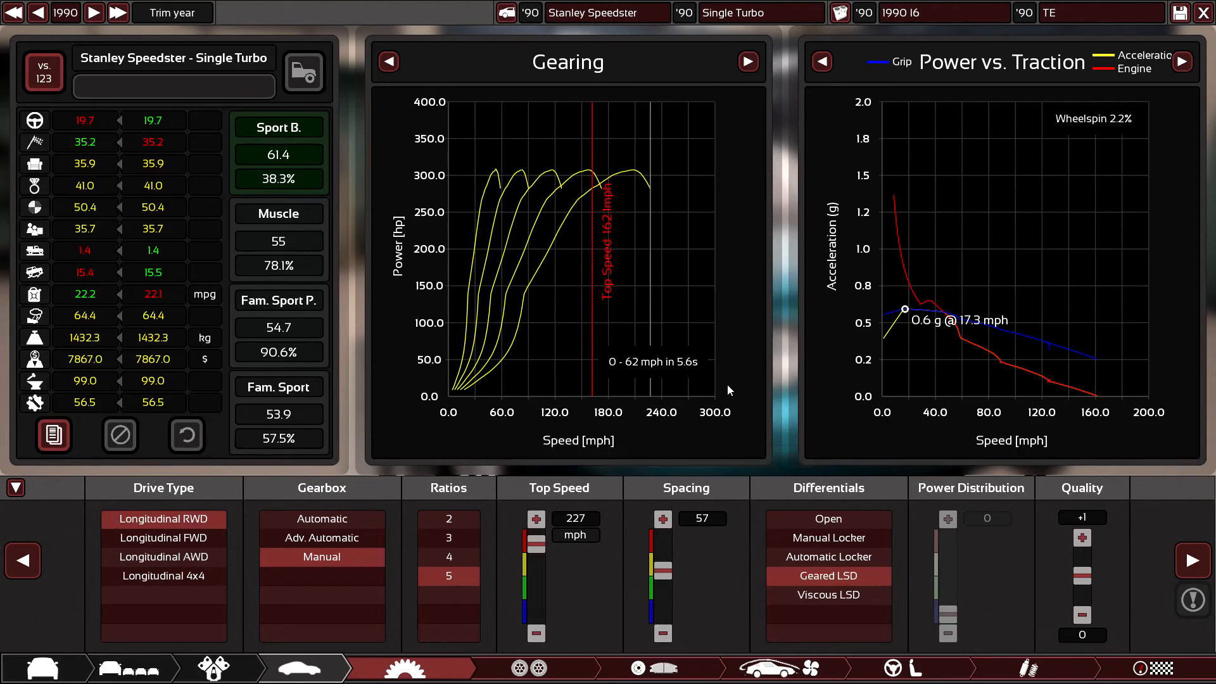
mouse_move(705, 384)
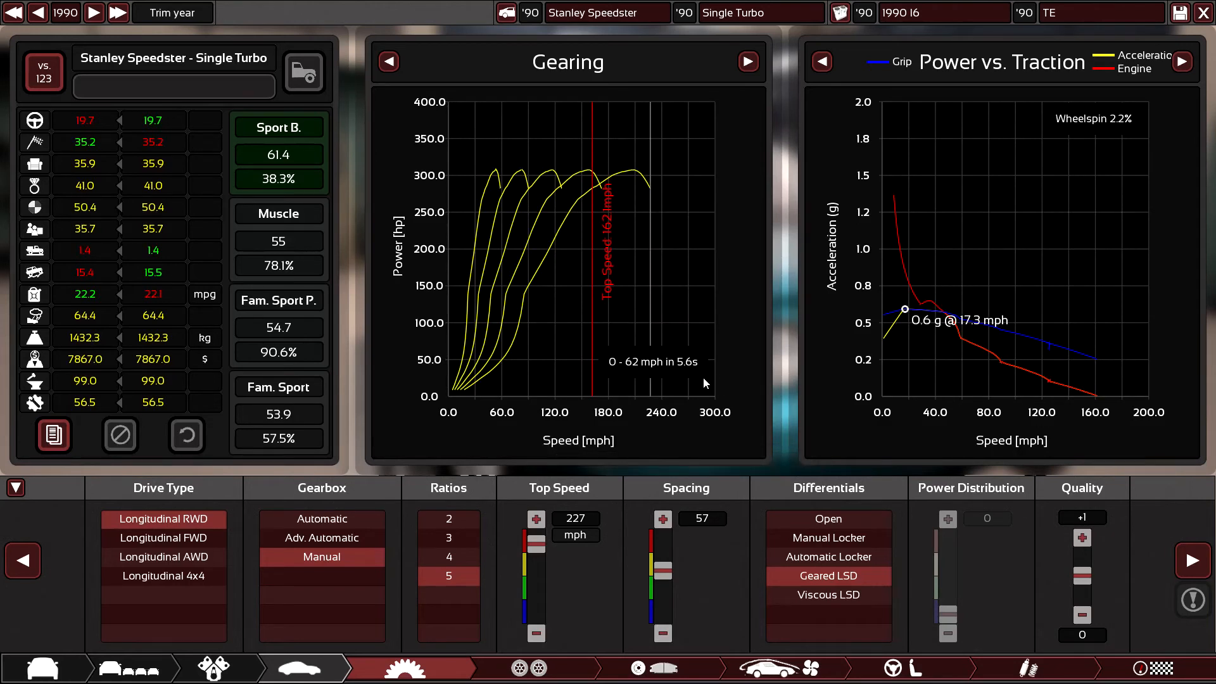
mouse_move(681, 388)
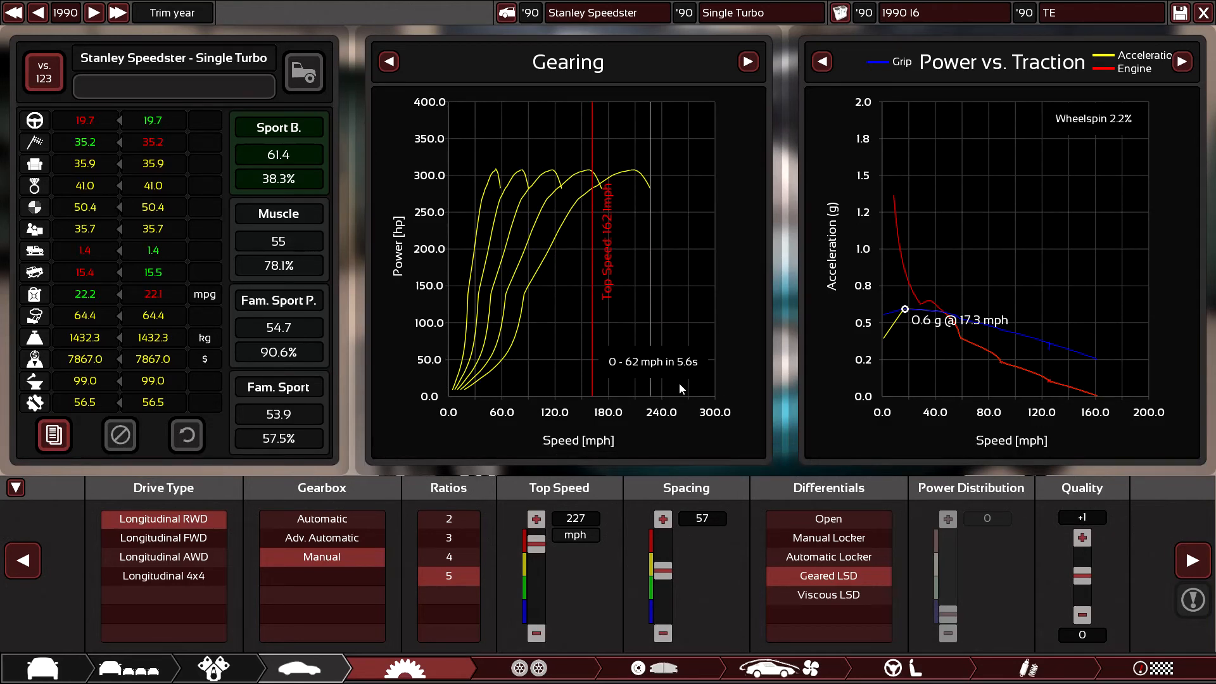
mouse_move(670, 391)
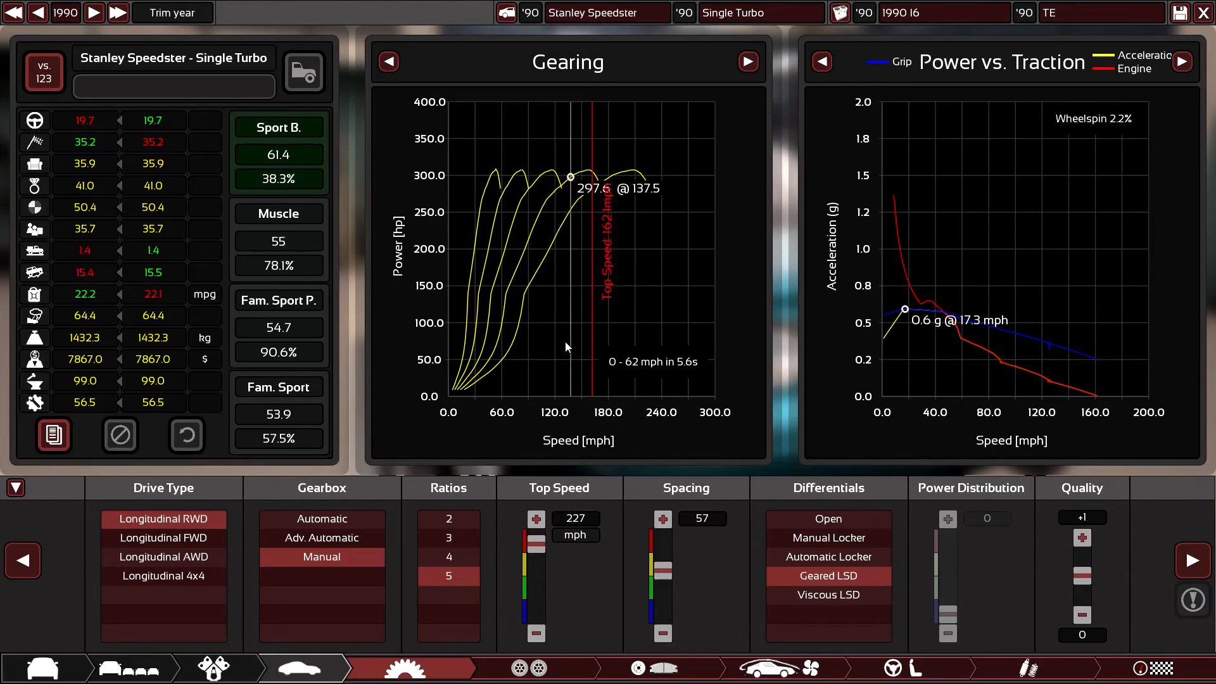
mouse_move(632, 324)
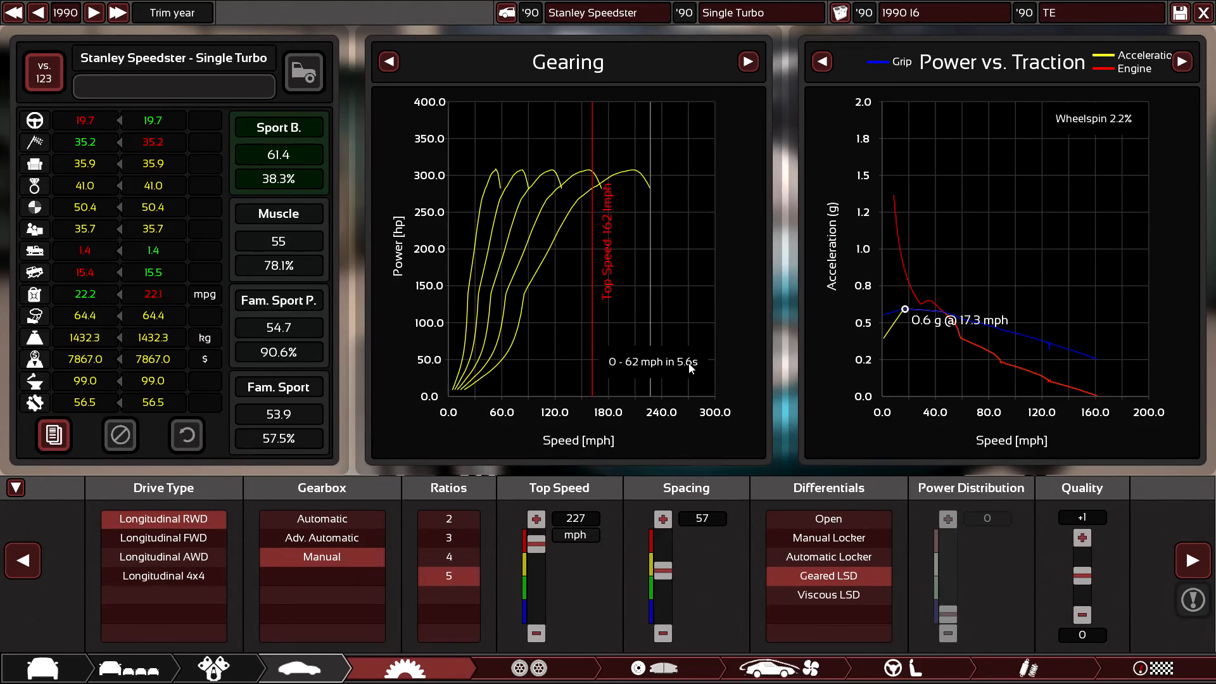
mouse_move(667, 394)
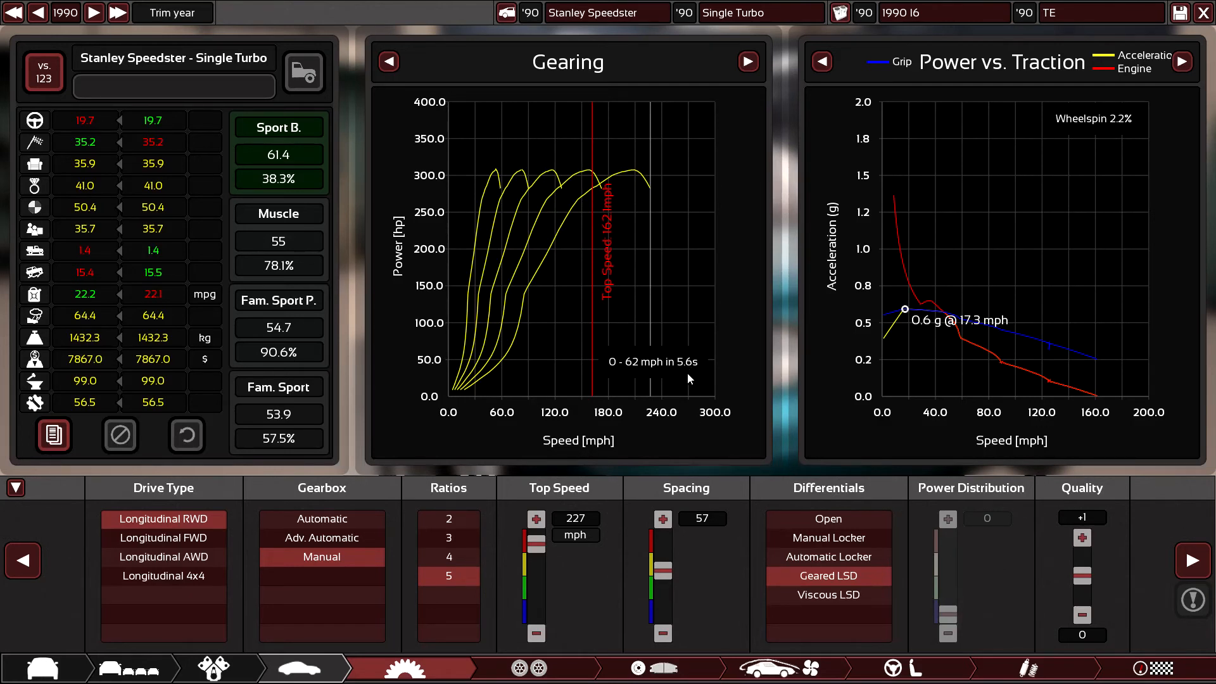
mouse_move(997, 550)
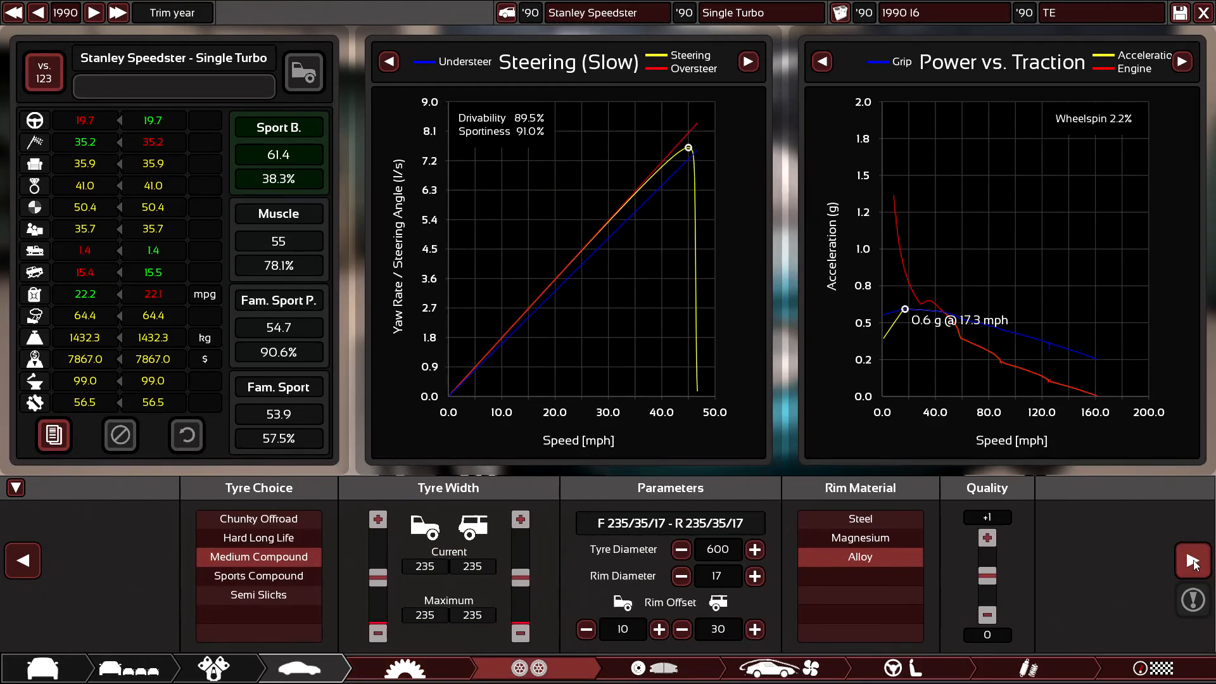
- Check the 19,690$ price on the market overview, view the rear, then go to suspension
left_click(784, 667)
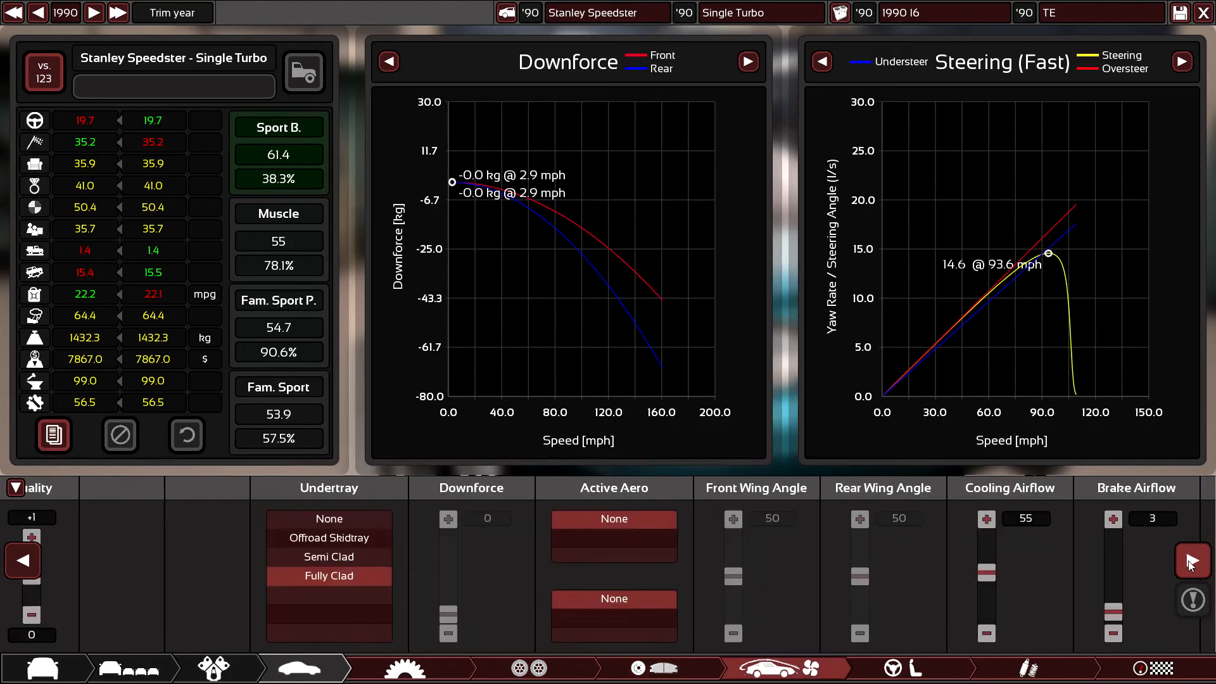
left_click(1026, 668)
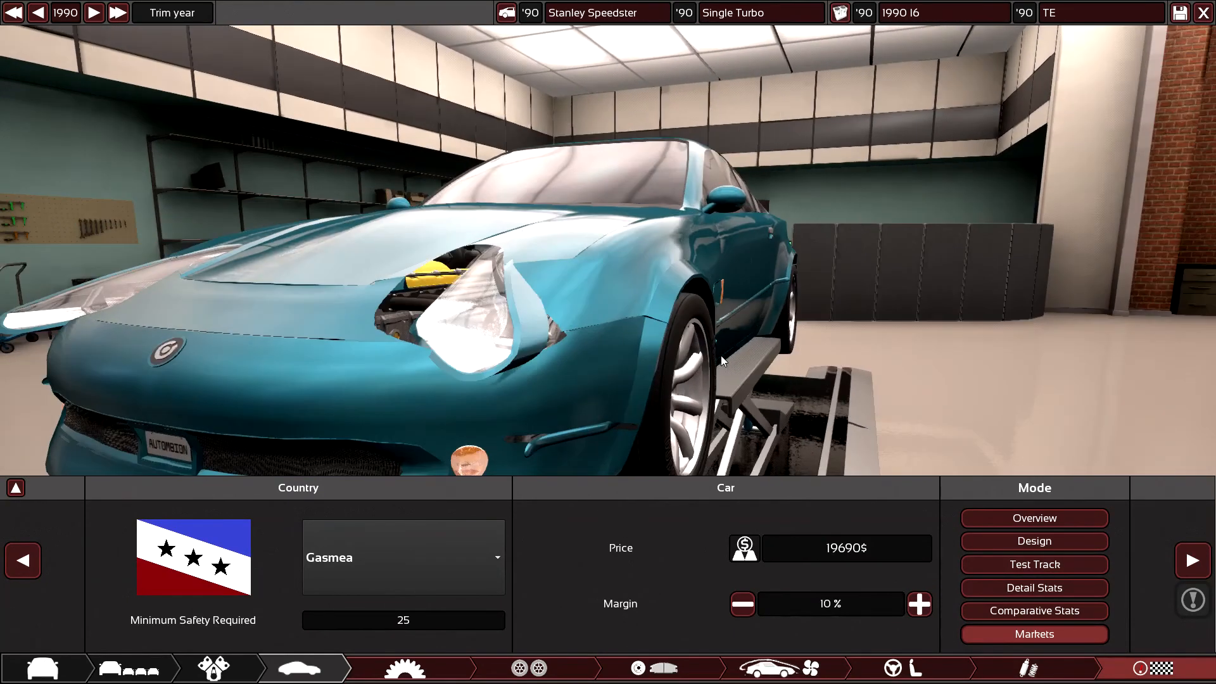
left_click_drag(721, 360, 900, 357)
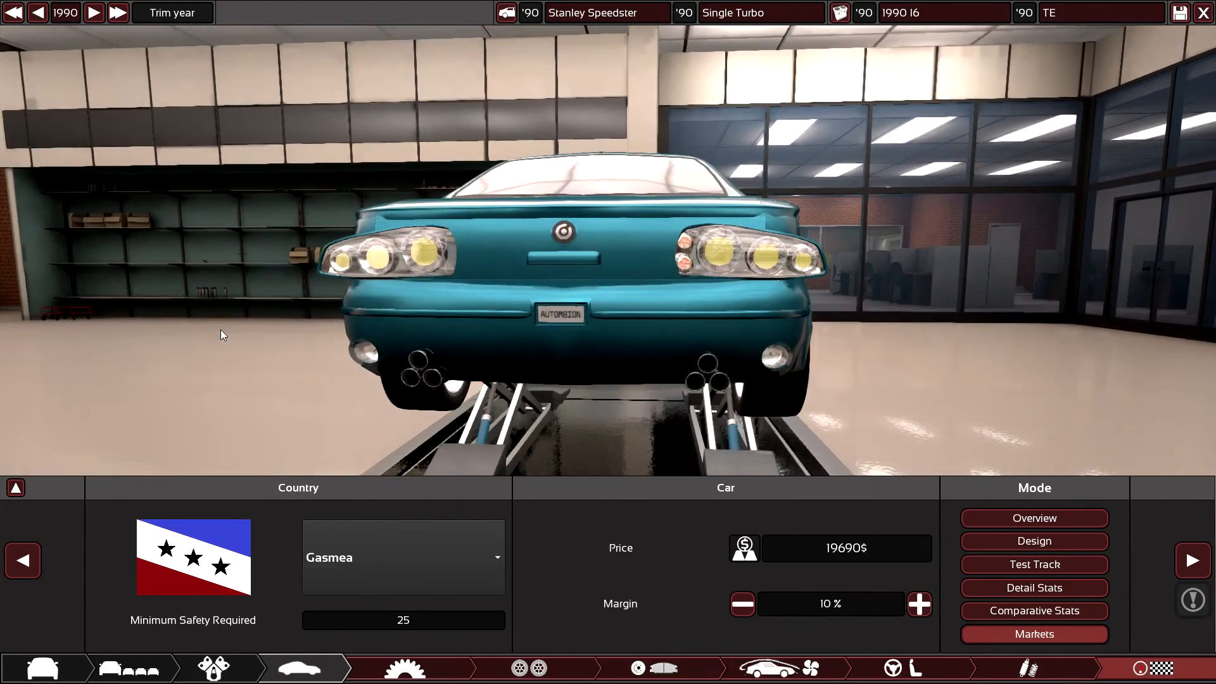
left_click(1034, 563)
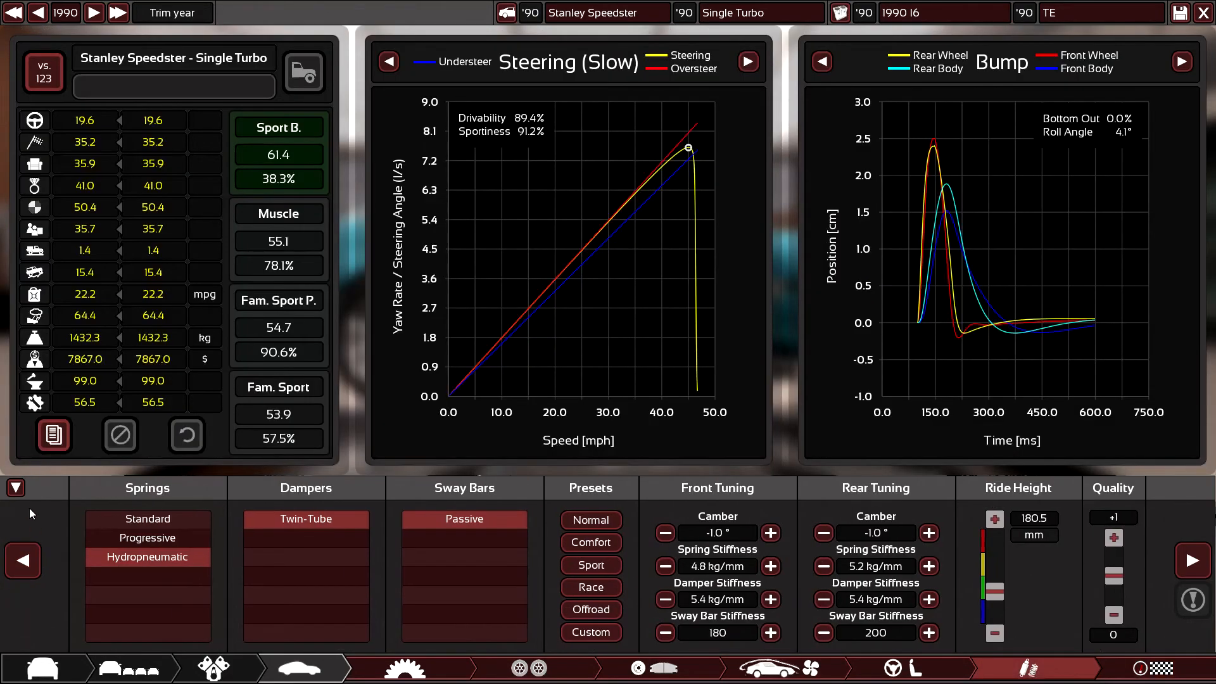
- Hide the stats panel to reach the body fixtures and the front headlight
left_click(15, 487)
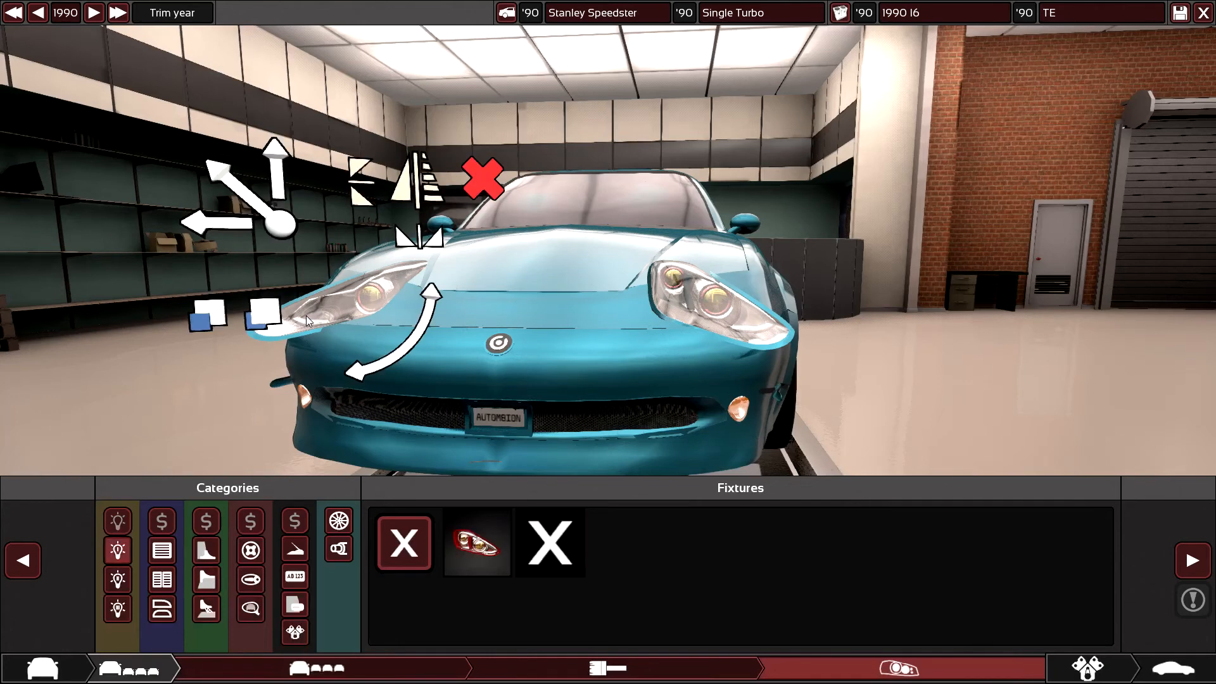
- Show the tail-light fixture options and orbit the coupe round to its front
left_click(550, 543)
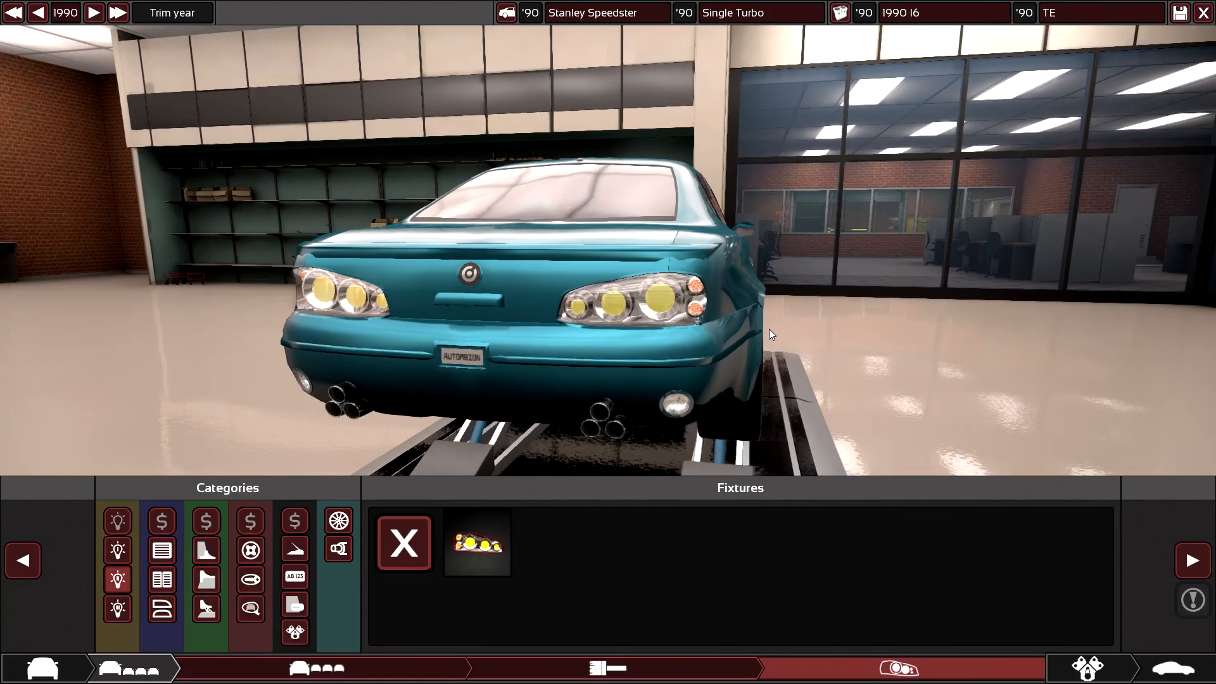
left_click_drag(771, 334, 900, 290)
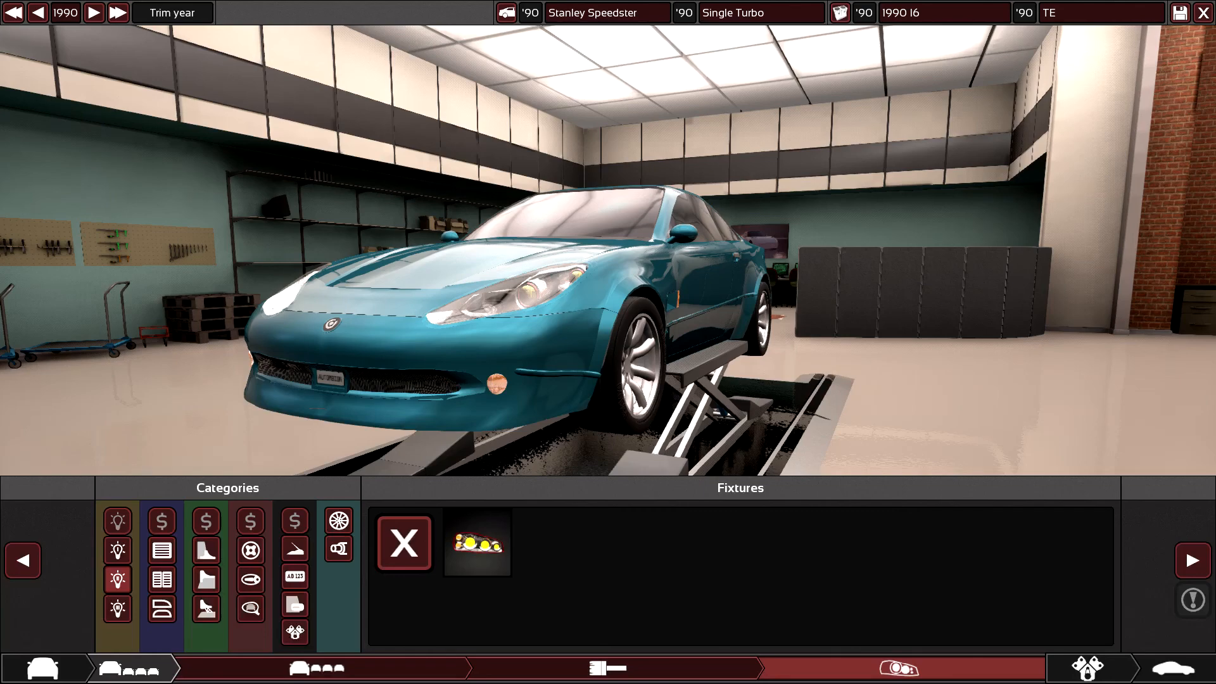
mouse_move(737, 347)
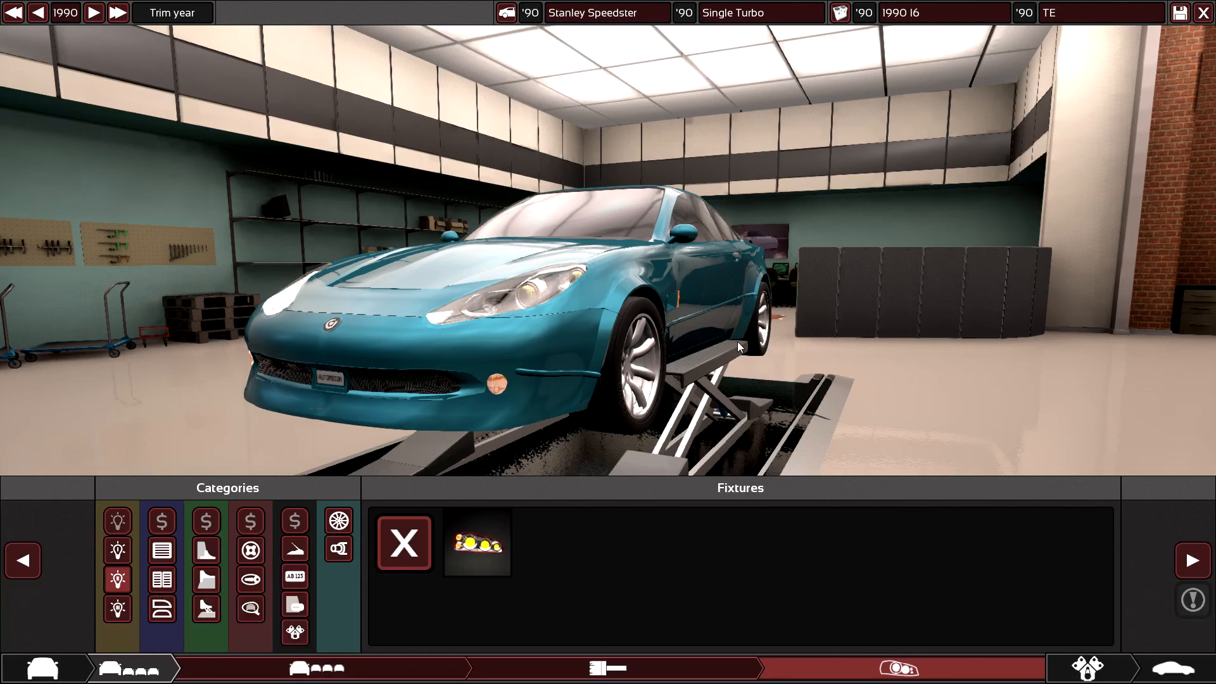